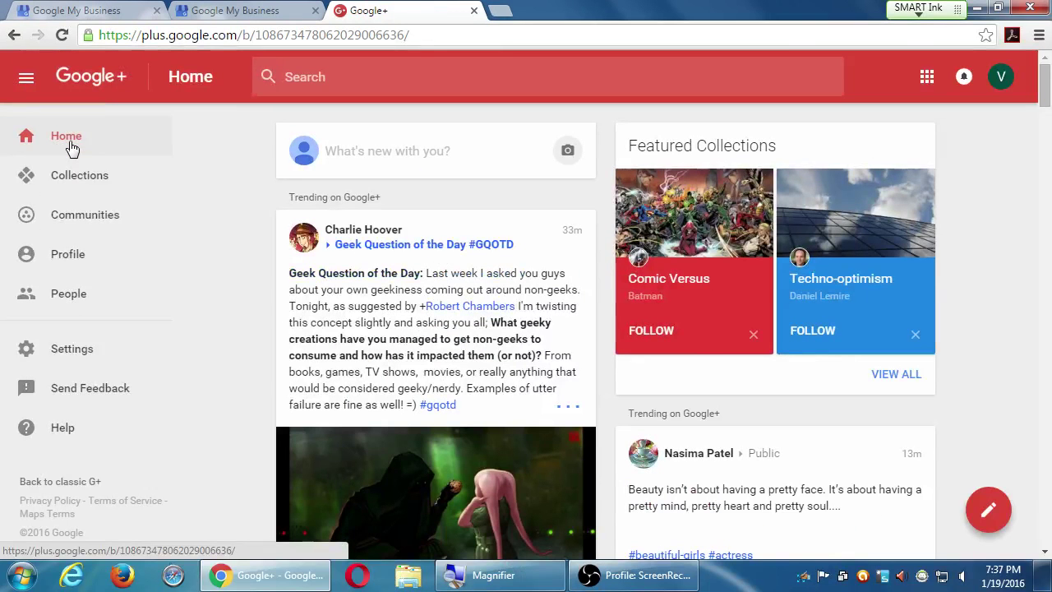
mouse_move(135, 145)
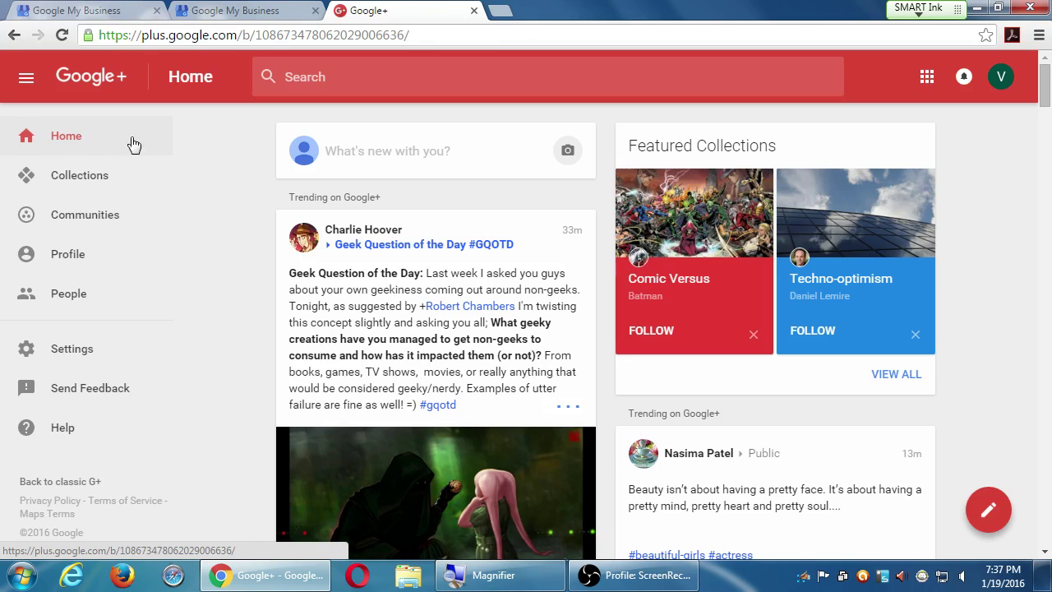
mouse_move(168, 125)
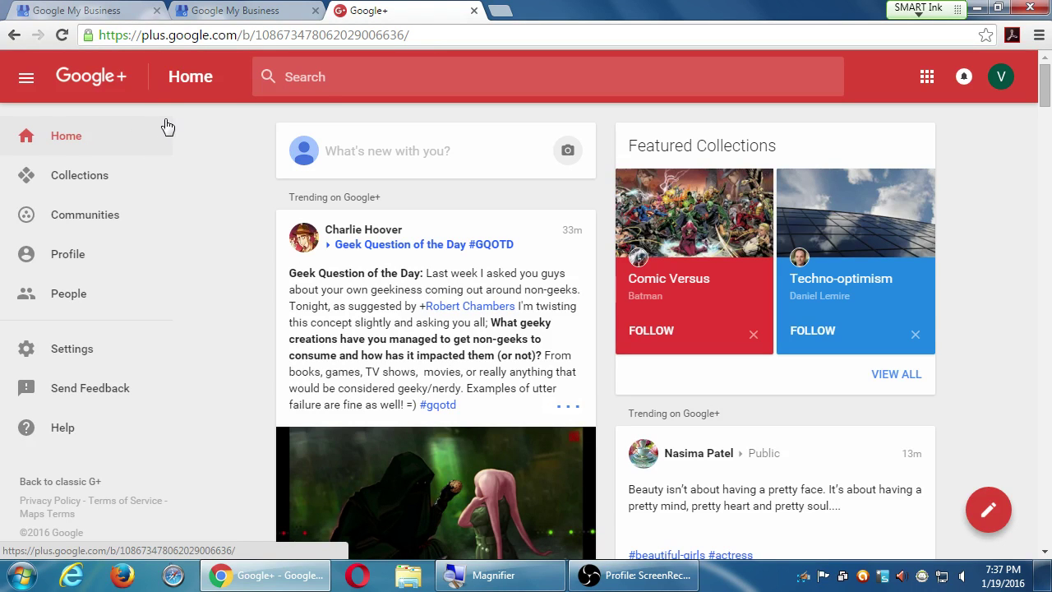
mouse_move(161, 116)
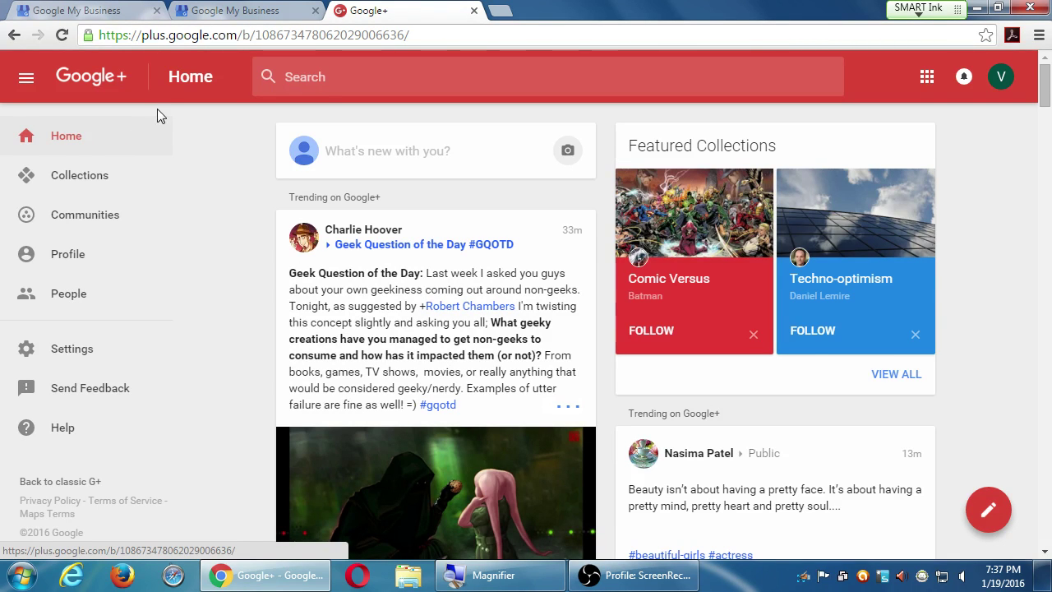
mouse_move(181, 154)
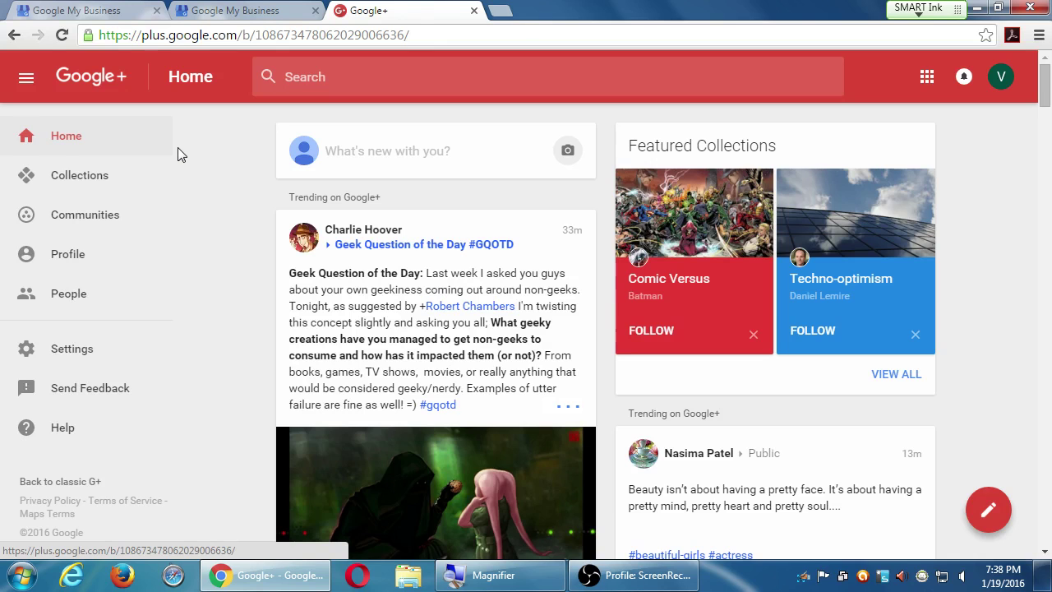
Start a new empty public post from Victor's Bakery with the cursor in its text field.
scroll("down", 3)
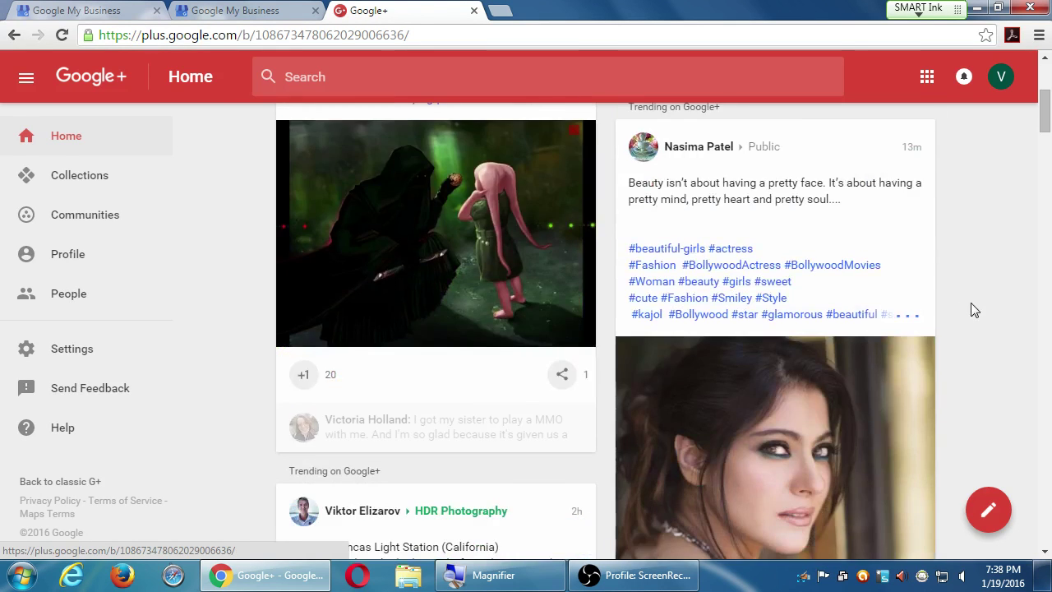
scroll("down", 3)
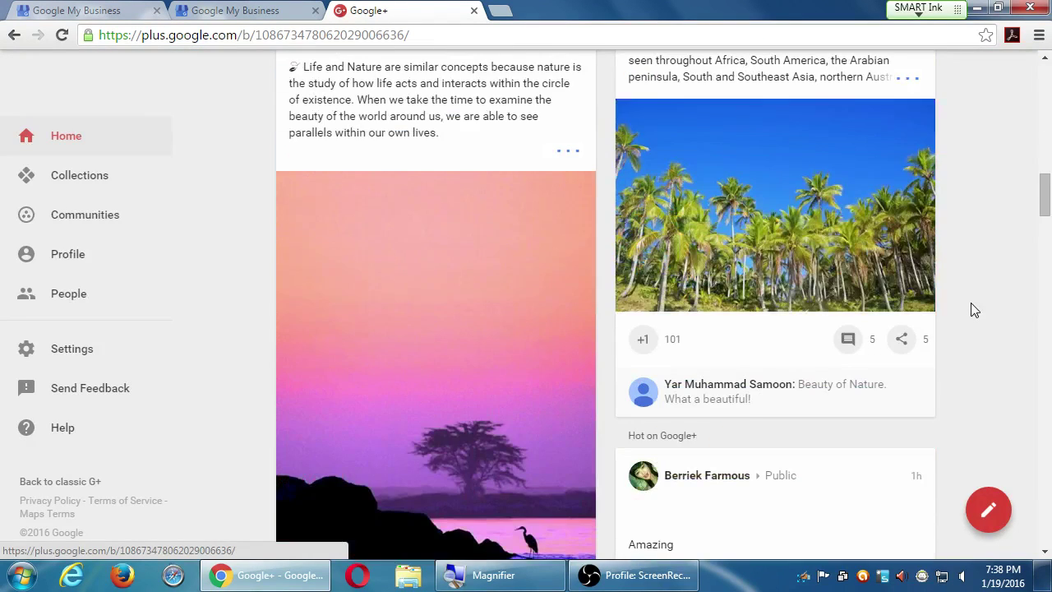
scroll("down", 3)
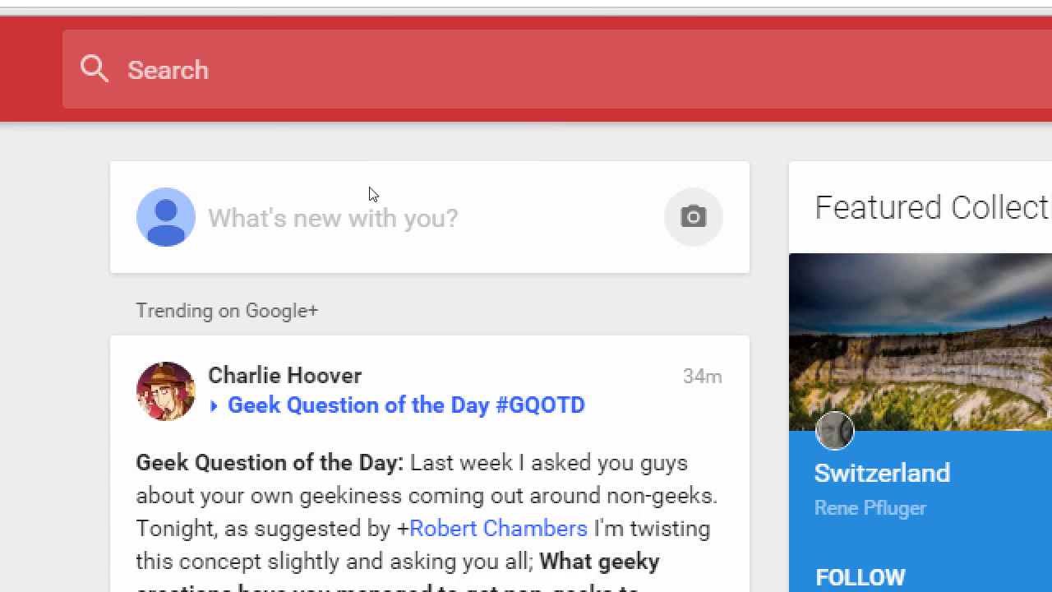
mouse_move(559, 156)
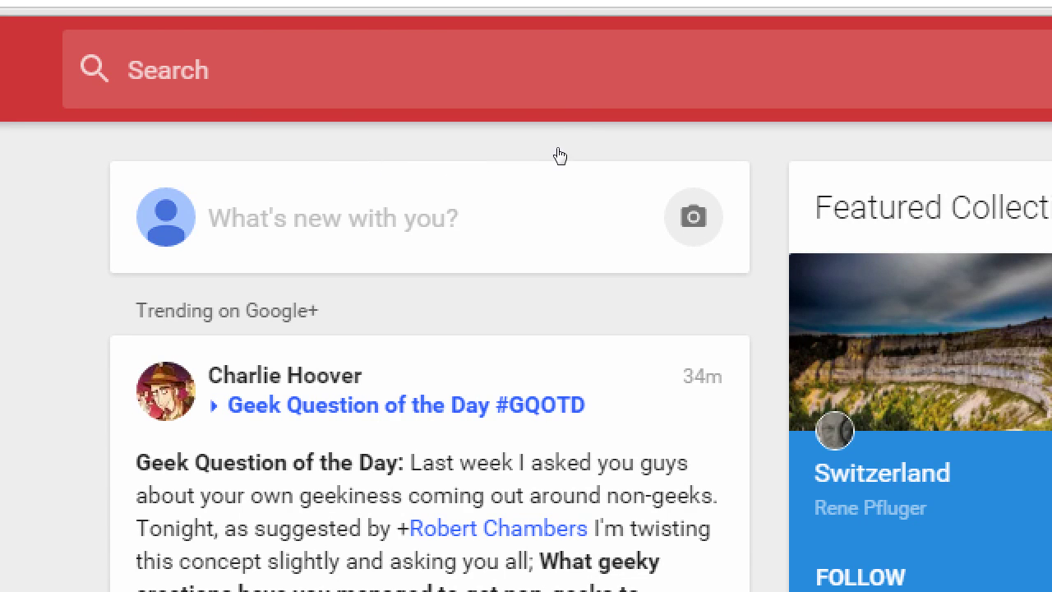
mouse_move(299, 140)
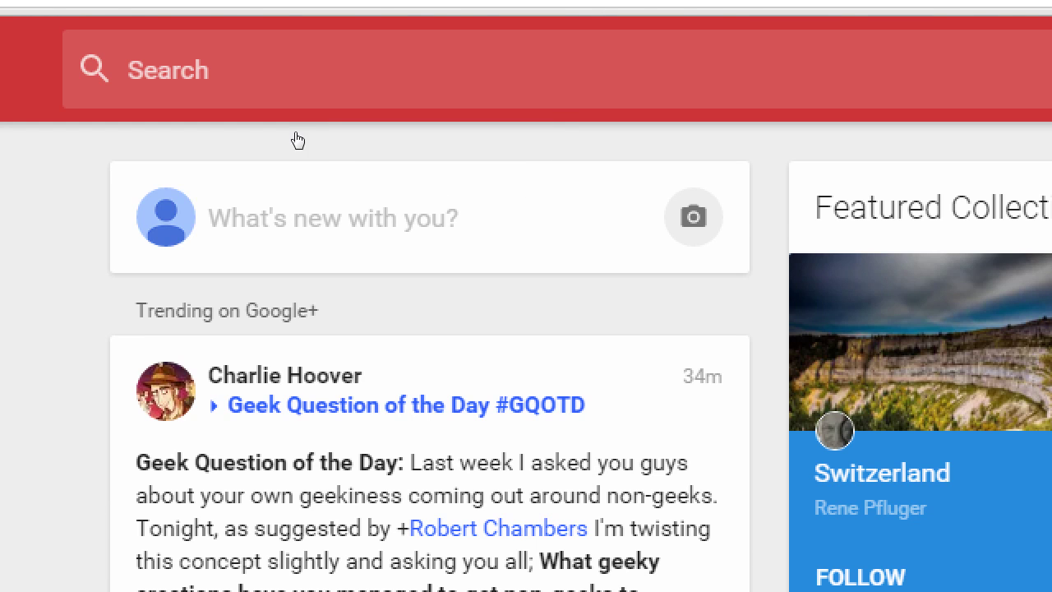
mouse_move(381, 158)
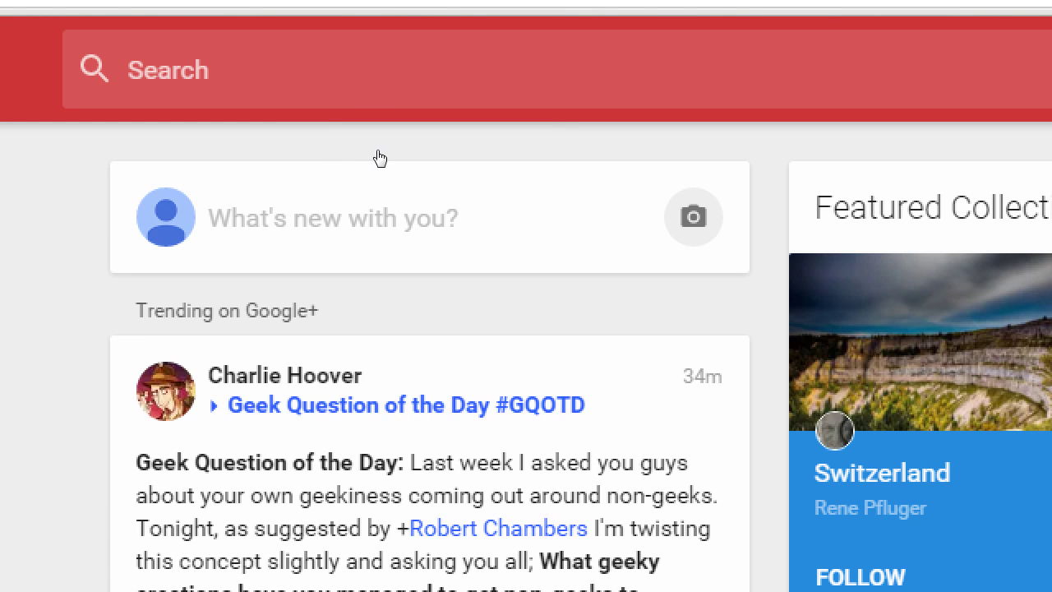
left_click(332, 217)
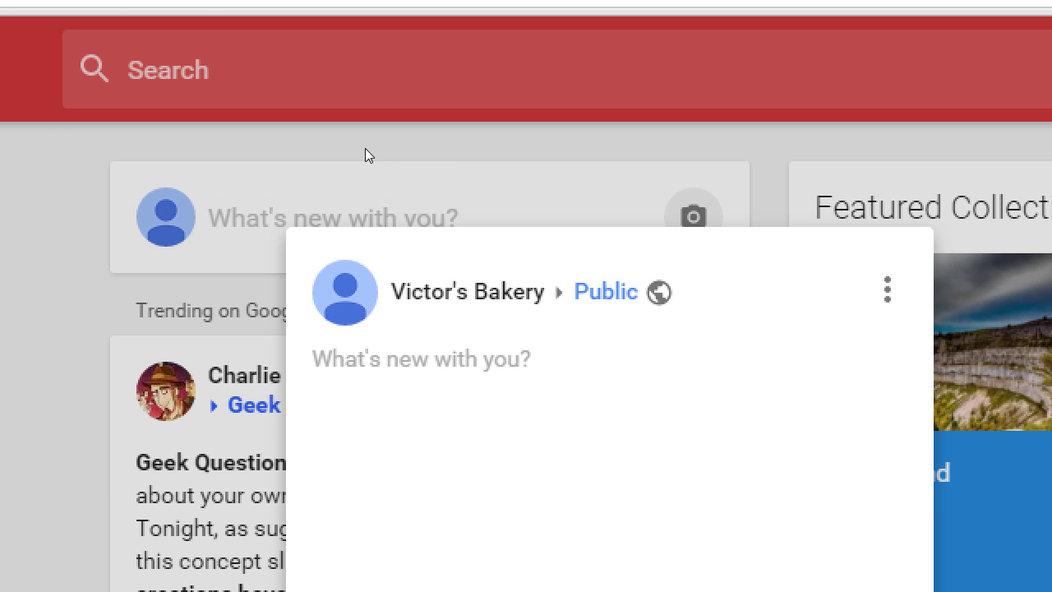
left_click(420, 358)
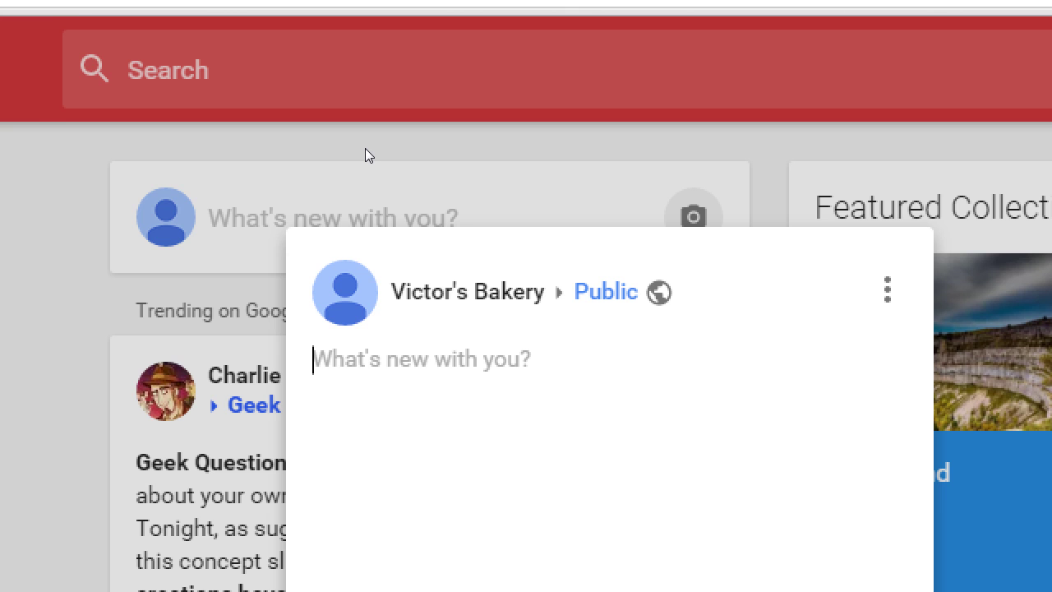
mouse_move(337, 158)
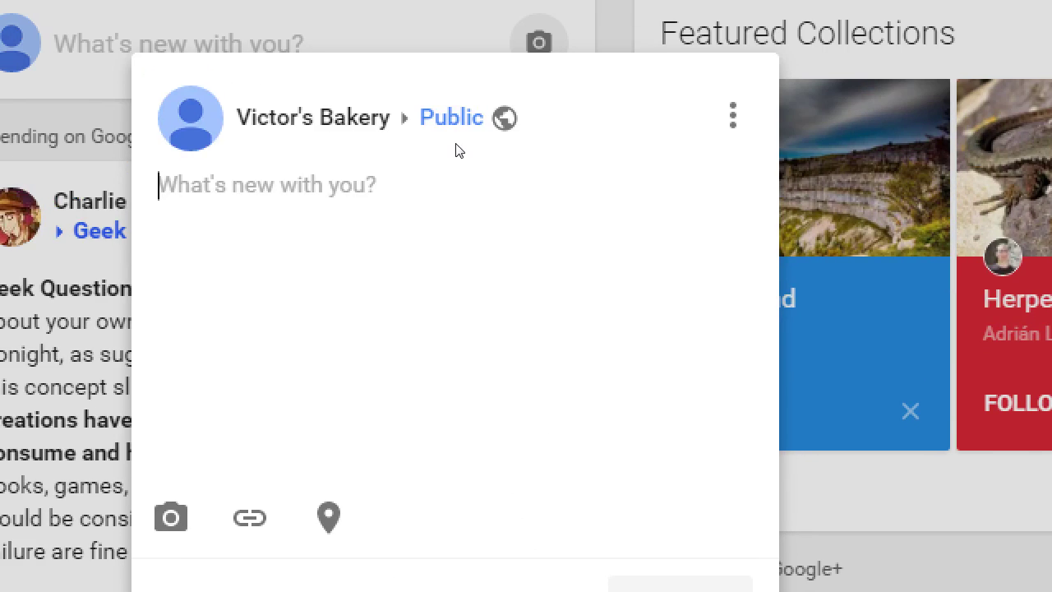
mouse_move(480, 279)
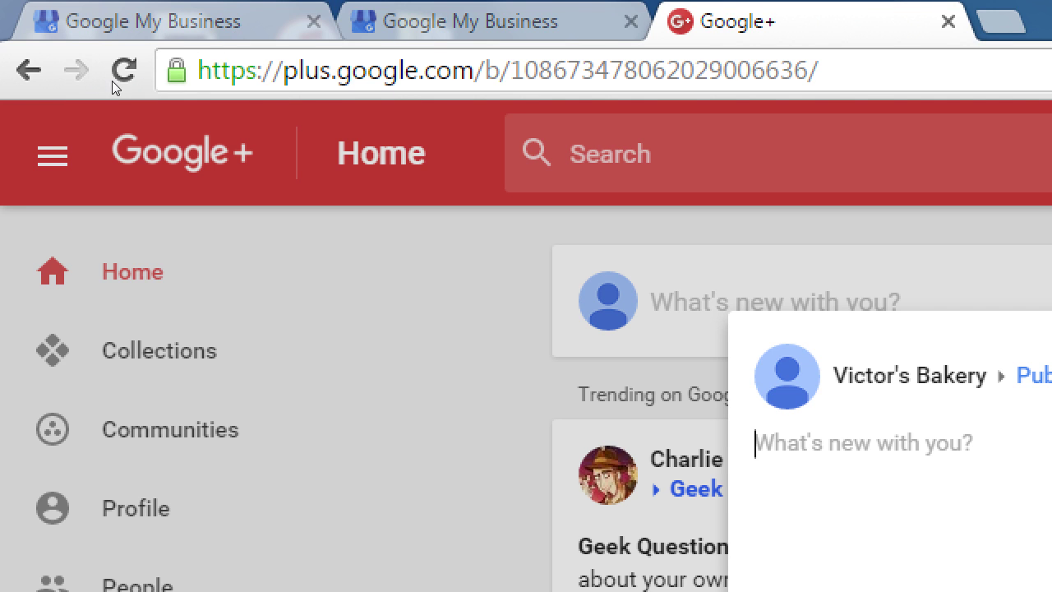
mouse_move(240, 106)
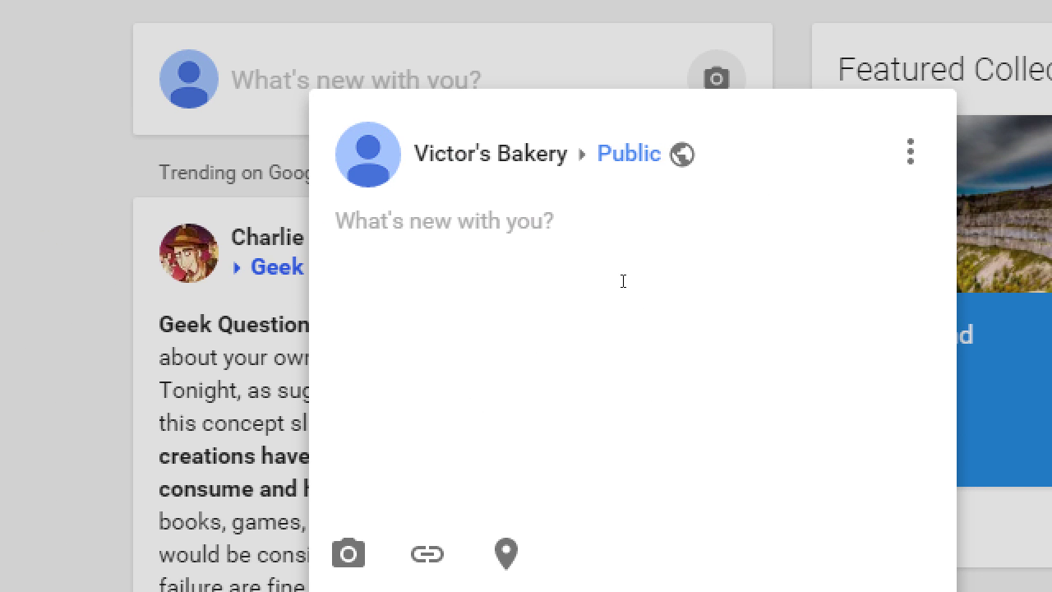
left_click(444, 220)
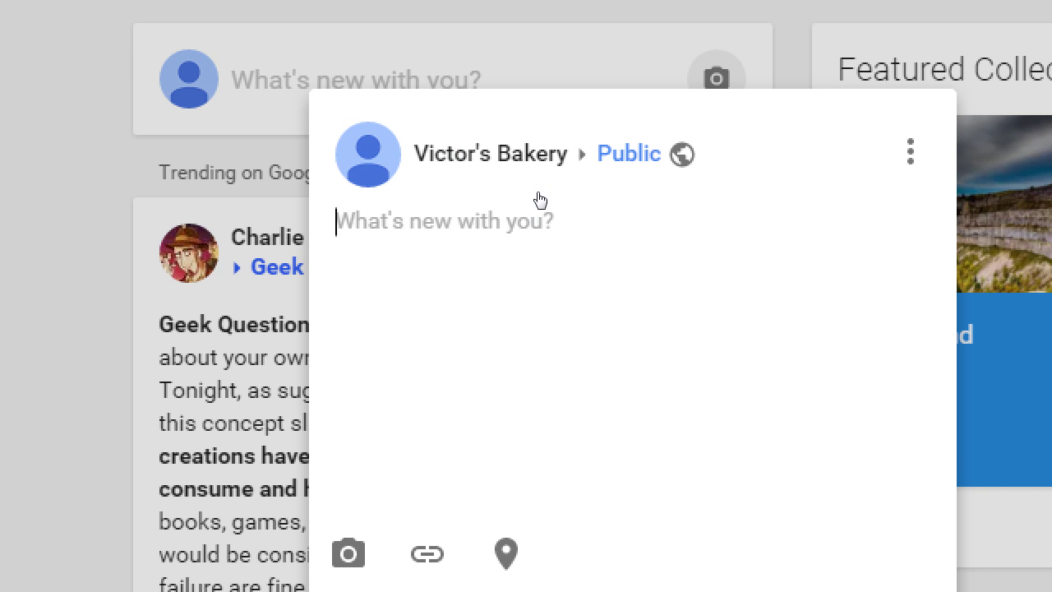
Pick Gluten-Free Aficionados in the audience chooser, then close it without applying.
left_click(628, 155)
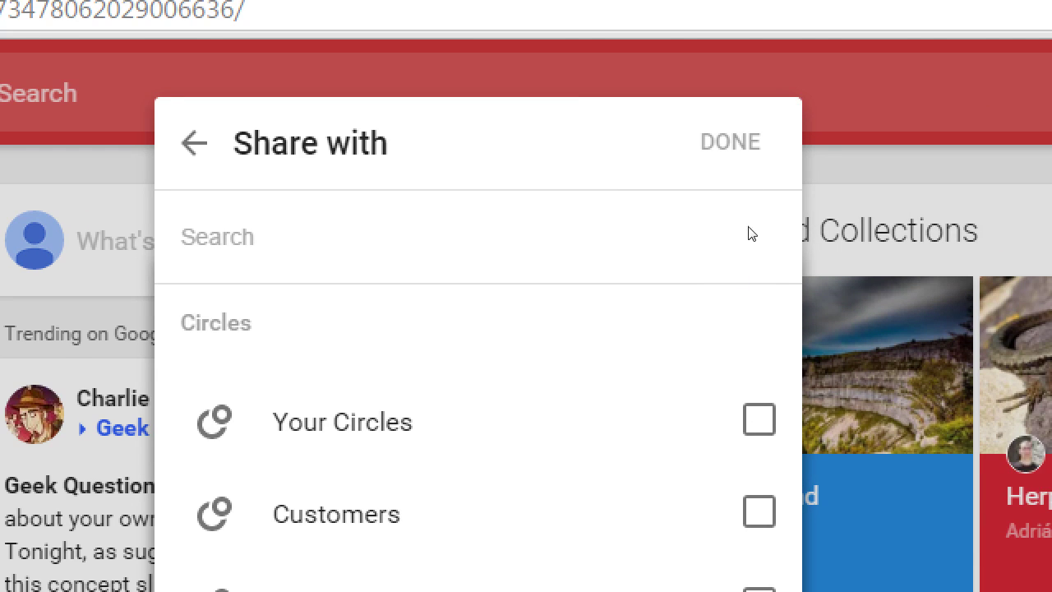
scroll("down", 3)
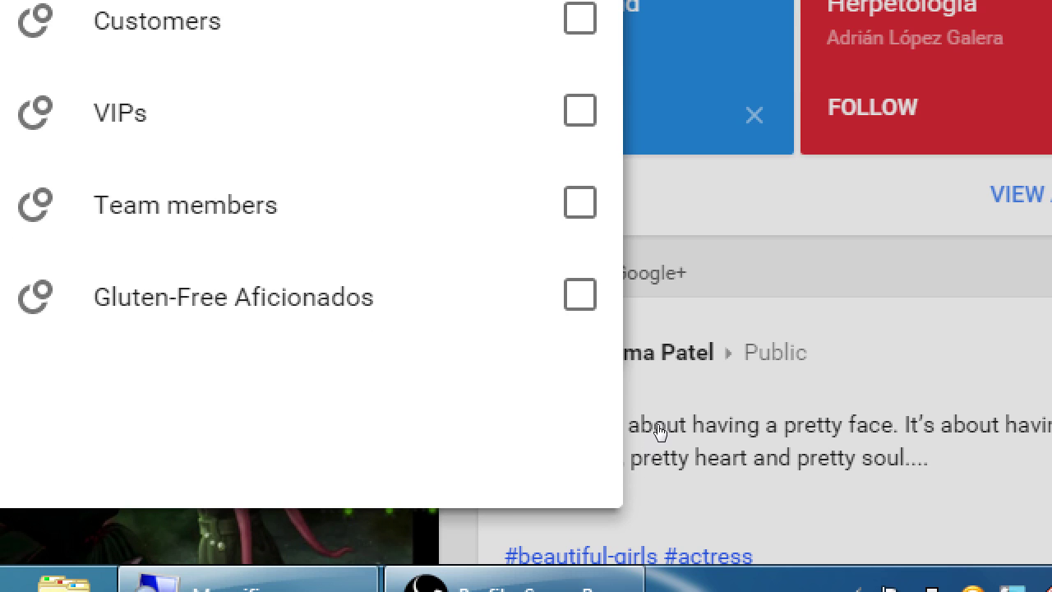
left_click(579, 294)
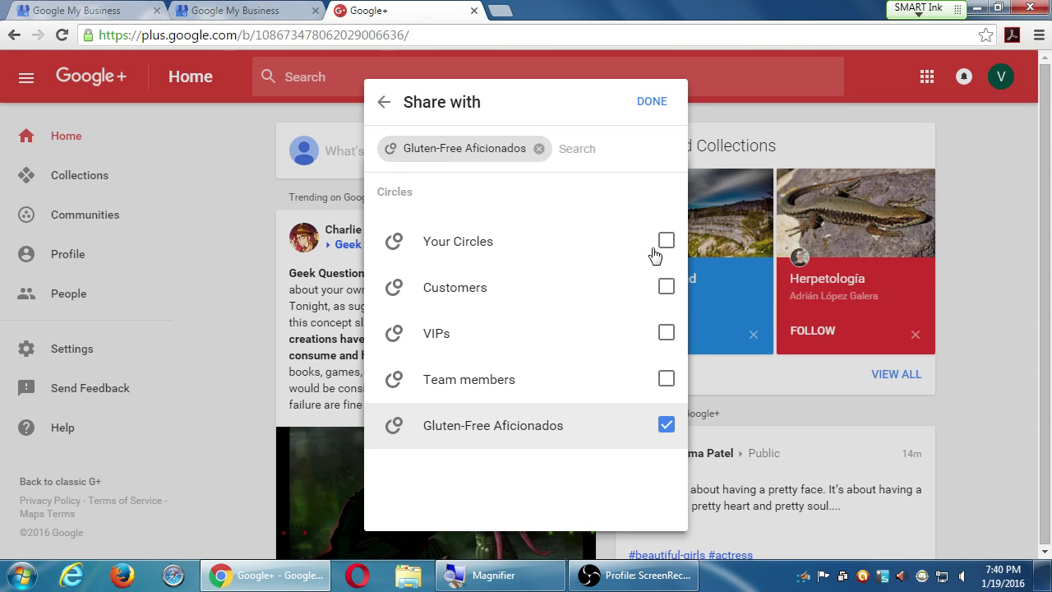
left_click(651, 102)
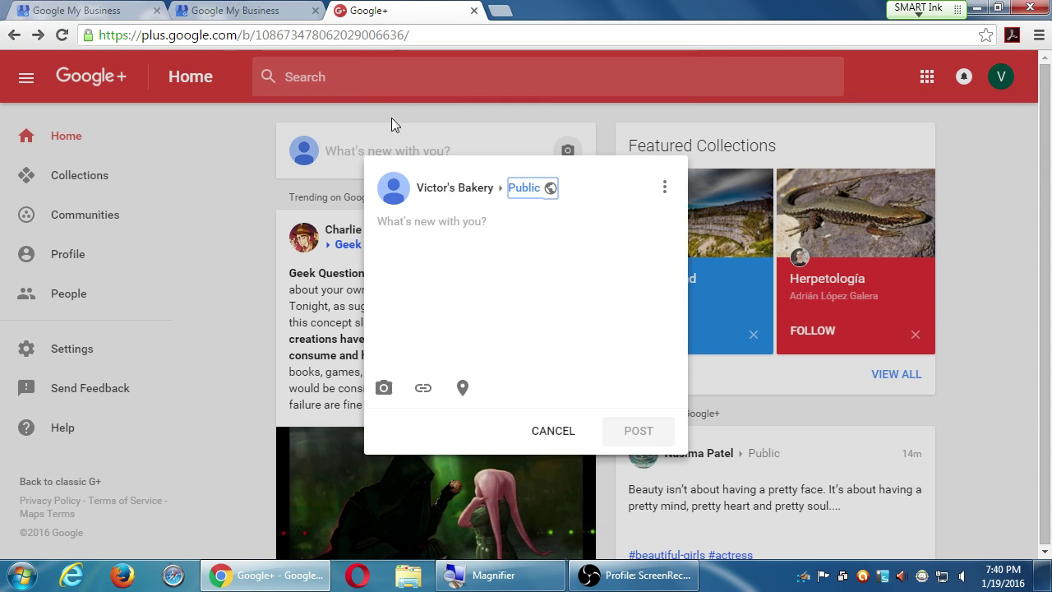
Share the post with the Gluten-Free Aficionados circle and bring up the full audience list.
left_click(532, 187)
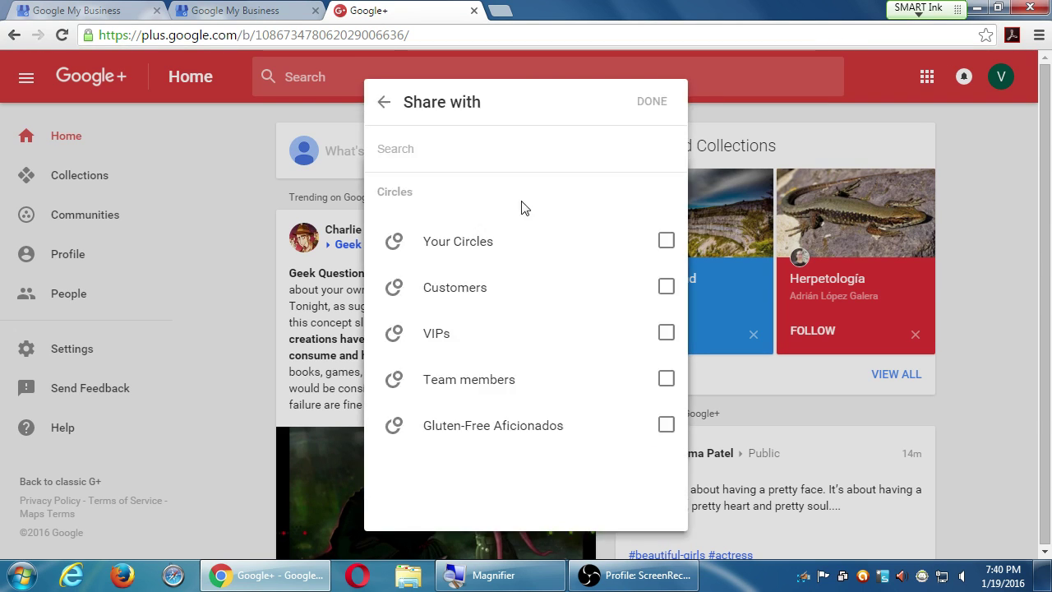
left_click(665, 424)
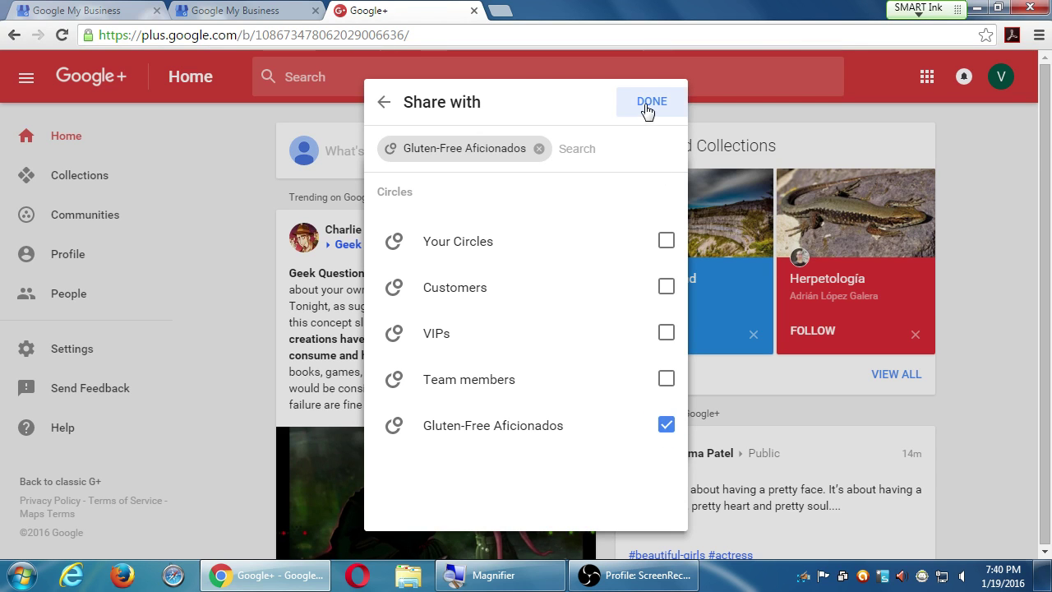
left_click(650, 102)
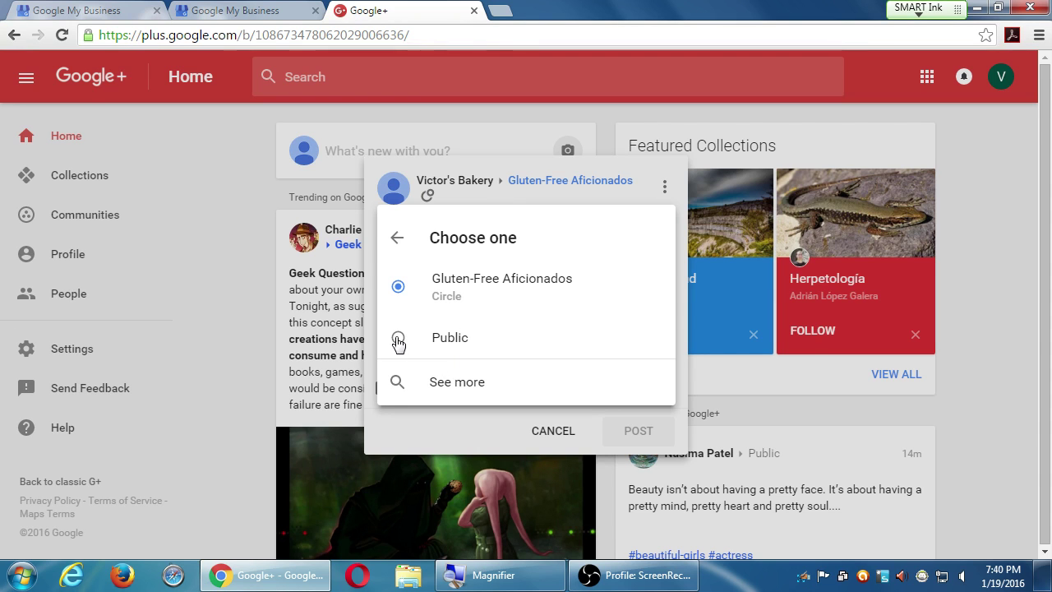
left_click(456, 382)
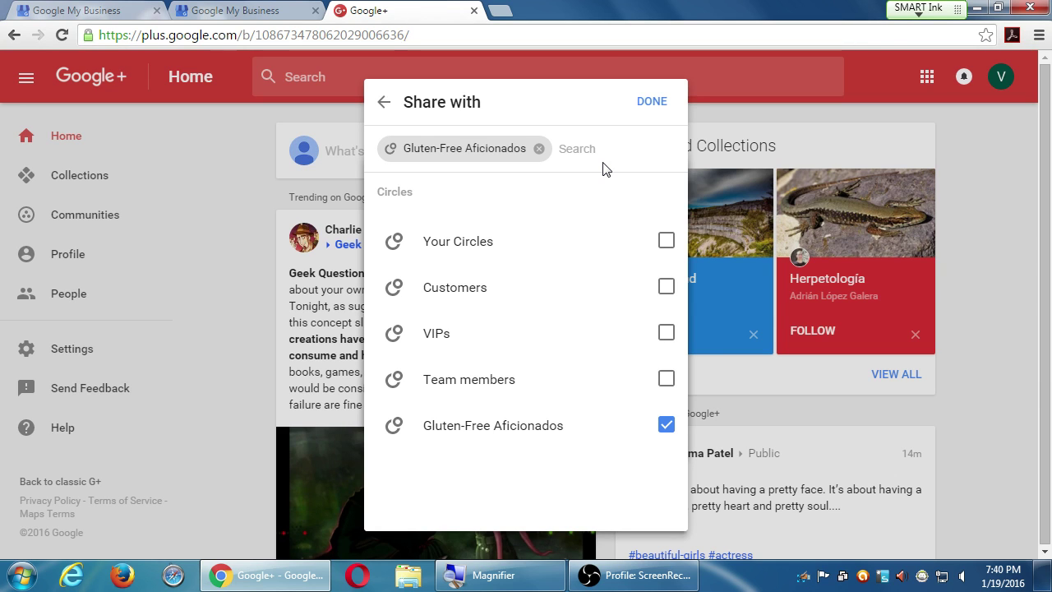
mouse_move(522, 434)
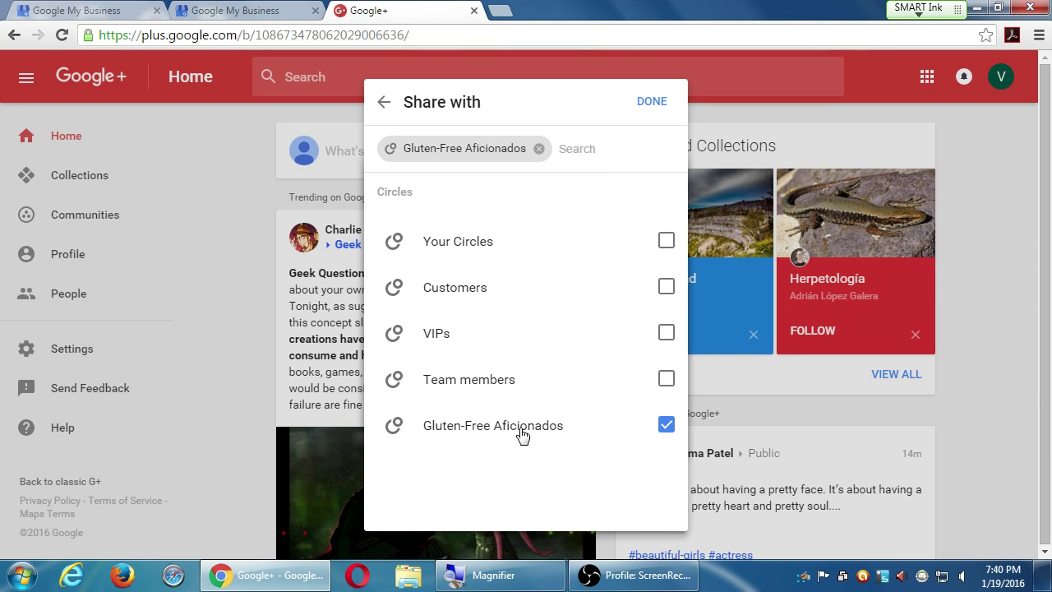
Tick the VIPs circle and search the audience list for 'public' and 'victor'.
left_click(666, 332)
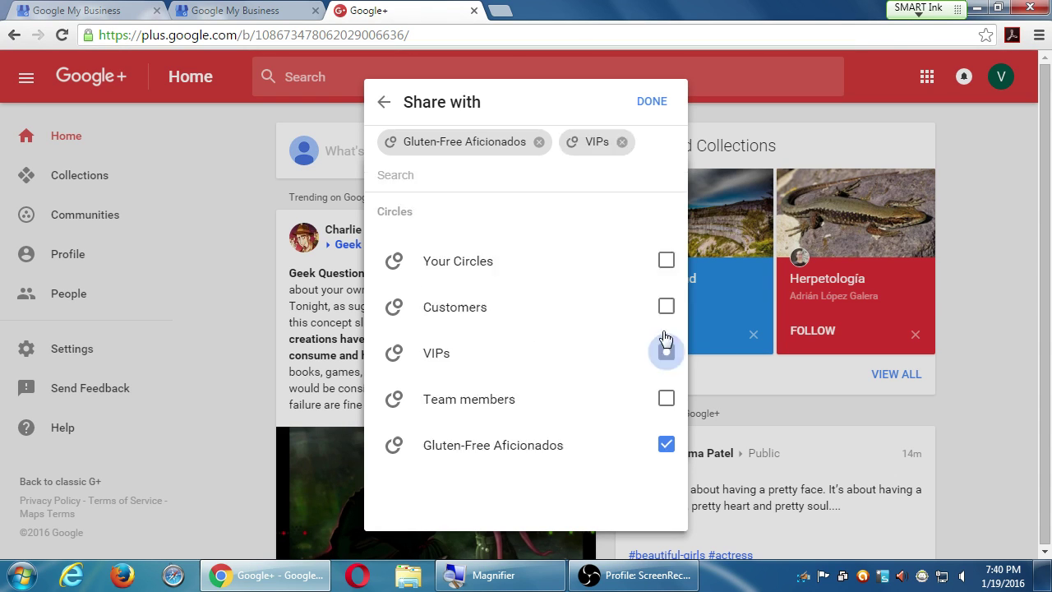
left_click(665, 351)
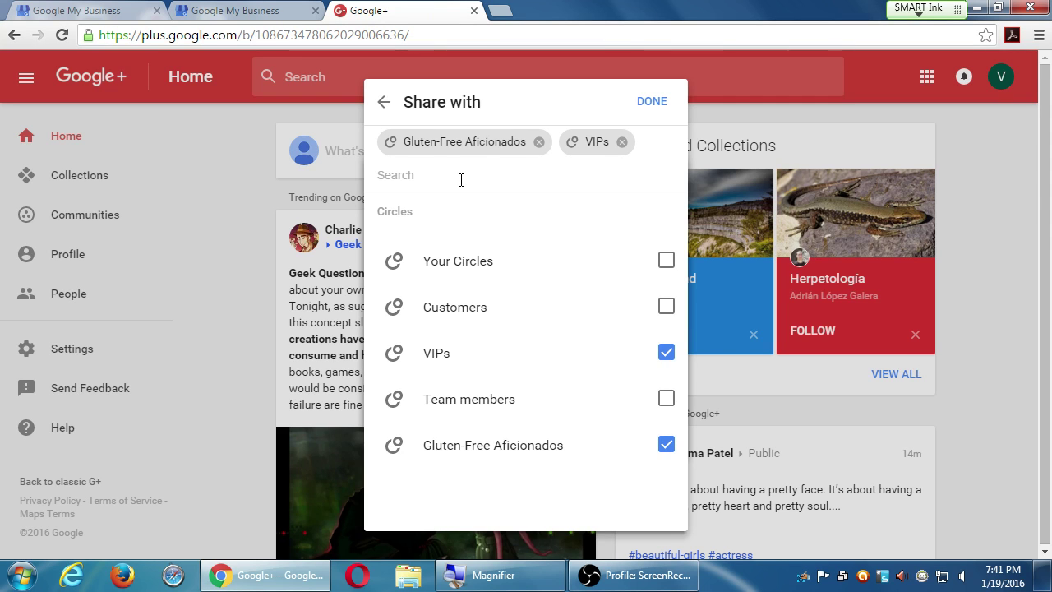
type("public")
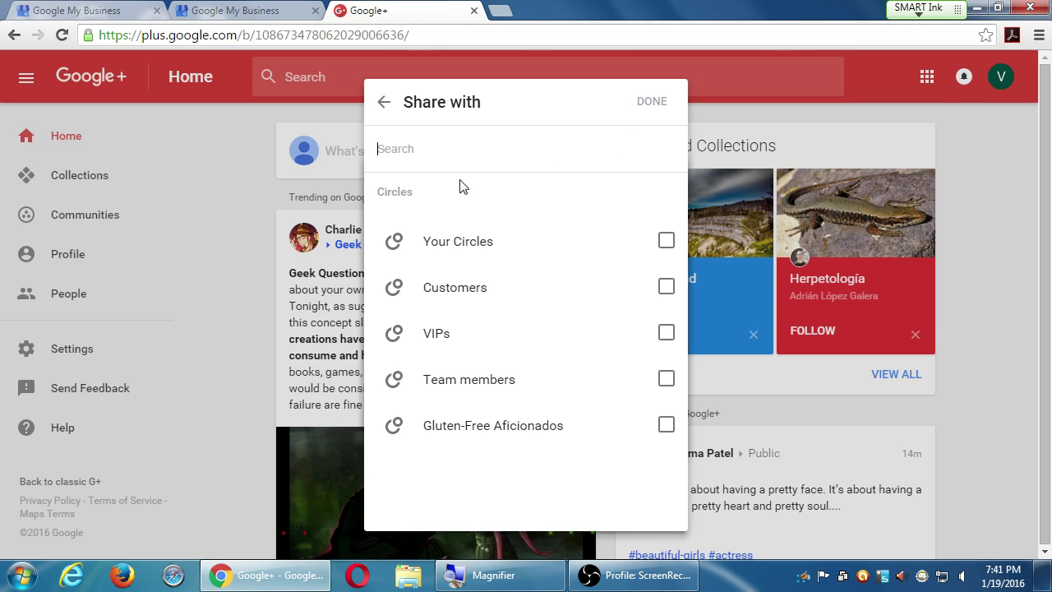
type("victor Campos")
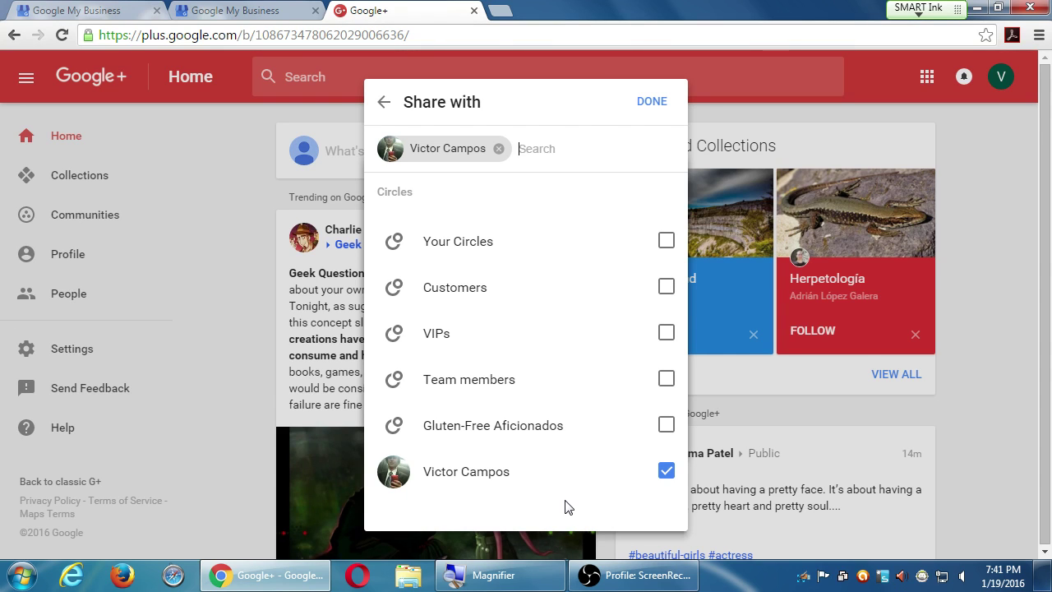
mouse_move(595, 453)
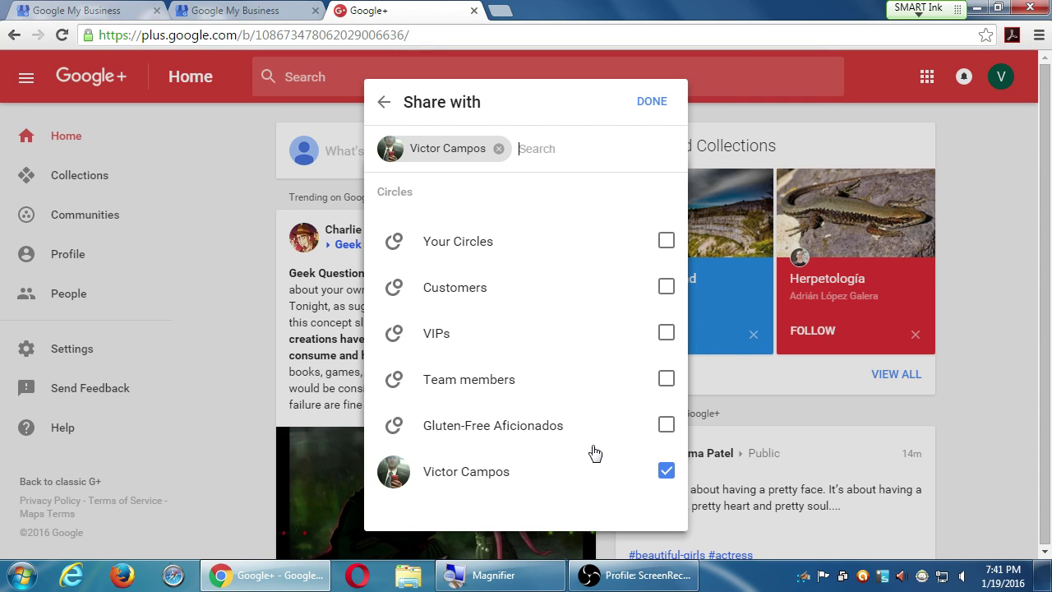
Add a circle to the audience and remove the personal profile chip from it.
left_click(665, 378)
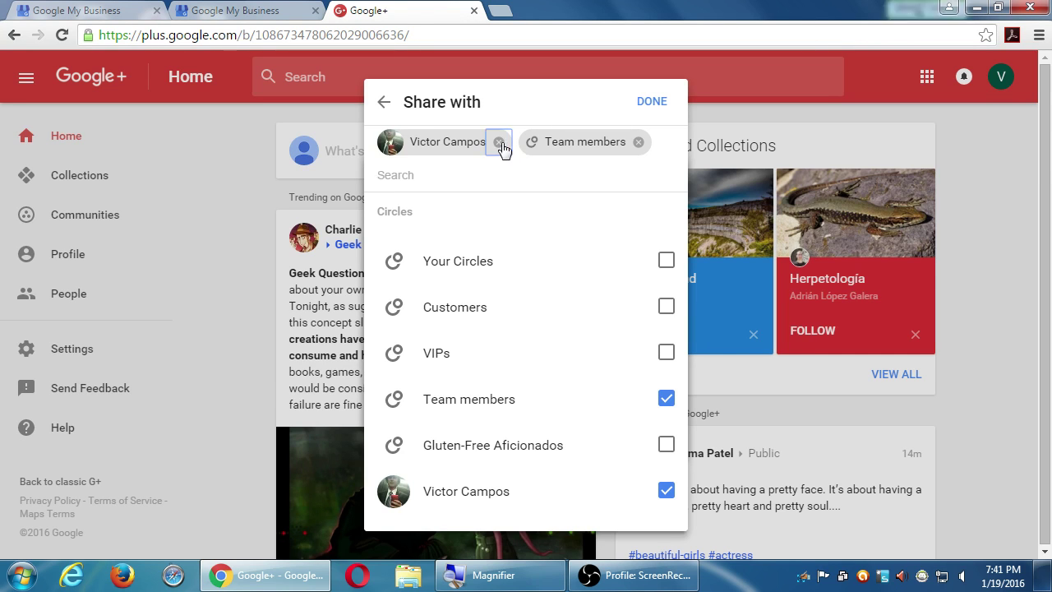
left_click(498, 141)
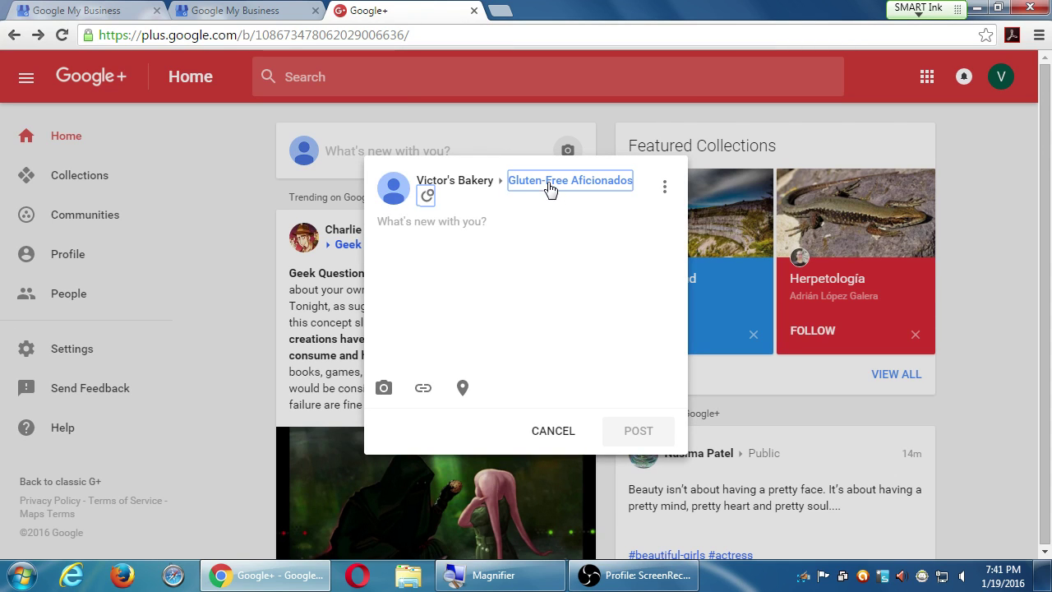
Switch the post's audience back to Public.
left_click(568, 179)
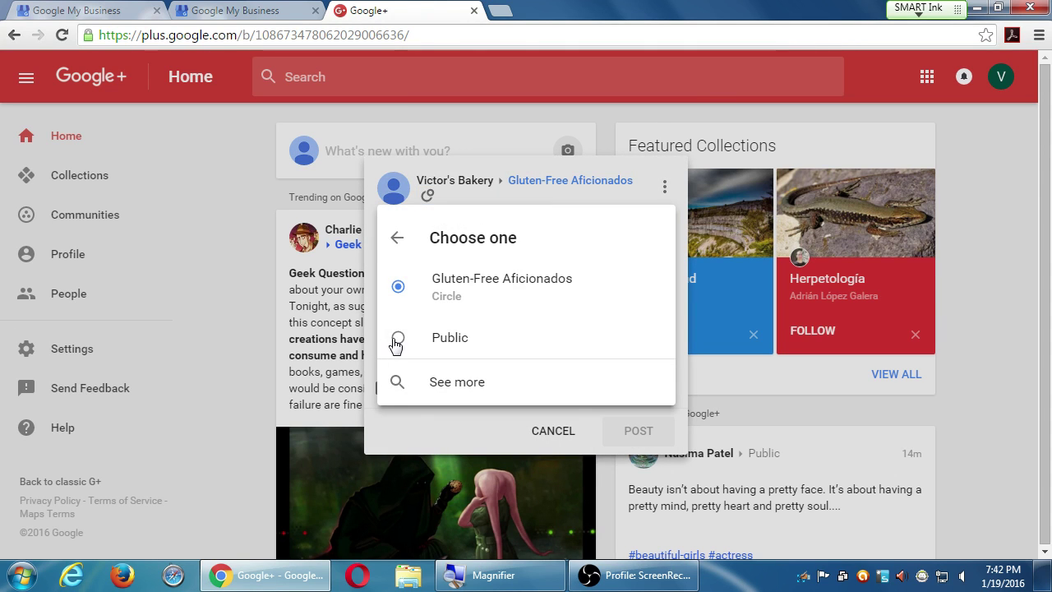
left_click(450, 337)
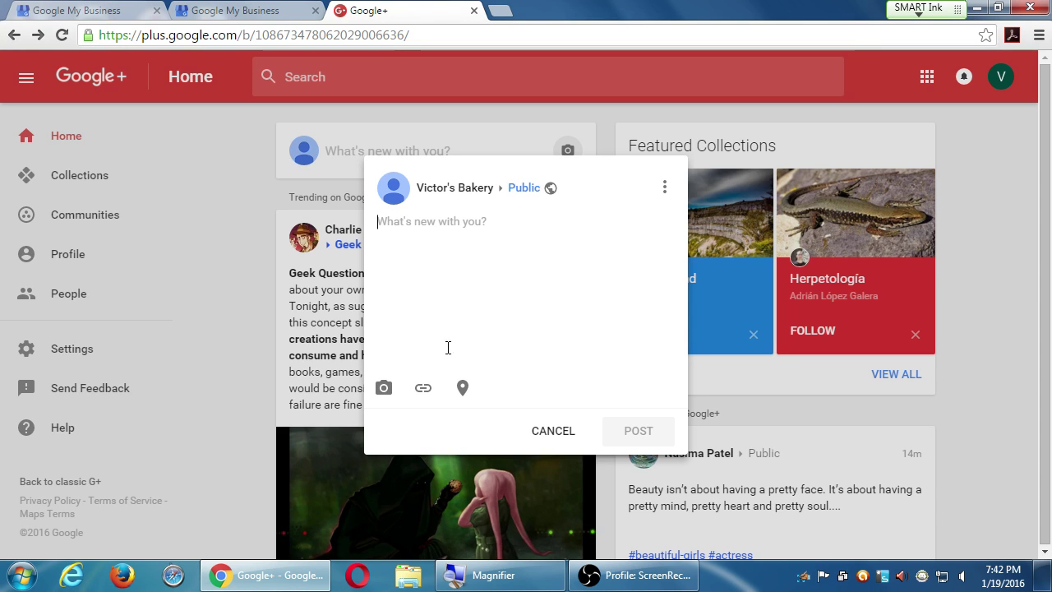
mouse_move(424, 400)
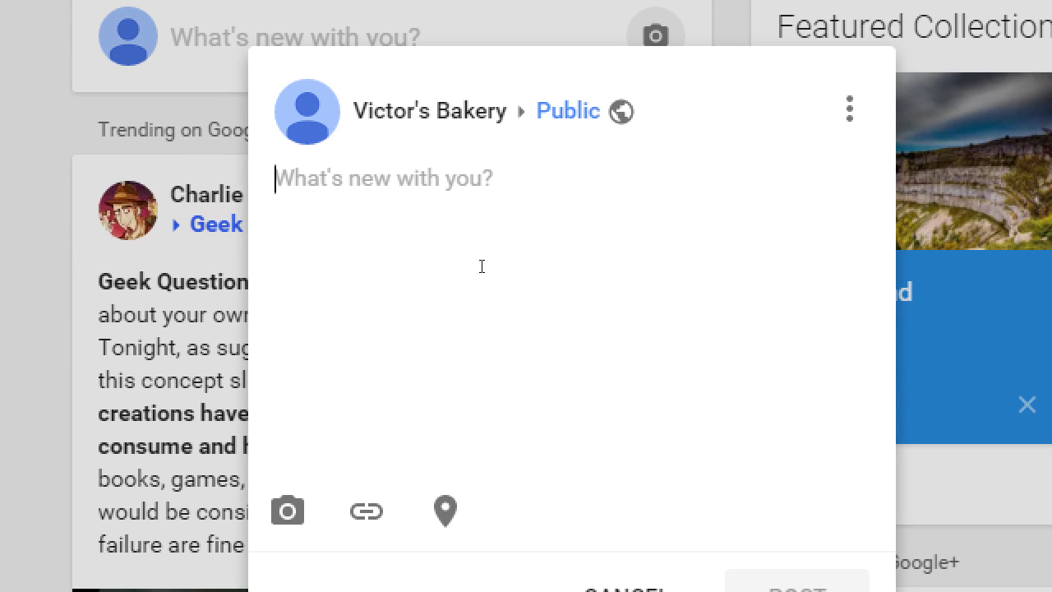
Write "Happy to be on Google+, finally! What's your favorite cookie?" in the composer.
type("Happy to be")
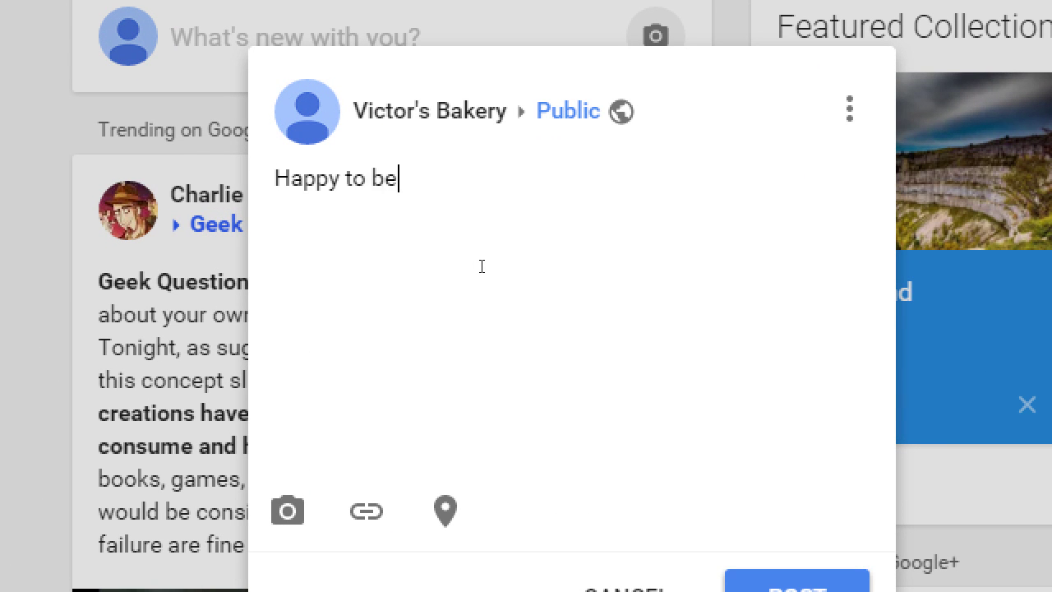
type("on Google+")
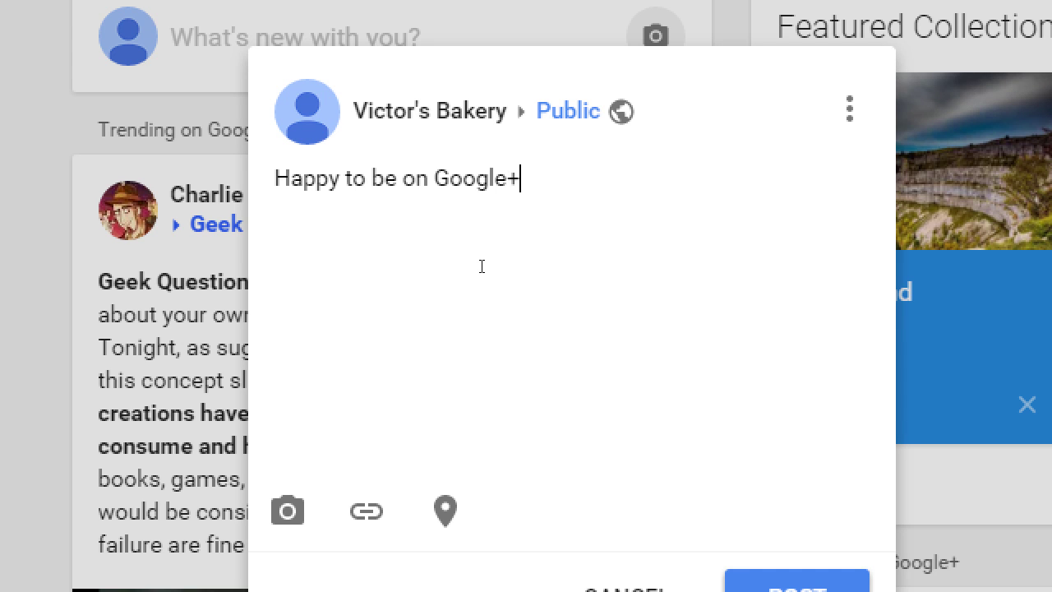
type(", finally!")
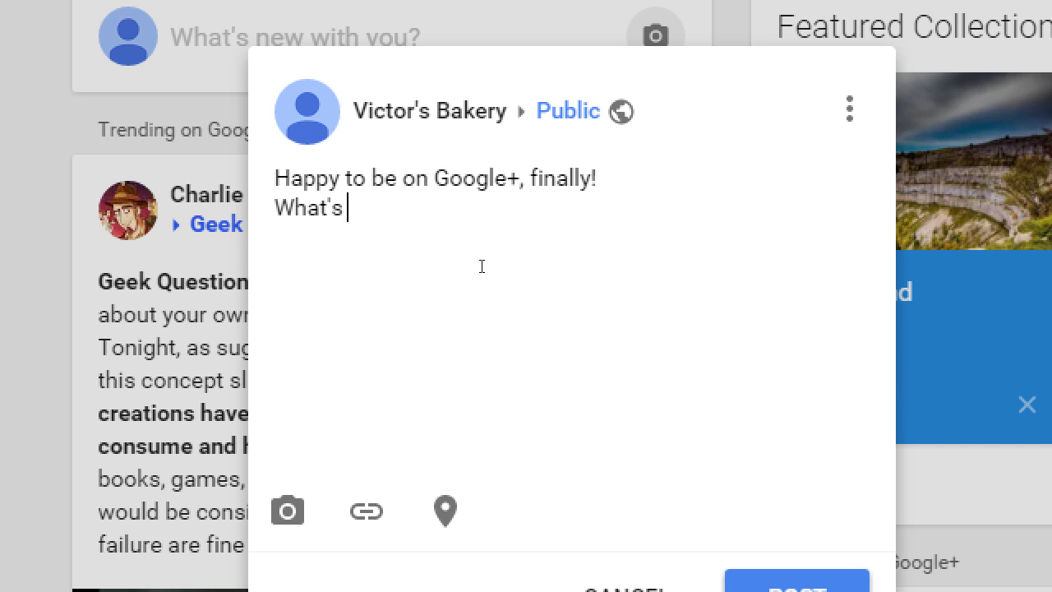
type("your favor")
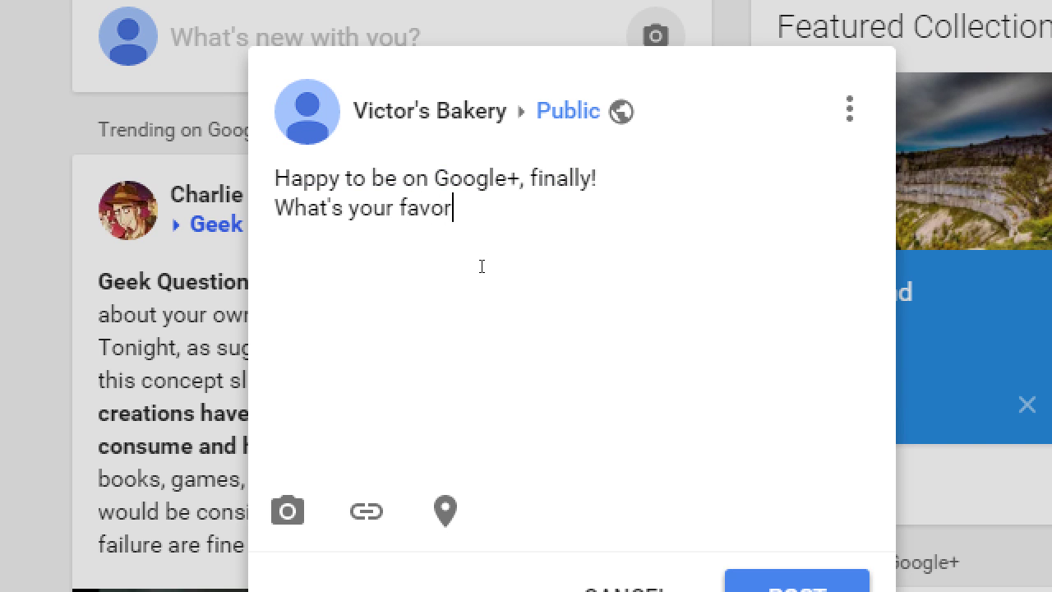
type("ite c")
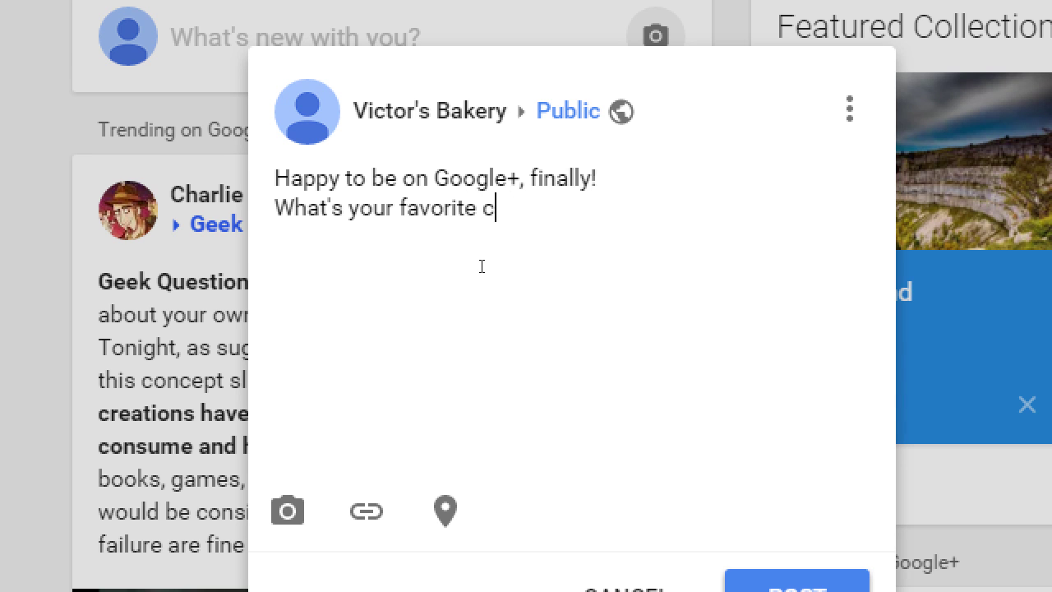
type("ookie?")
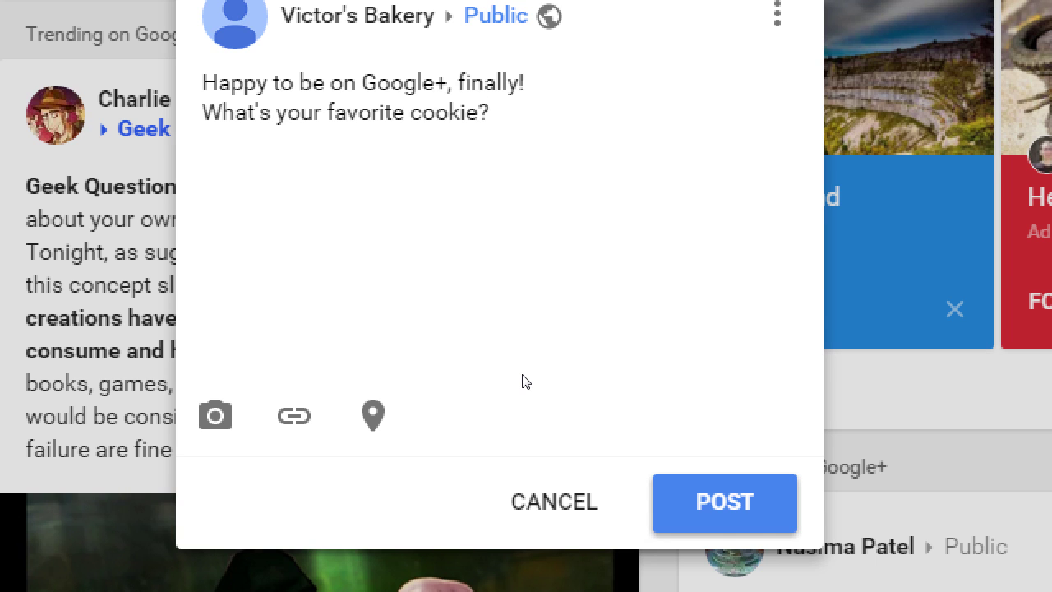
Publish the post to the Home stream.
left_click(487, 111)
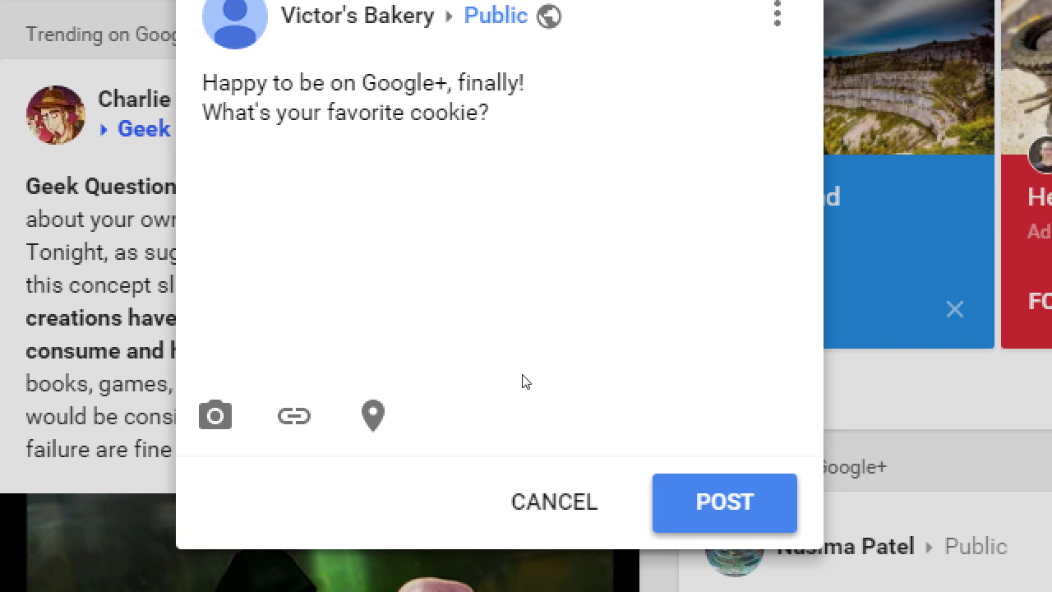
left_click(489, 112)
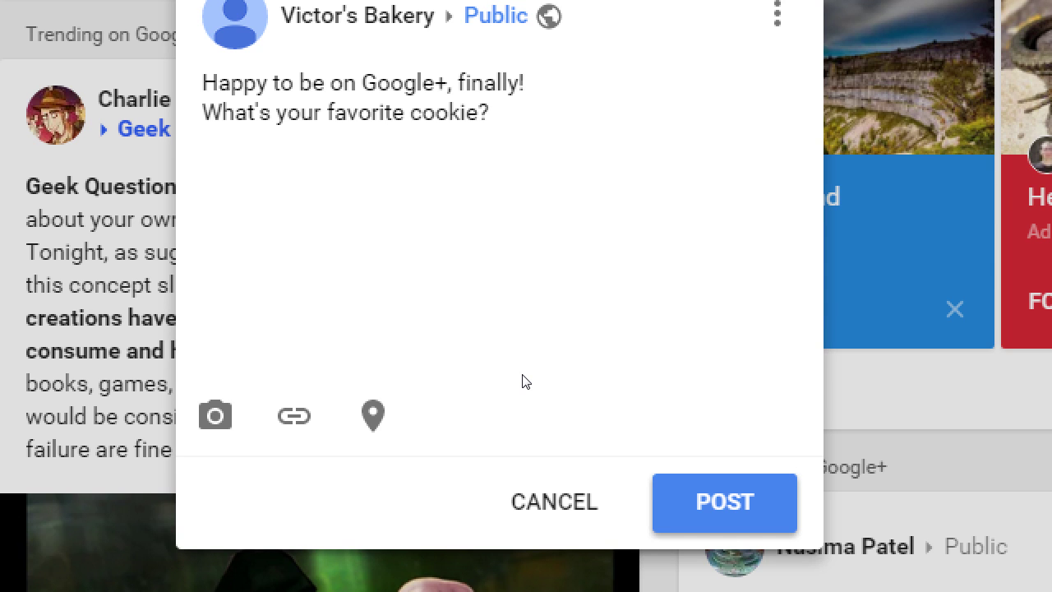
left_click(489, 111)
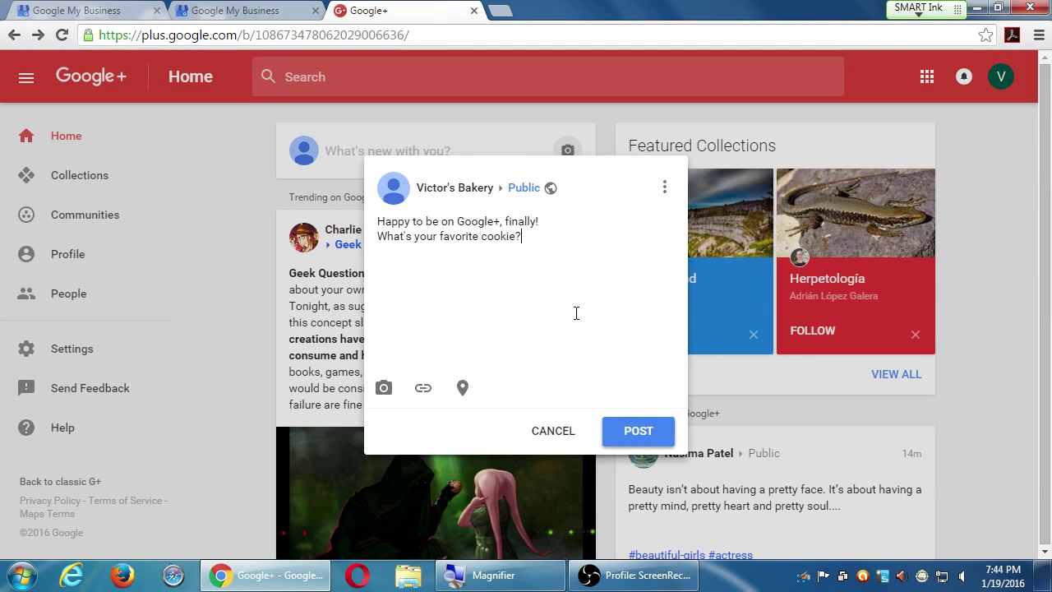
mouse_move(638, 430)
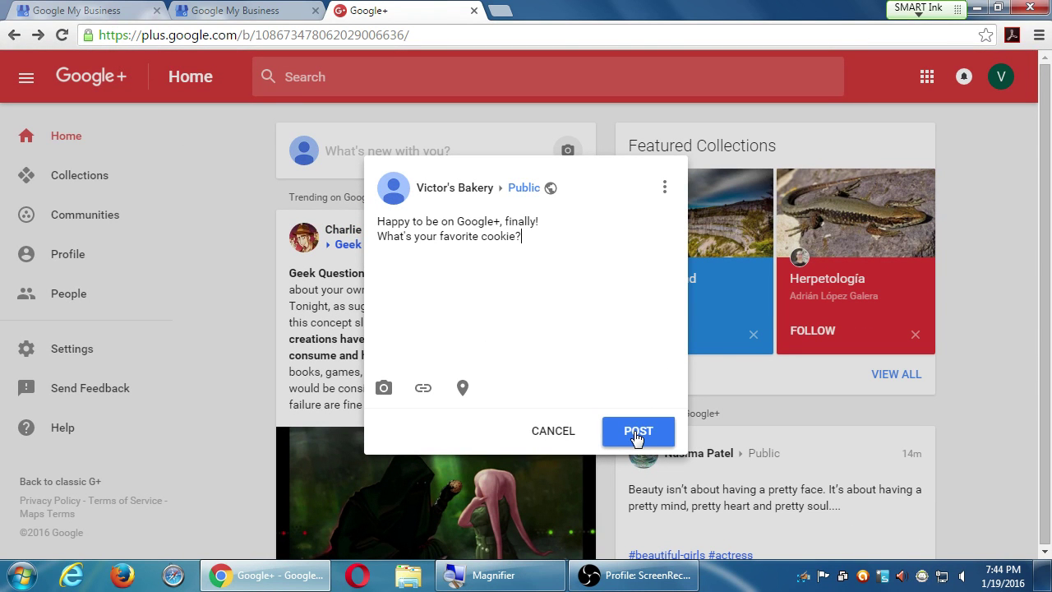
left_click(637, 431)
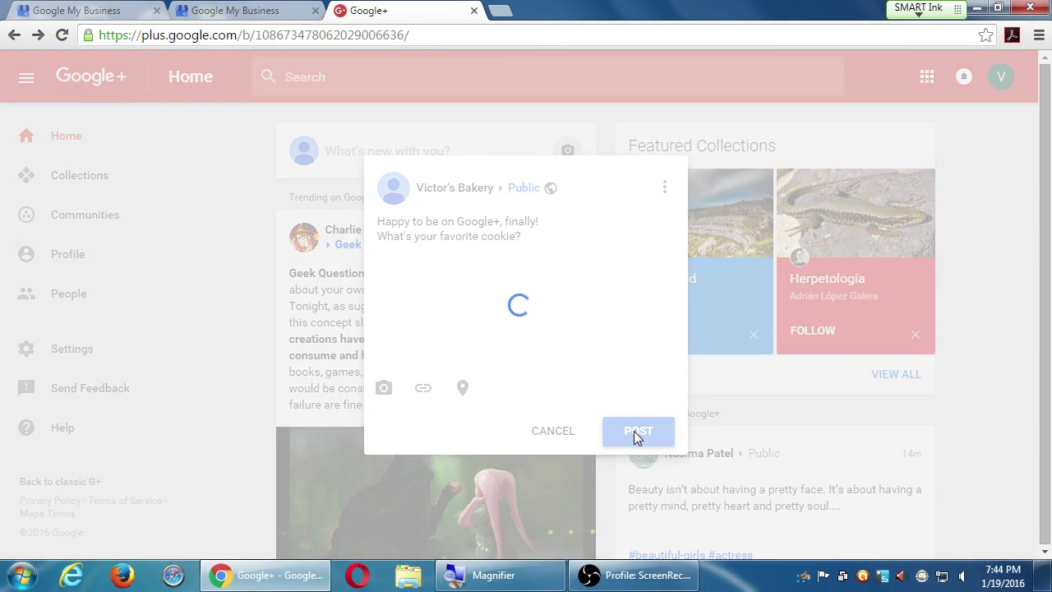
left_click(637, 430)
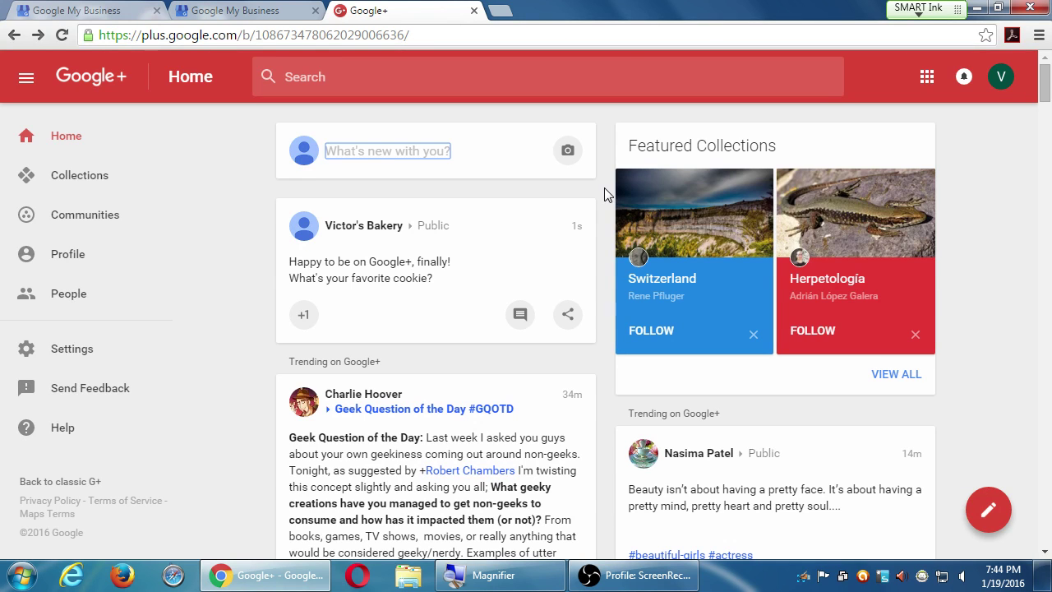
mouse_move(575, 217)
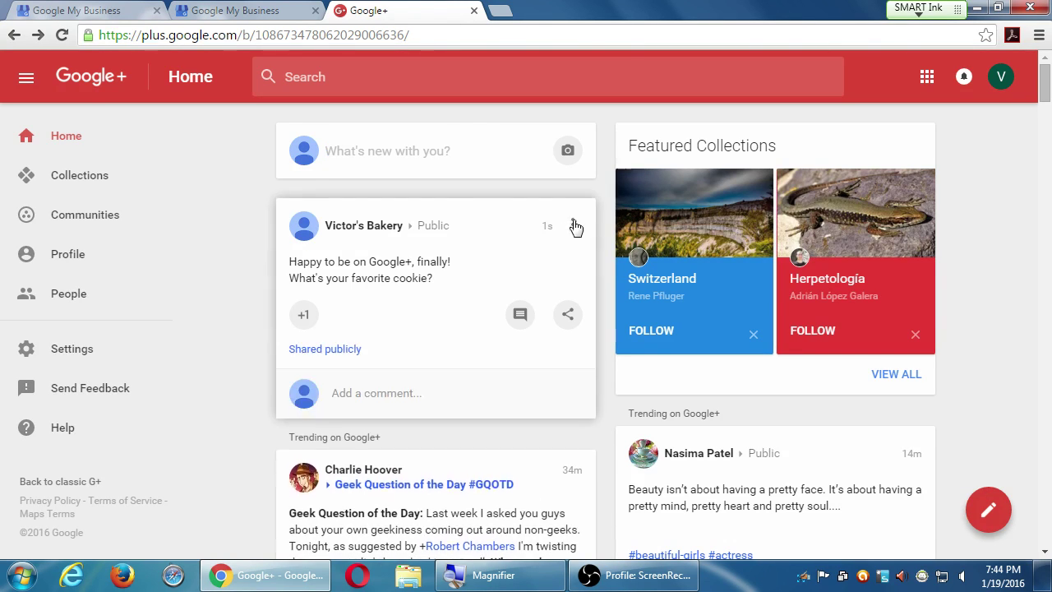
Edit the published post to end with "cookiez?", save it and confirm it is Public.
left_click(572, 224)
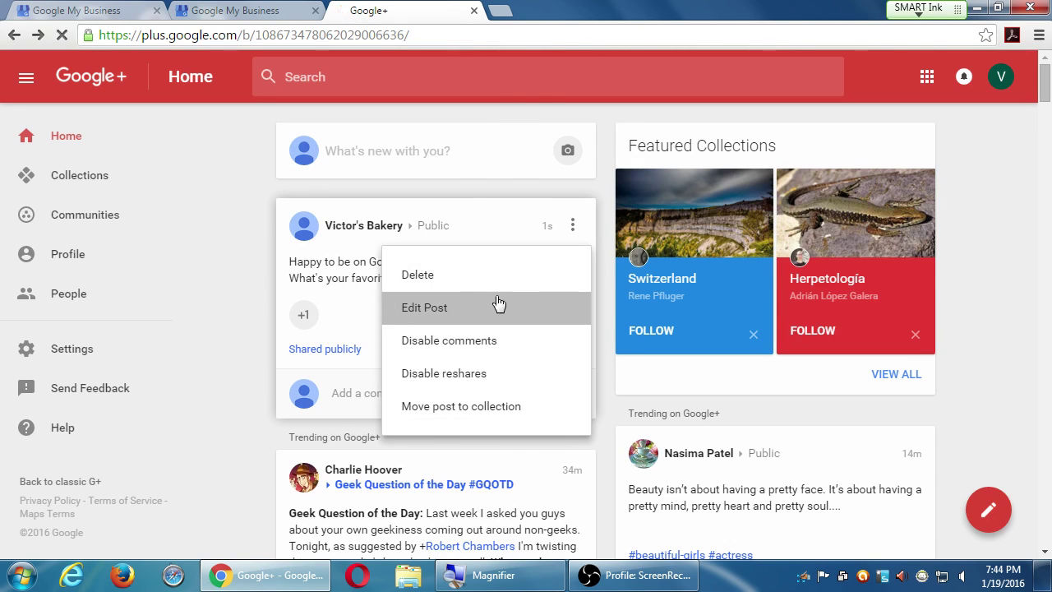
left_click(424, 307)
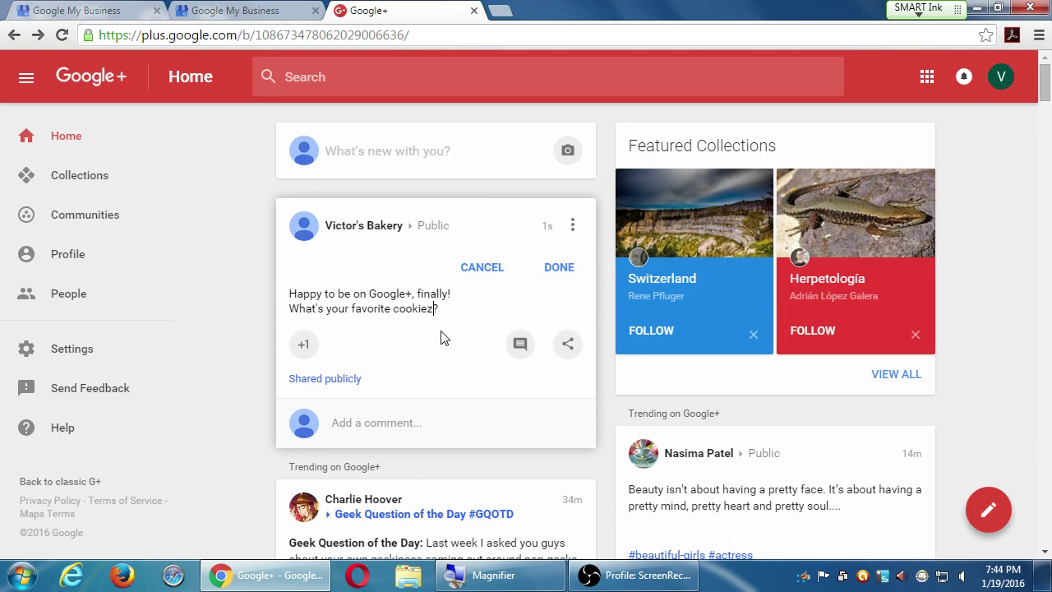
left_click(559, 266)
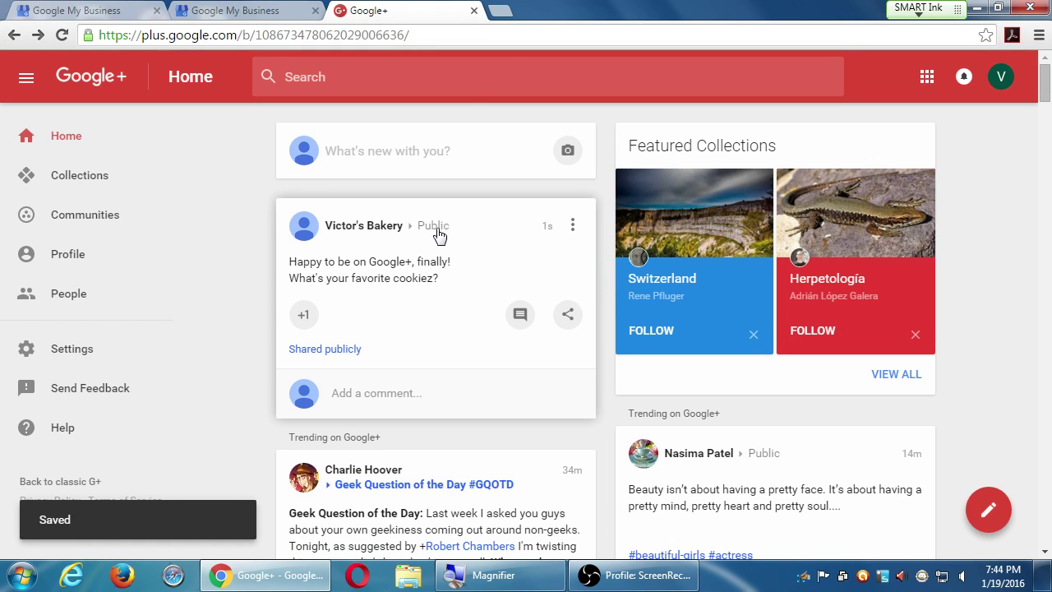
left_click(434, 227)
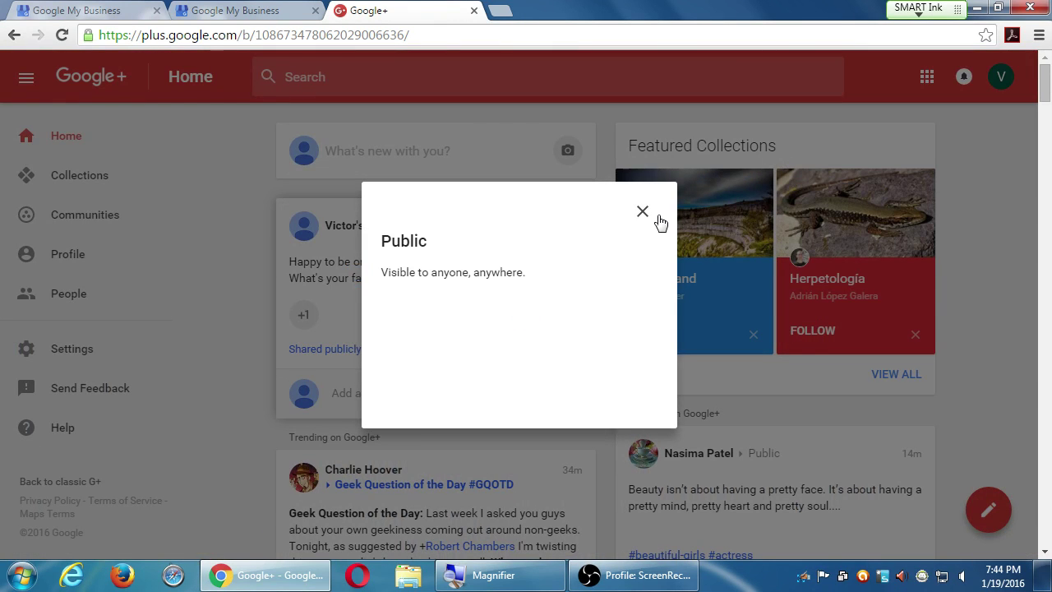
left_click(641, 210)
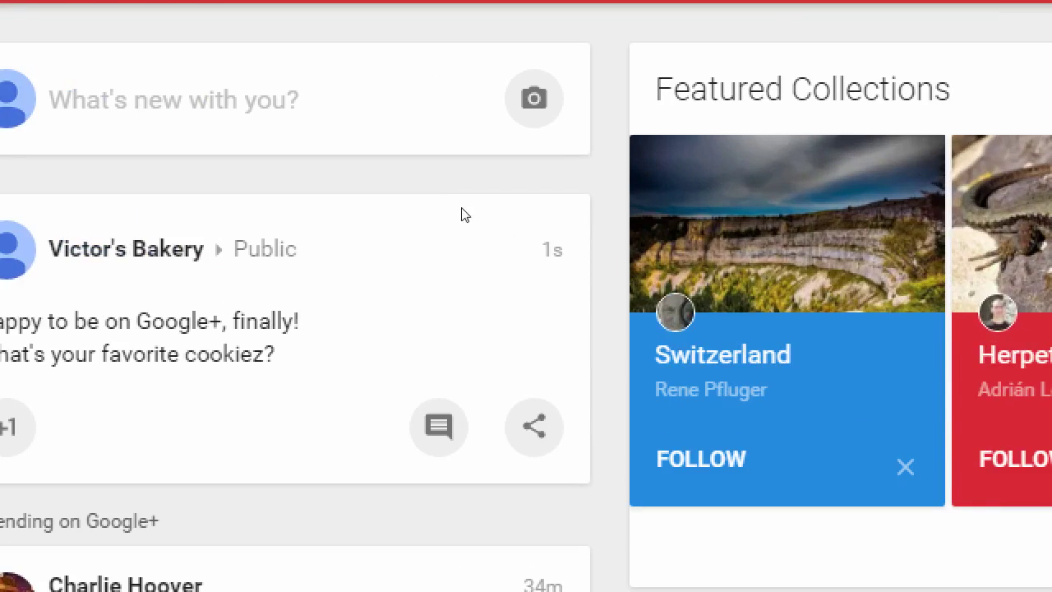
scroll("down", 3)
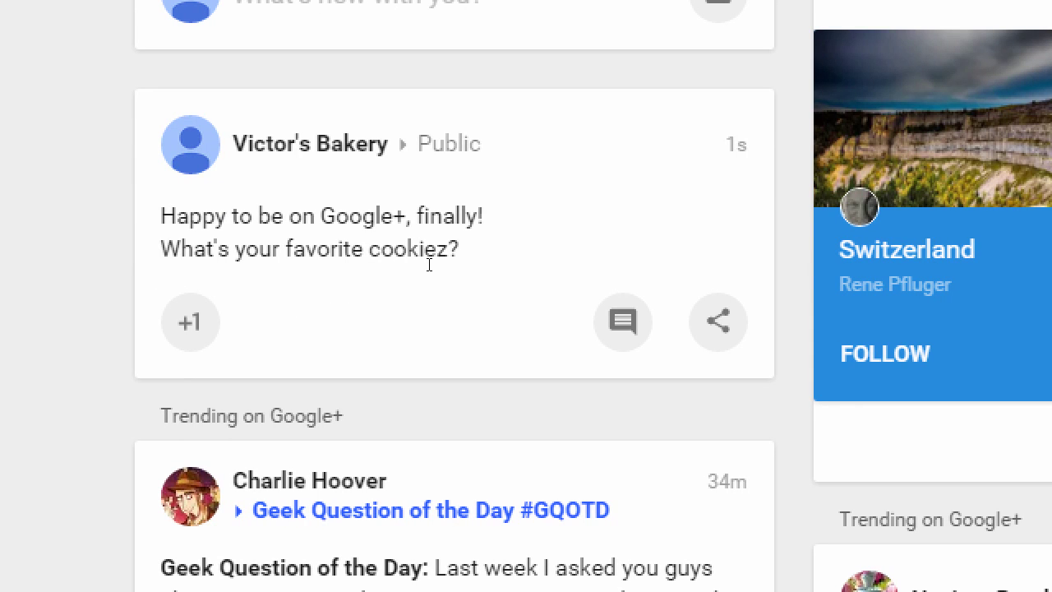
mouse_move(440, 234)
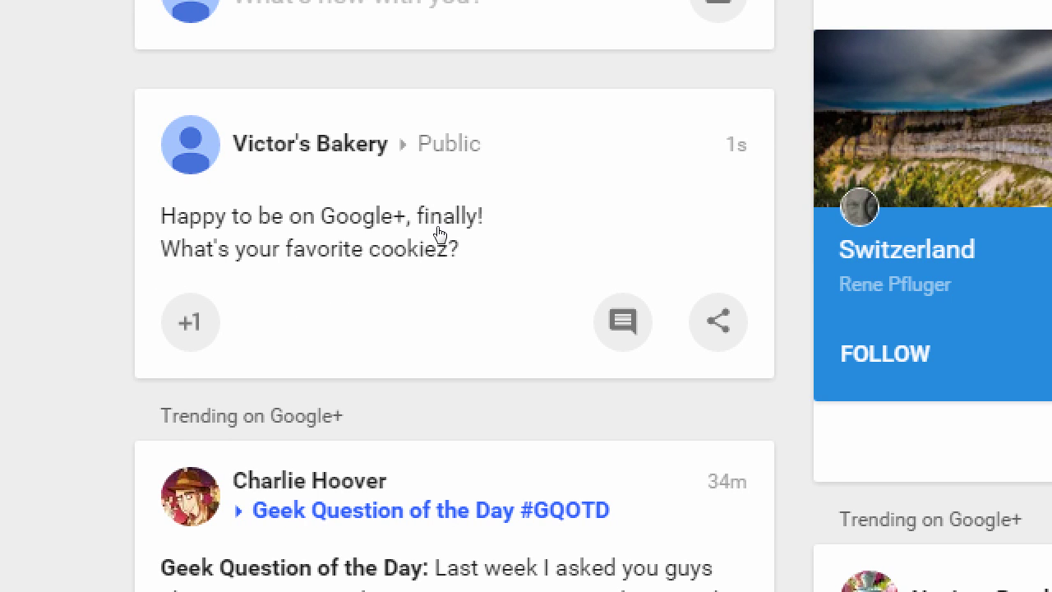
mouse_move(504, 292)
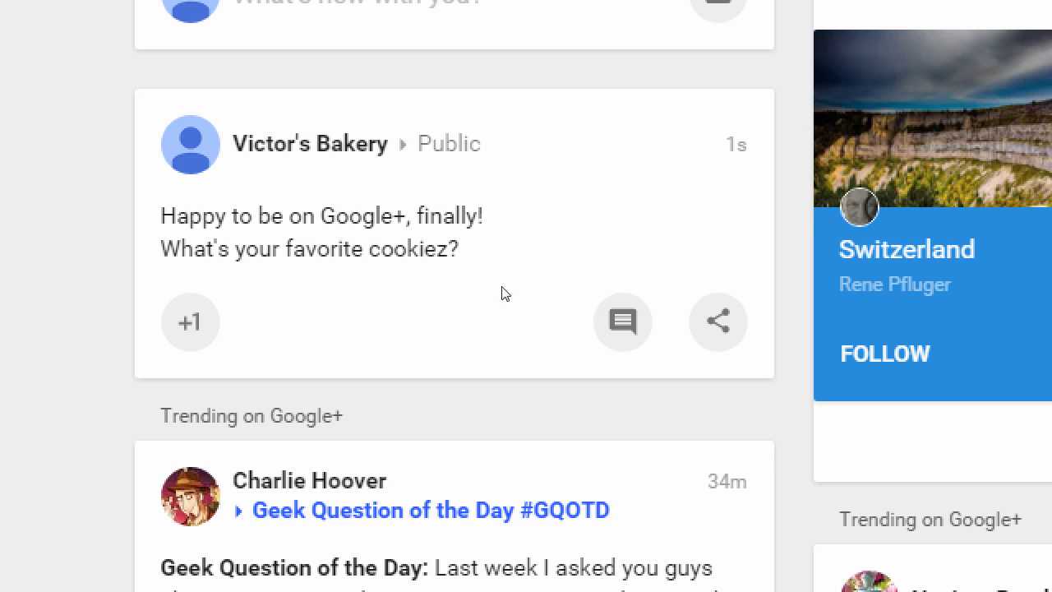
mouse_move(578, 234)
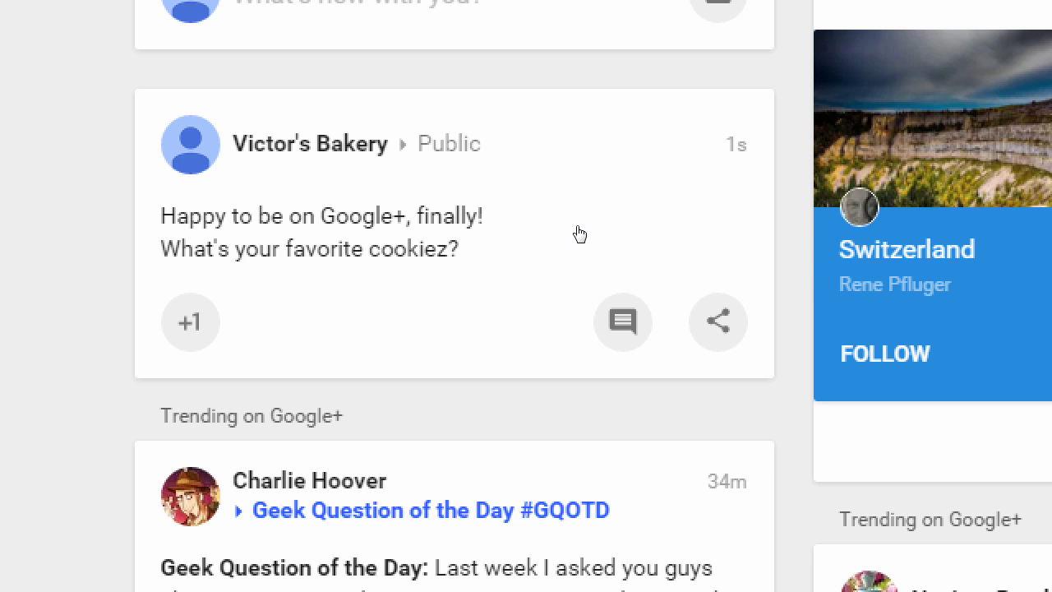
mouse_move(589, 312)
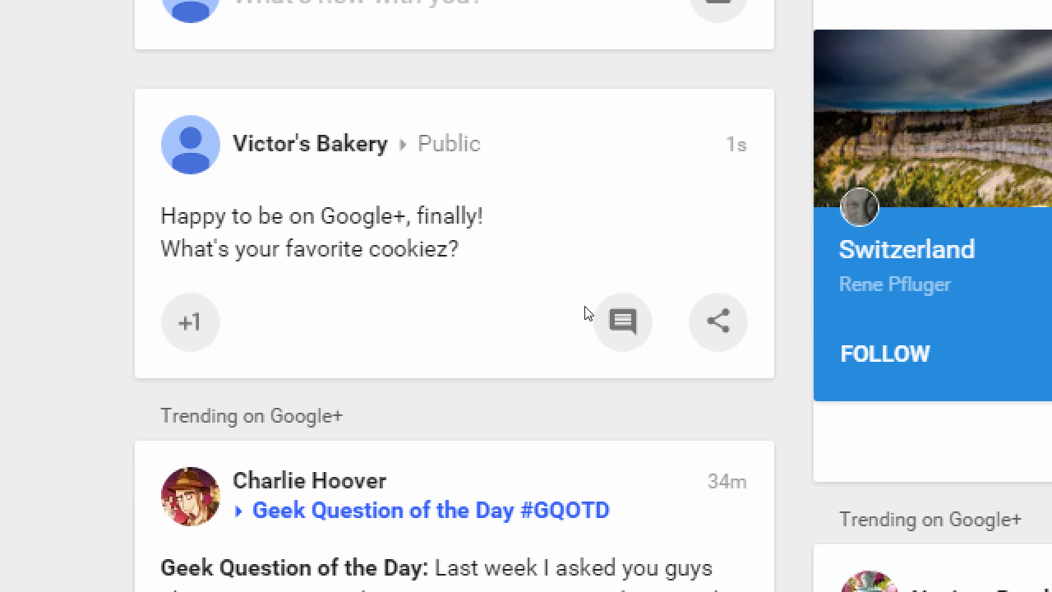
scroll("down", 3)
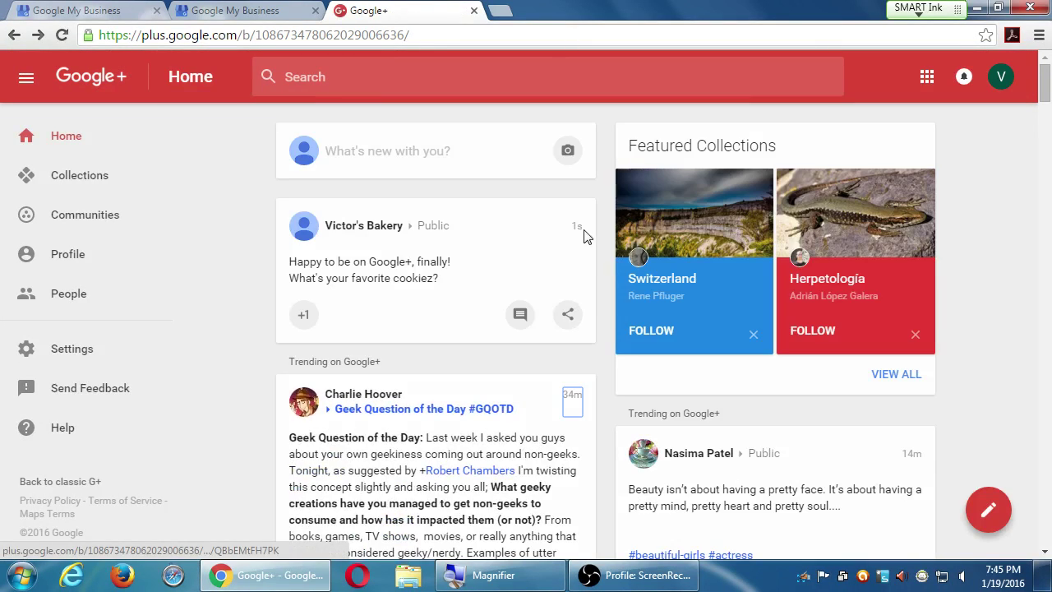
Open the post by itself, check it is visible to anyone, and bring up its options.
left_click(576, 227)
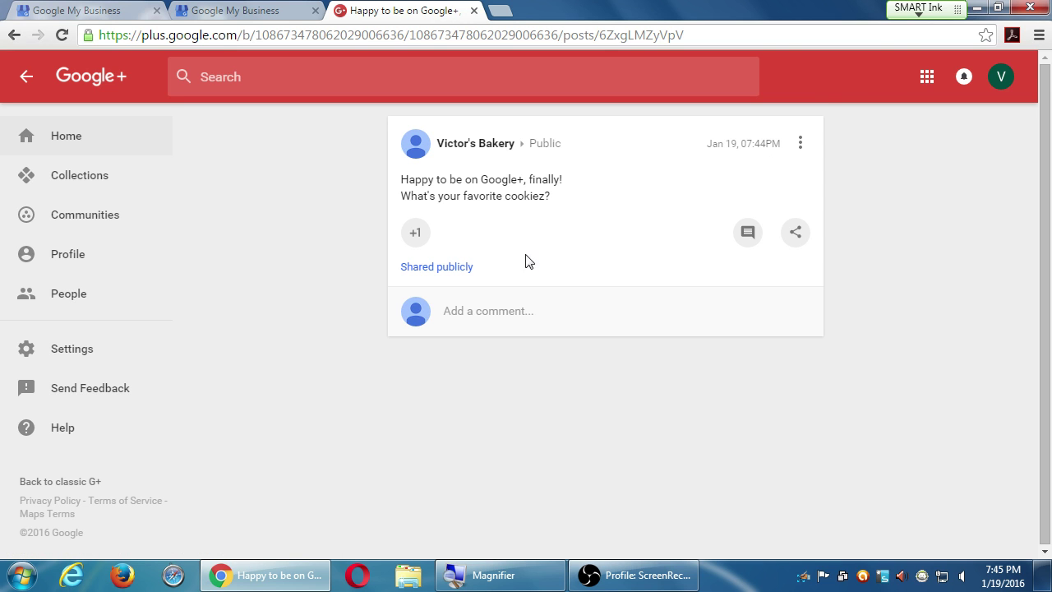
left_click(437, 266)
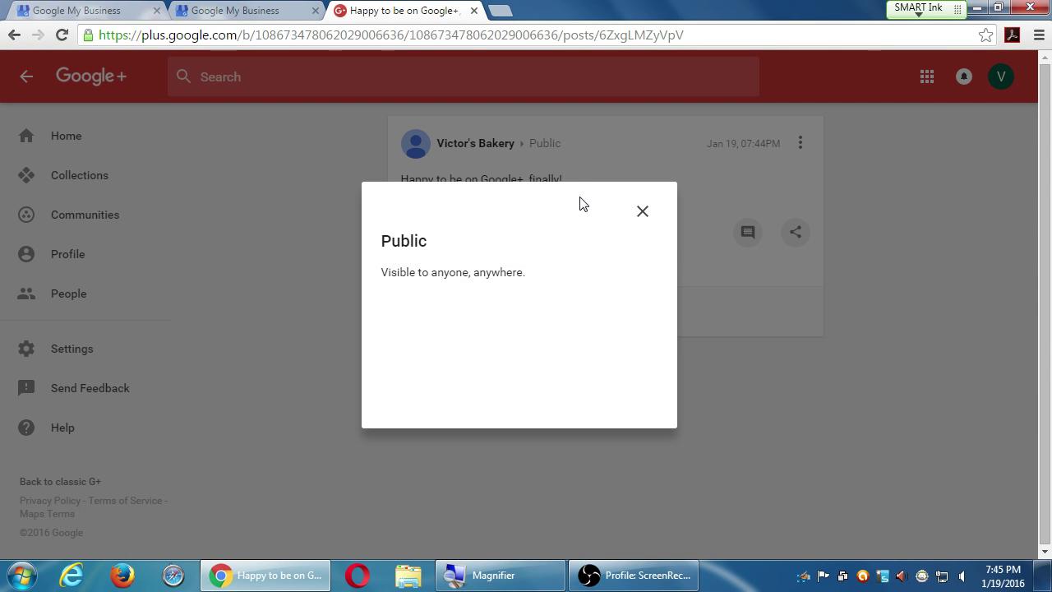
left_click(641, 210)
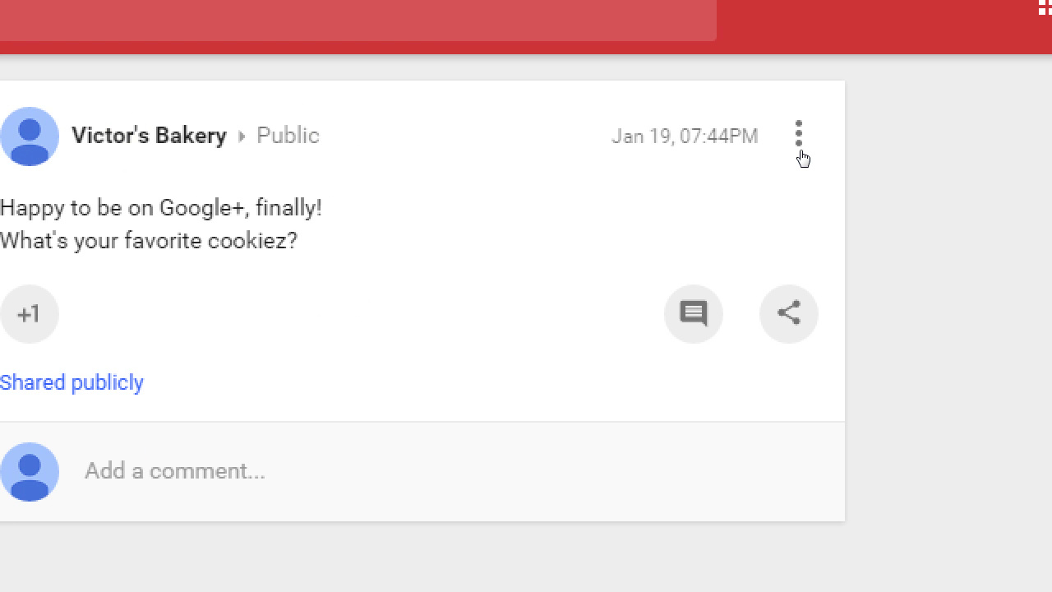
left_click(796, 134)
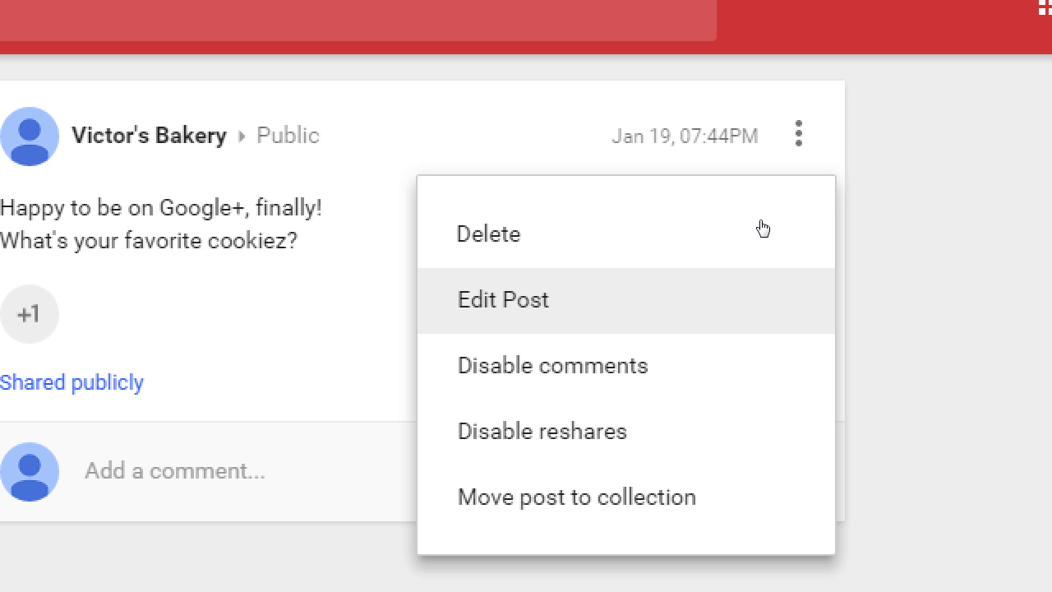
Edit the post so 'cookiez' reads 'cookie' again and save it.
left_click(503, 299)
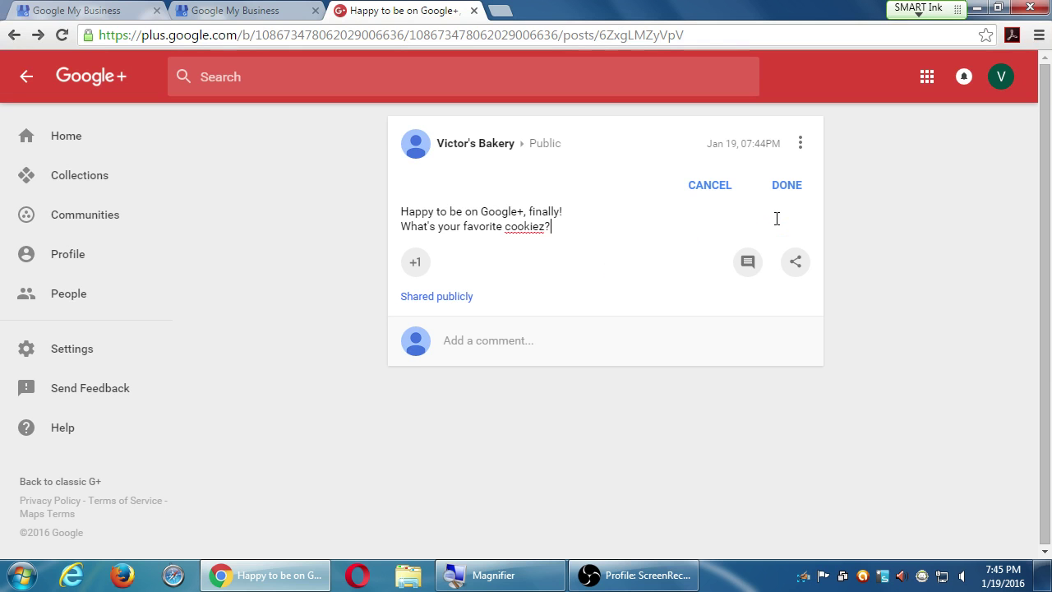
left_click(545, 143)
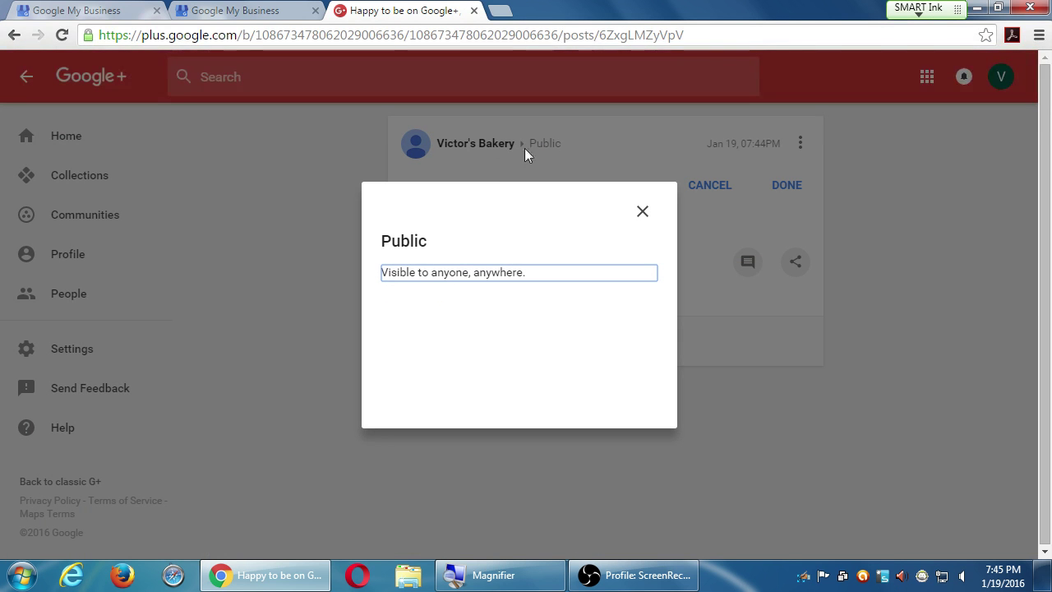
left_click(641, 210)
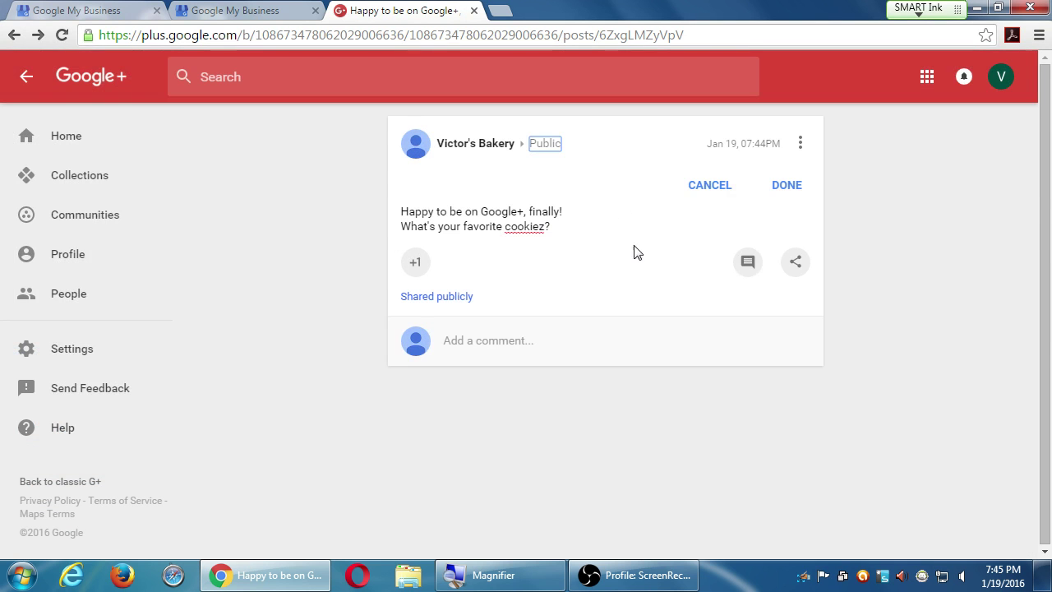
mouse_move(649, 256)
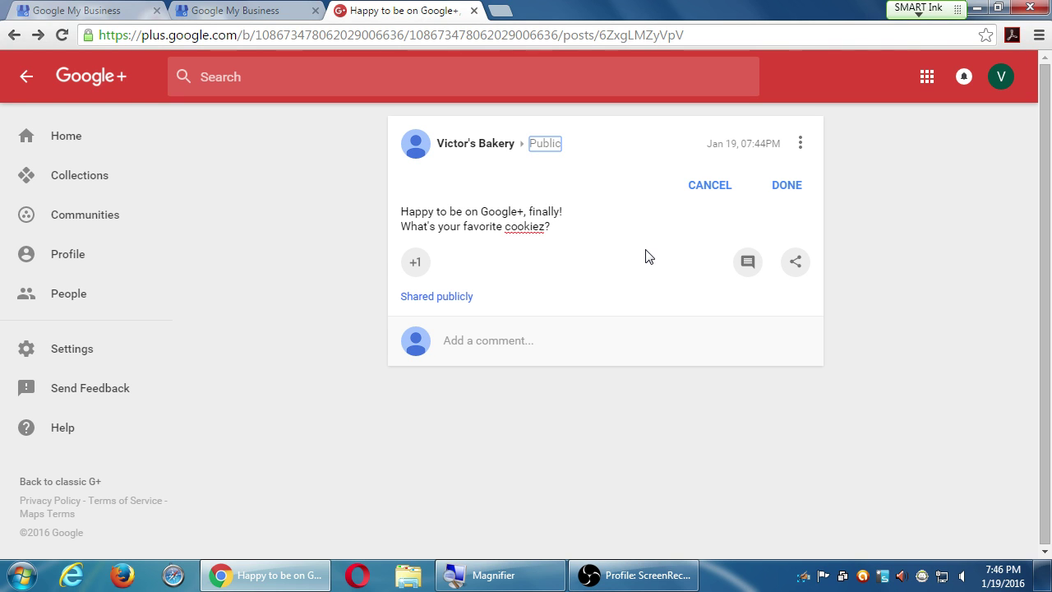
left_click(546, 228)
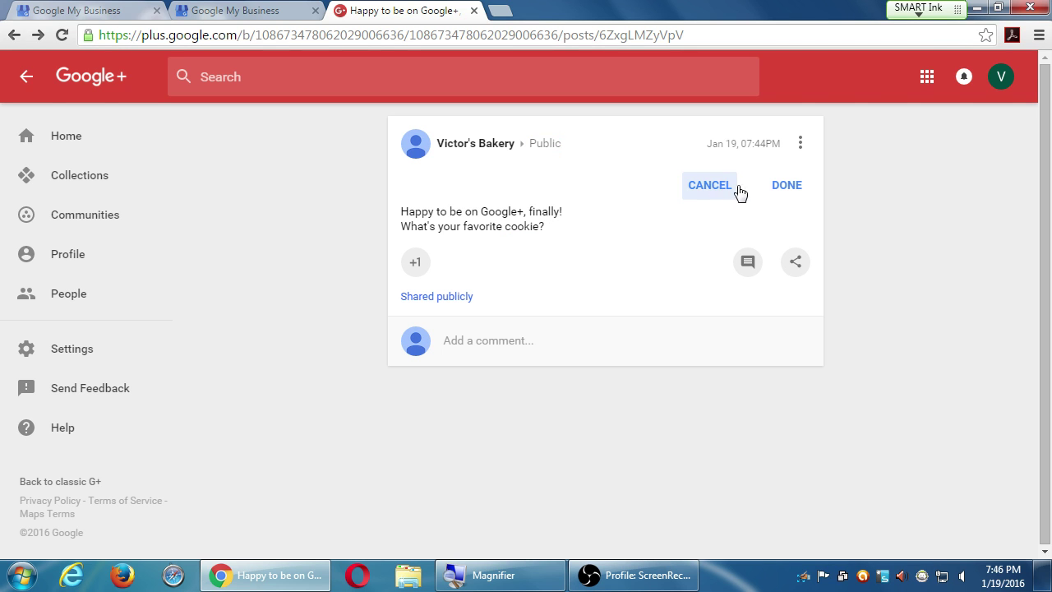
left_click(785, 184)
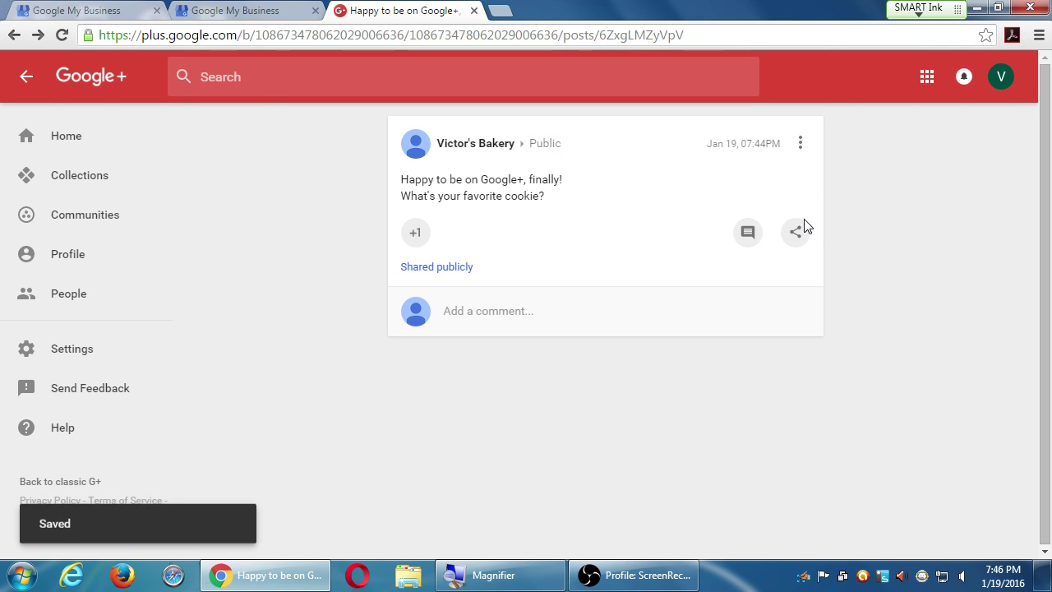
mouse_move(858, 210)
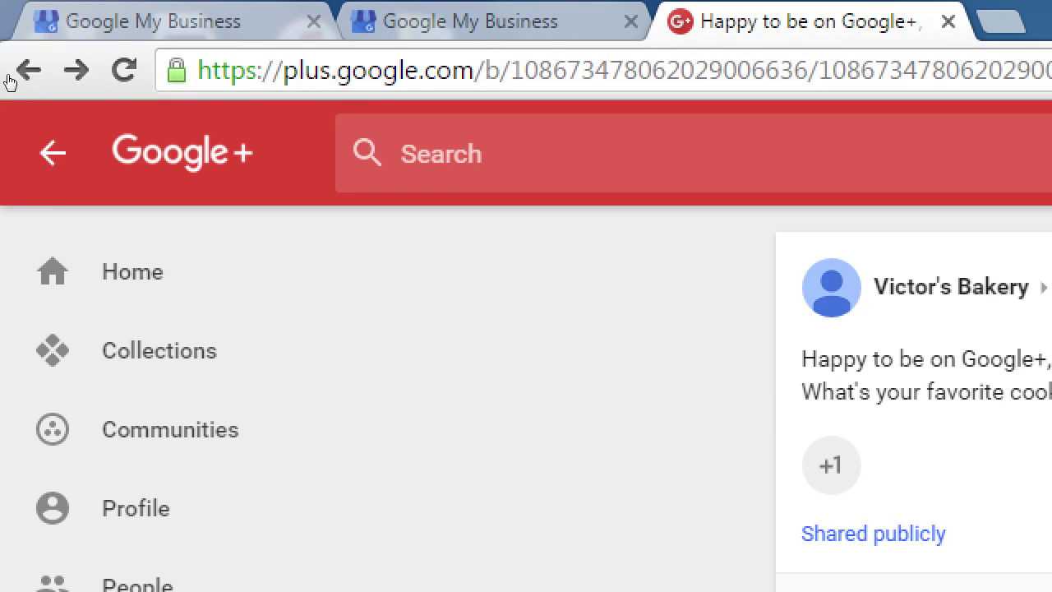
mouse_move(30, 69)
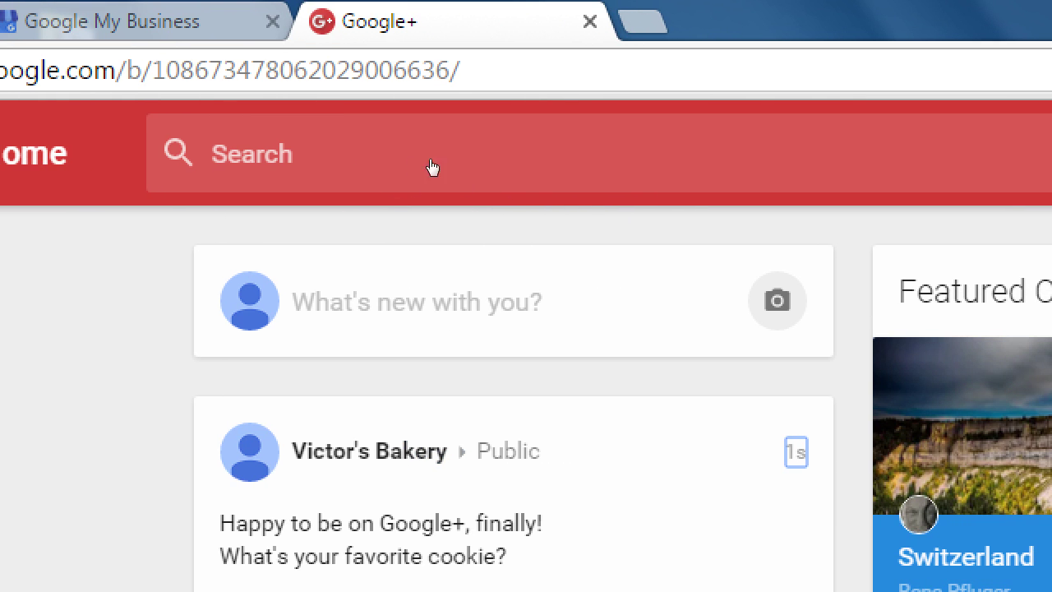
mouse_move(376, 158)
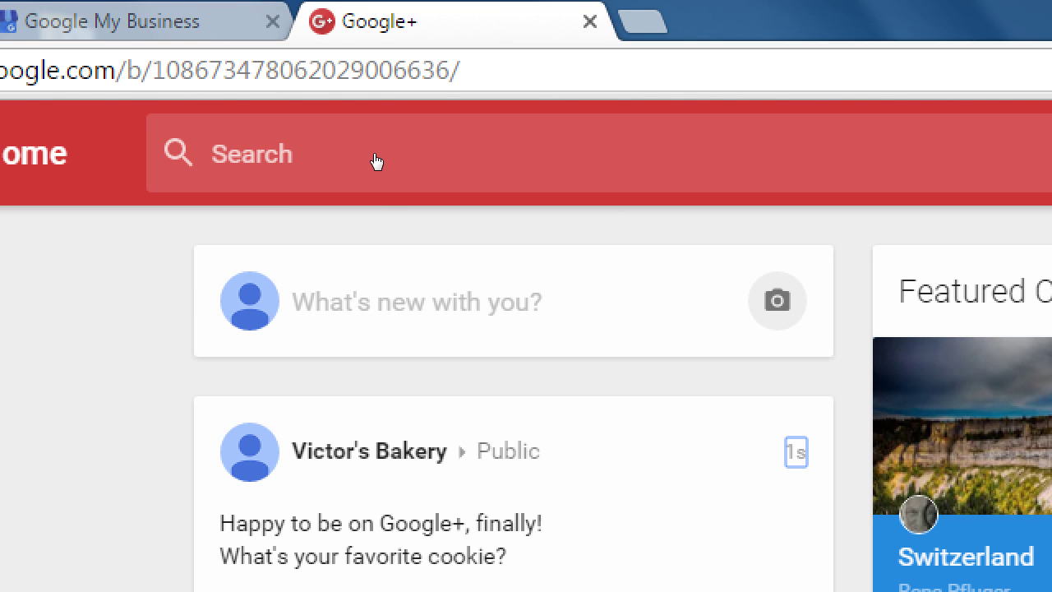
Open a fresh empty post composer over the Home stream.
left_click(416, 301)
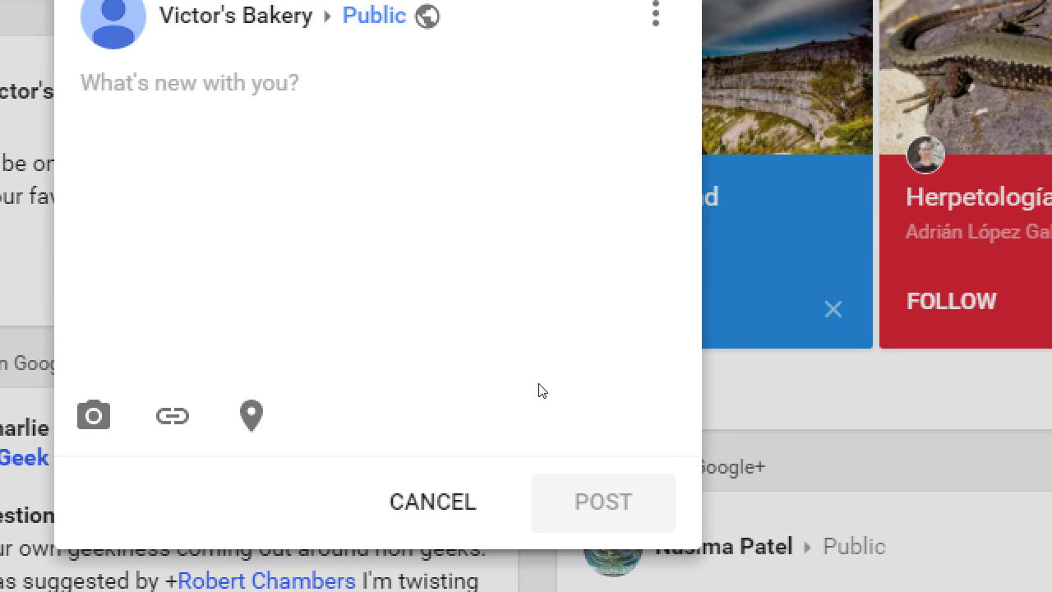
left_click(189, 82)
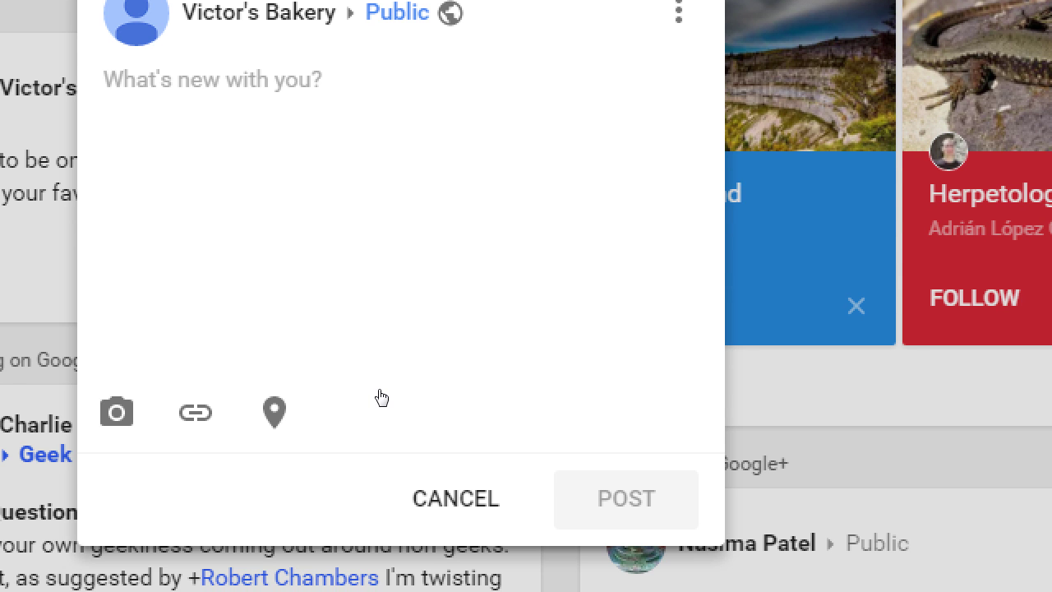
Upload Koala.jpg from the Pictures library as the post's photo.
left_click(115, 411)
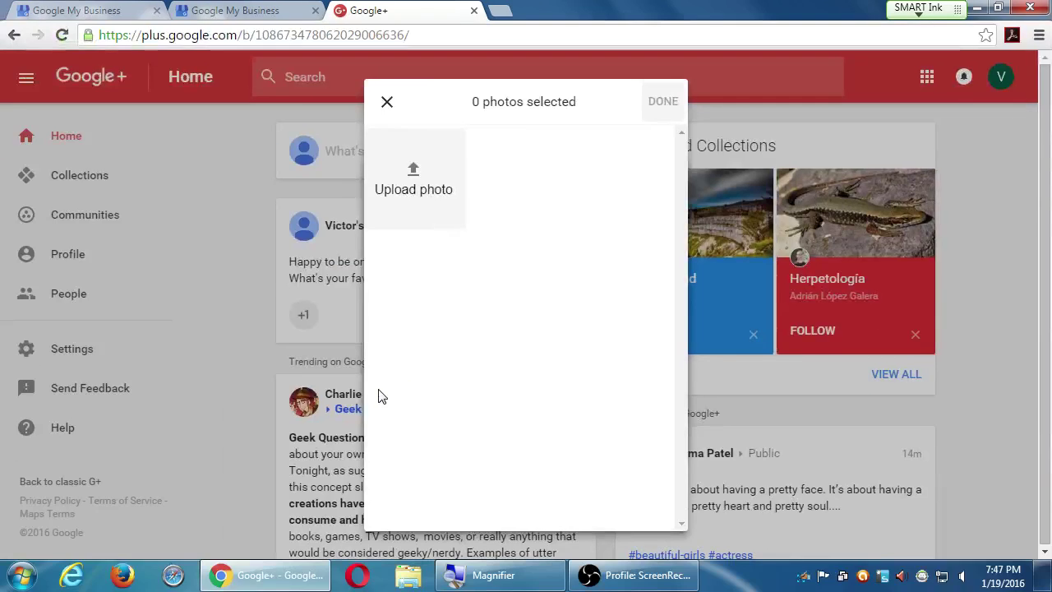
mouse_move(433, 138)
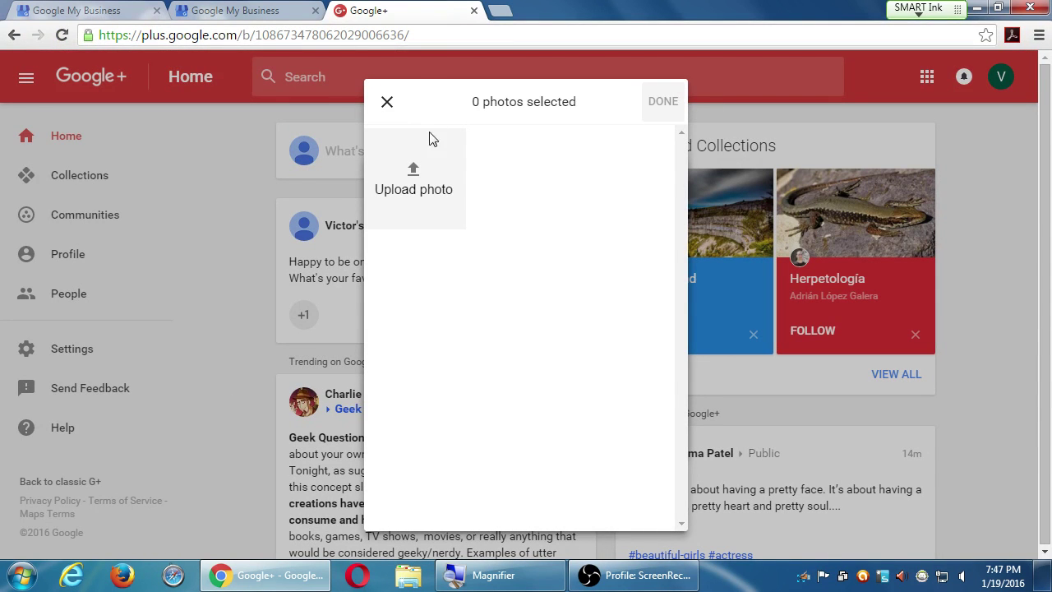
mouse_move(414, 175)
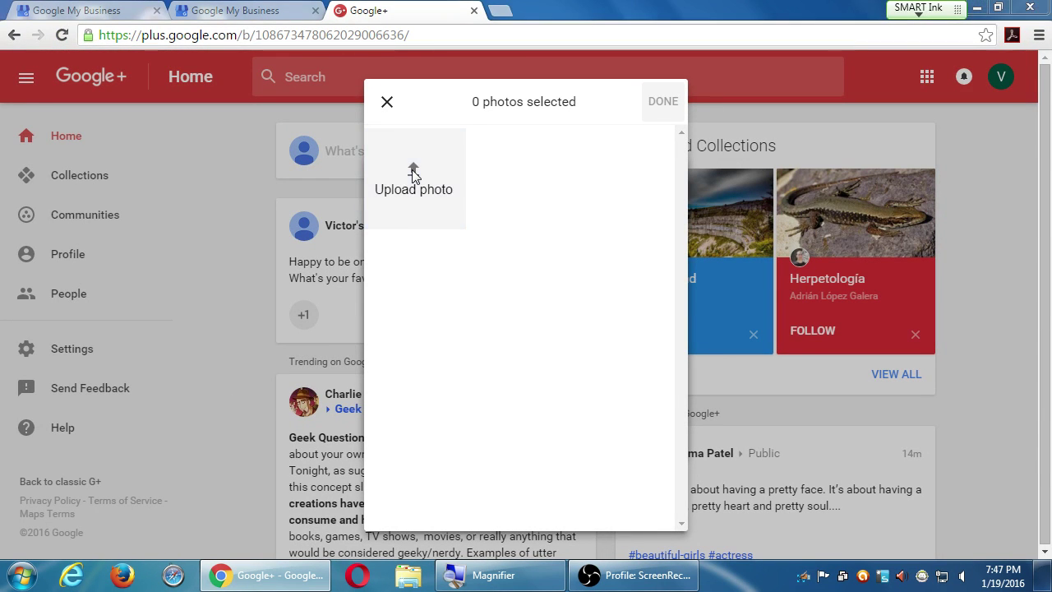
left_click(414, 177)
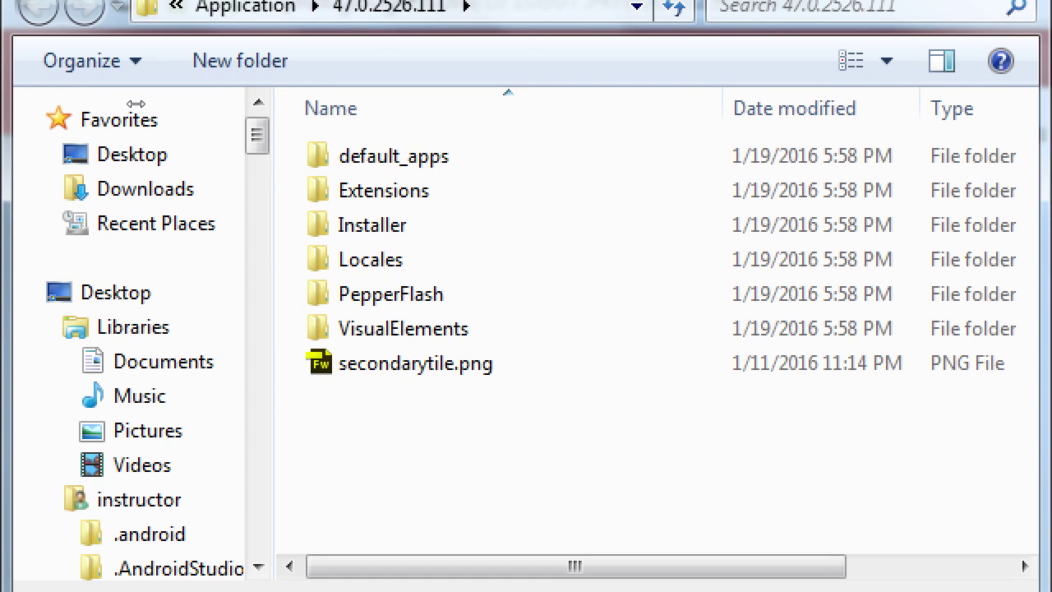
left_click(148, 430)
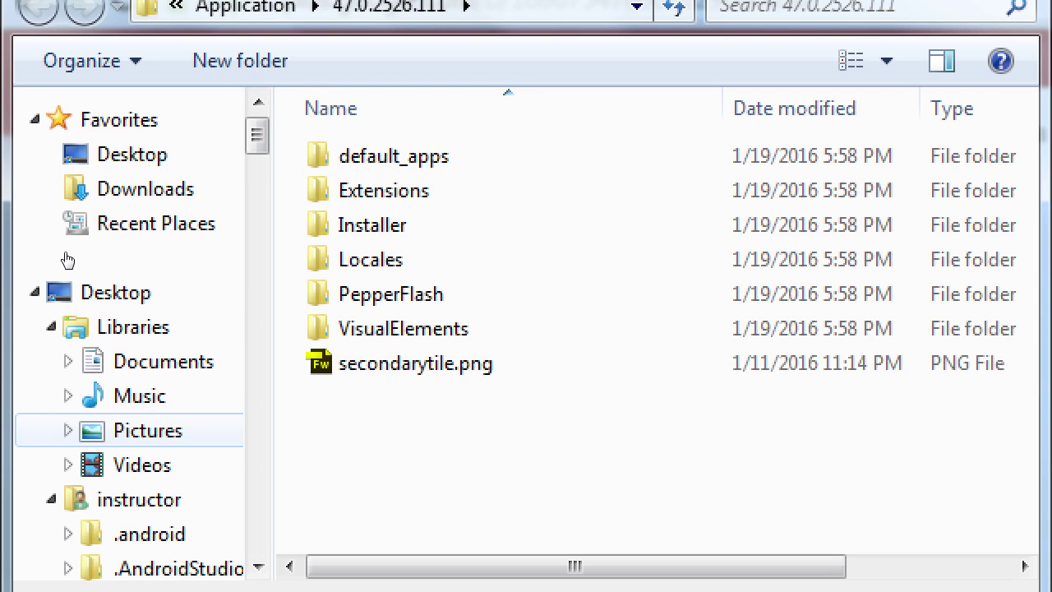
left_click(148, 431)
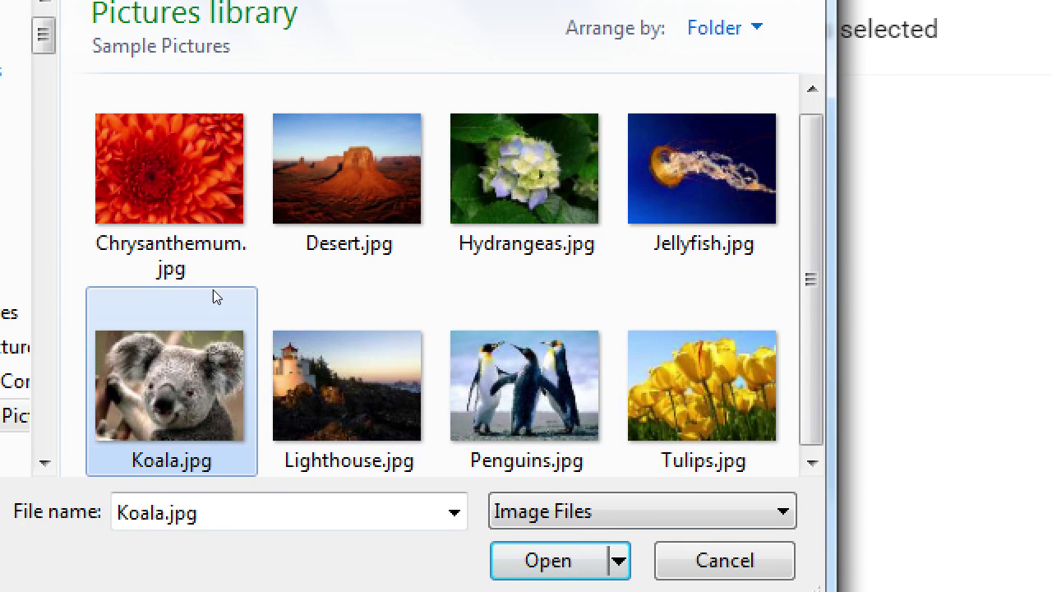
left_click(526, 385)
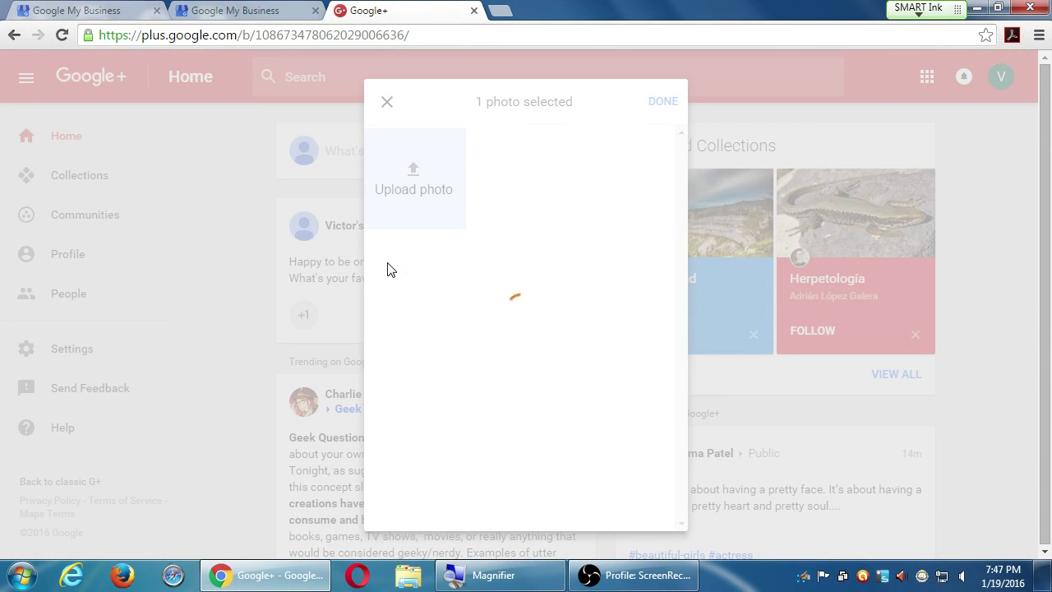
left_click(663, 102)
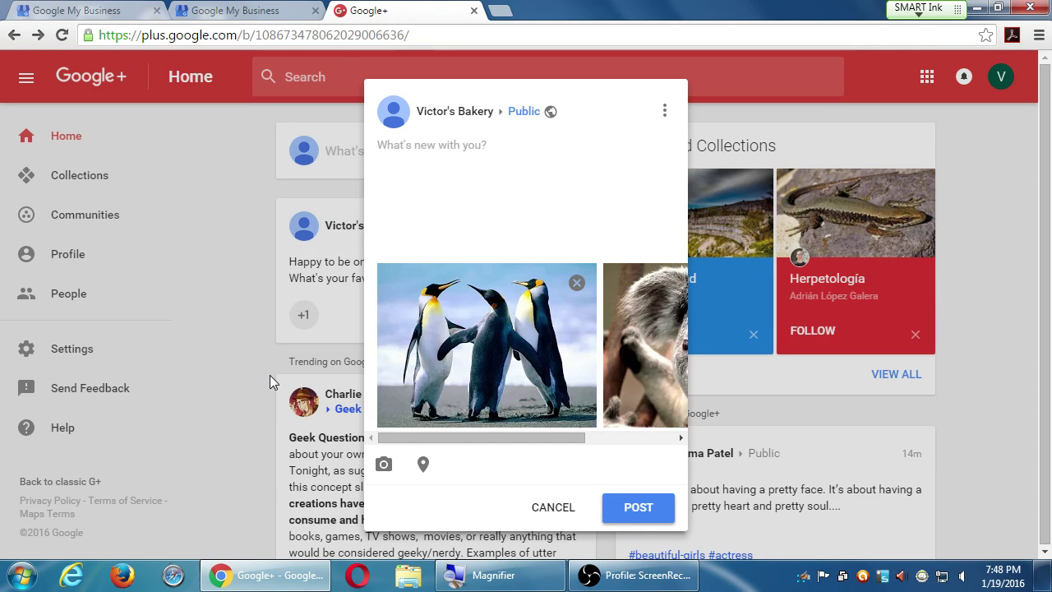
mouse_move(595, 306)
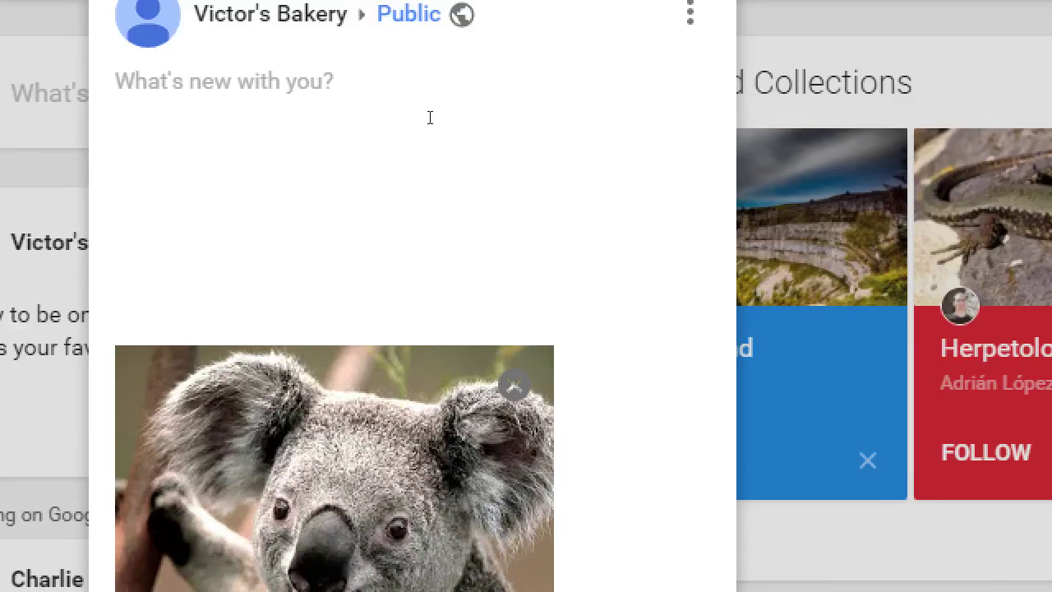
type("Meet")
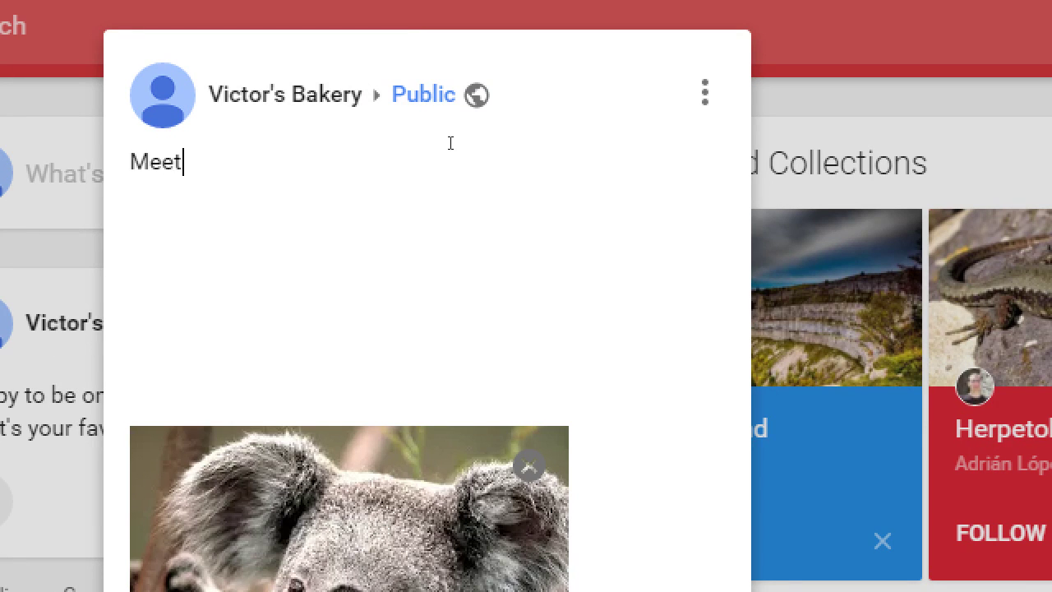
type("Kerry the")
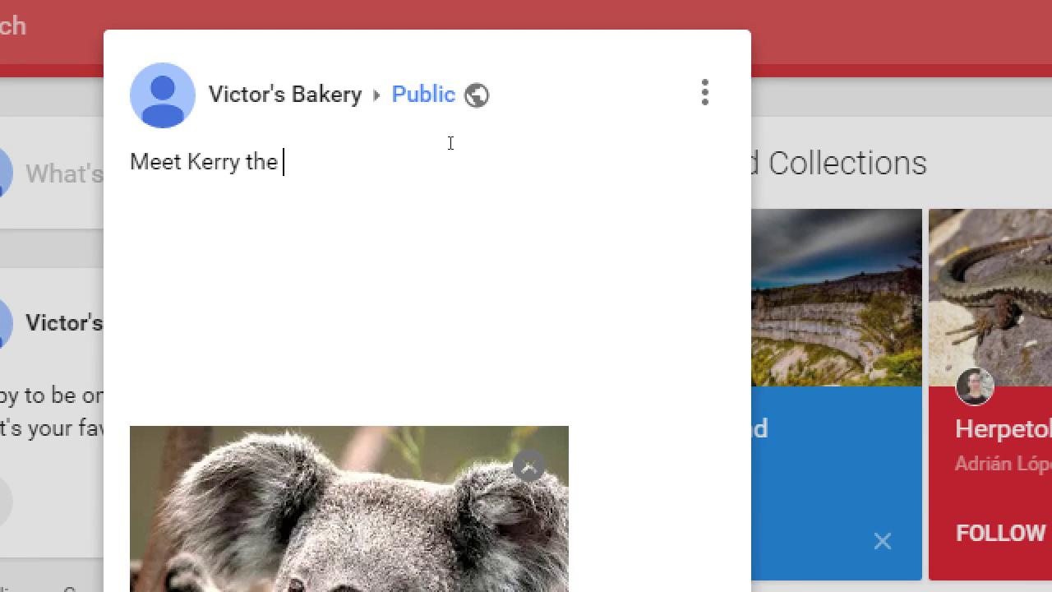
type("Koa")
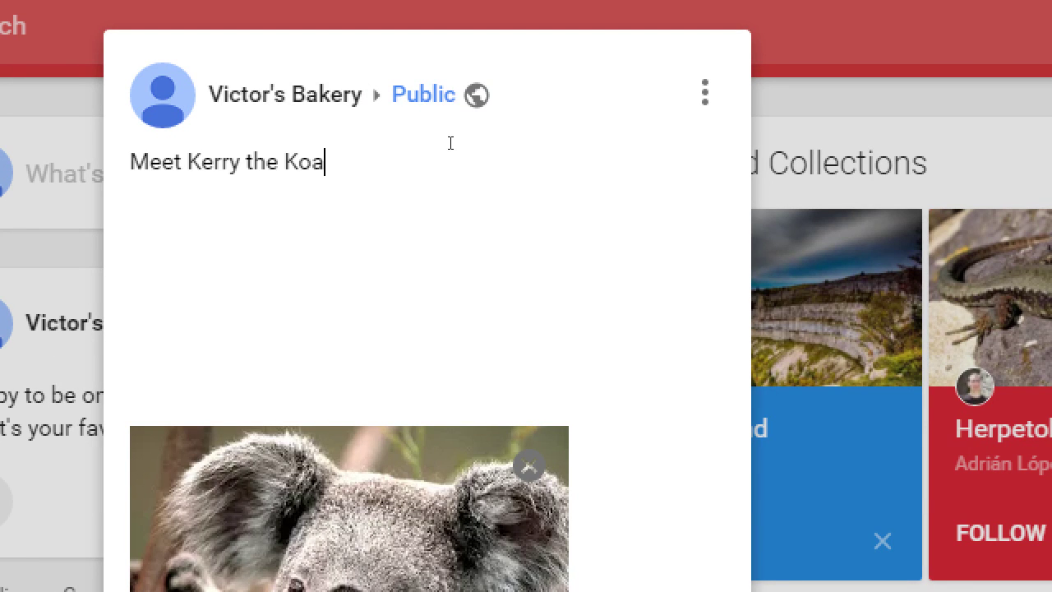
type("la, our mascot!")
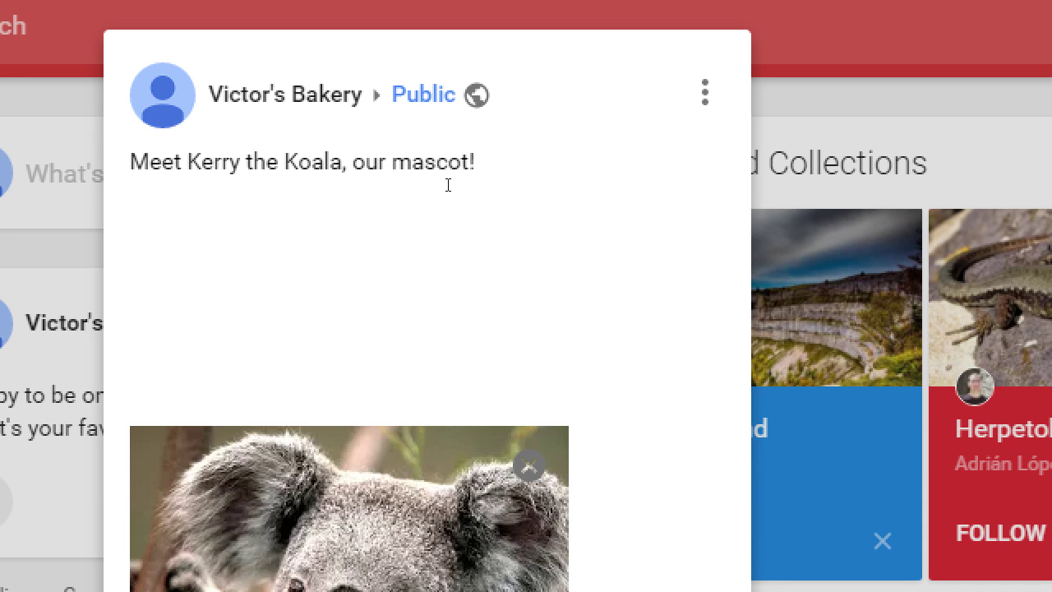
left_click(475, 163)
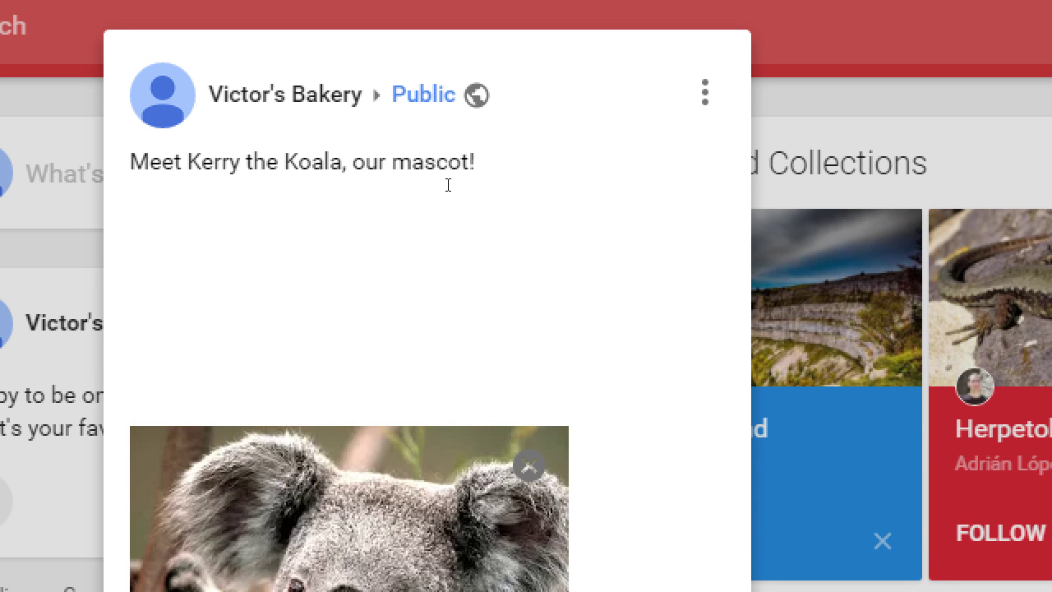
left_click(474, 163)
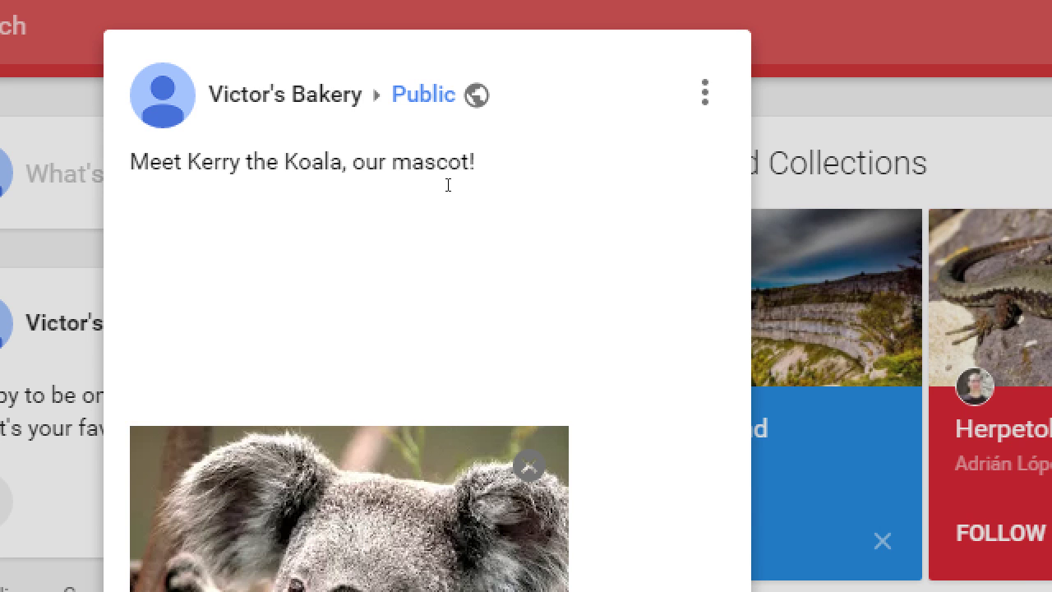
left_click(474, 161)
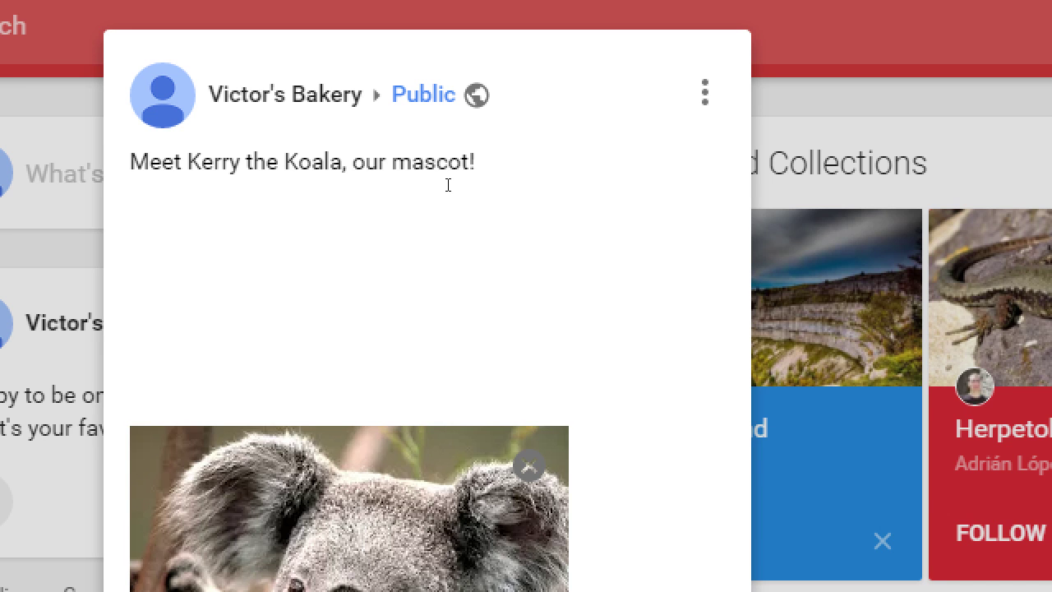
left_click(475, 163)
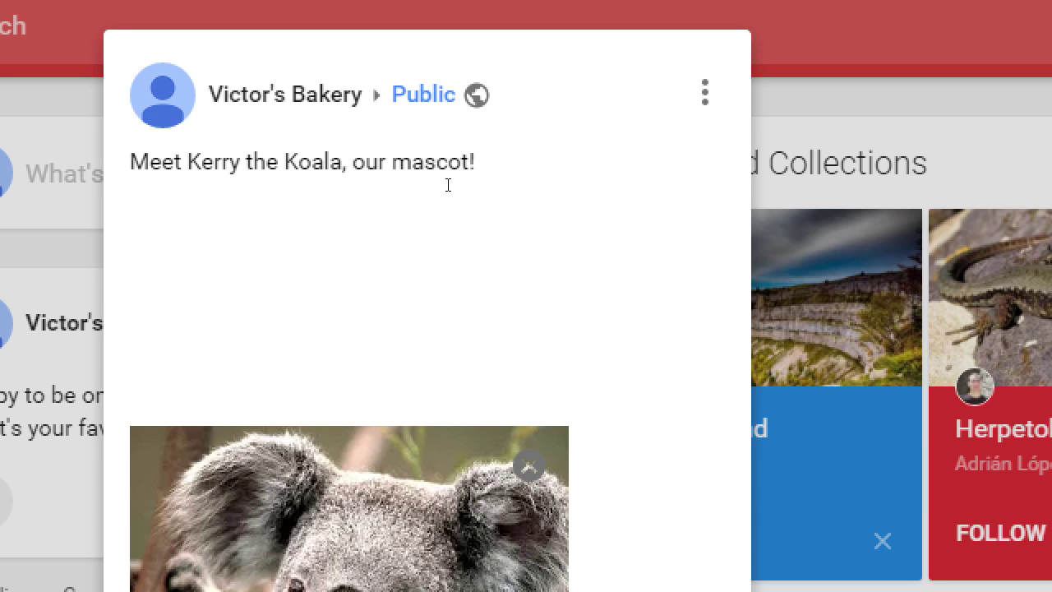
left_click(475, 163)
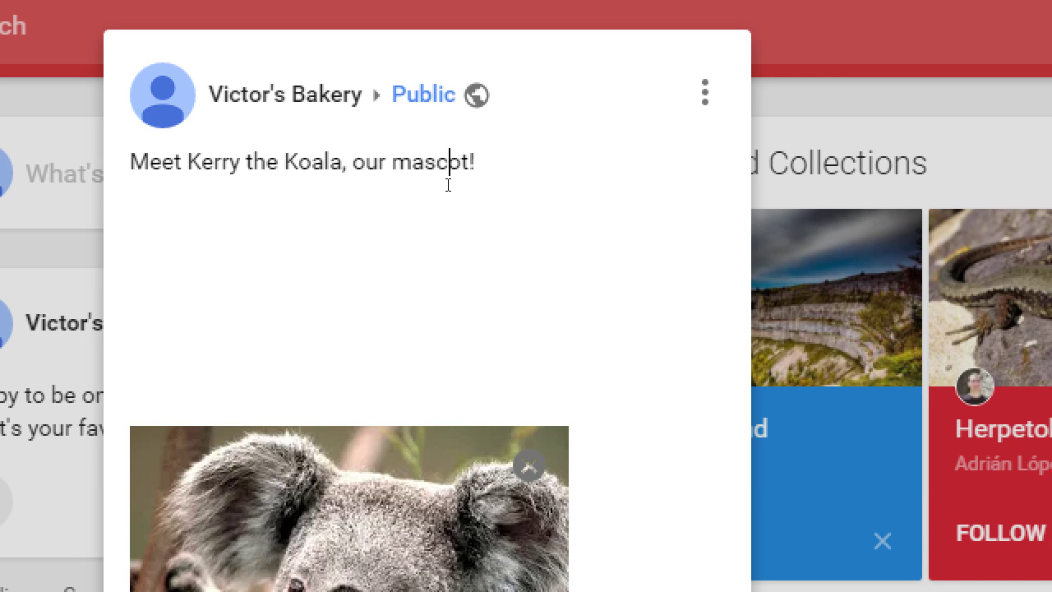
Wrap 'Kerry the Koala' in asterisks to mark it bold.
left_click(283, 163)
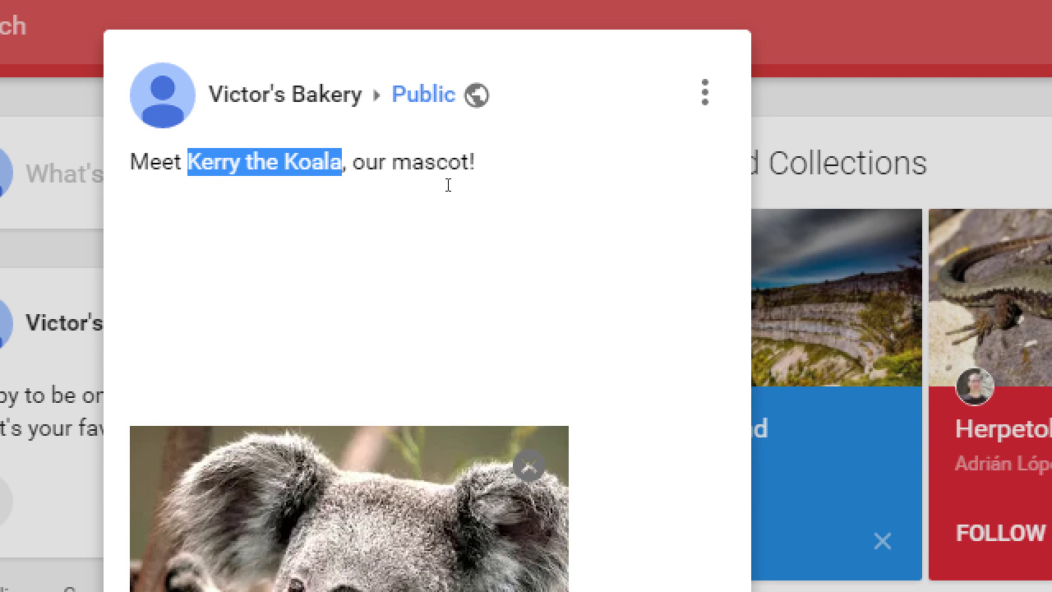
left_click(447, 184)
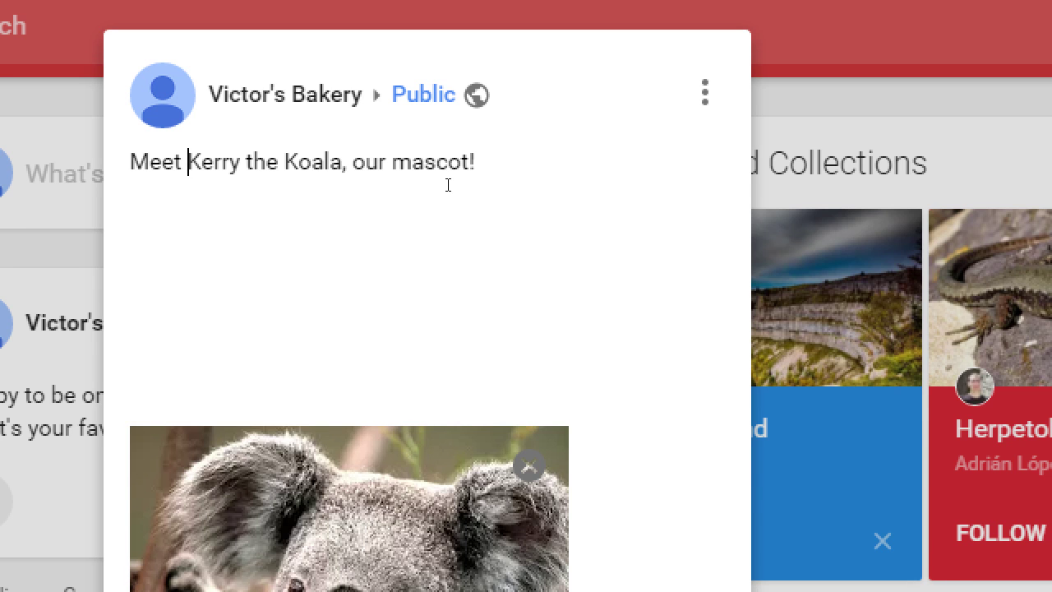
left_click_drag(187, 161, 324, 161)
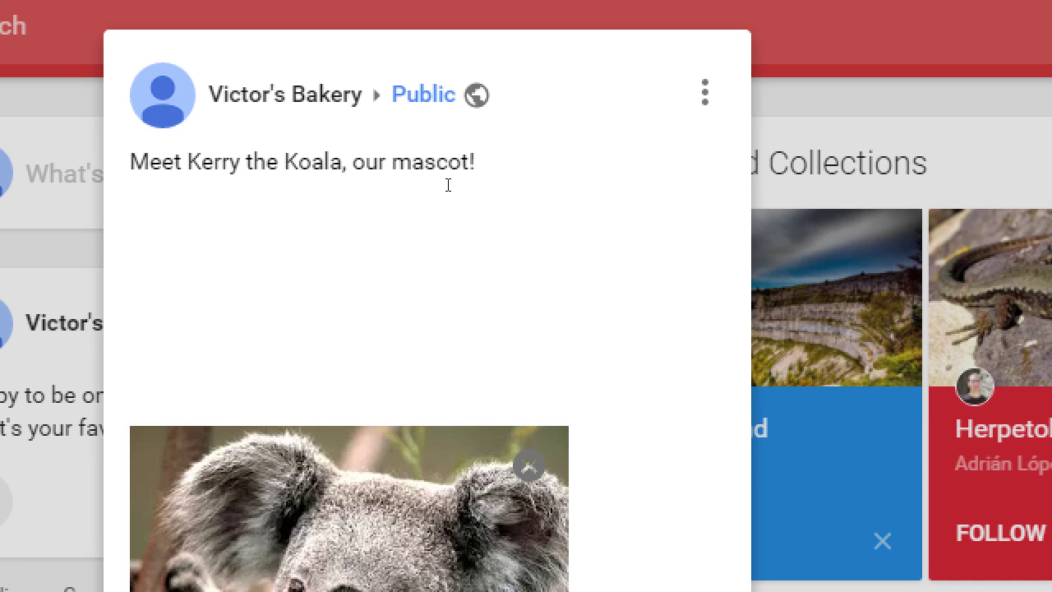
type("*")
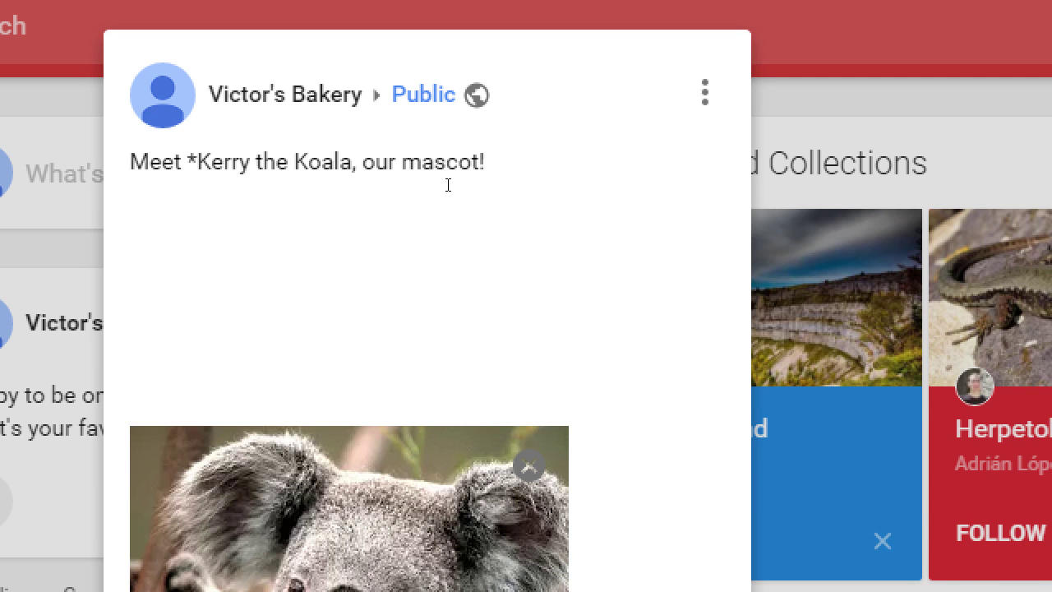
type("*")
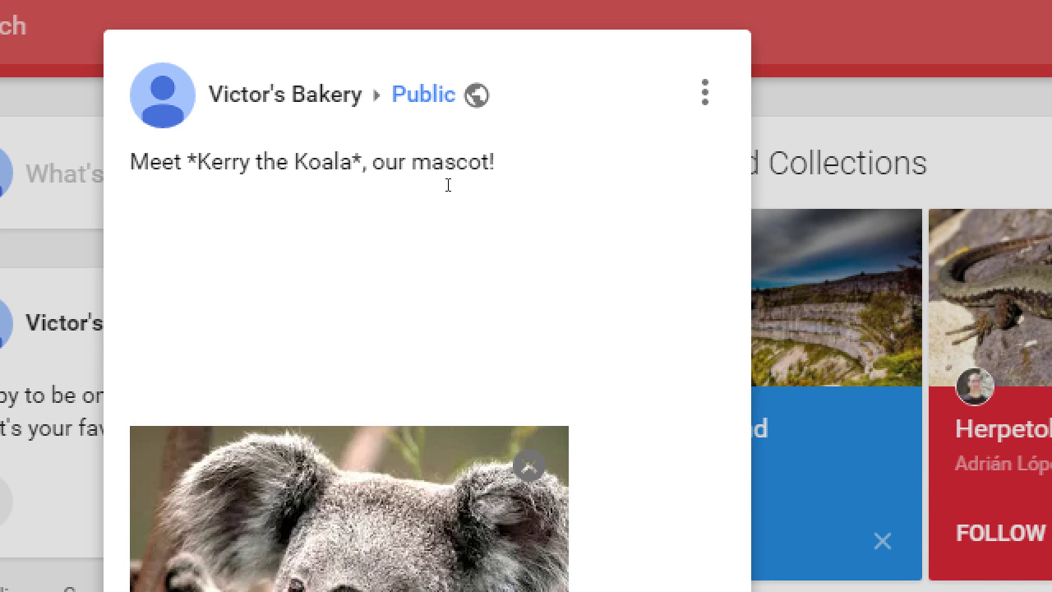
Wrap 'mascot' in underscores and end the sentence with '!'.
type("_")
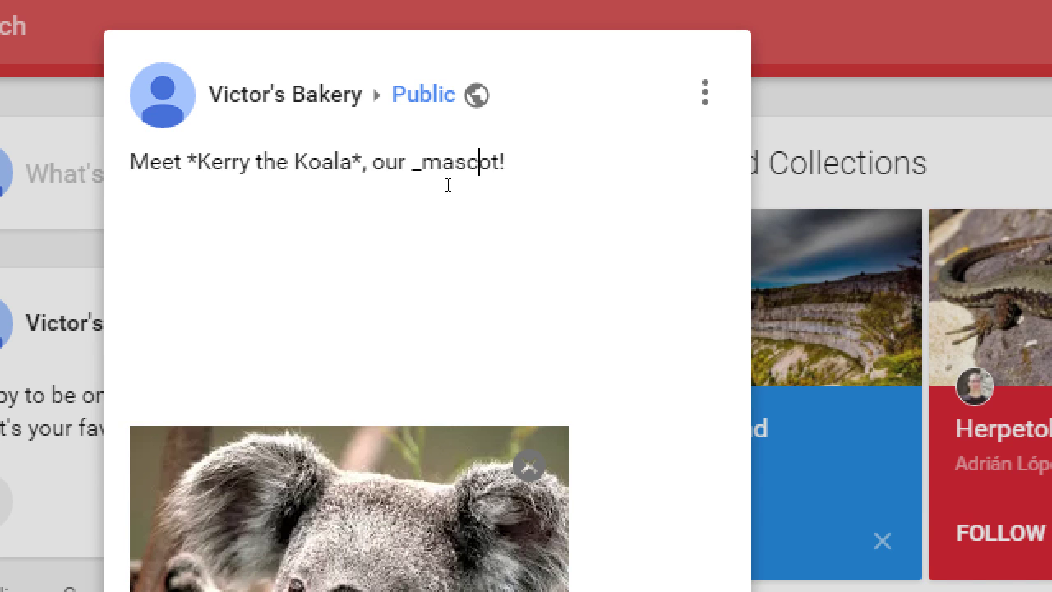
type("_")
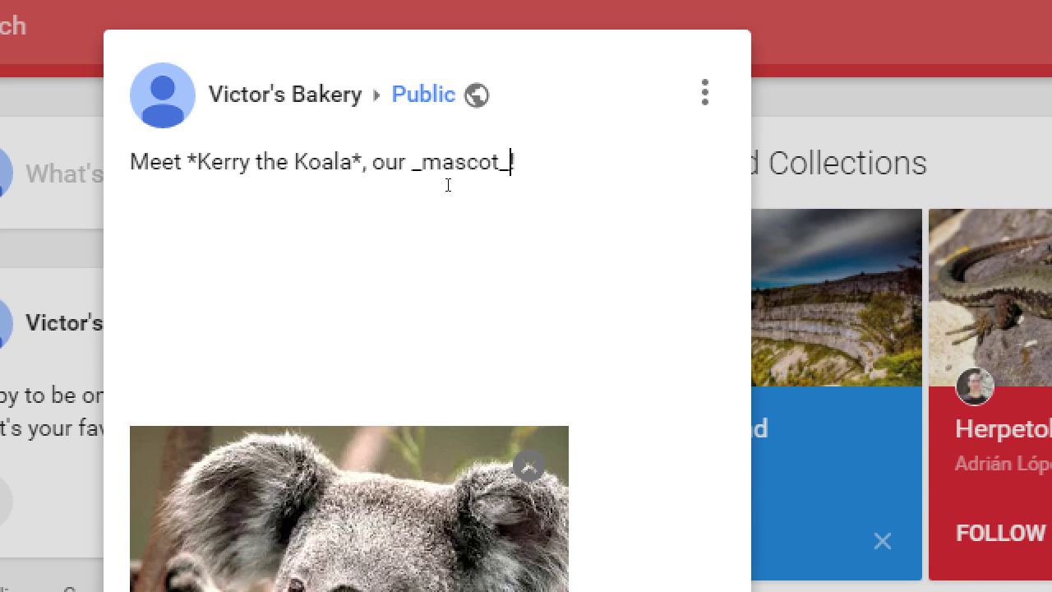
type("!")
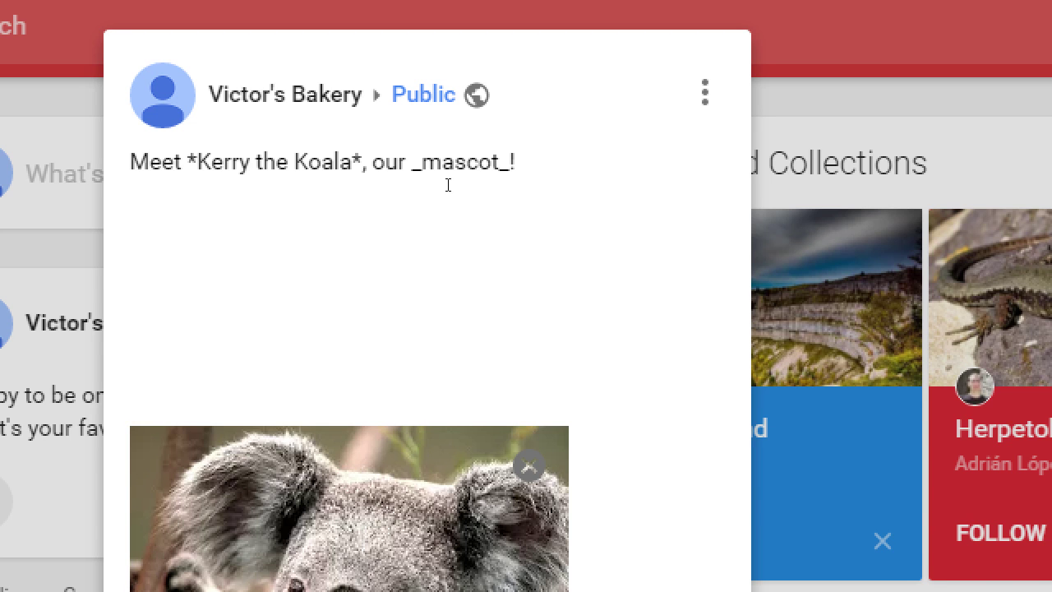
key("Backspace")
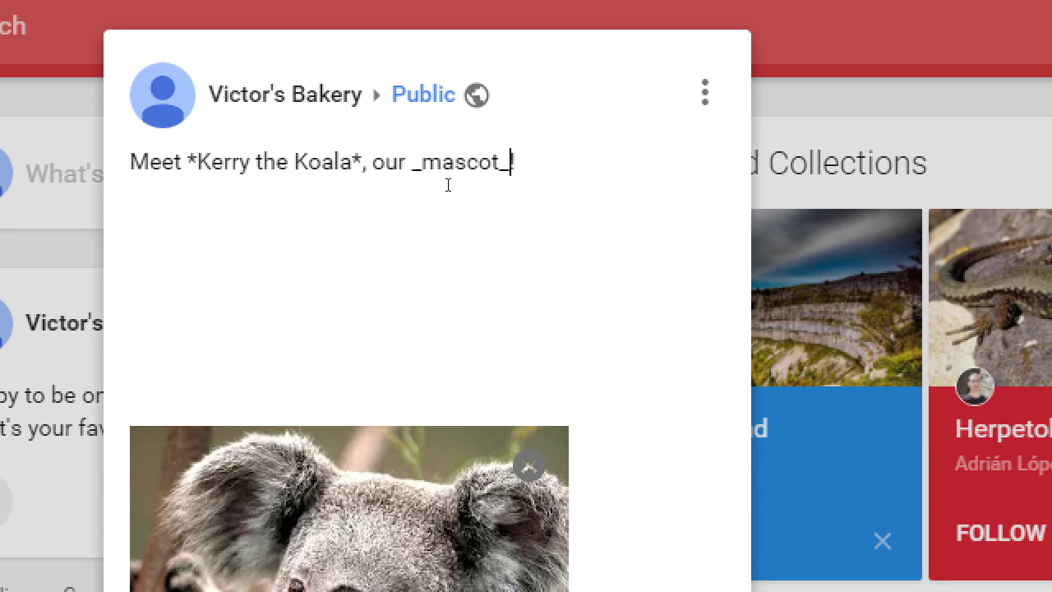
type("!")
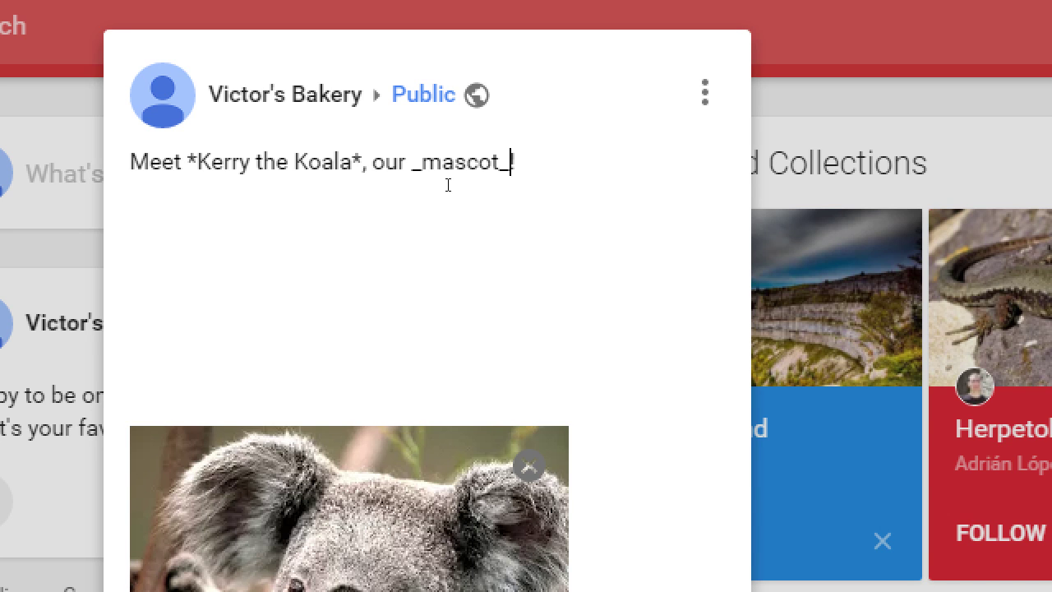
type("!")
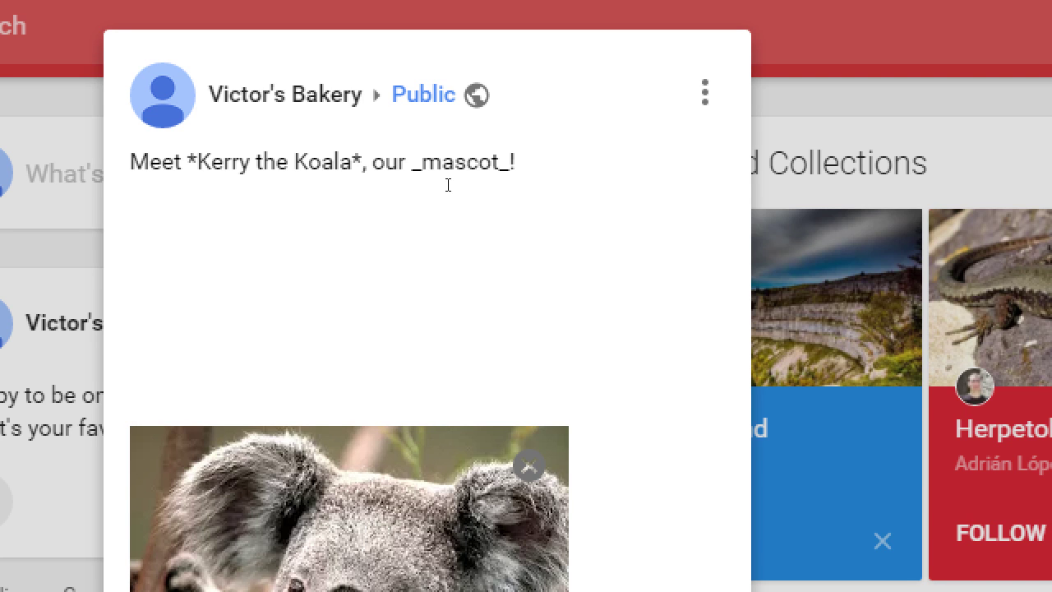
left_click(510, 163)
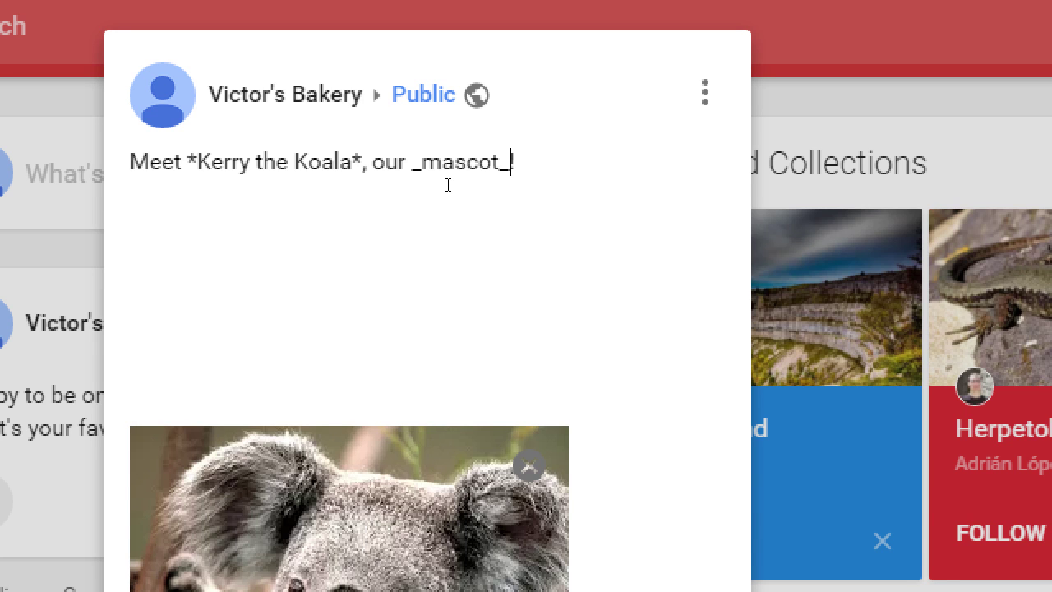
type("!")
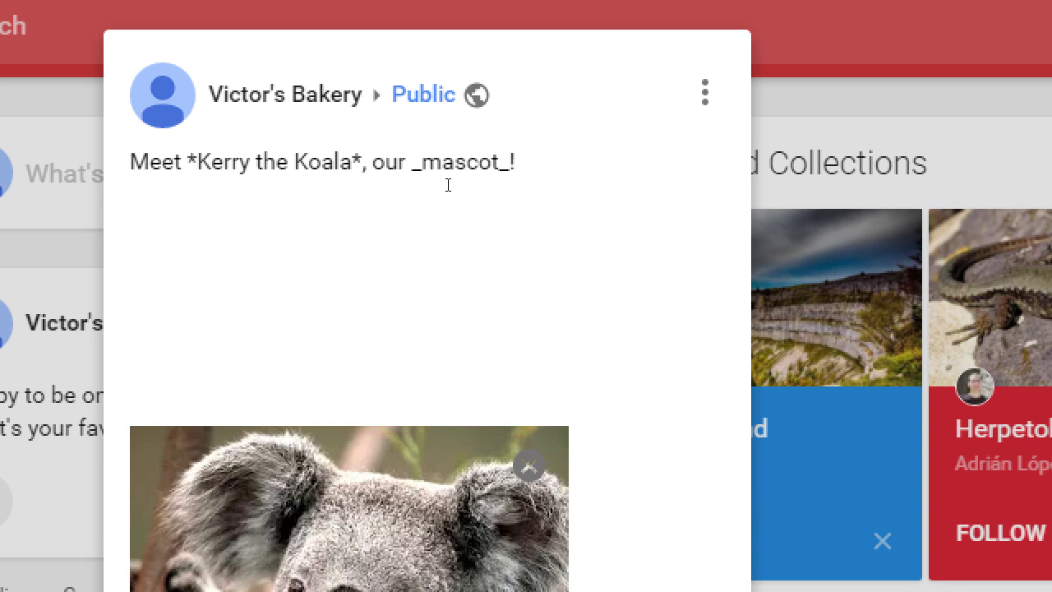
left_click(516, 163)
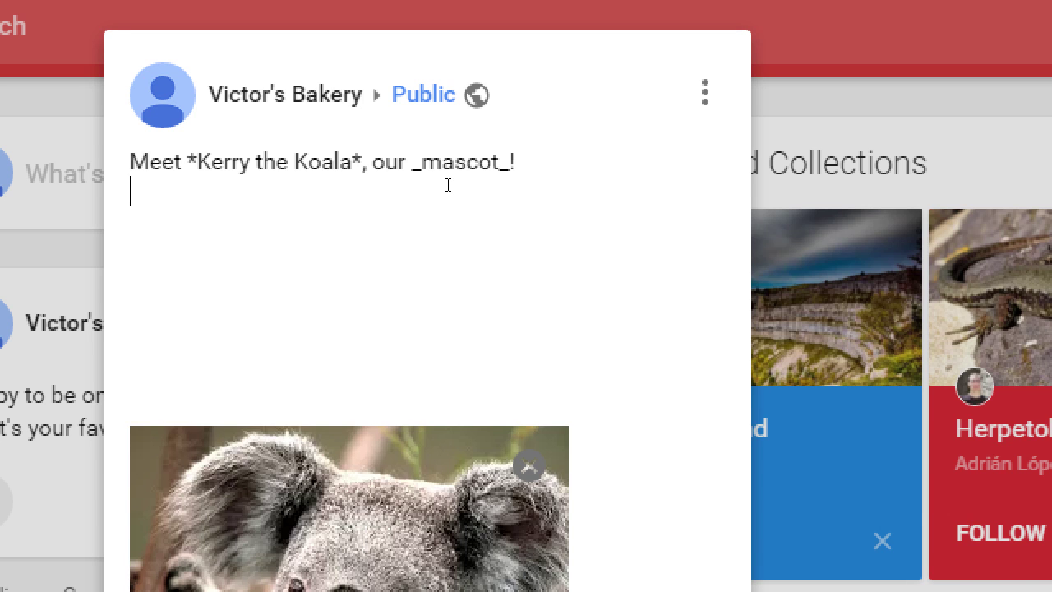
Add a second line 'He loves to eat -donuts- eucalyptus.' with donuts marked for strikethrough.
type("He loves")
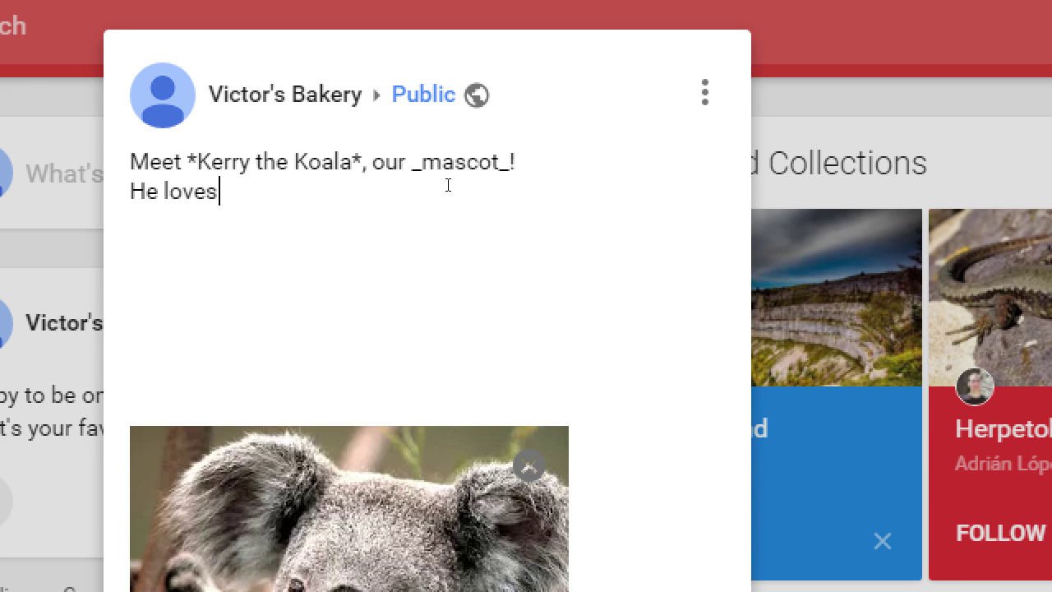
type("to eat d")
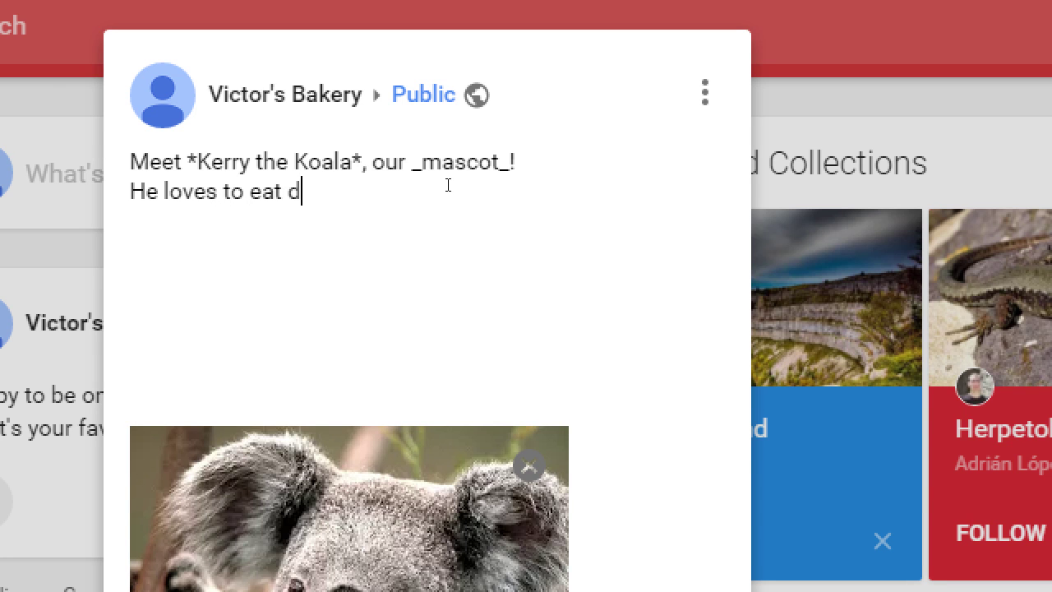
type("onuts")
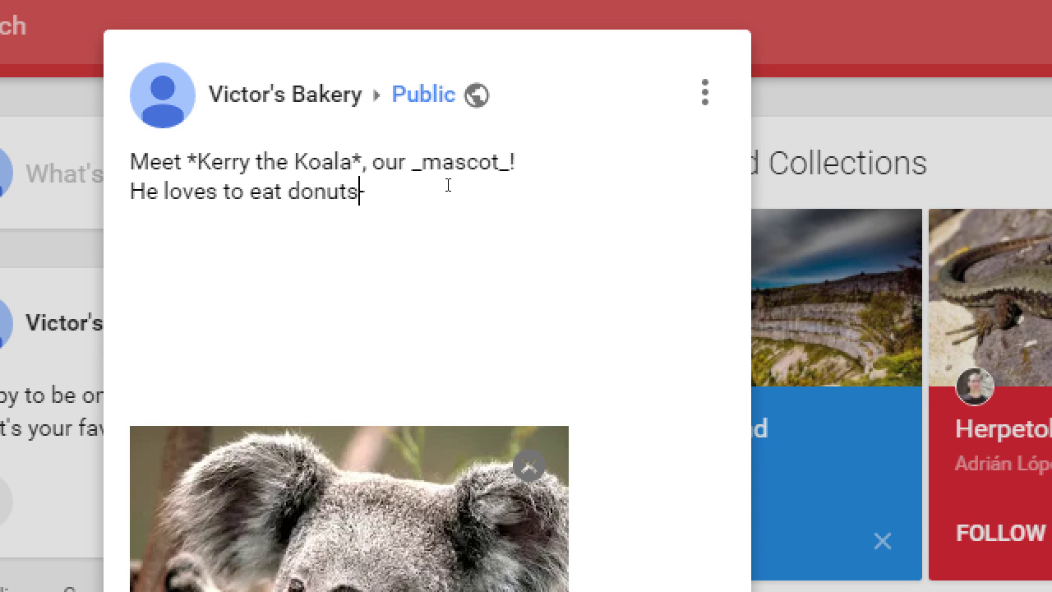
type("-donuts-")
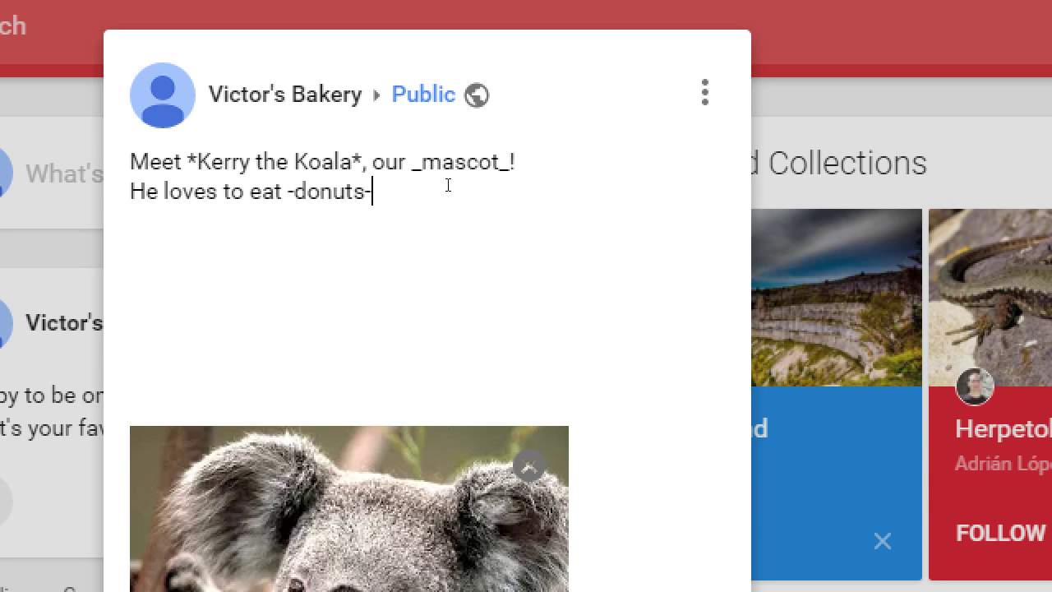
type("euca")
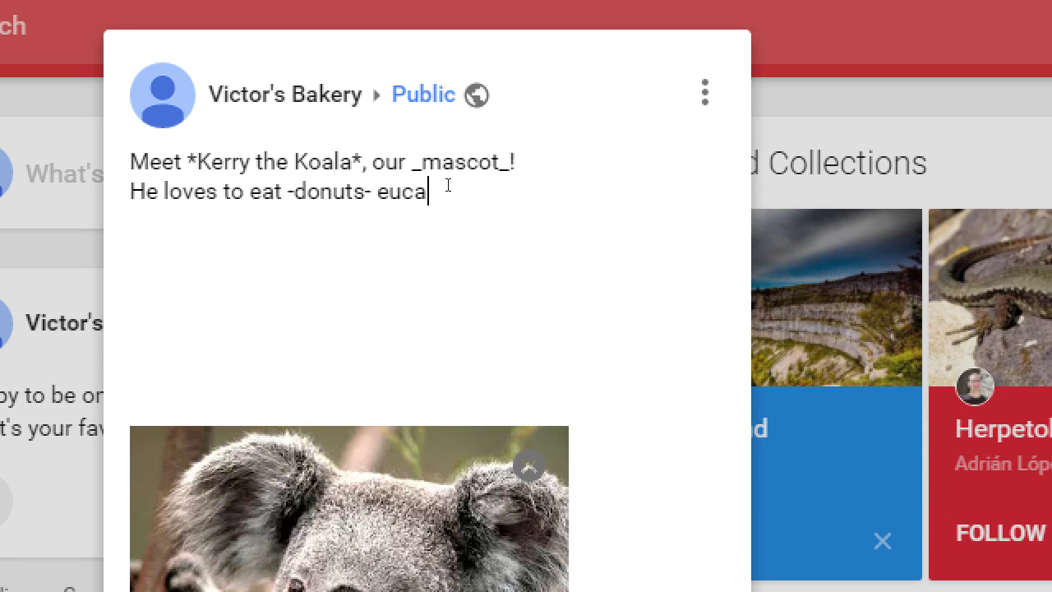
type("lyptus.")
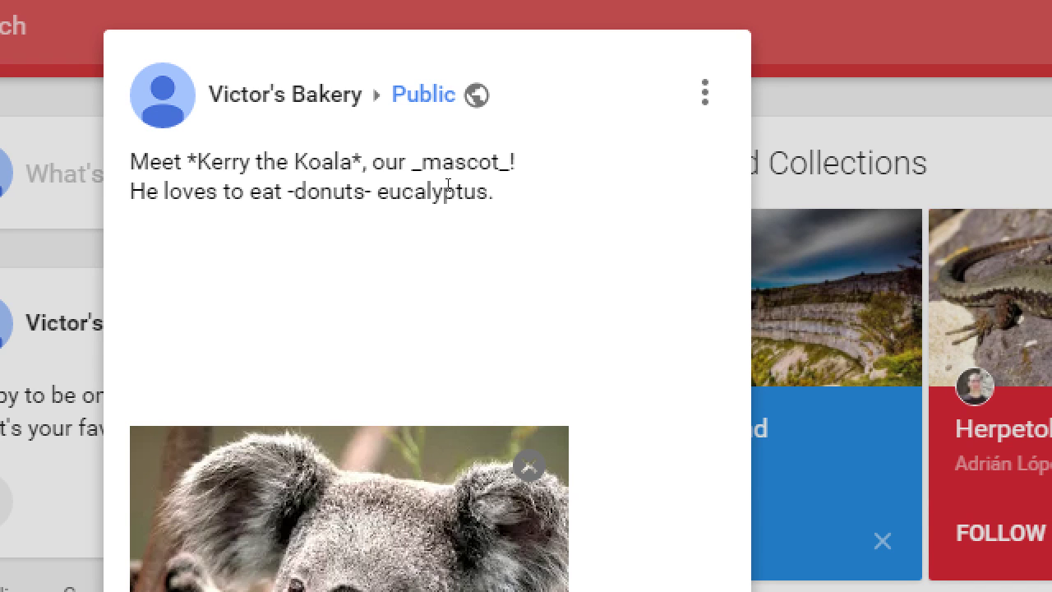
left_click(493, 191)
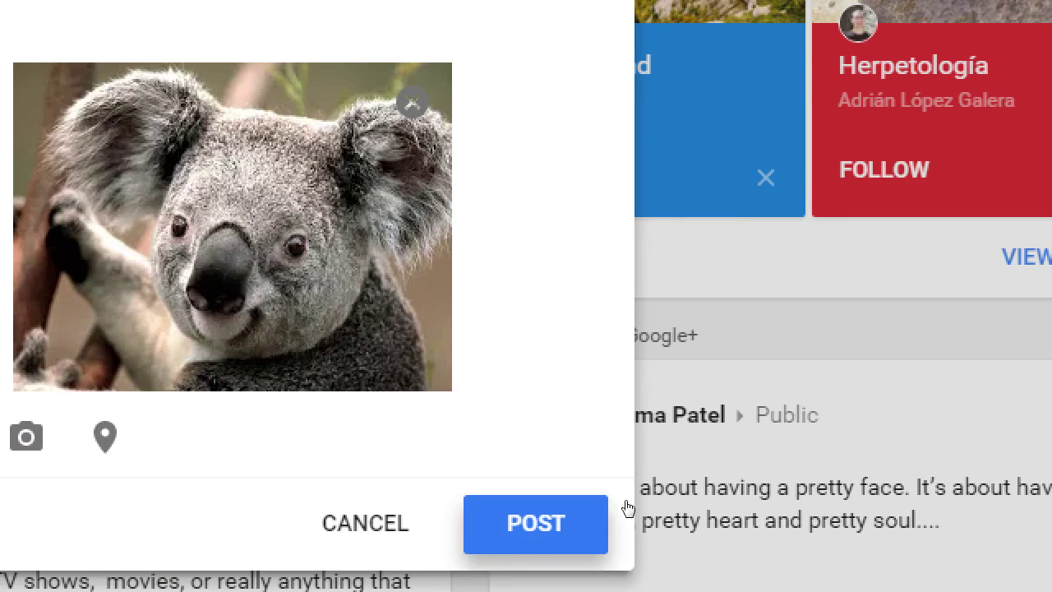
Publish the Kerry the Koala post and move down to the new-post box.
left_click(536, 522)
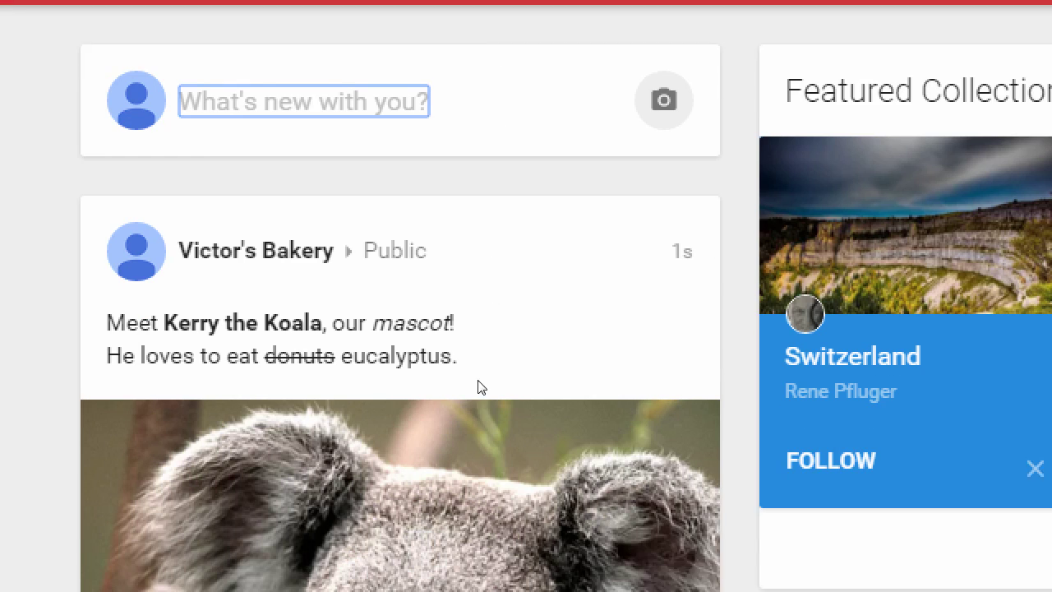
scroll("down", 3)
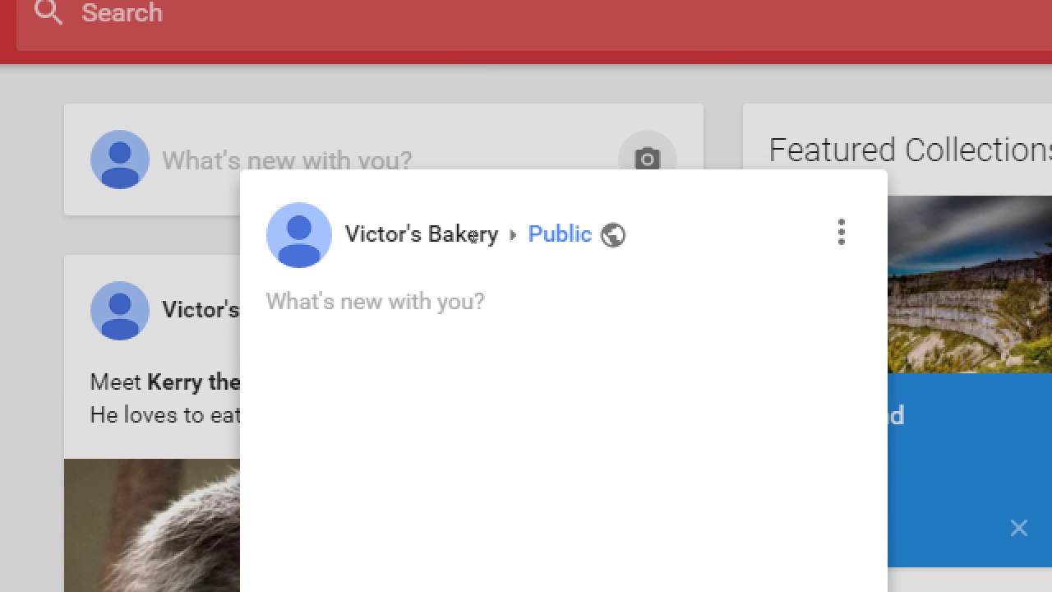
Draft lines '*Asterisks* = Bold', '_Underscores_ = Italics' and '-Dashes- = Strikethrough'.
type("*Aster")
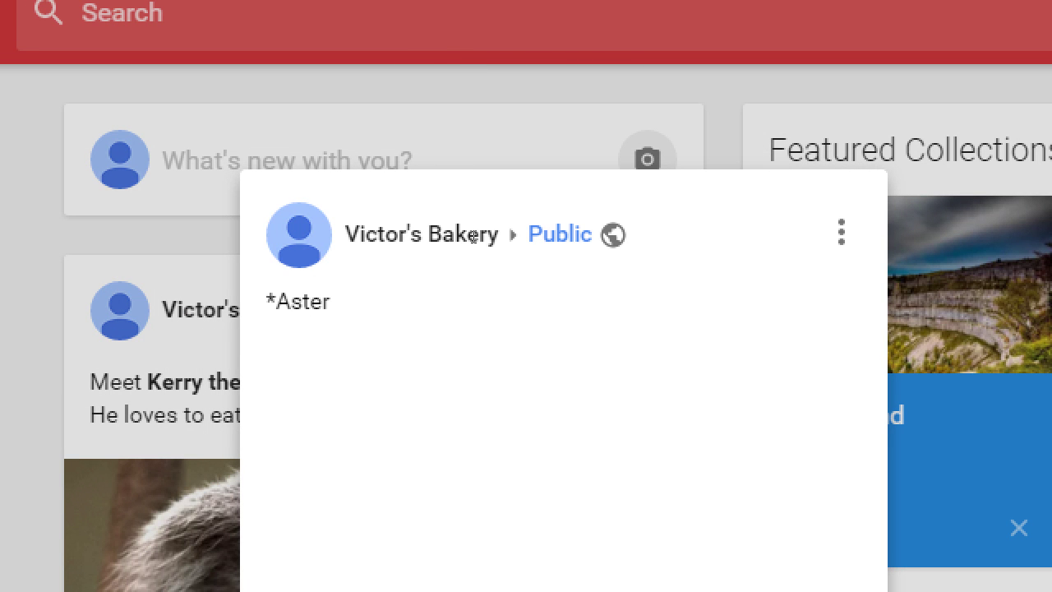
type("isks")
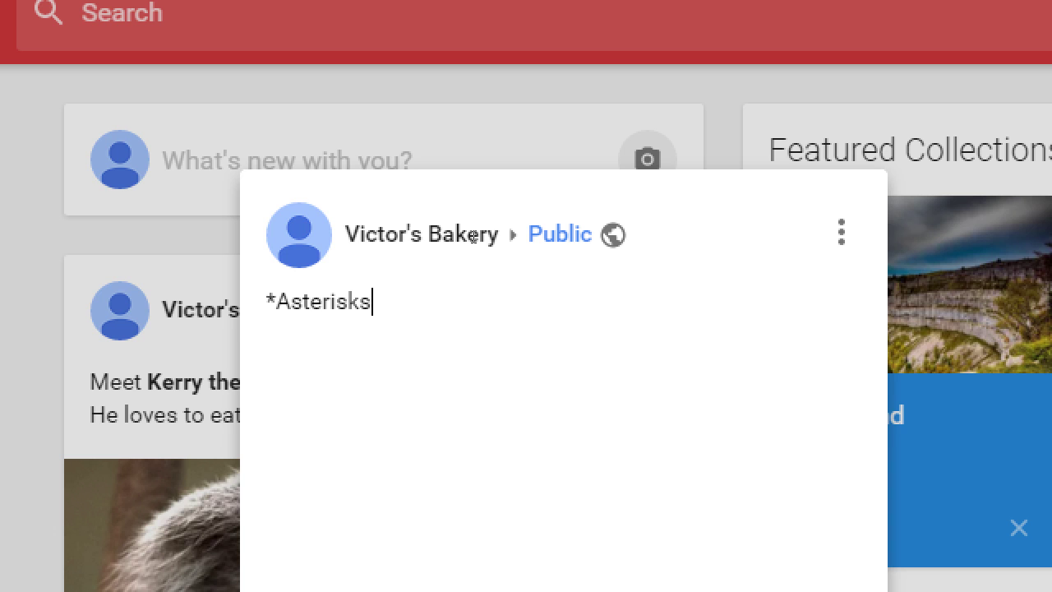
type("* = Bo")
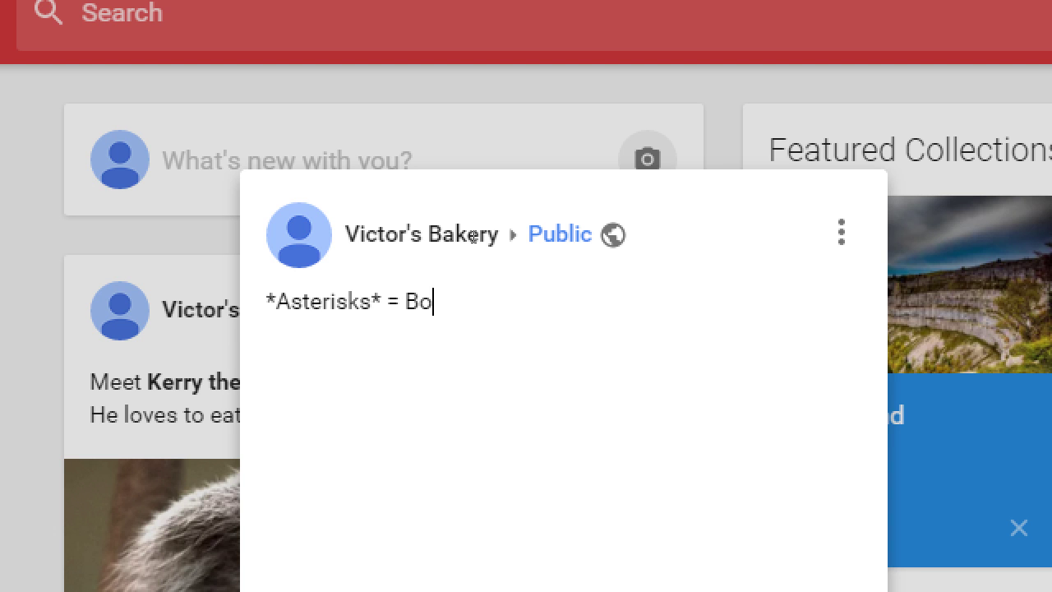
type("ld")
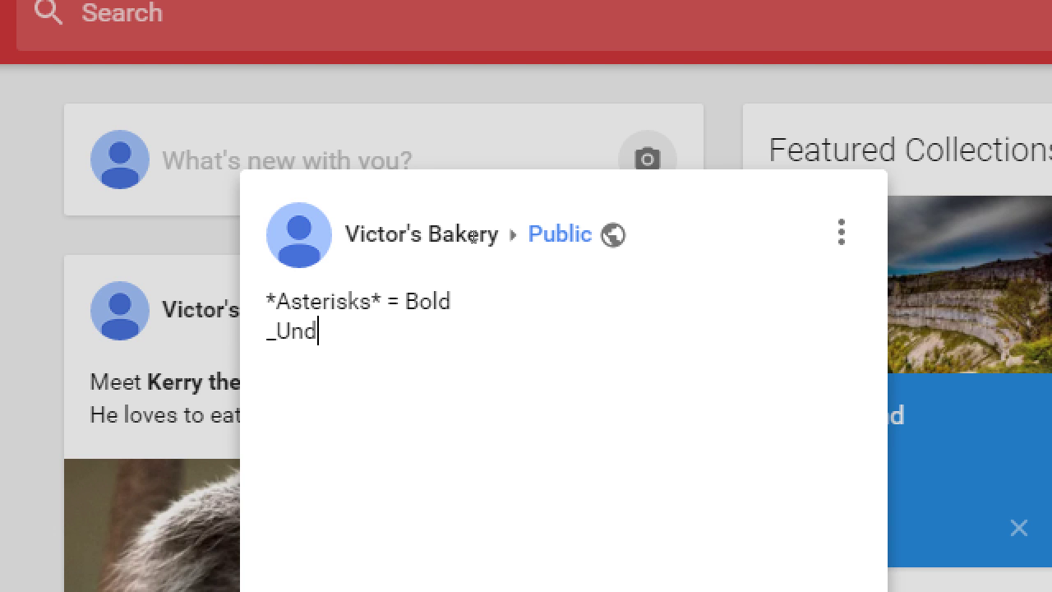
type("erscores_")
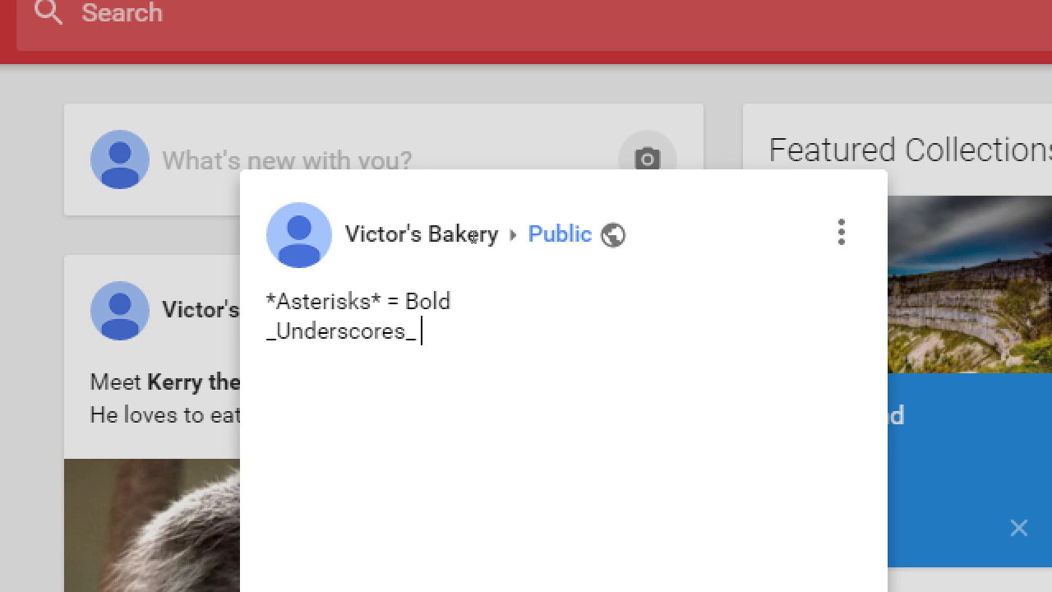
type("= Ita")
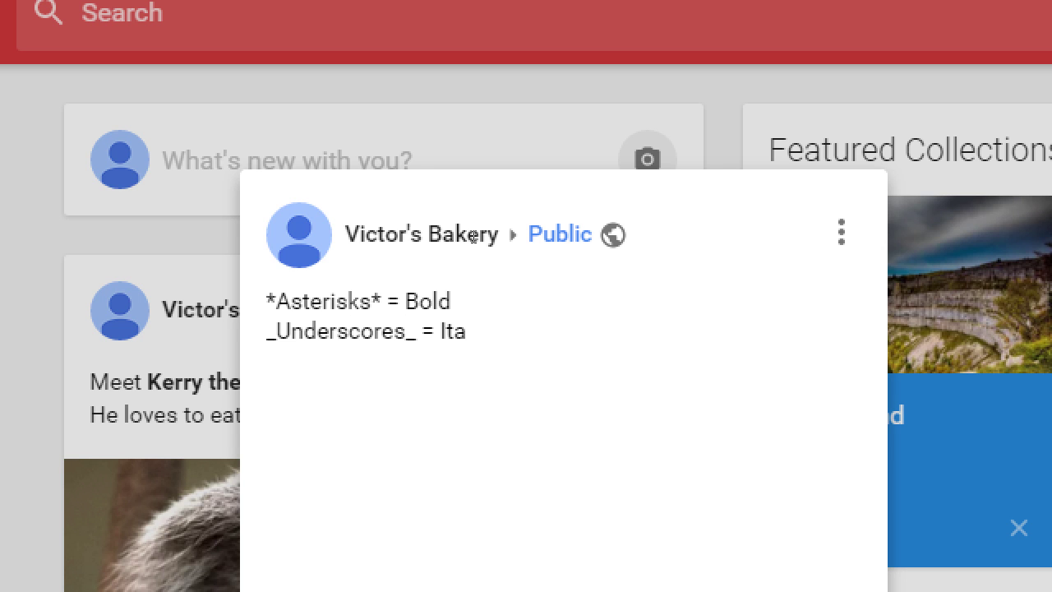
type("lics")
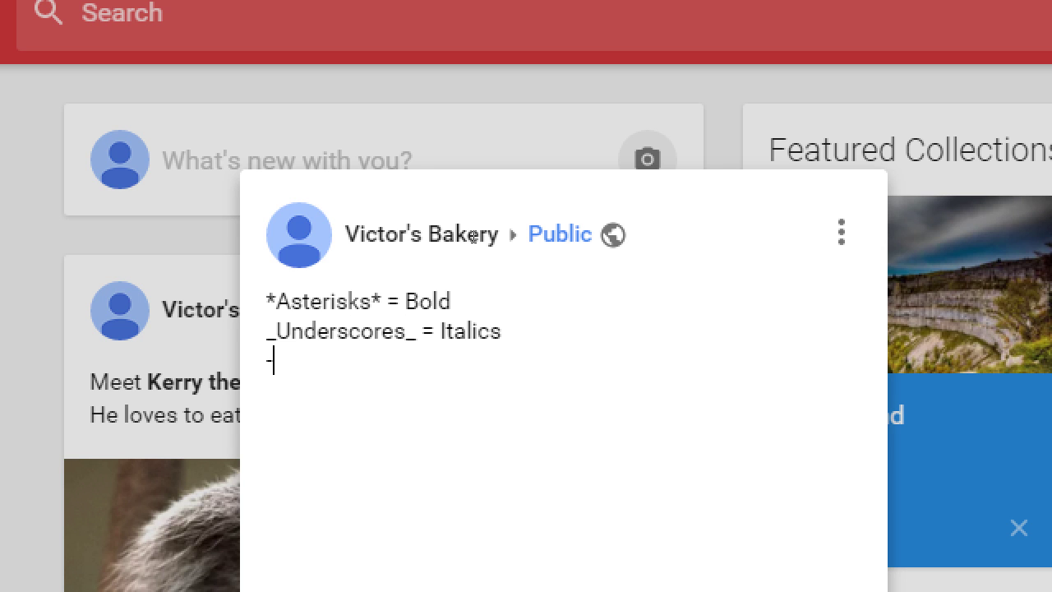
type("Dashes- =")
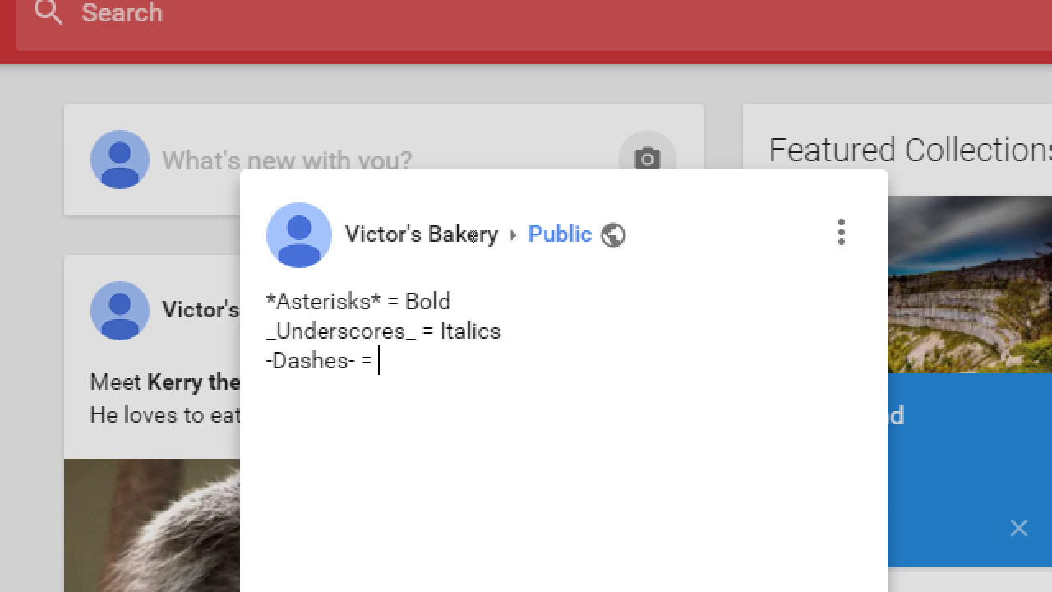
type("Striketr")
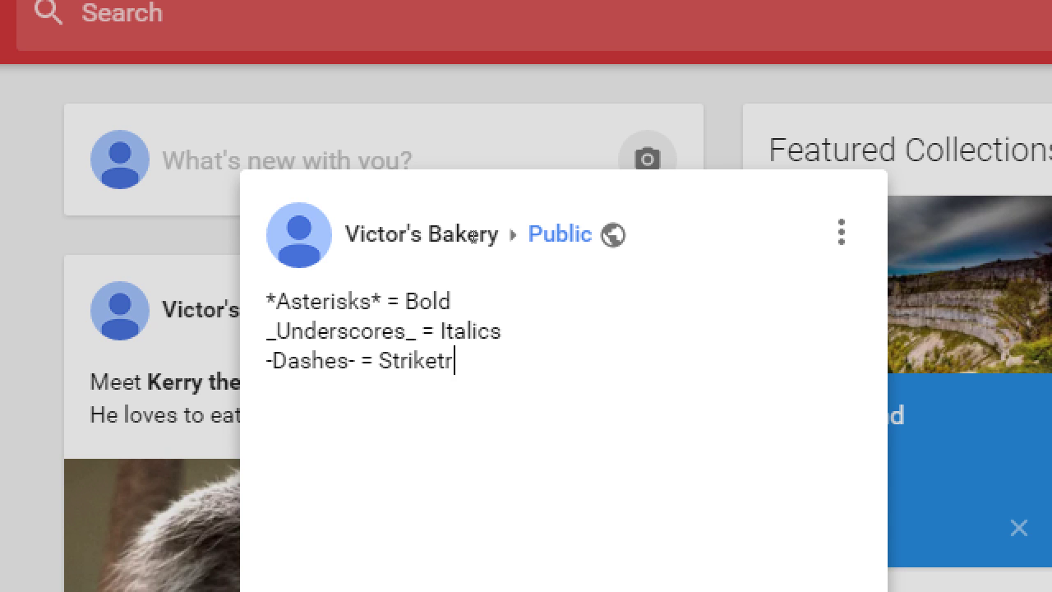
type("hough")
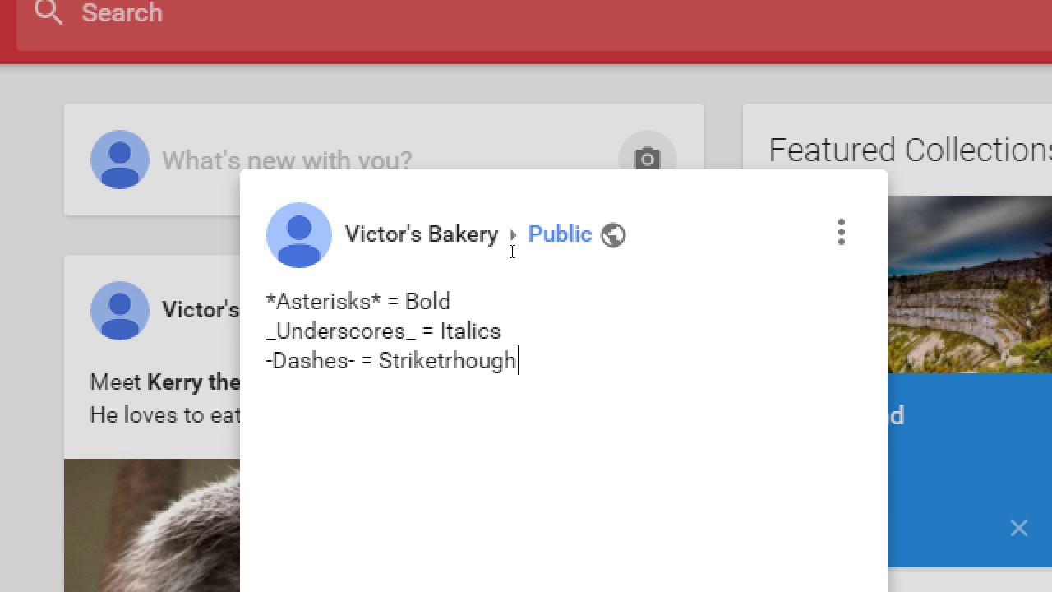
mouse_move(565, 308)
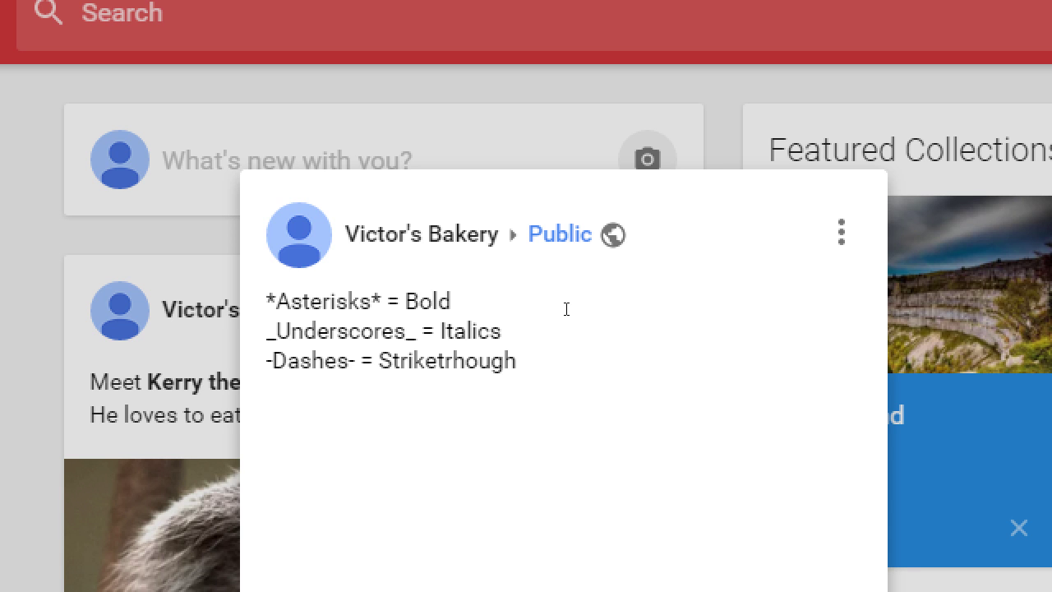
Add a 'Text Styling:' heading above the code lines and head to getemoji.com.
left_click(516, 360)
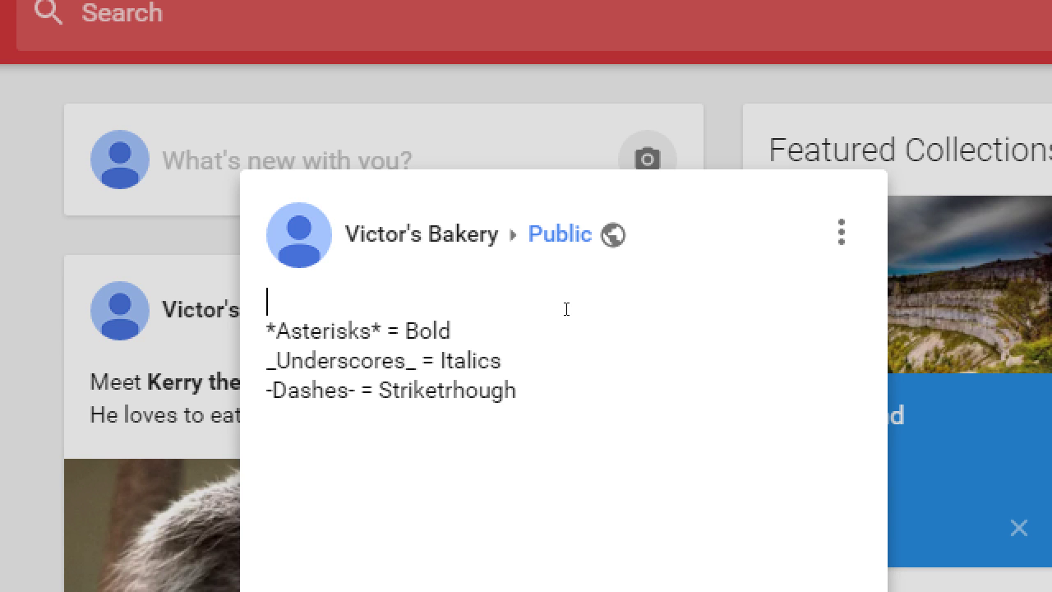
type("Text")
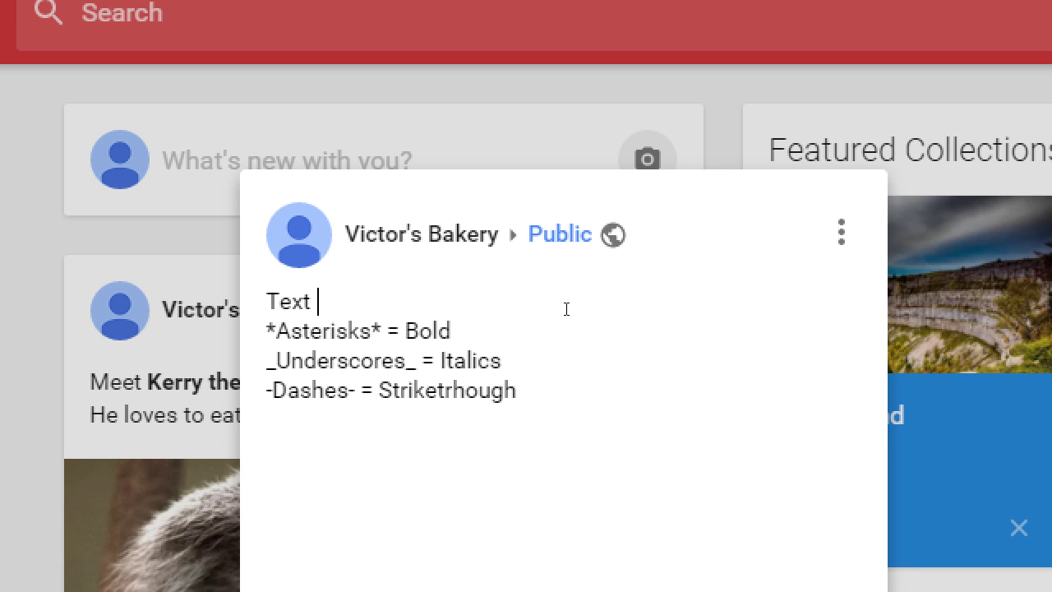
type("Styling:")
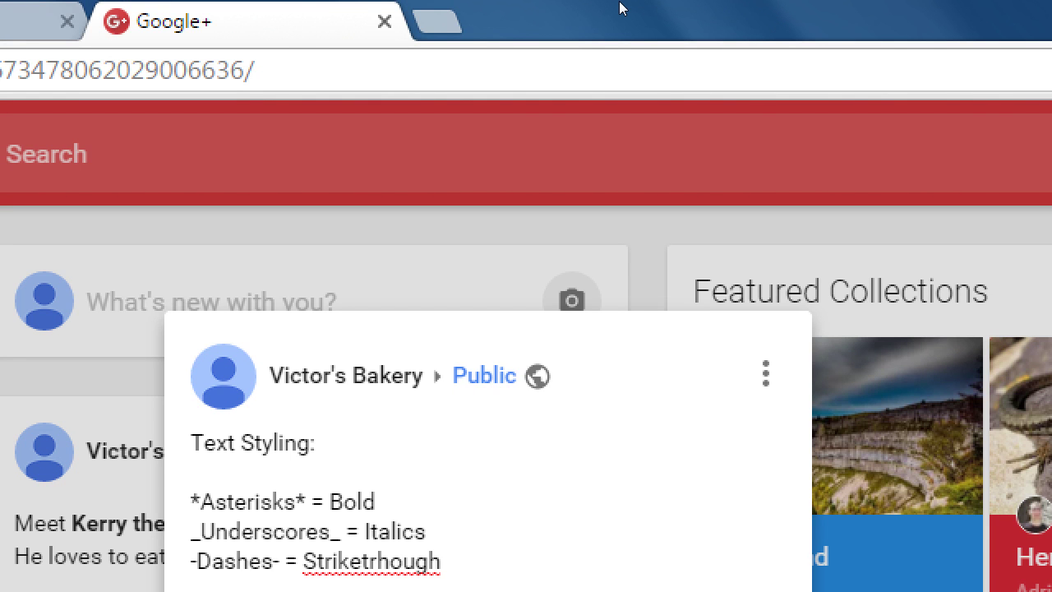
type("getemoji.com")
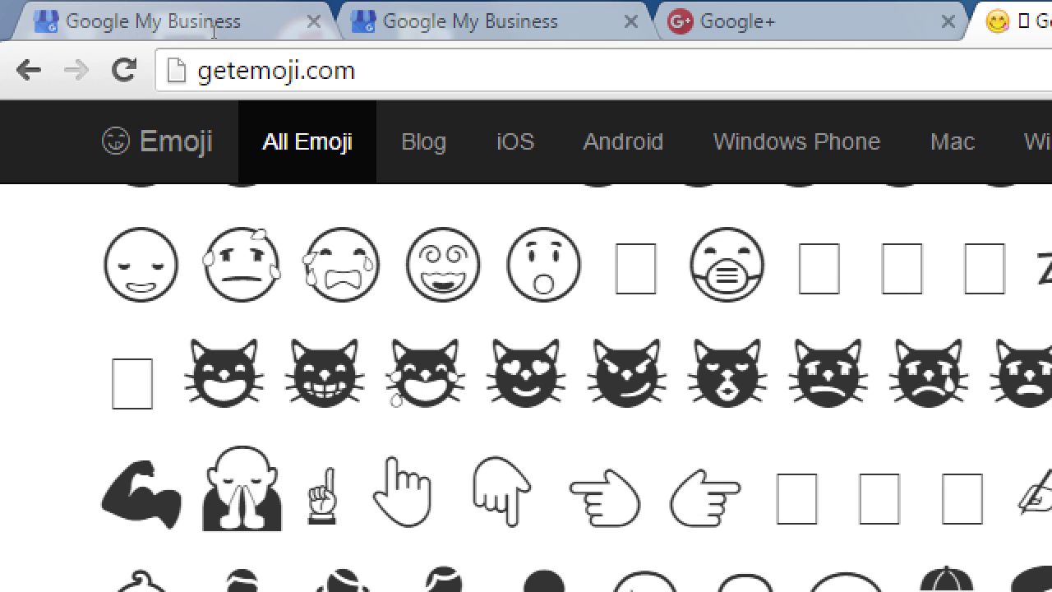
Take a cat emoji from GetEmoji and return to the Google+ draft.
left_click(736, 21)
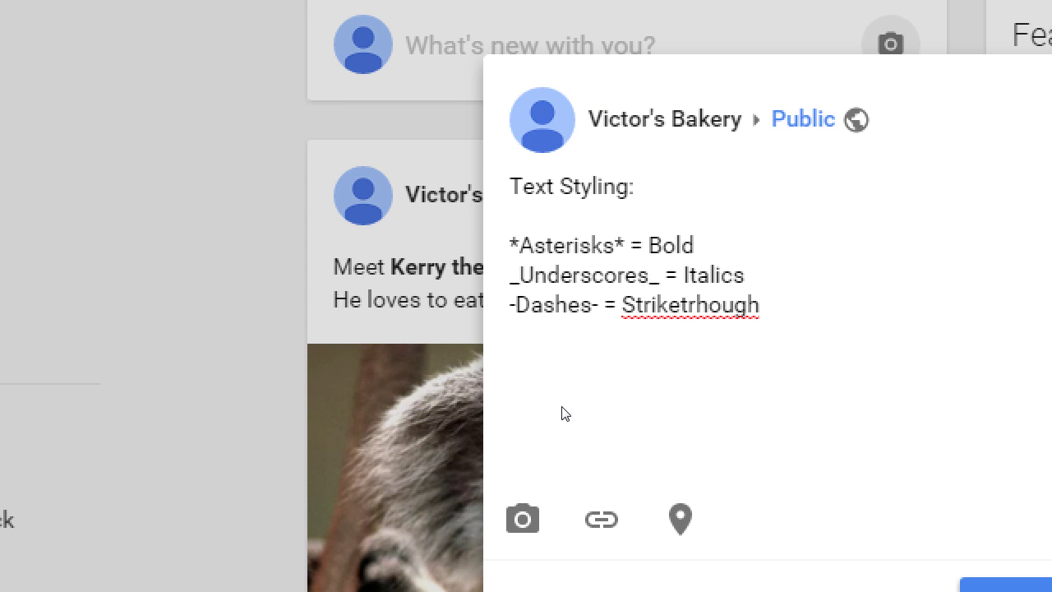
End the post with 'Or use Emoji:' and two cat emoji, then publish it.
type("Or use Emj")
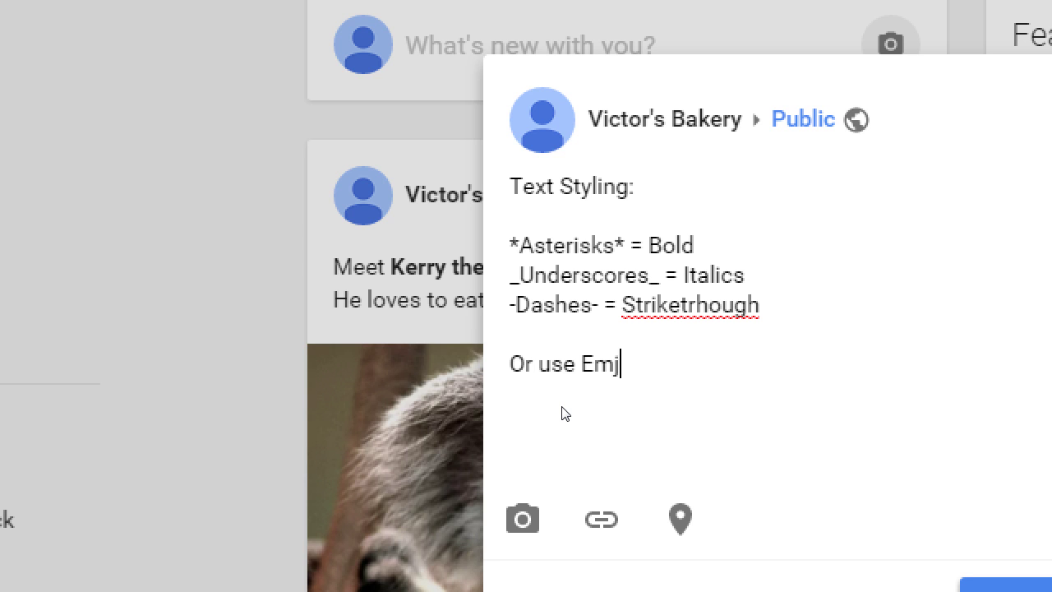
type("e")
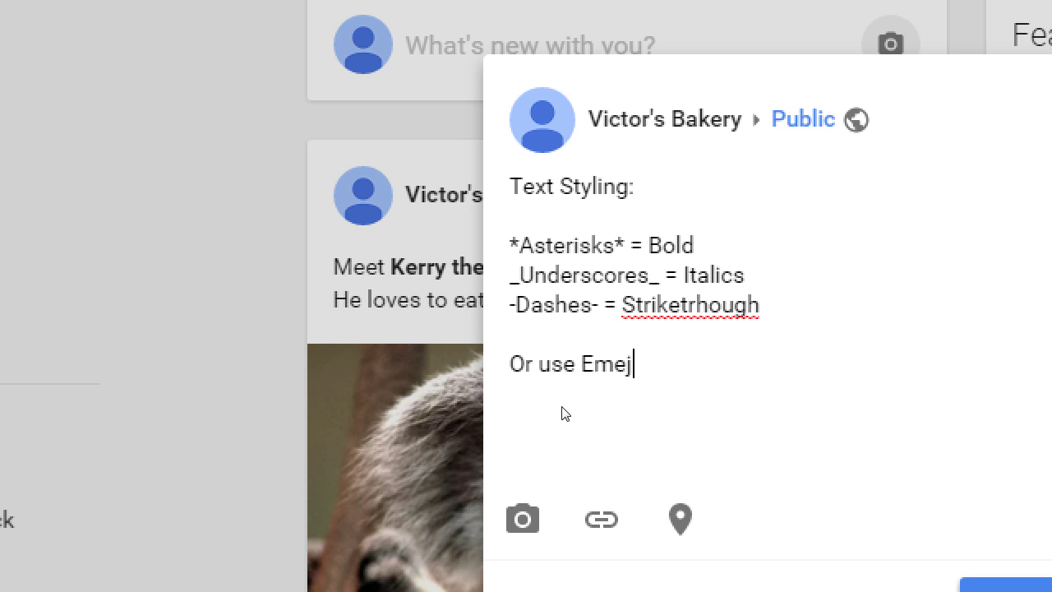
type("i: 🐱")
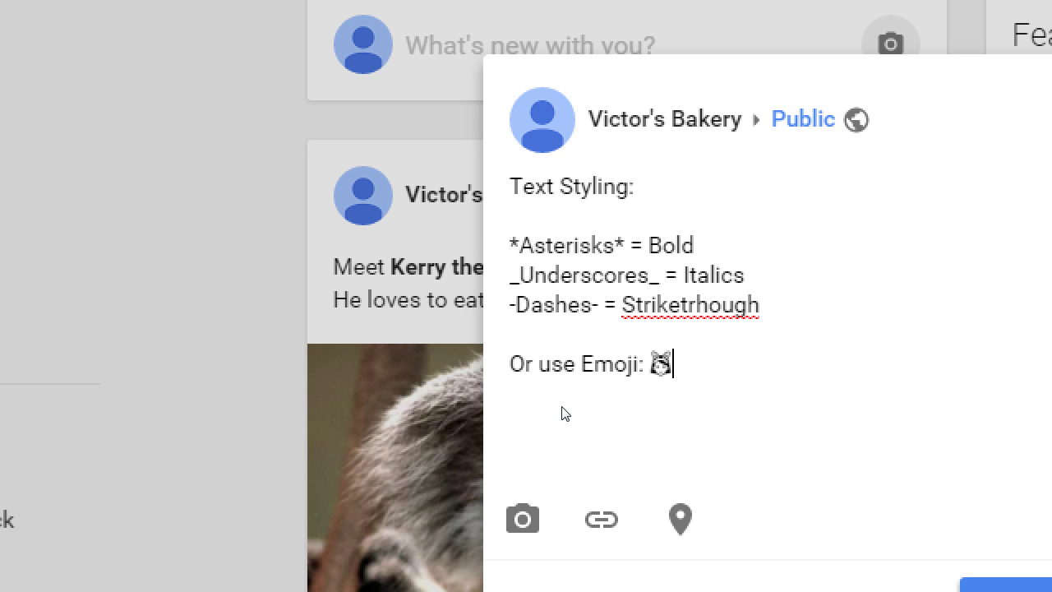
type("🐱")
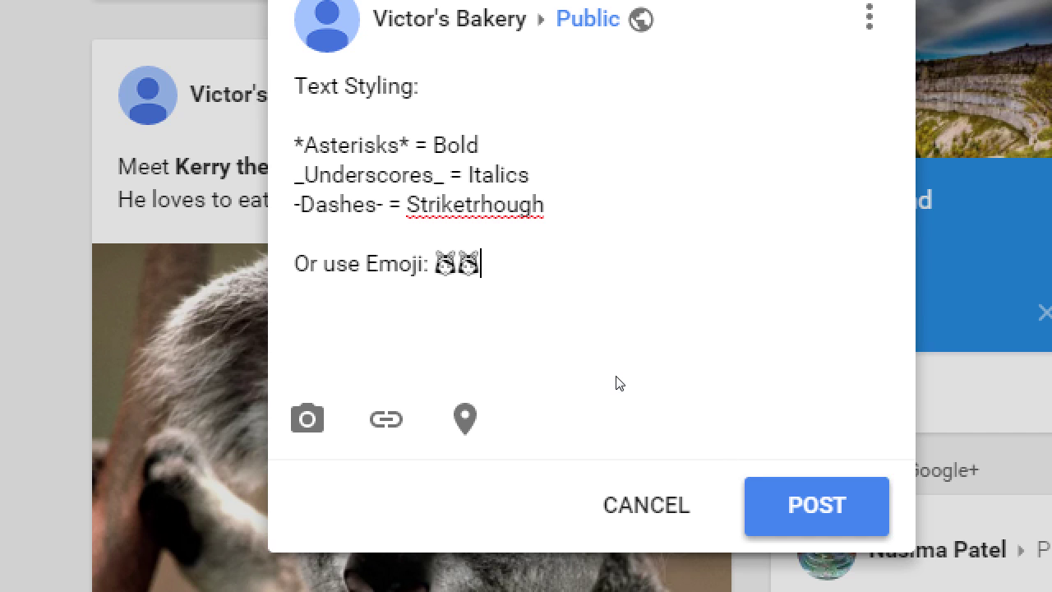
mouse_move(611, 381)
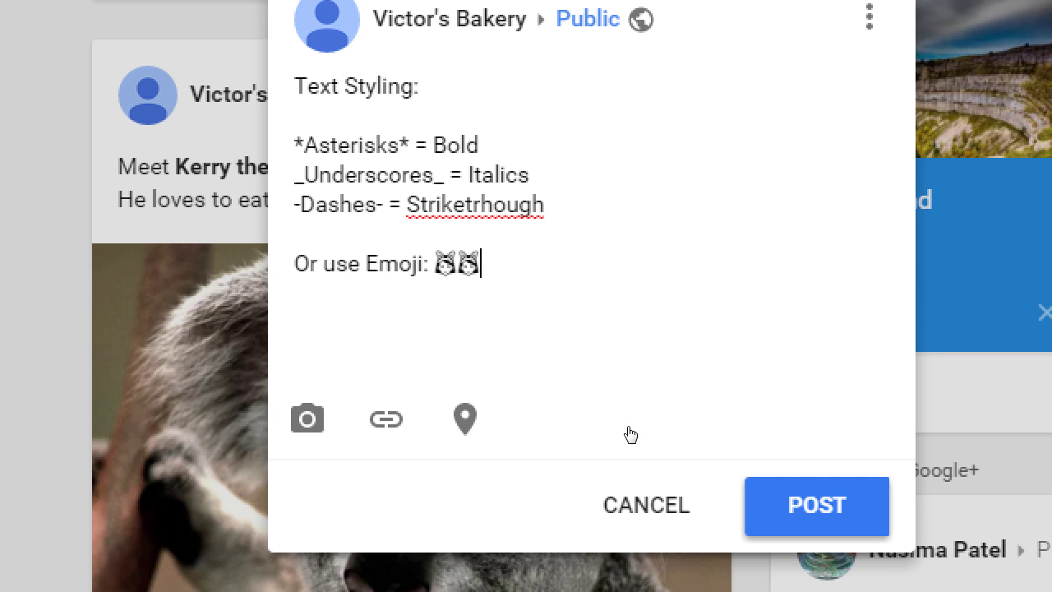
left_click(815, 506)
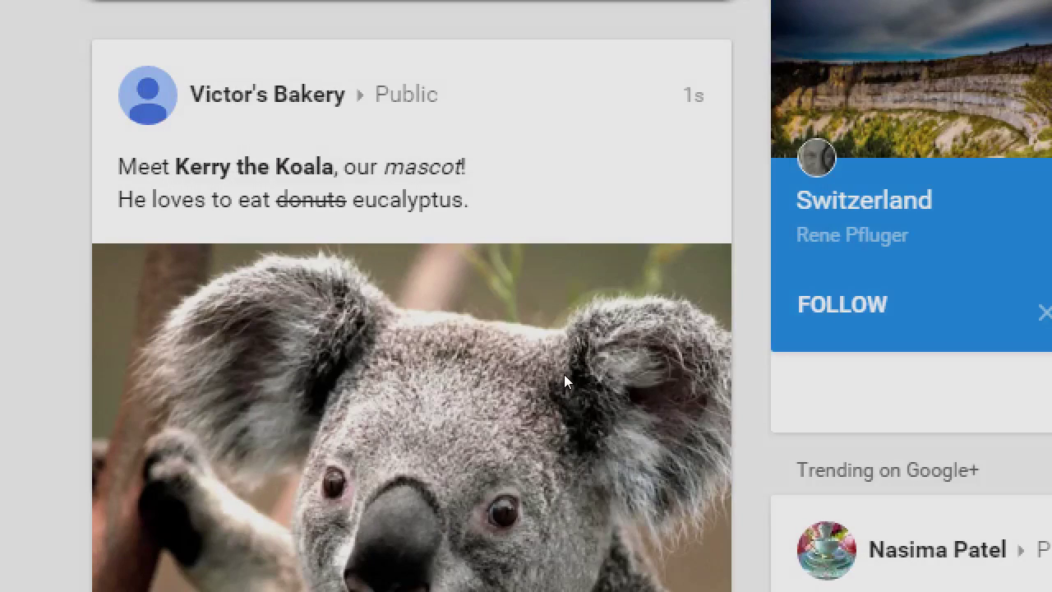
scroll("down", 3)
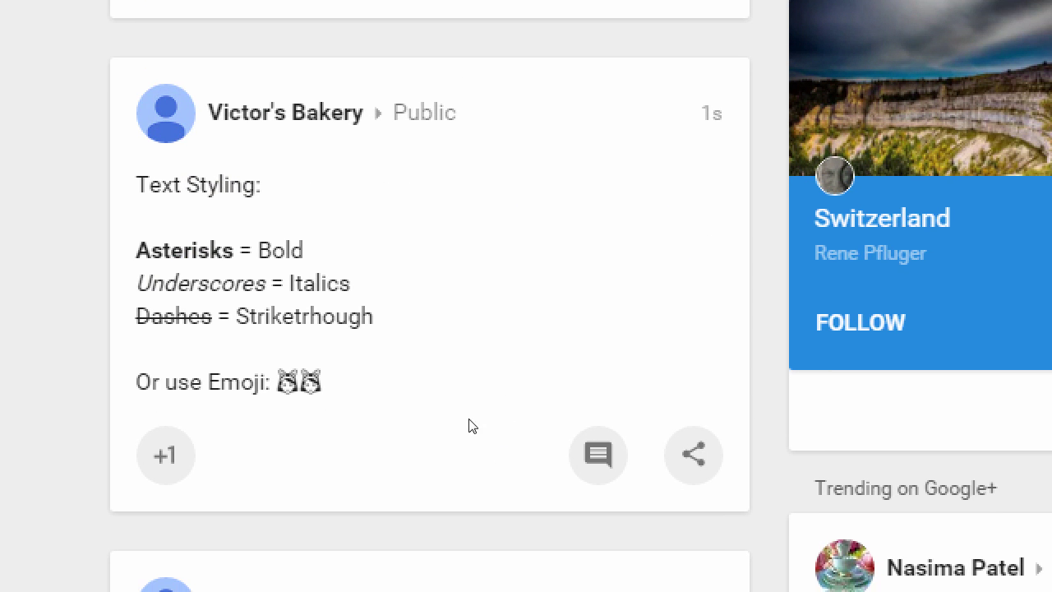
mouse_move(457, 420)
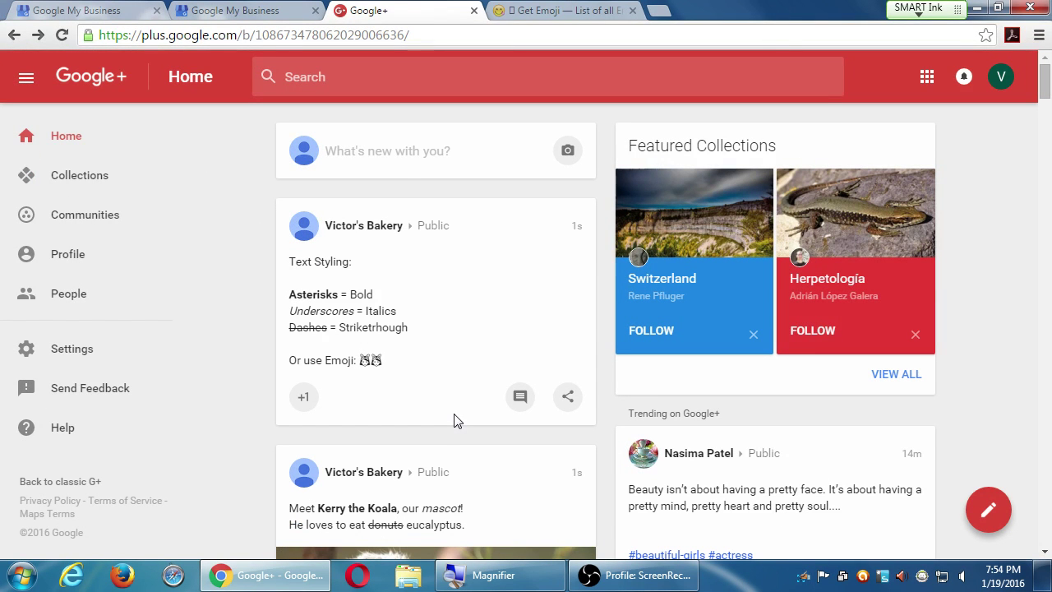
mouse_move(398, 162)
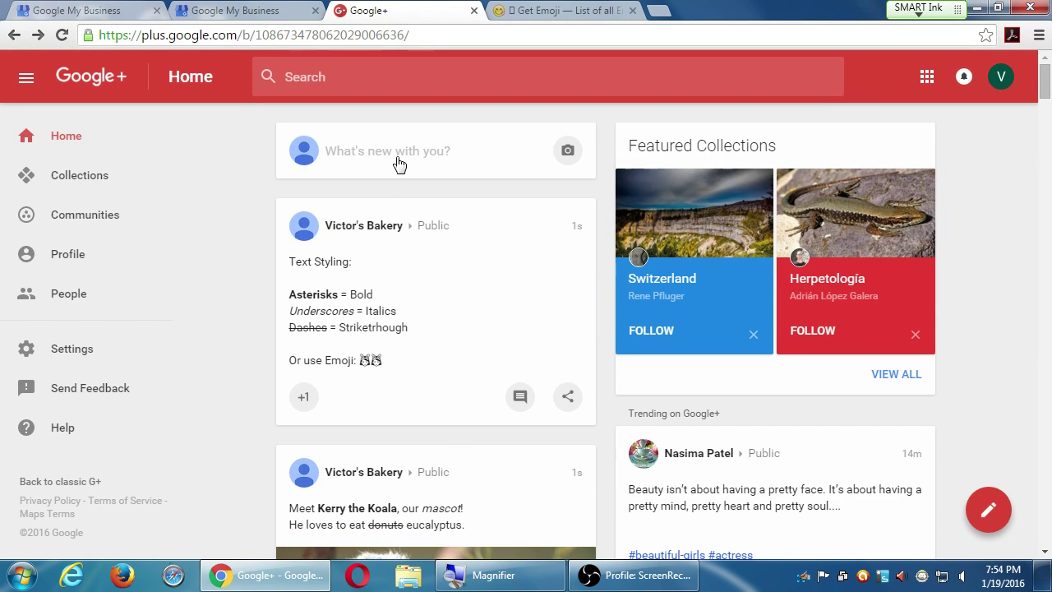
left_click(386, 151)
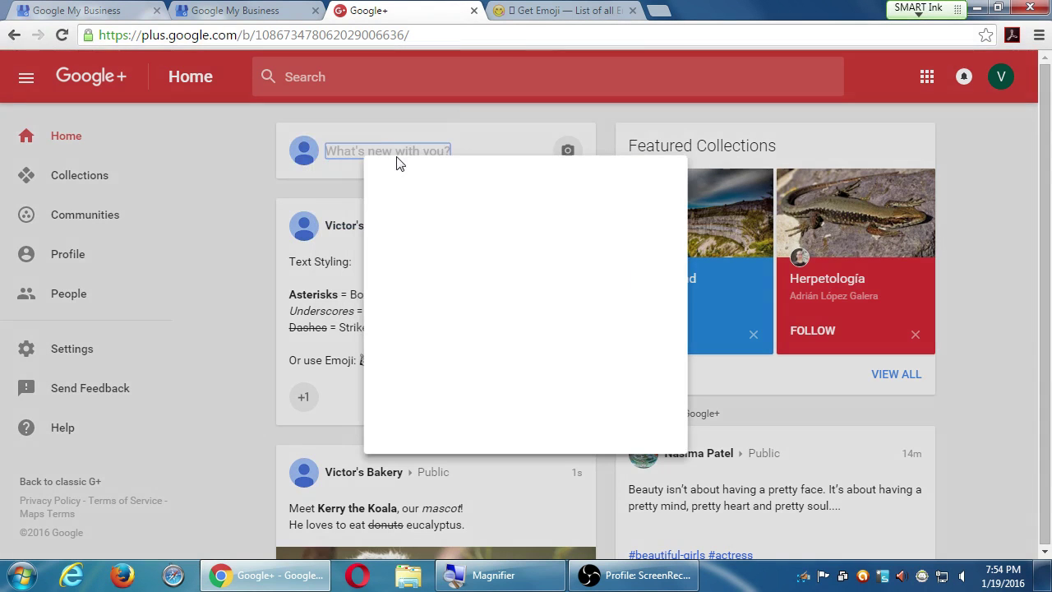
left_click(386, 151)
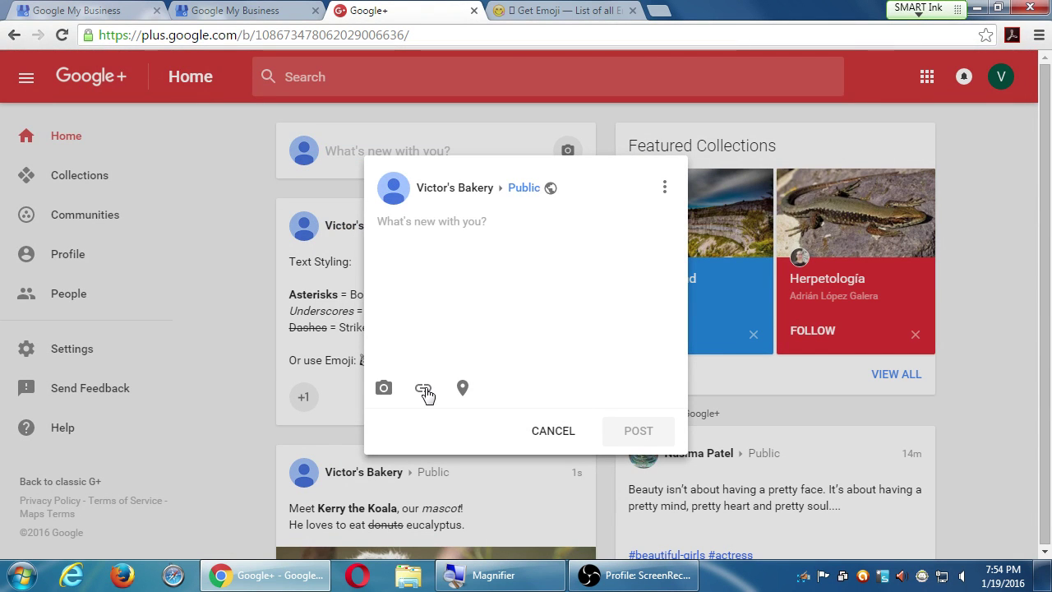
left_click(422, 388)
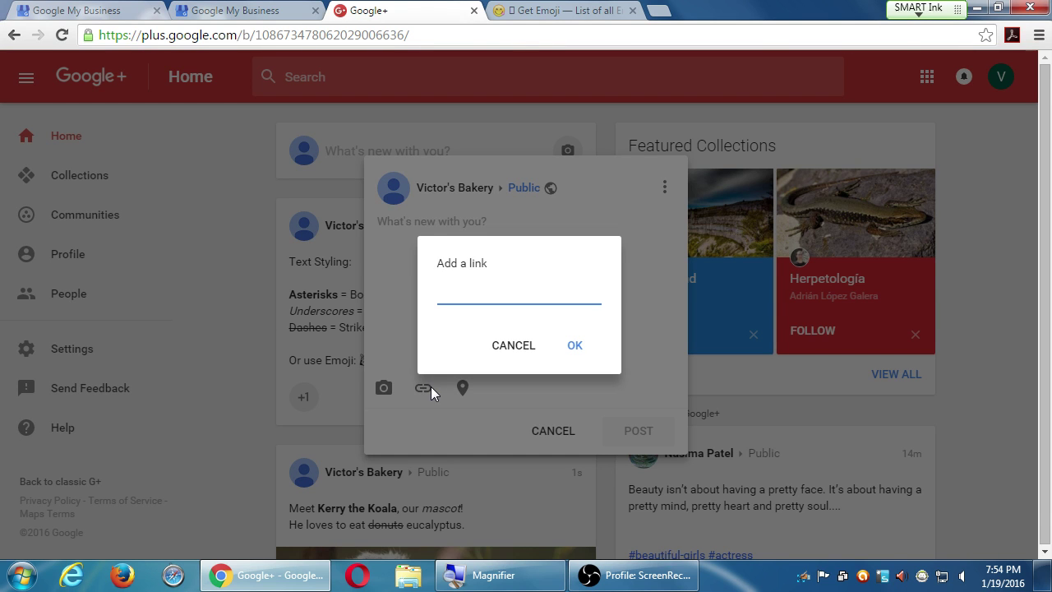
type("htt")
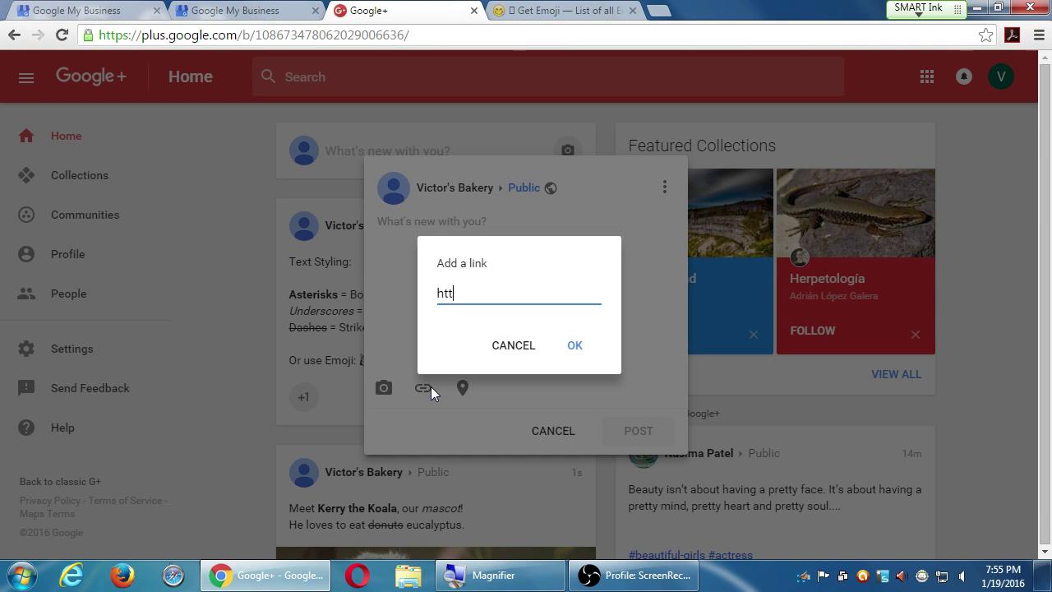
type("p://bl")
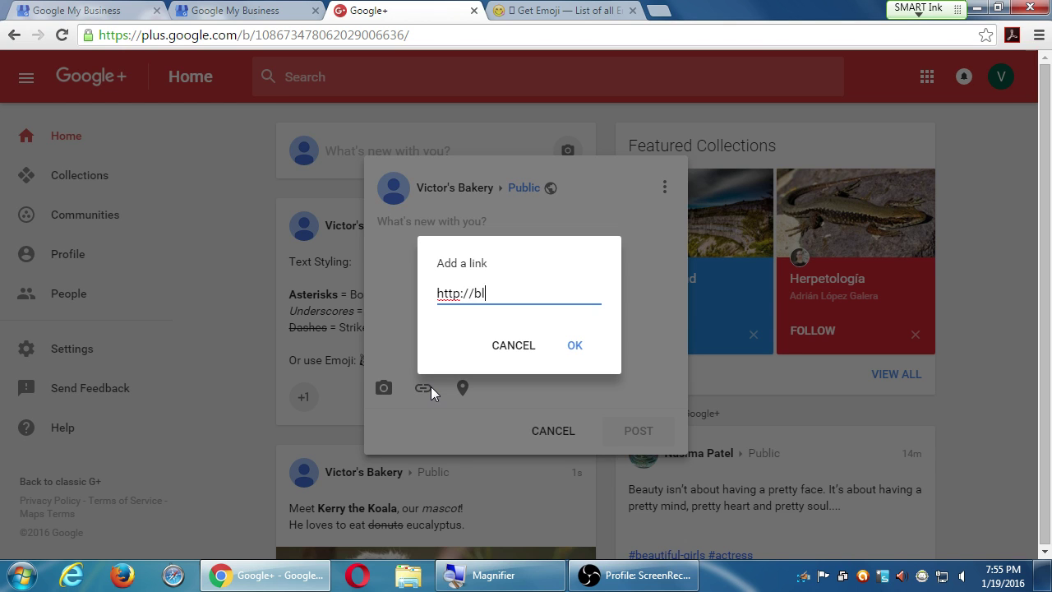
type("pmd")
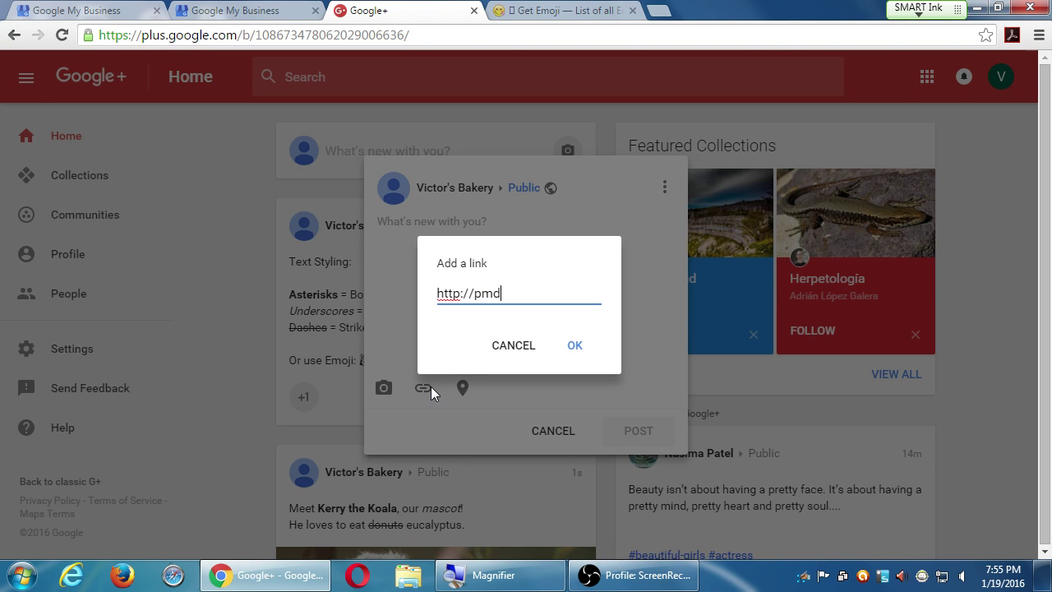
type("interactive.com/")
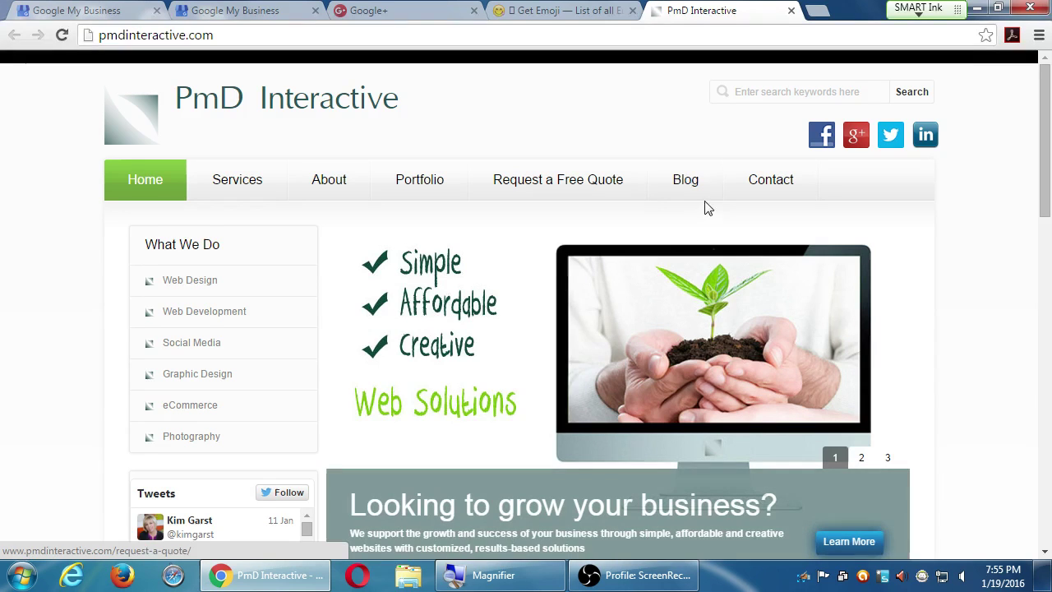
Open the blog's How To Use Peach article and select its web address.
left_click(684, 179)
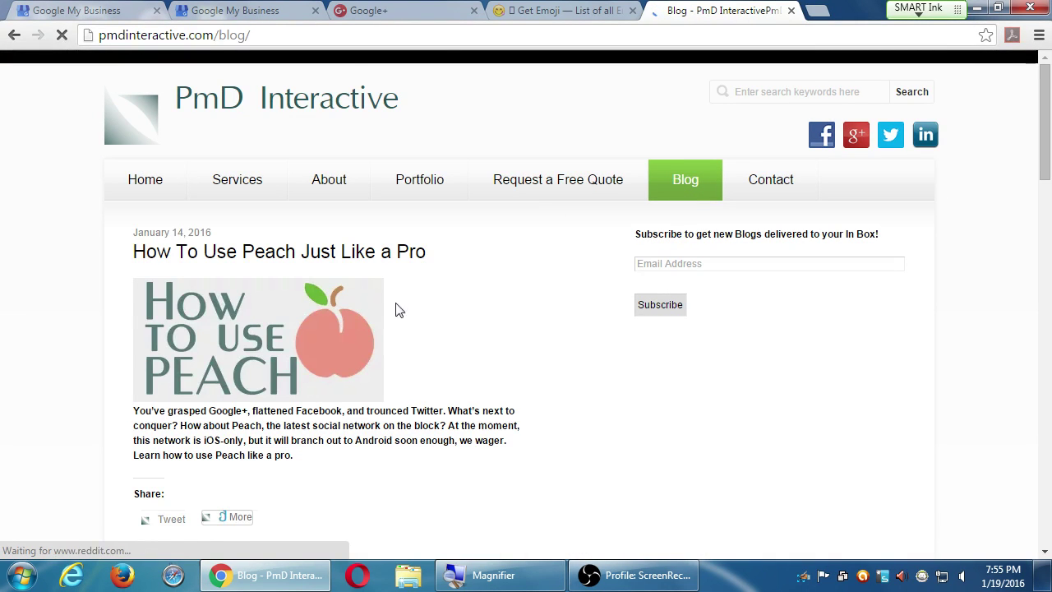
left_click(279, 251)
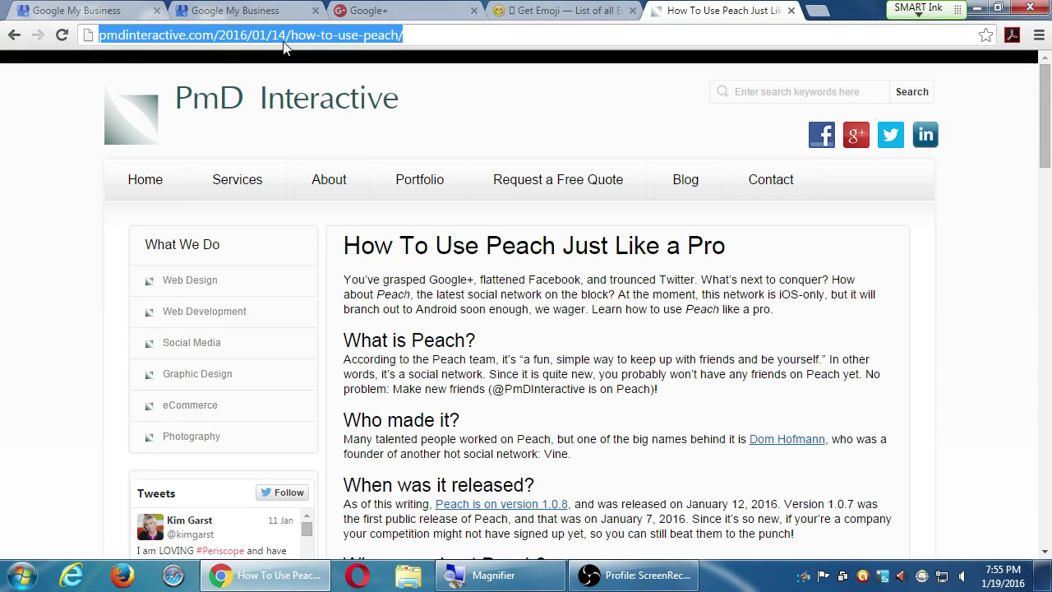
left_click(403, 10)
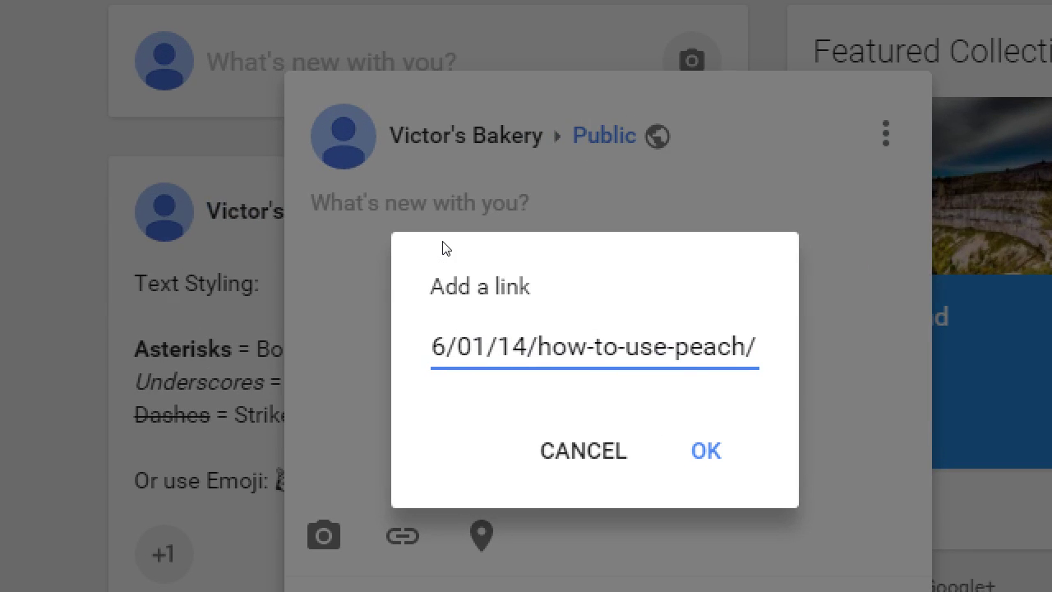
Paste the Peach article URL into the link field and confirm the link preview.
type("http://pmdinteractive.com/2")
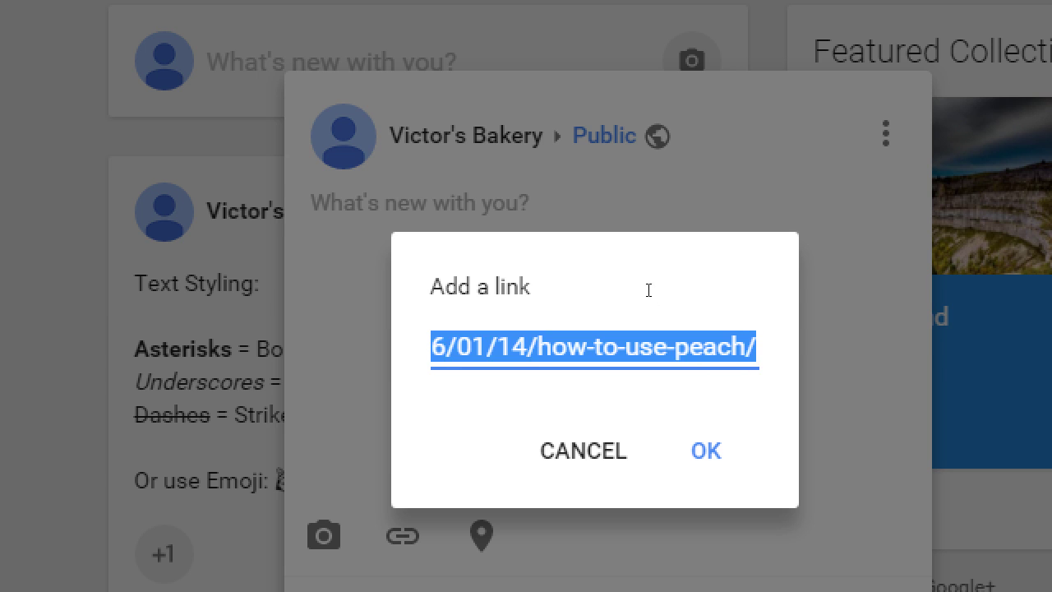
type("http://pmdinteractive.com/2")
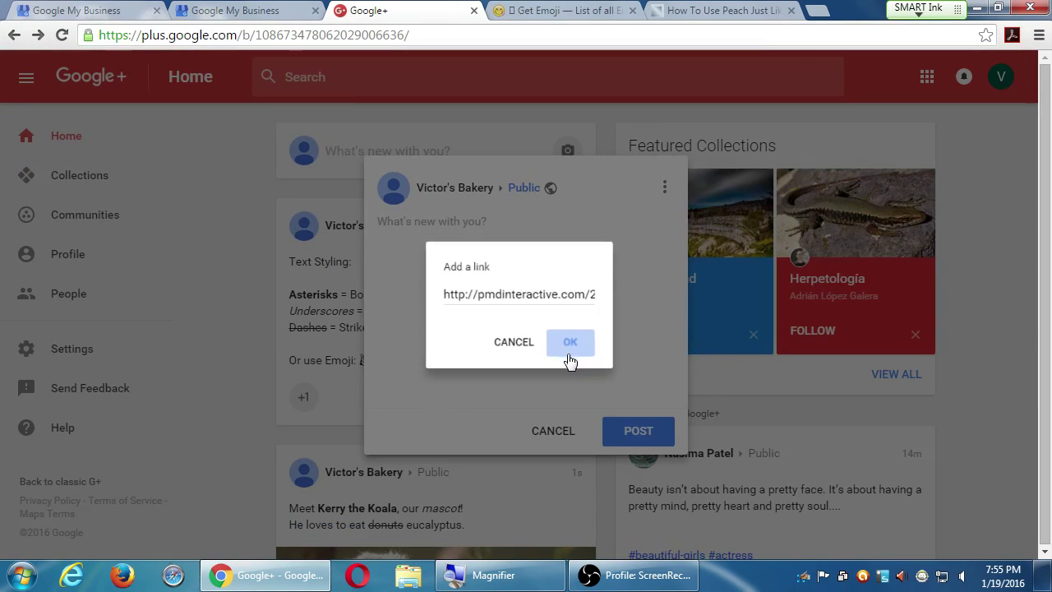
left_click(569, 342)
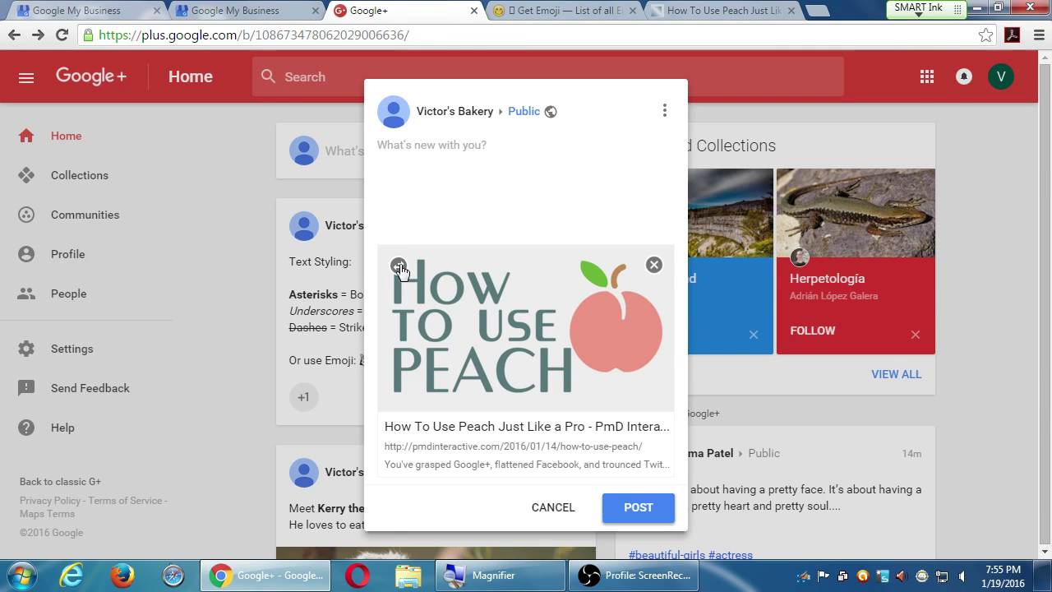
Write 'Have you heard of _Peach_? Check out this blog all about it!' as the message opening.
left_click(399, 264)
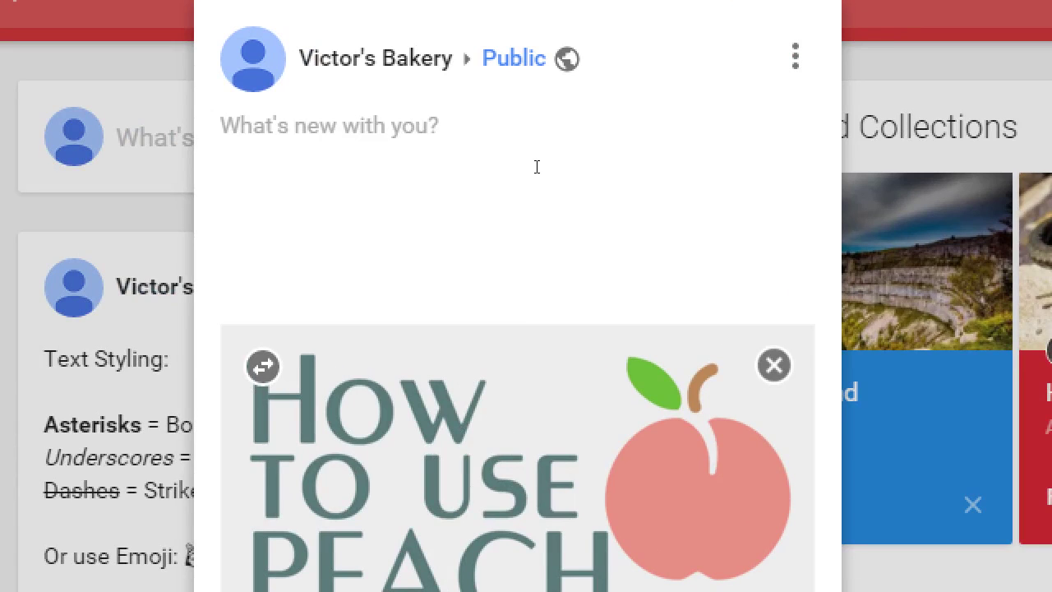
type("Have you hear")
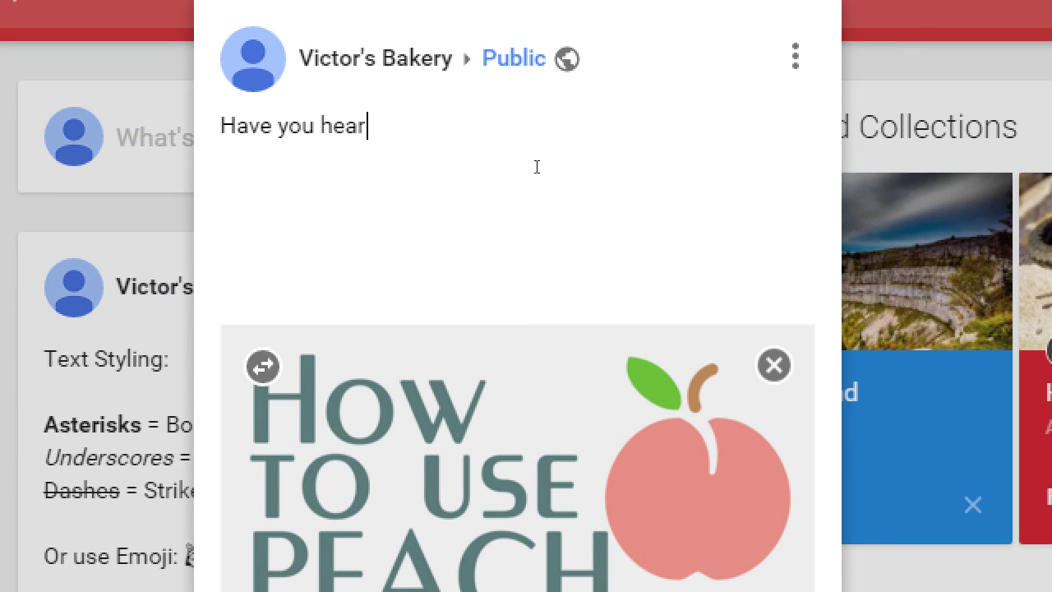
type("d of _Peach)_?")
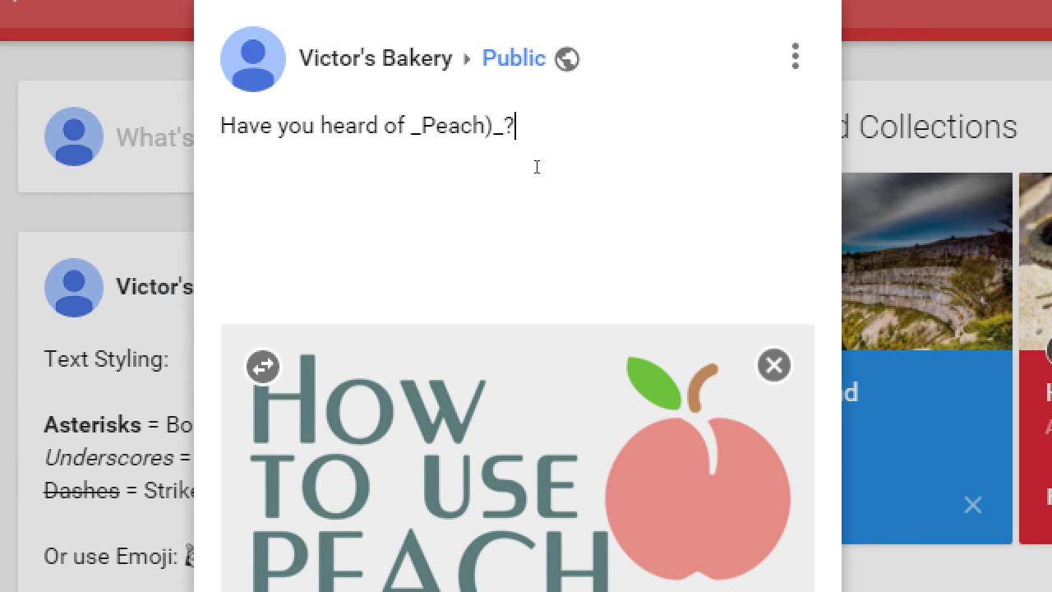
key("Backspace")
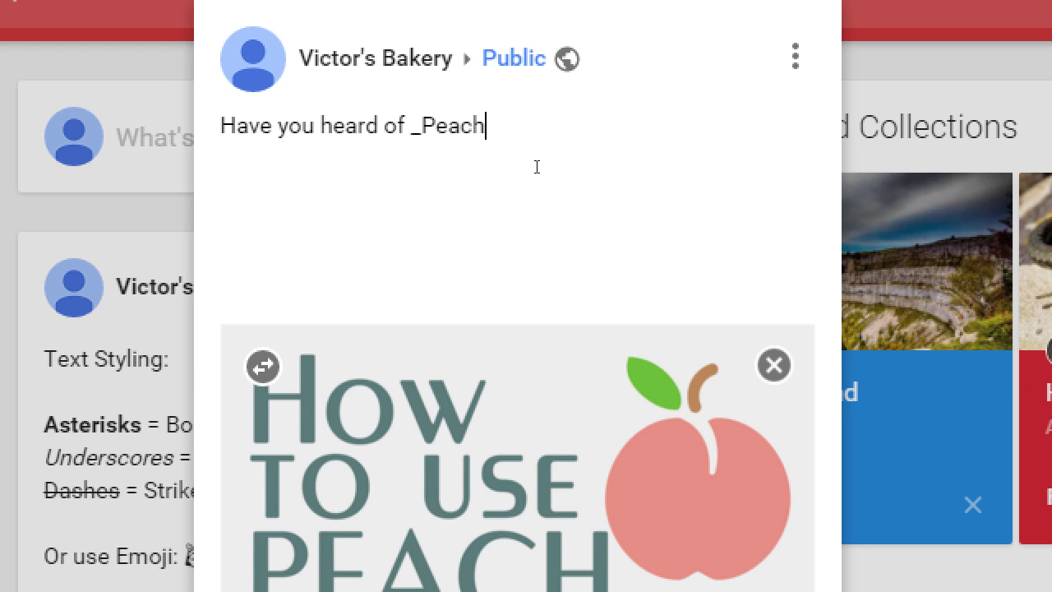
type("_?")
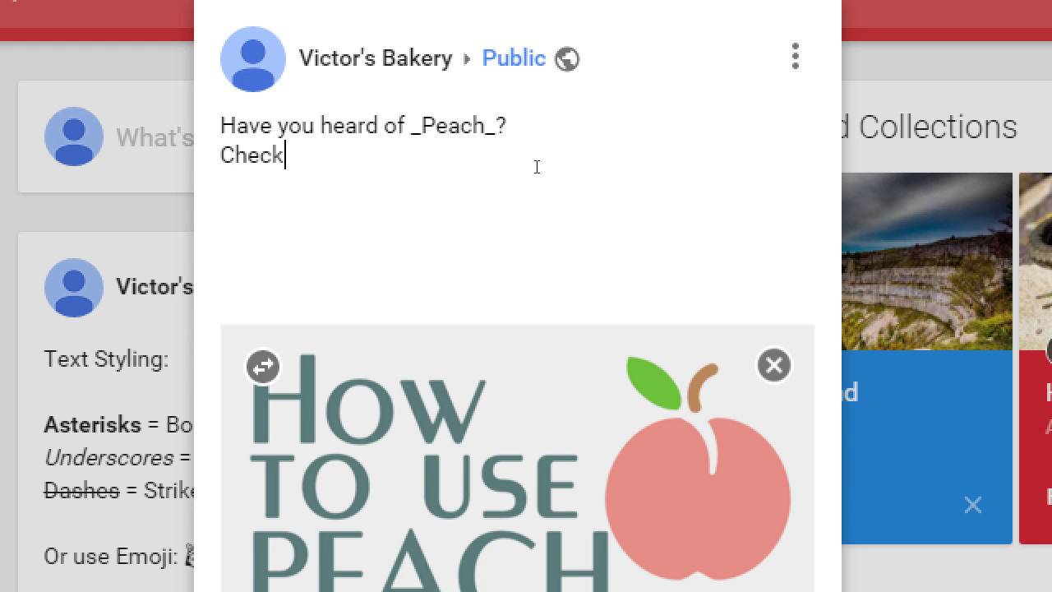
type("out this blog all")
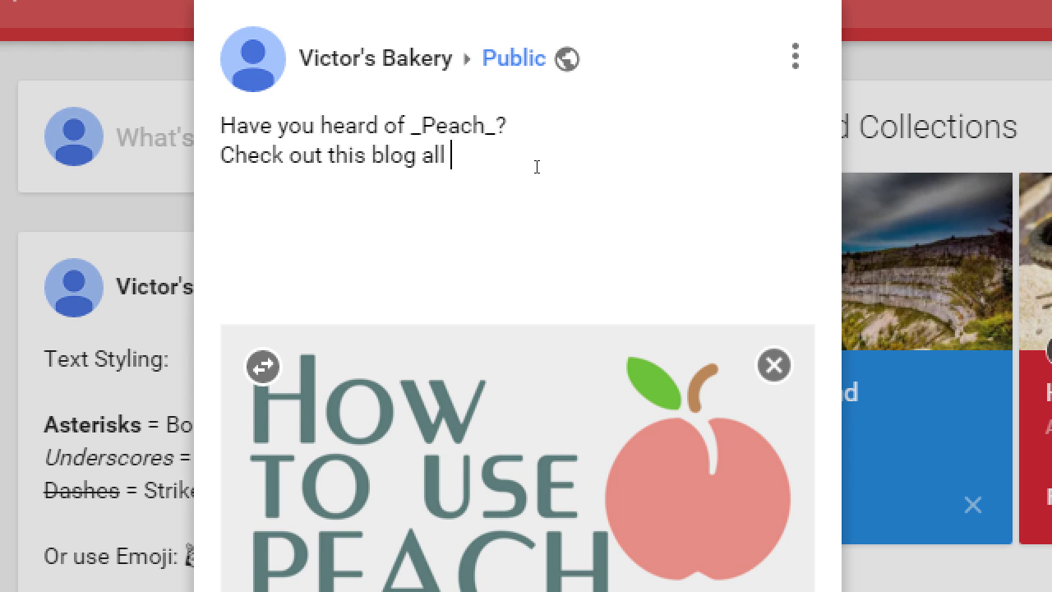
type("about it!")
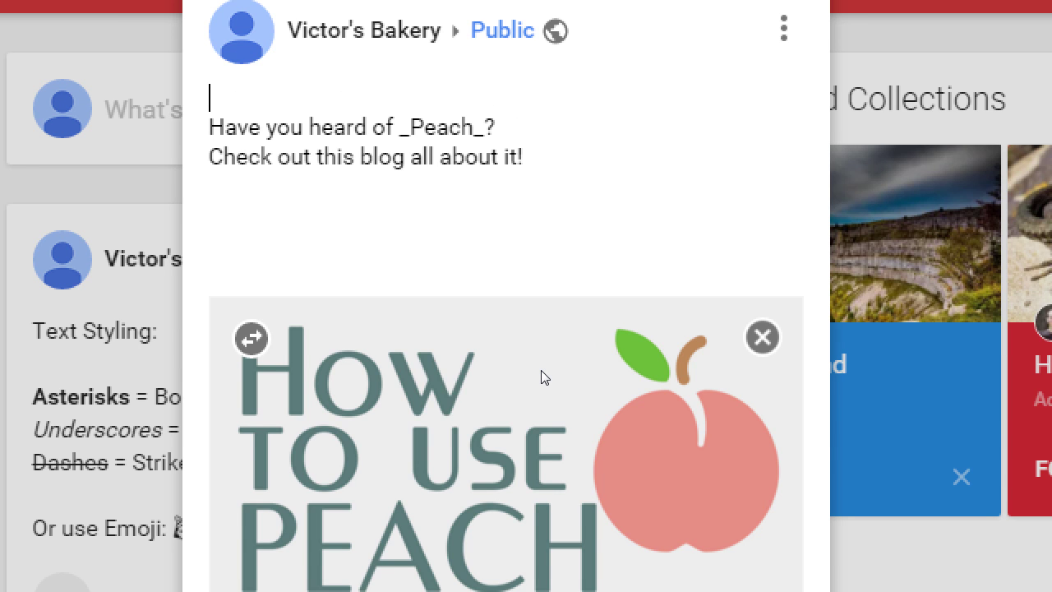
Continue with '_Peach_ social network, which reminds us', correcting the wording.
type("_Pe")
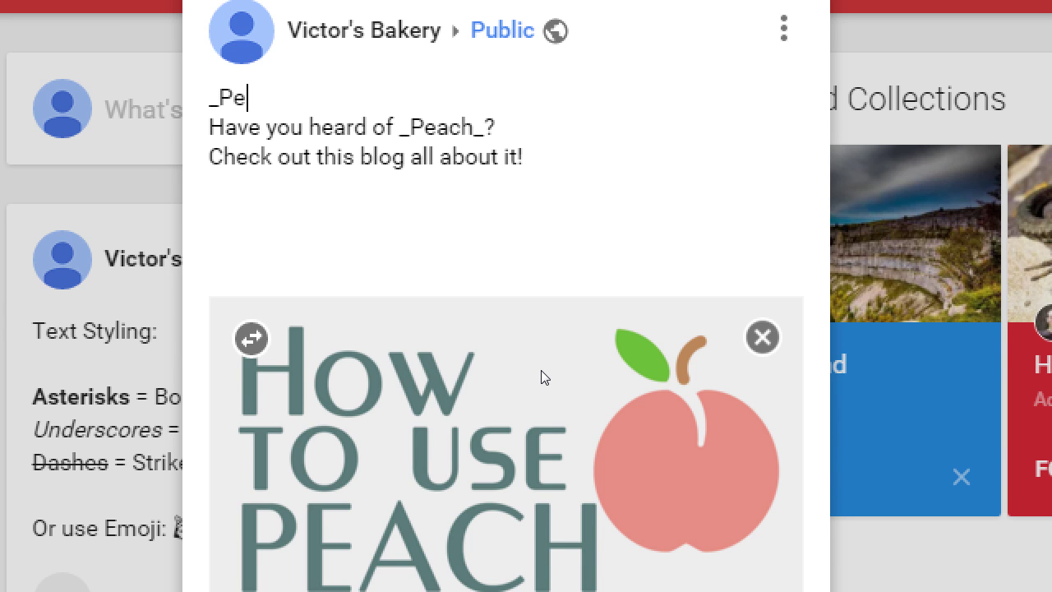
type("ach_ is the new")
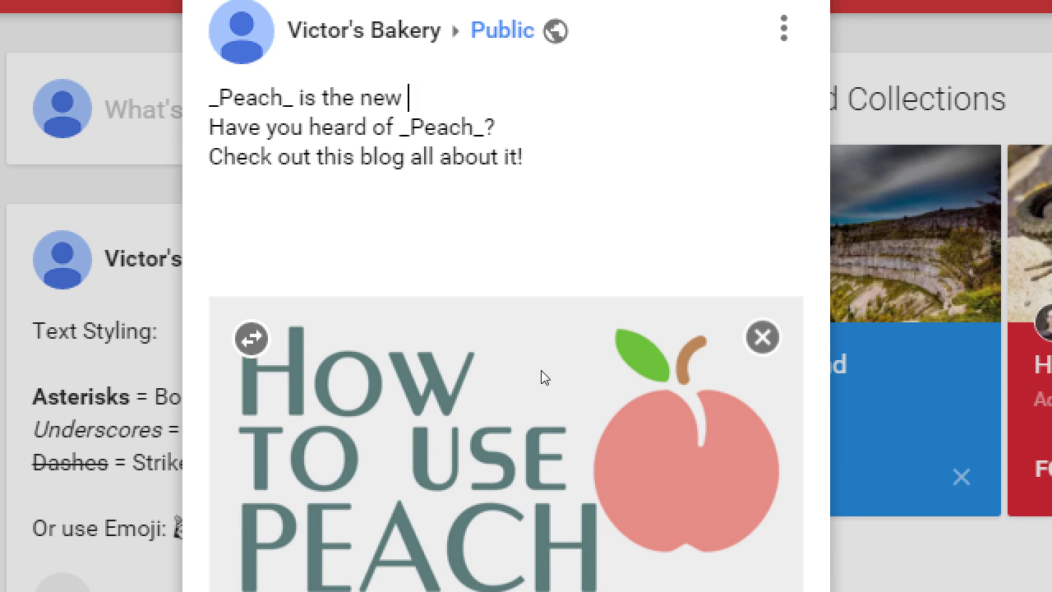
type("social network,")
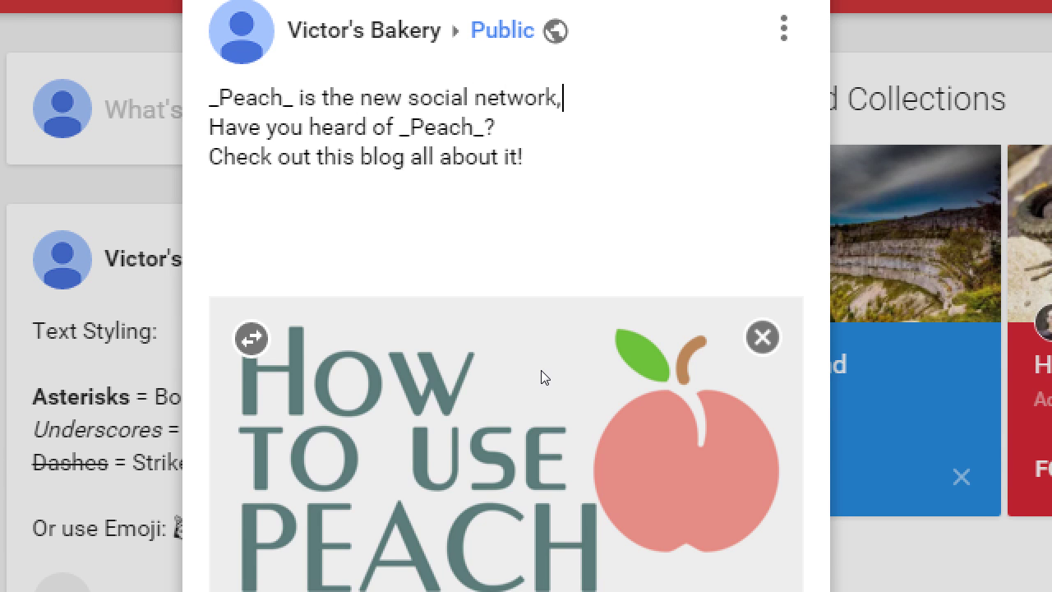
type("which gives")
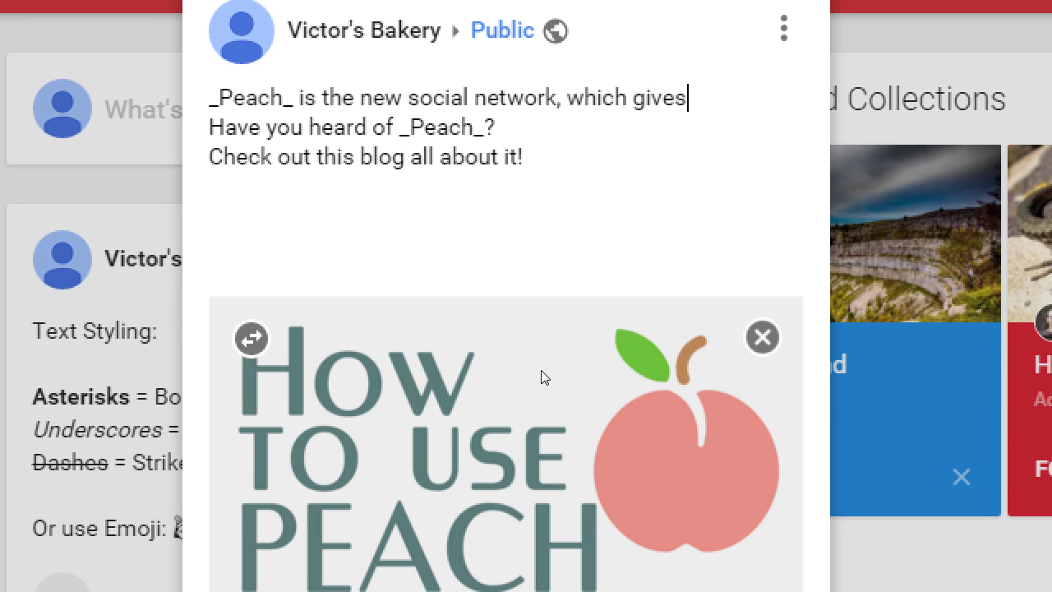
type("us the")
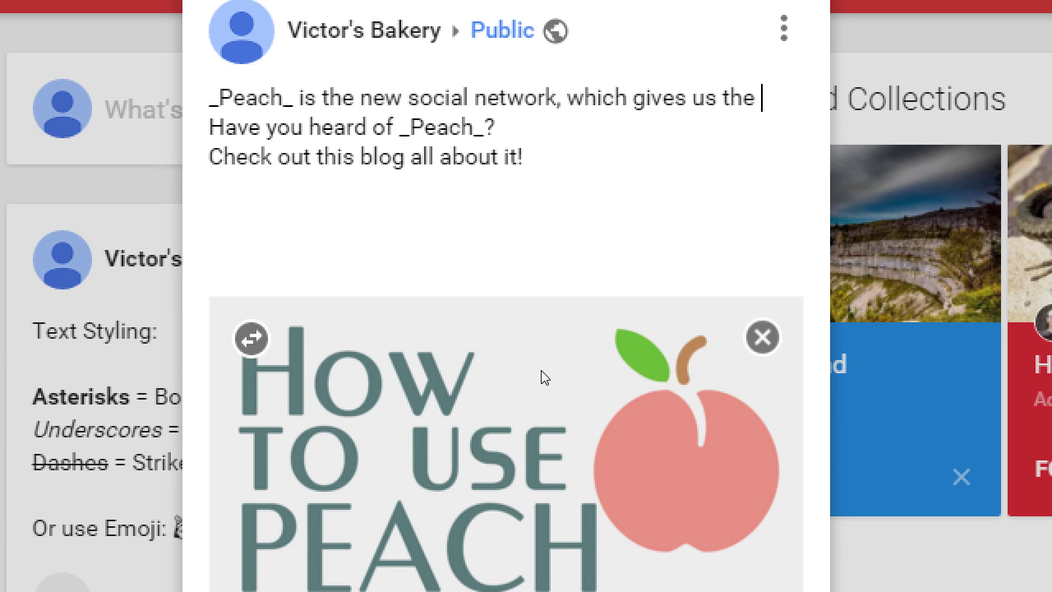
key("BackSpace")
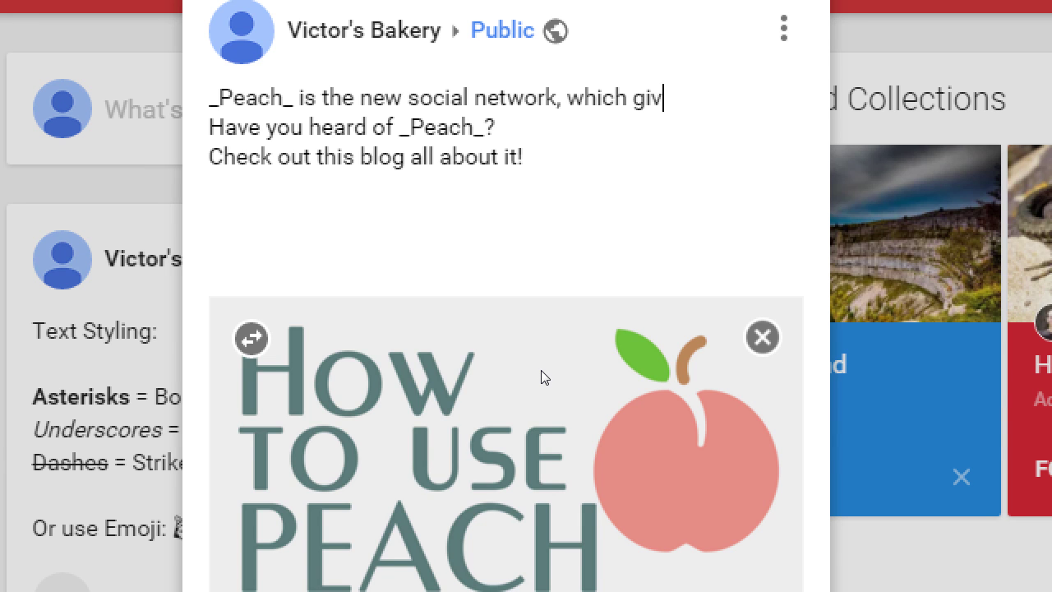
type("reminds us")
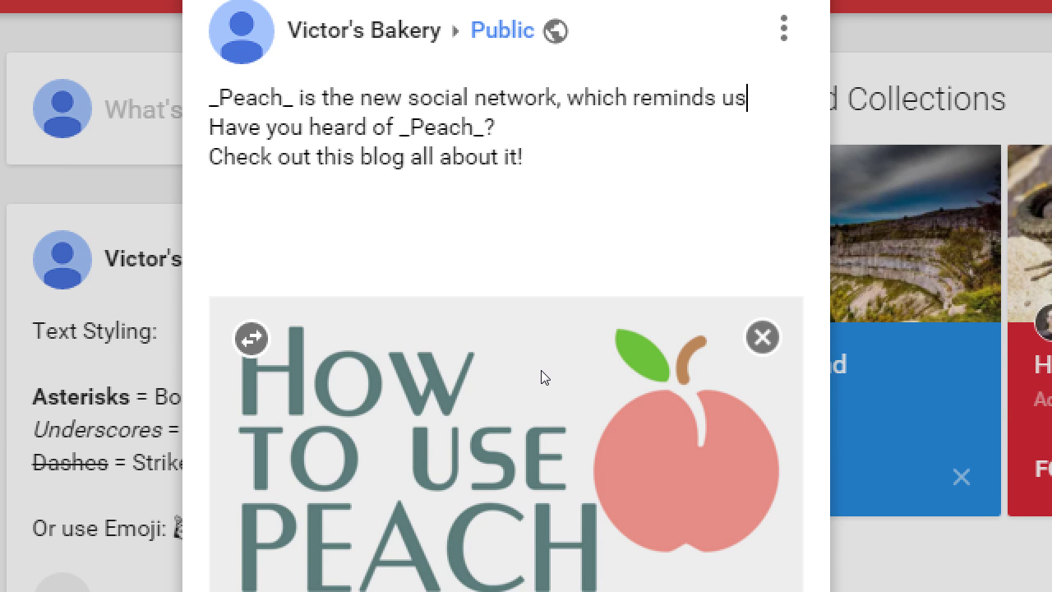
Finish with ', we bake the *best* Peach Cobbler west of the Mississippi'.
type(", we se")
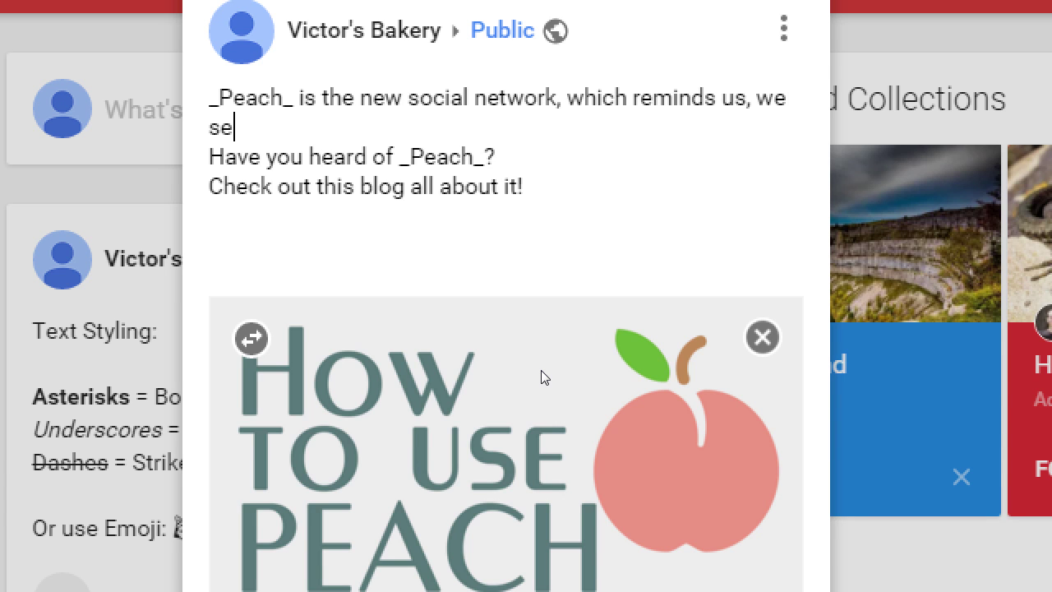
type("bake the")
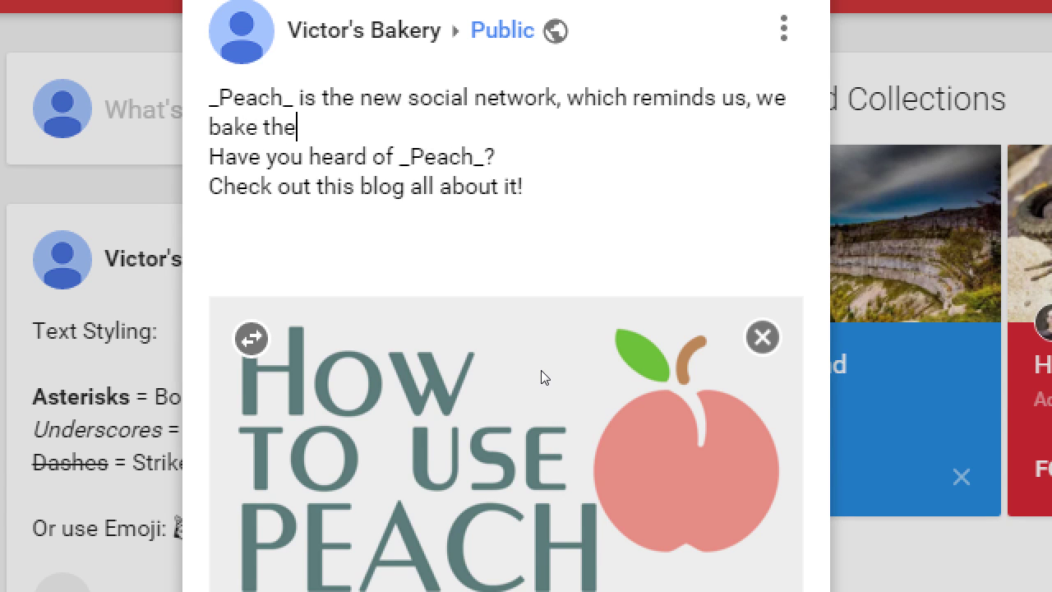
type("*be")
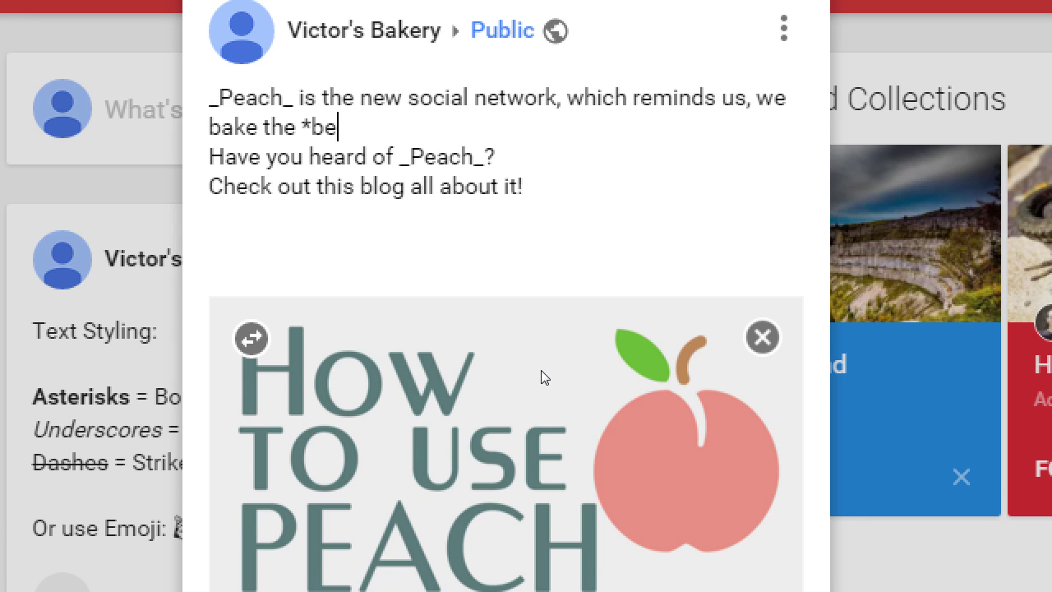
type("st* Peach Cobbler")
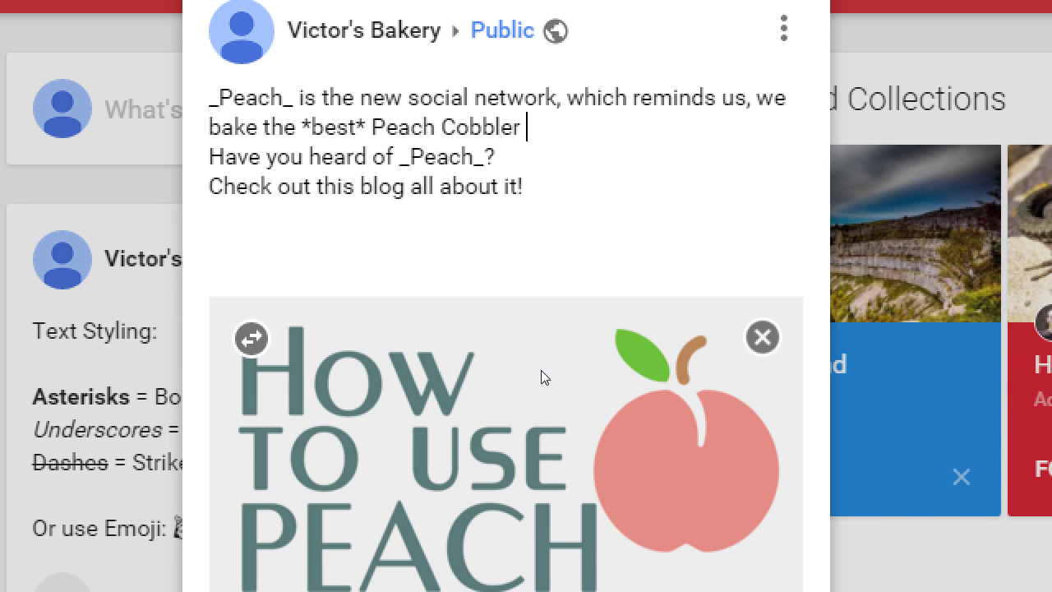
type("west of the Mi")
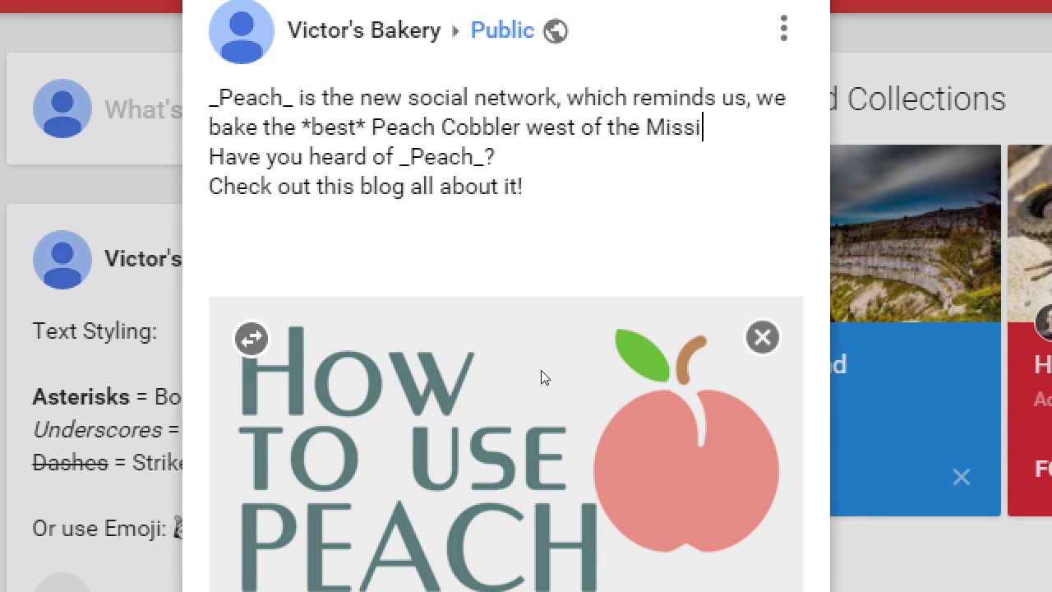
type("ssippi!")
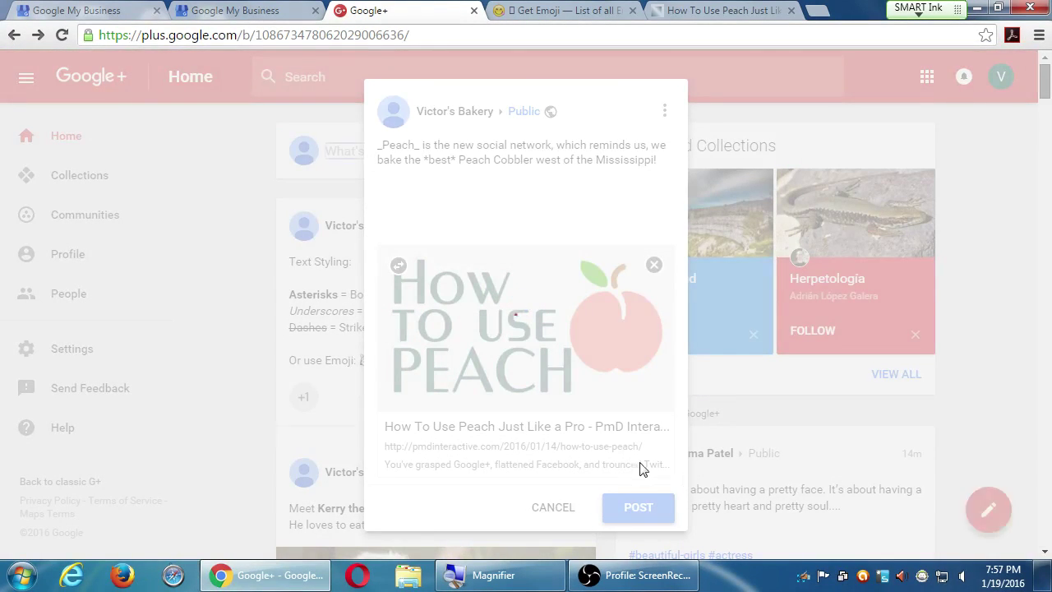
left_click(637, 506)
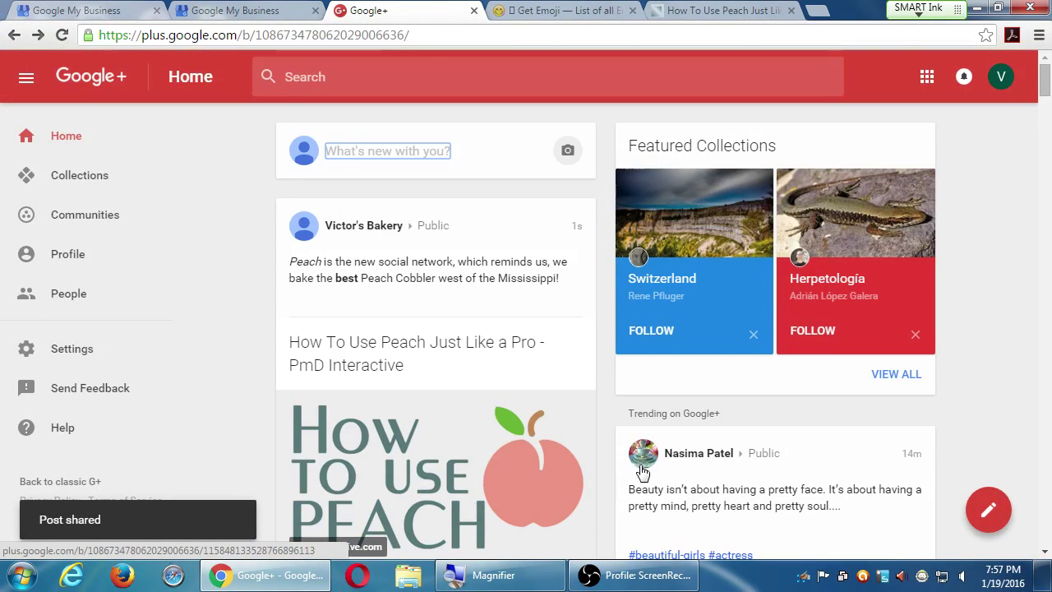
scroll("down", 3)
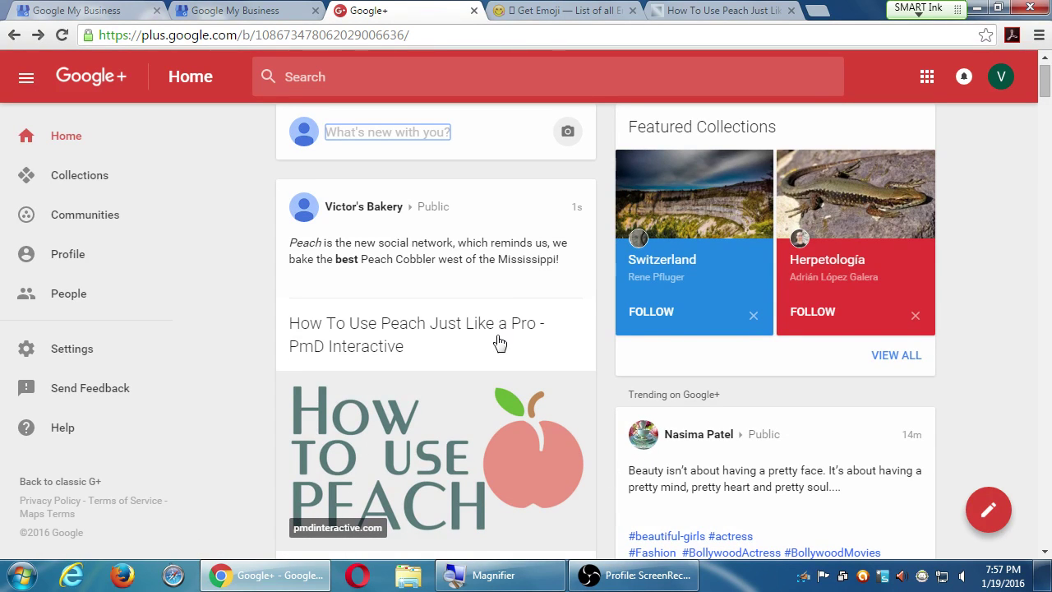
left_click_drag(483, 243, 483, 259)
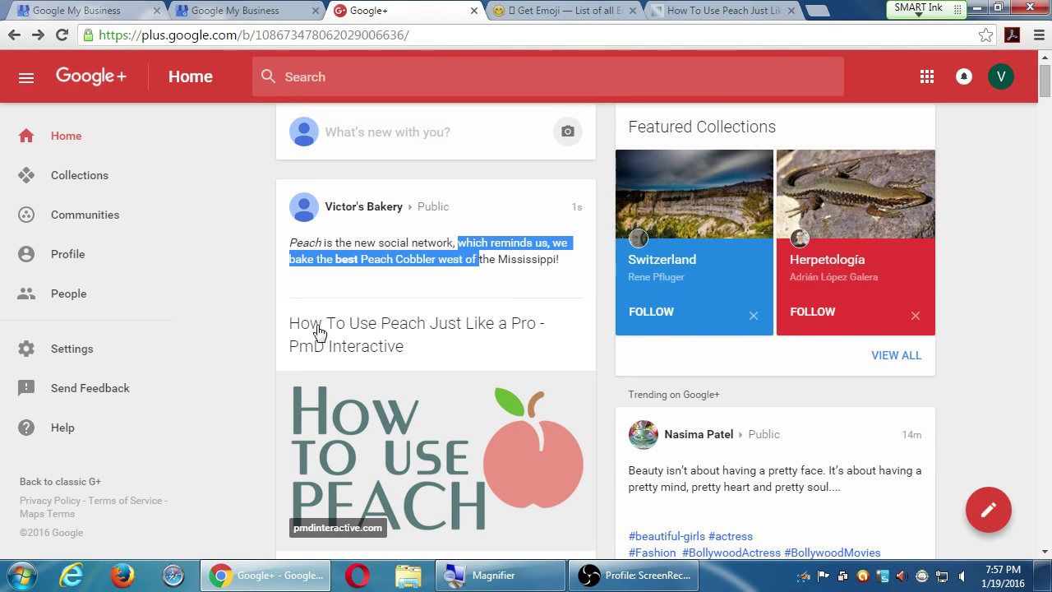
scroll("down", 3)
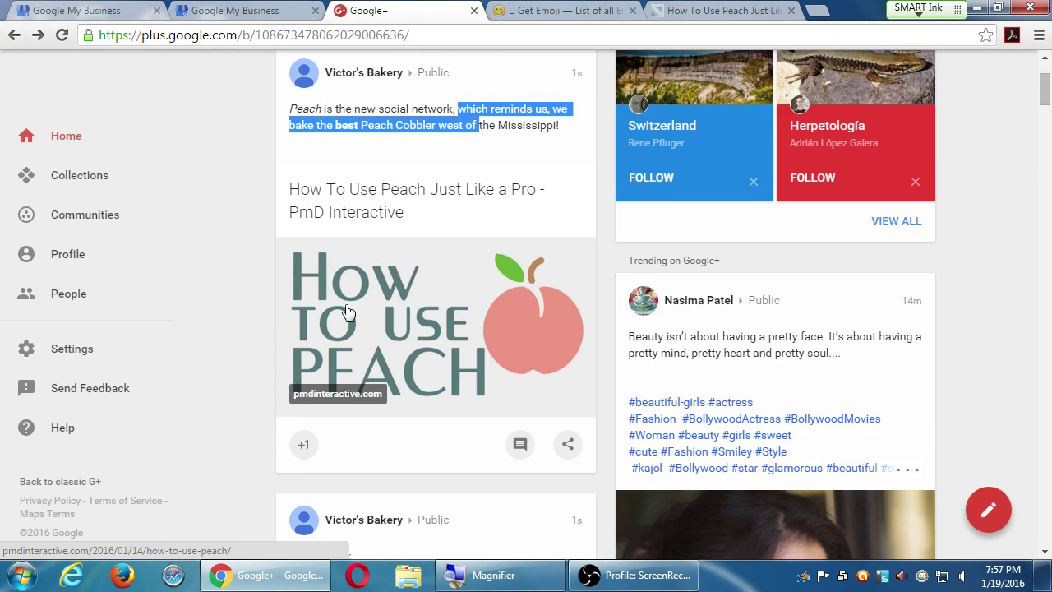
left_click(353, 321)
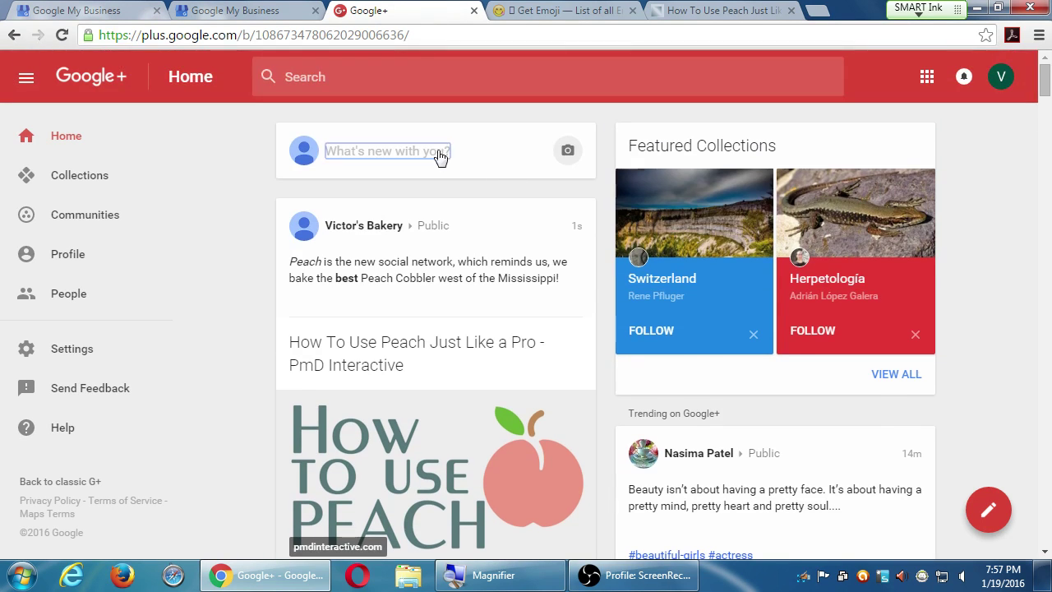
Start a new post and tag it at Manchester Grand Hyatt San Diego from the location list.
left_click(386, 152)
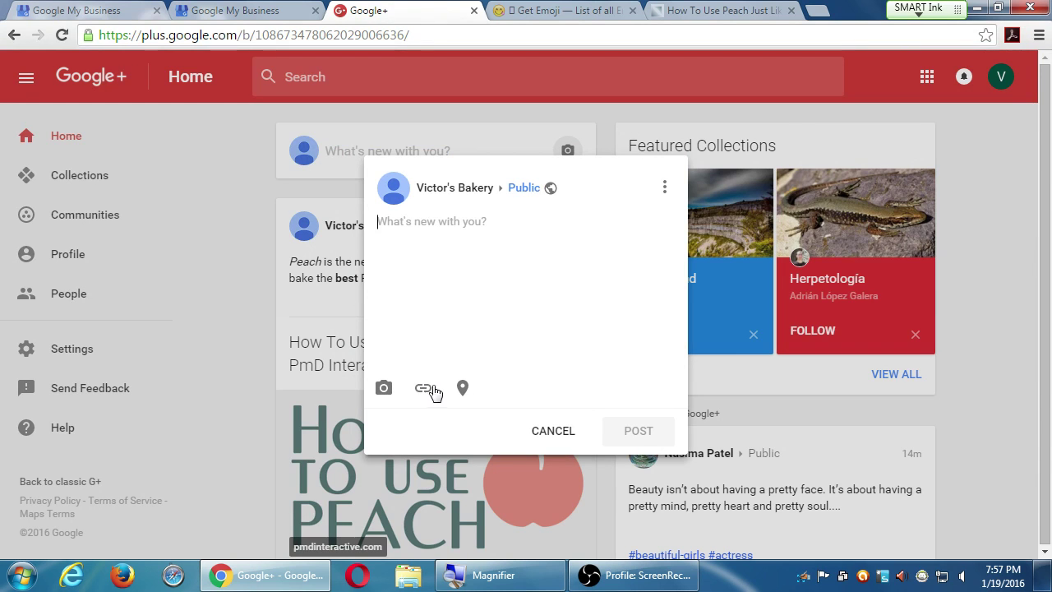
left_click(463, 388)
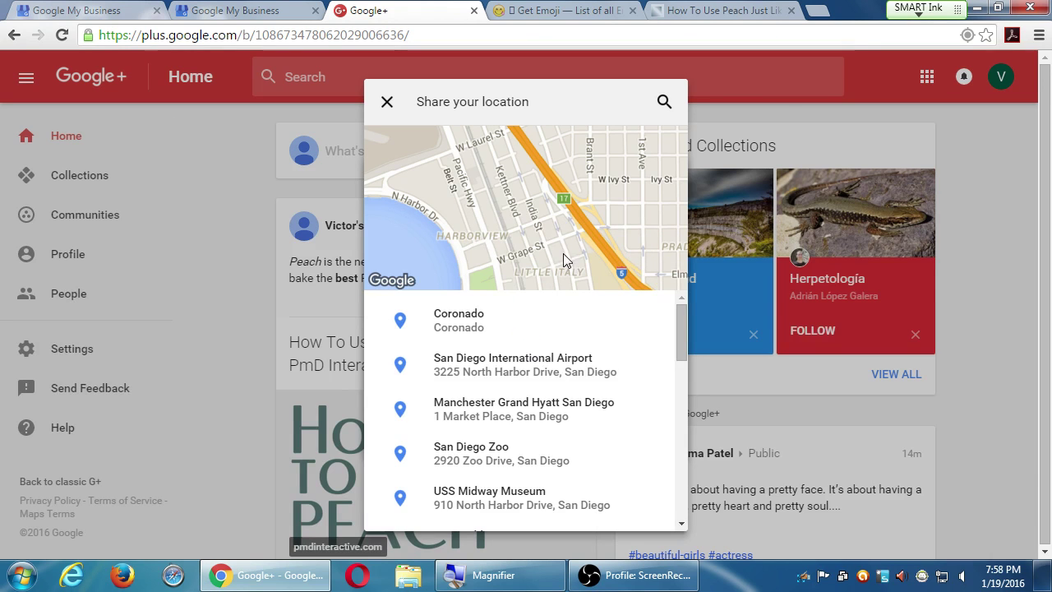
mouse_move(504, 407)
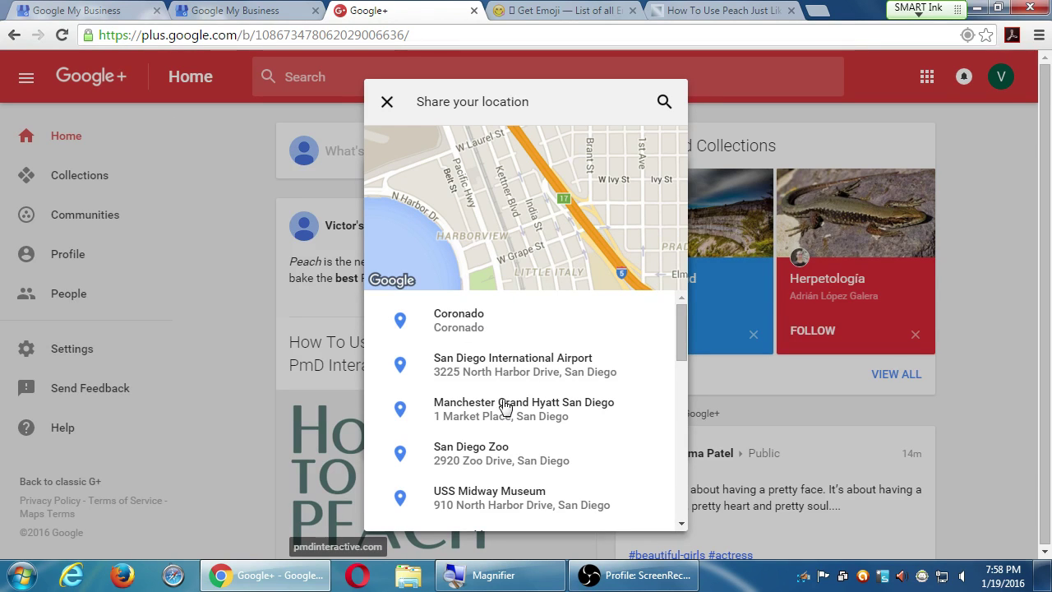
scroll("down", 3)
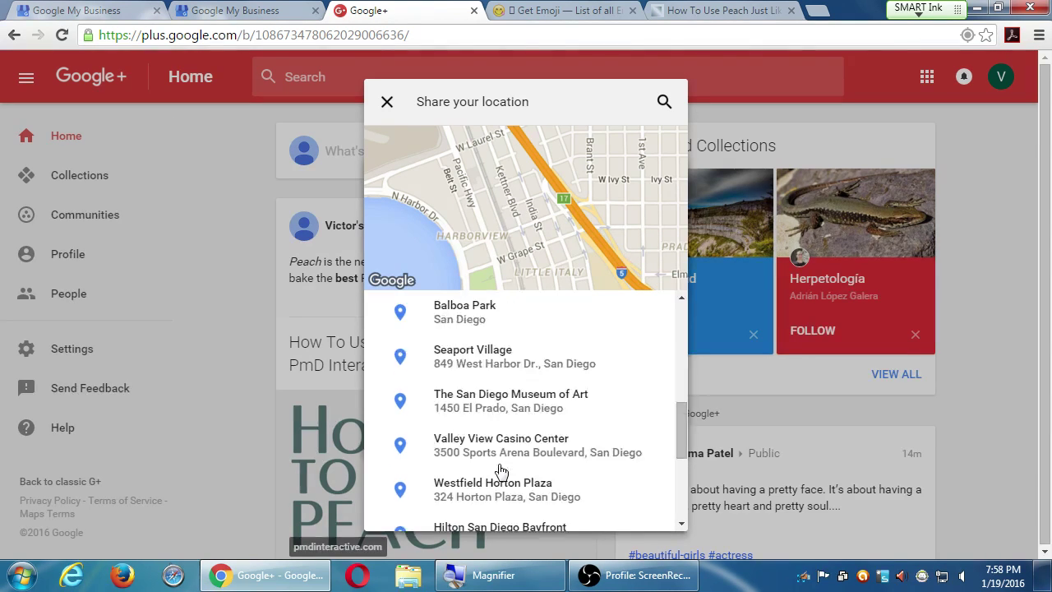
scroll("down", 3)
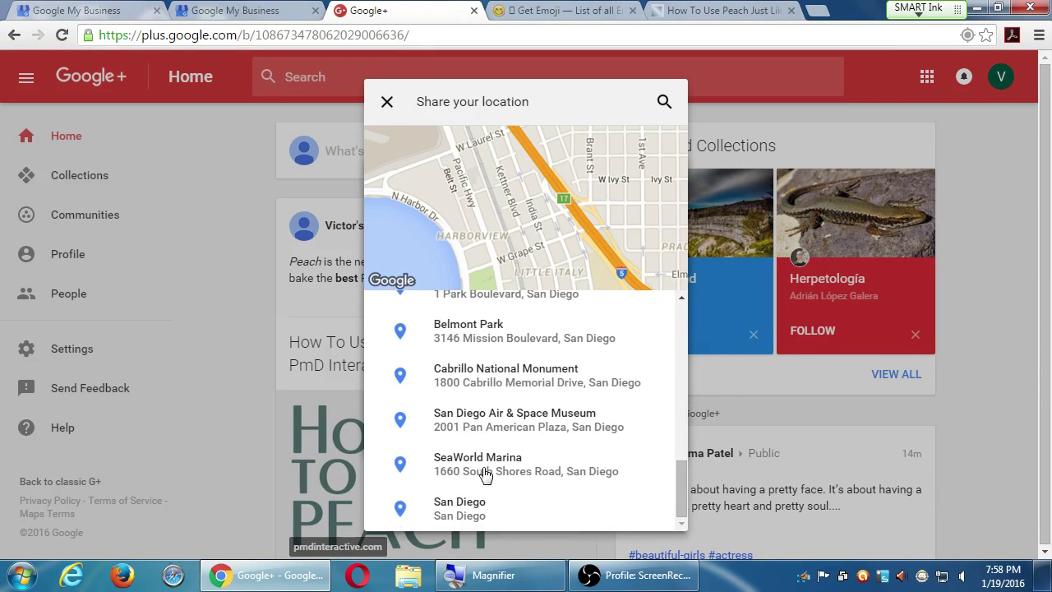
scroll("down", 3)
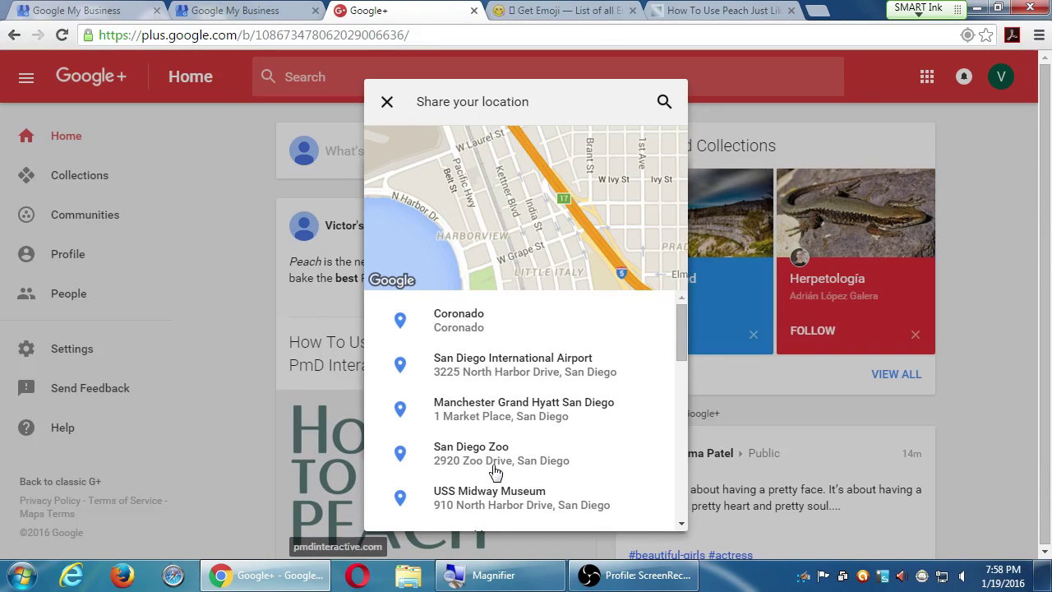
left_click(522, 408)
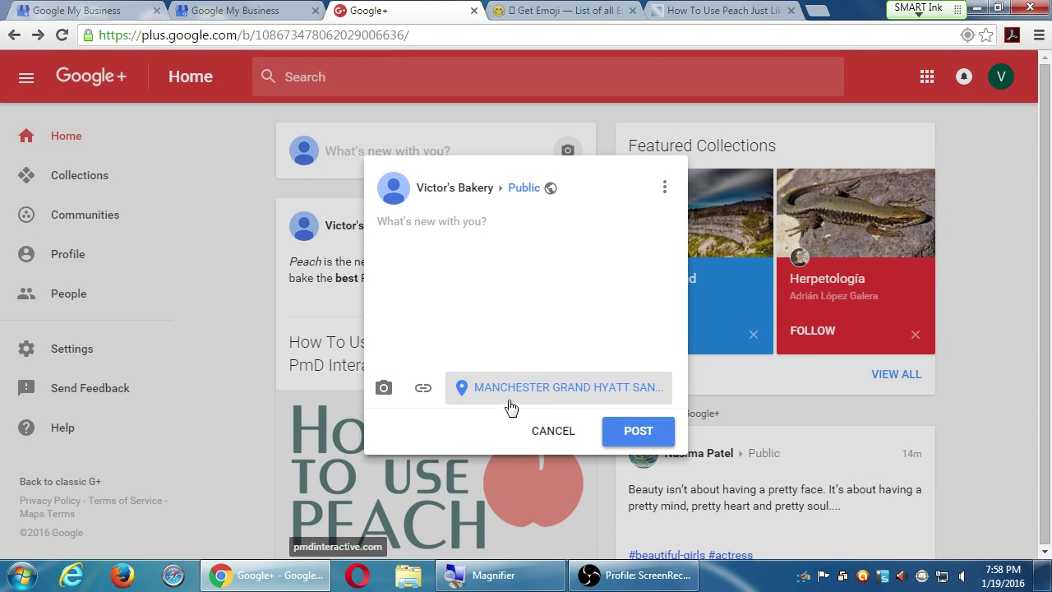
mouse_move(490, 240)
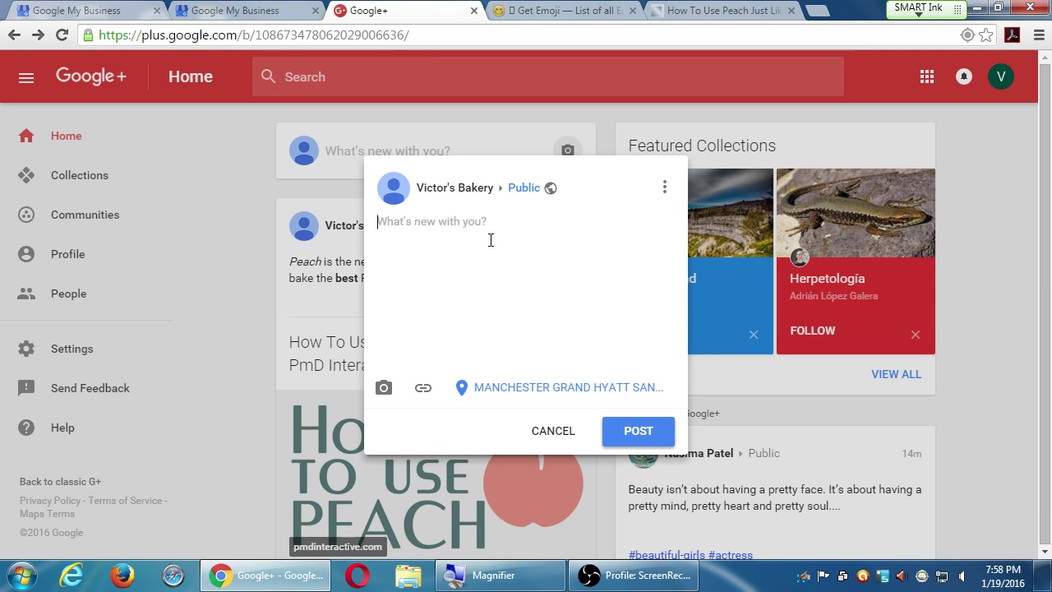
Write the message 'Sale this Saturday, in-store only!' in the post box.
type("Sale this")
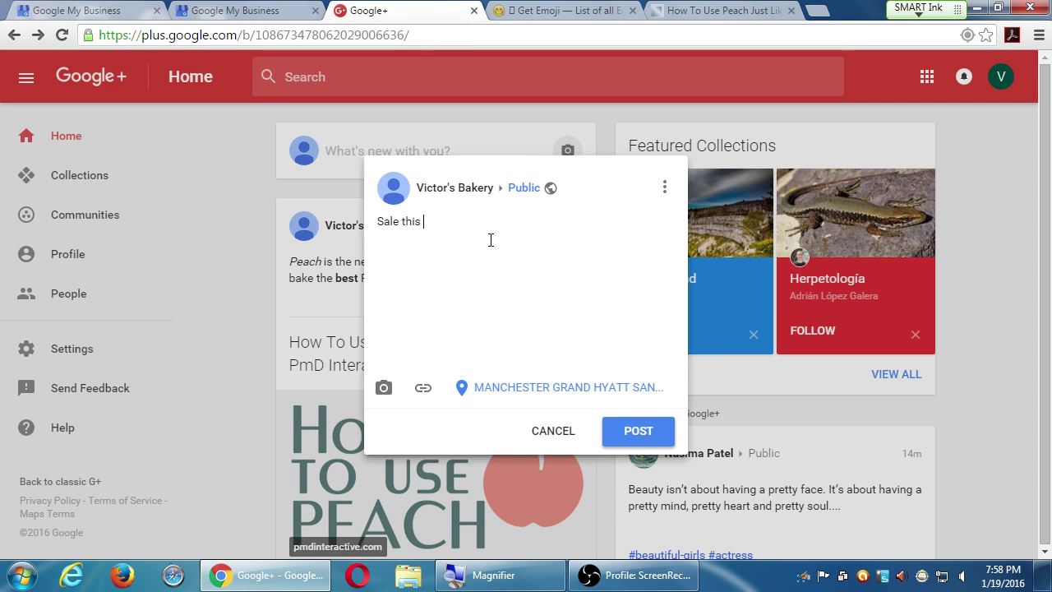
type("Staurday, i")
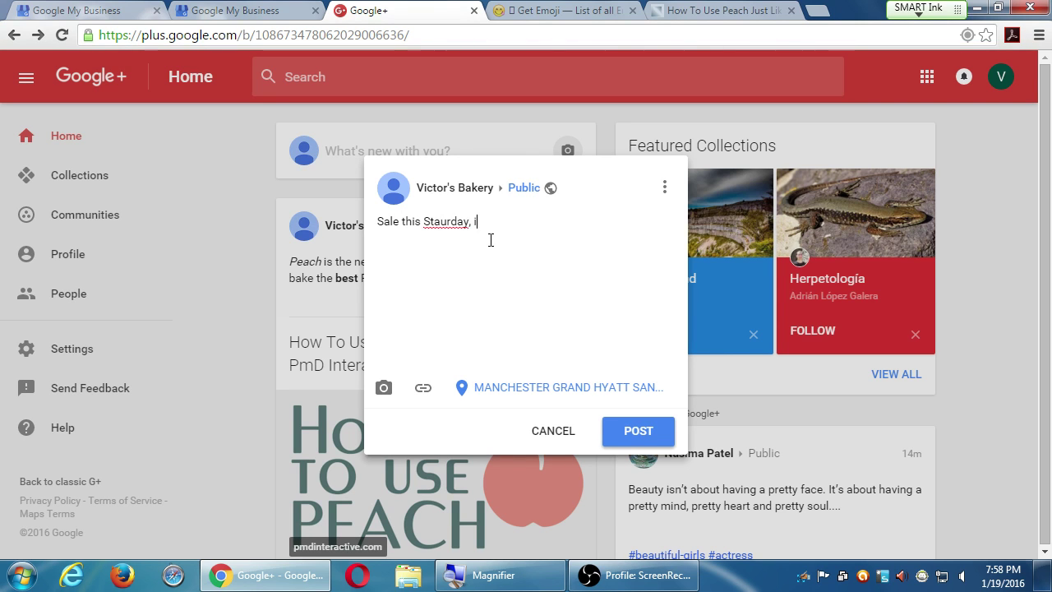
type("in-store only!")
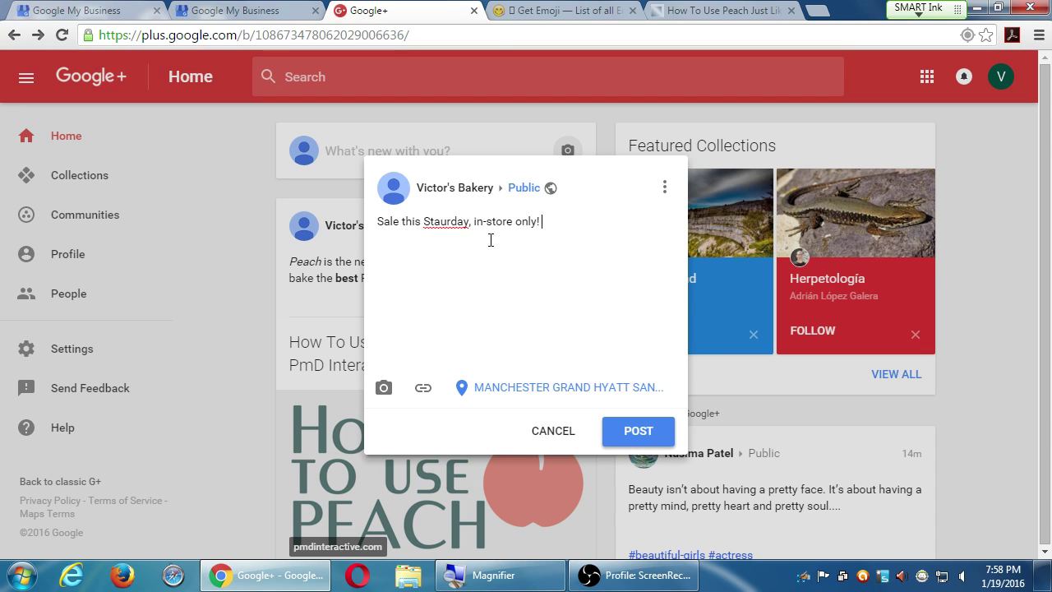
right_click(447, 220)
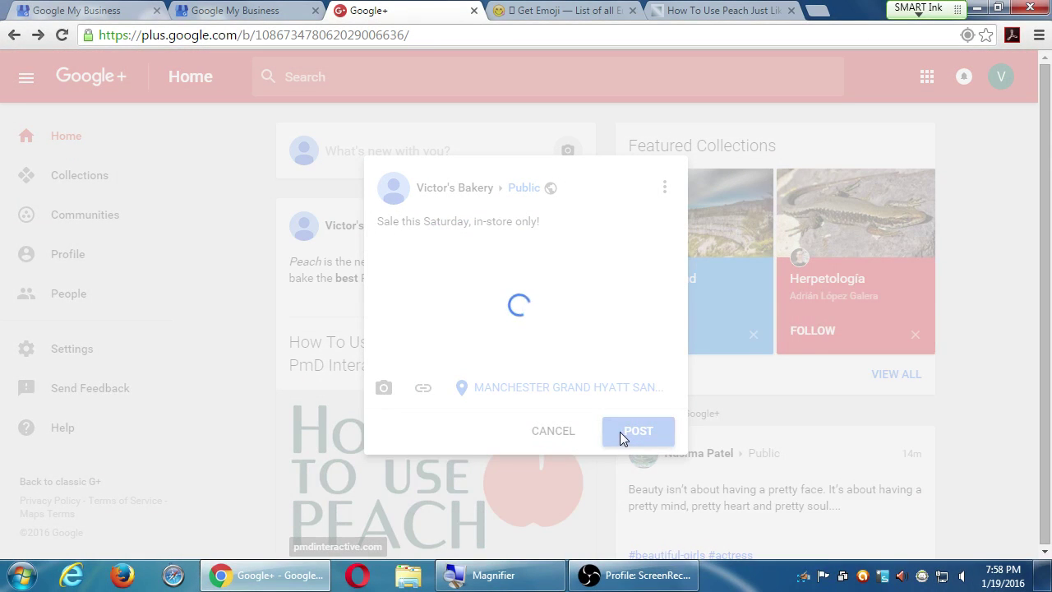
Publish the 'Sale this Saturday, in-store only!' announcement and start a fresh post.
left_click(637, 430)
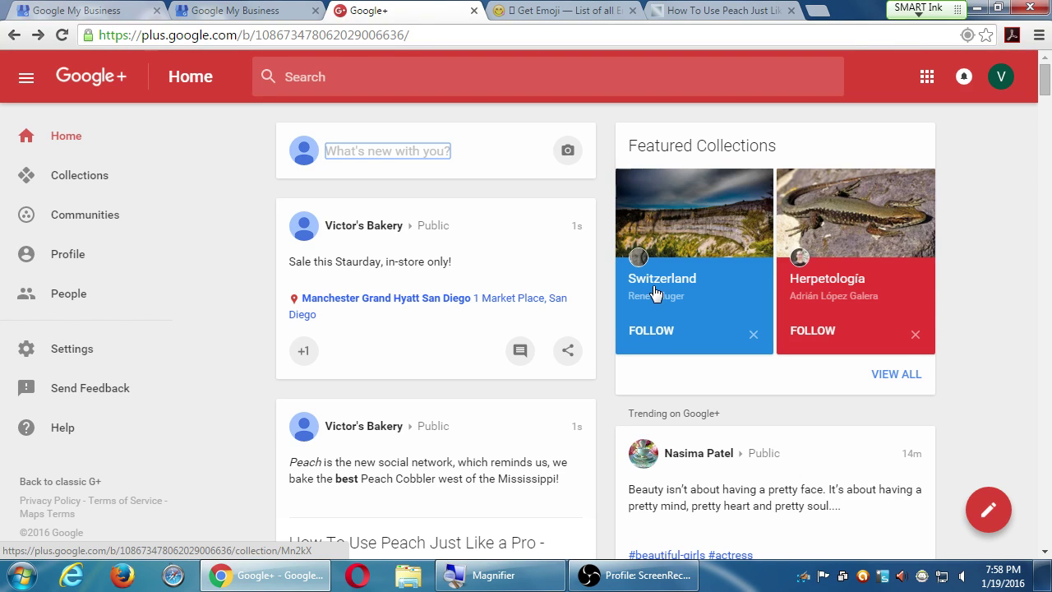
mouse_move(628, 237)
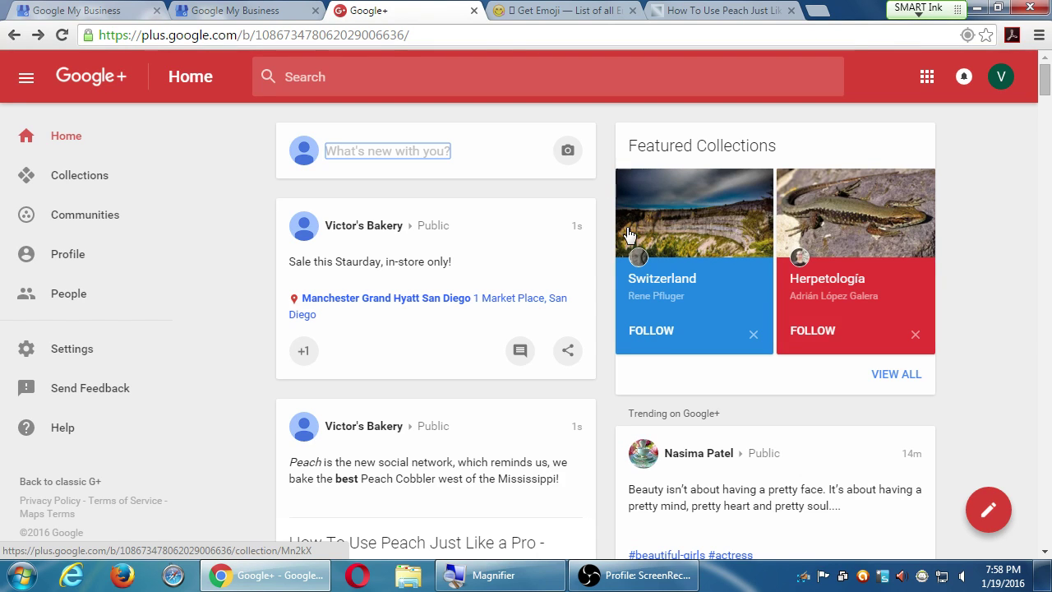
mouse_move(480, 168)
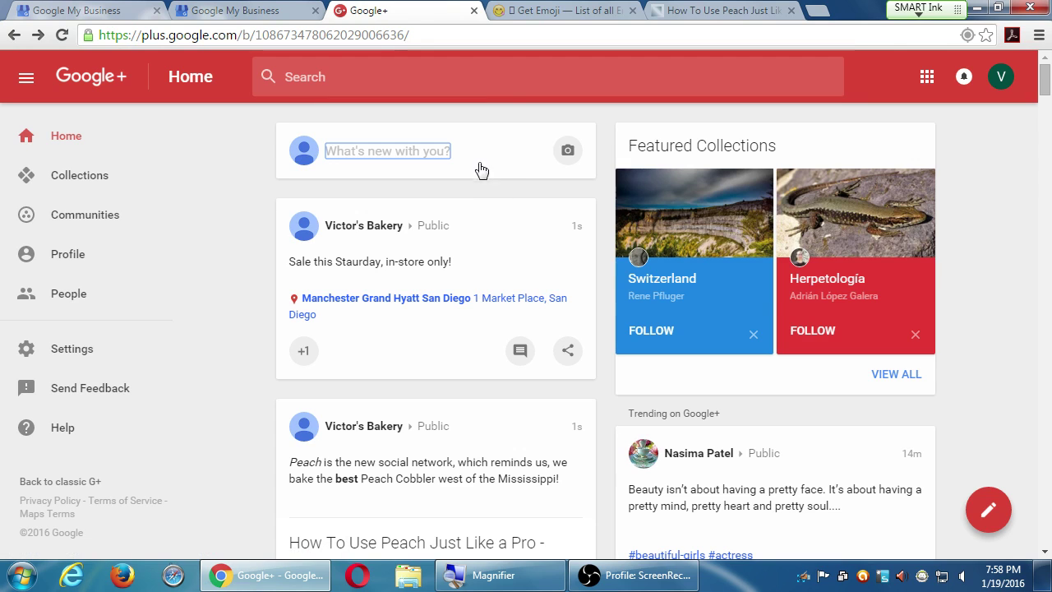
left_click(386, 151)
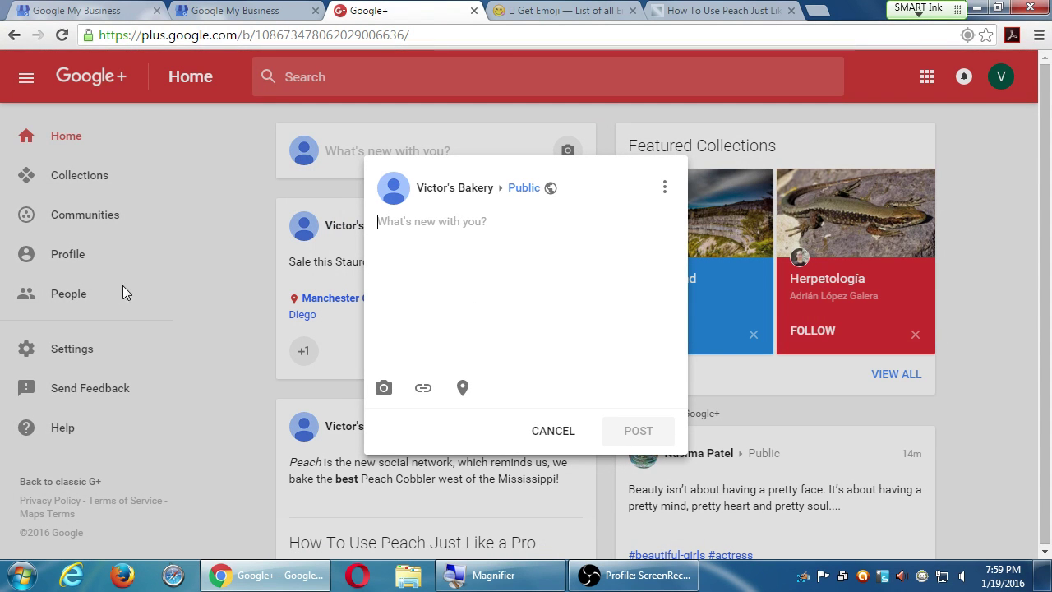
mouse_move(518, 394)
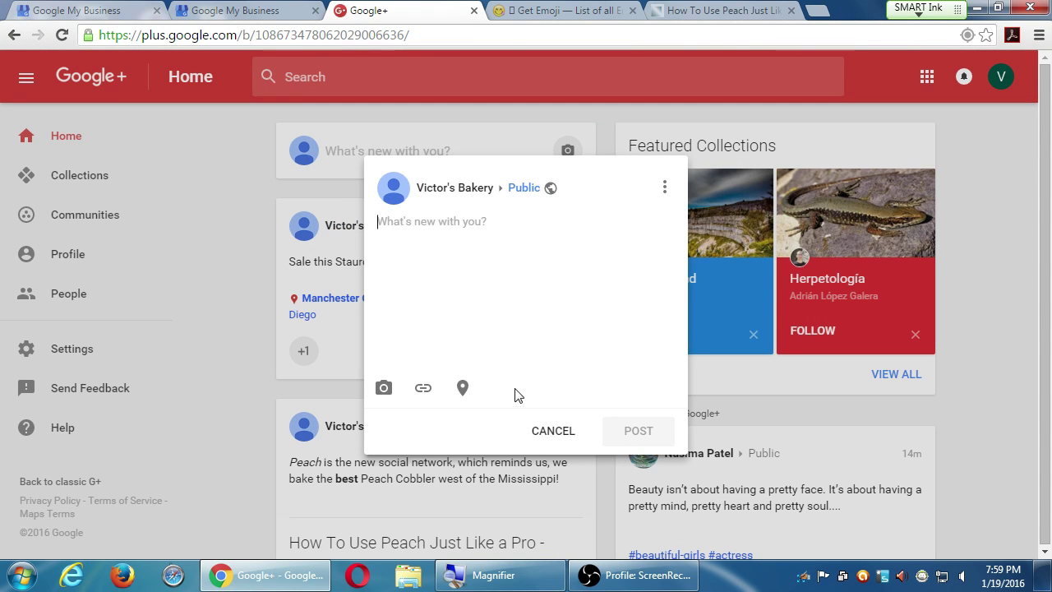
Cancel the Add a link dialog and discard the empty new post.
left_click(422, 388)
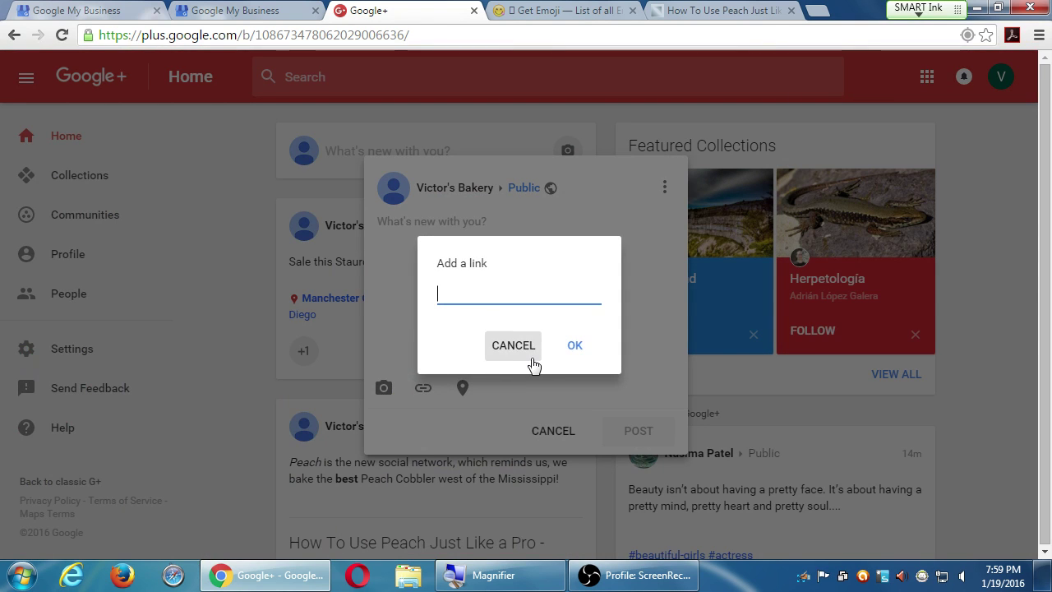
left_click(513, 345)
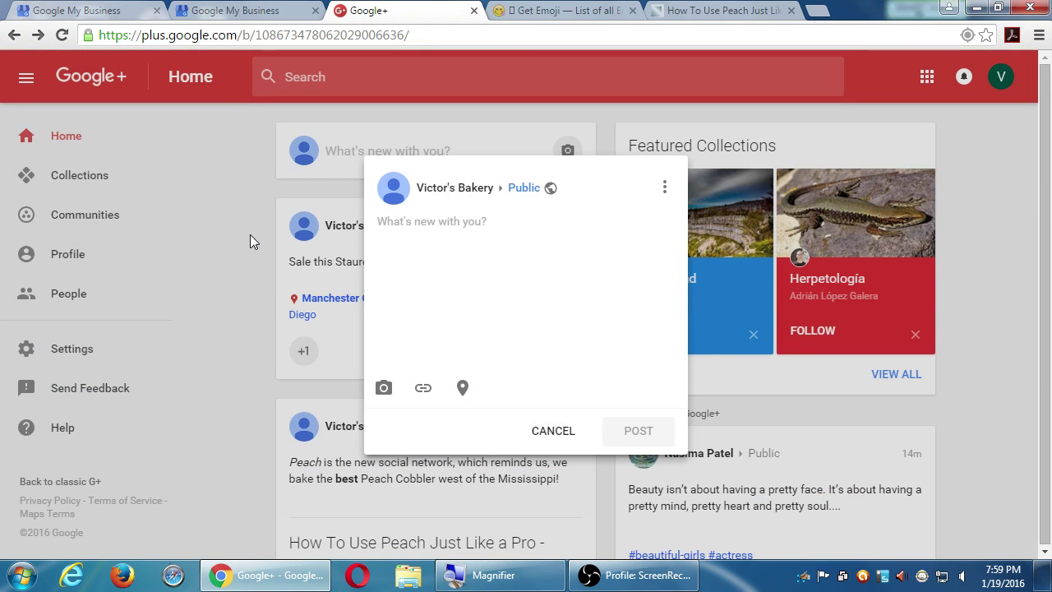
left_click(552, 431)
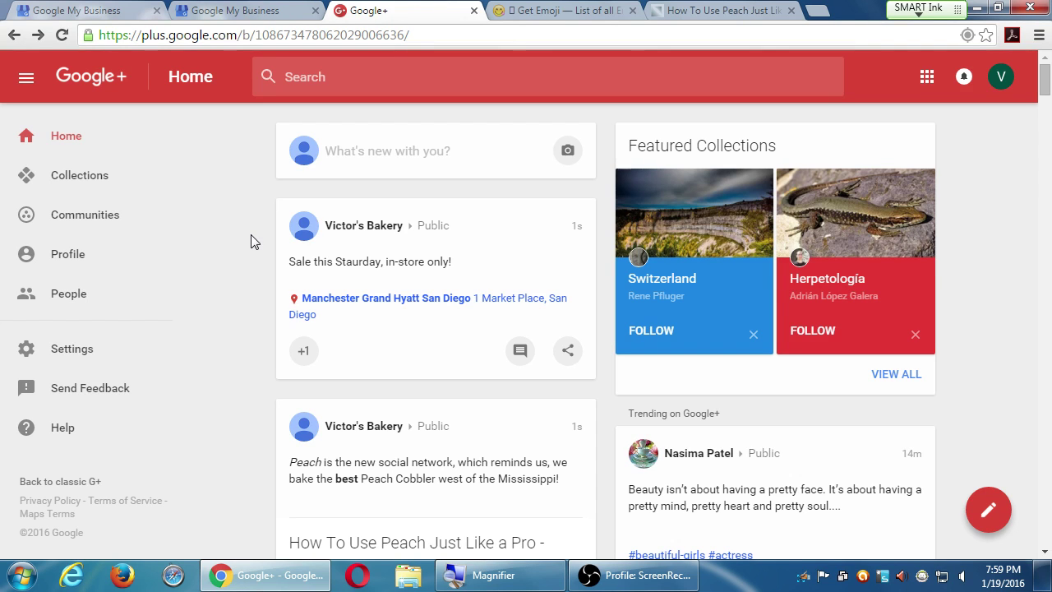
mouse_move(566, 230)
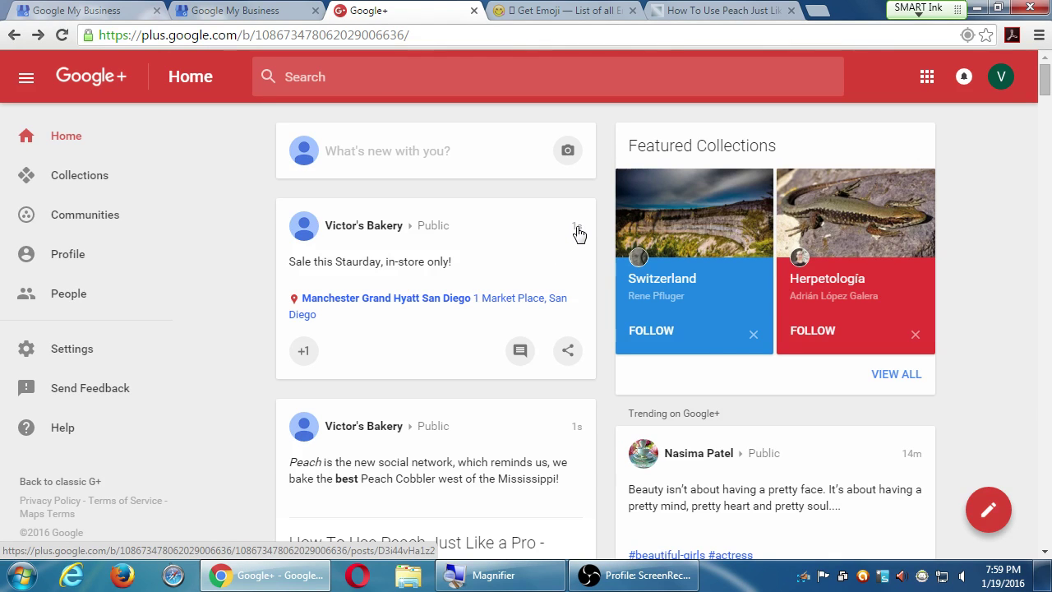
mouse_move(526, 238)
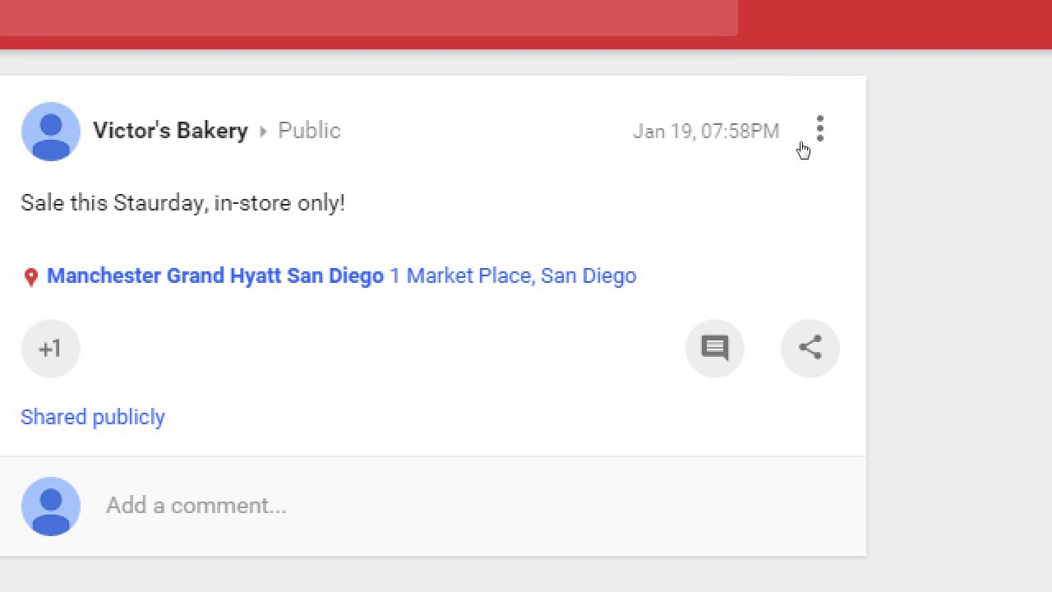
Show the sale post's options menu with Delete, Edit Post and Disable comments.
left_click(819, 130)
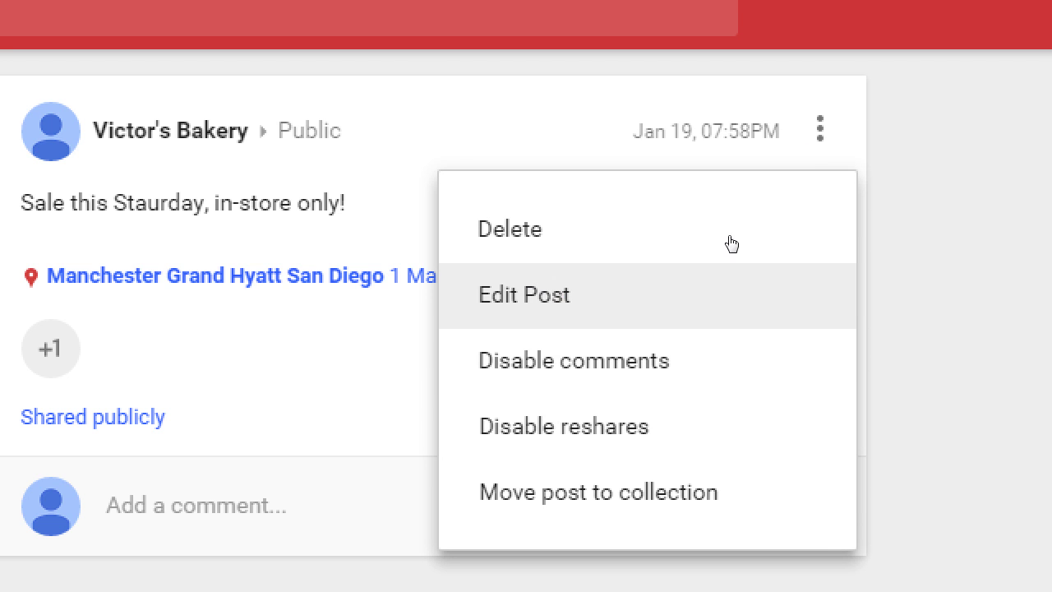
mouse_move(715, 226)
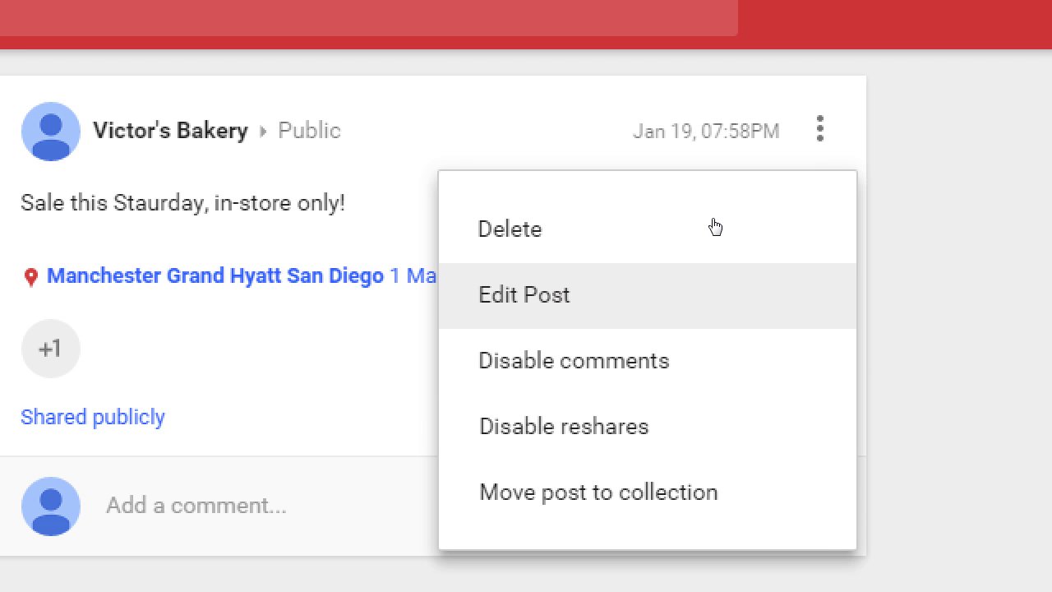
mouse_move(641, 202)
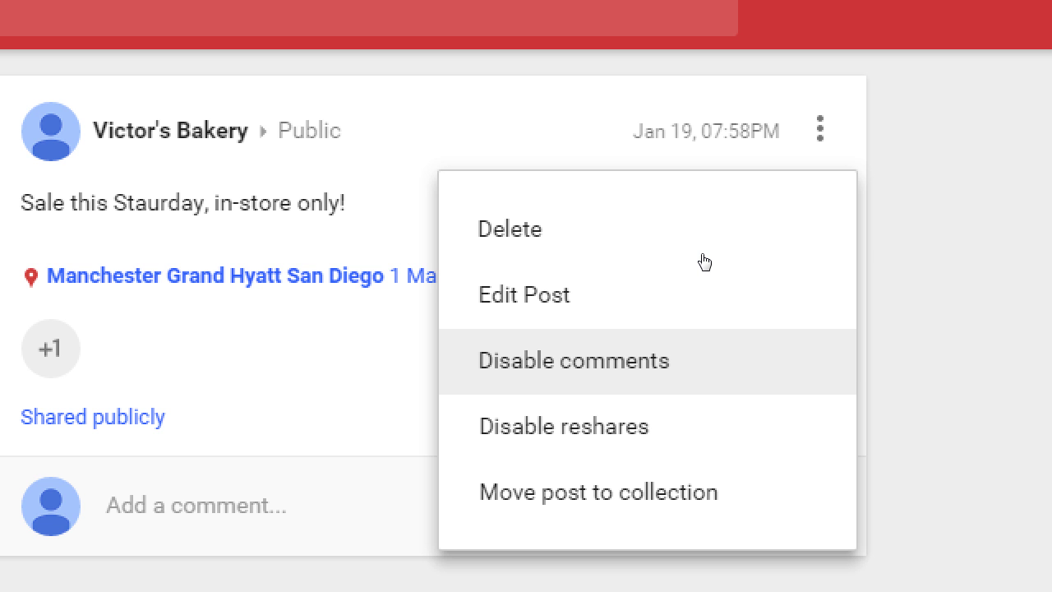
mouse_move(692, 345)
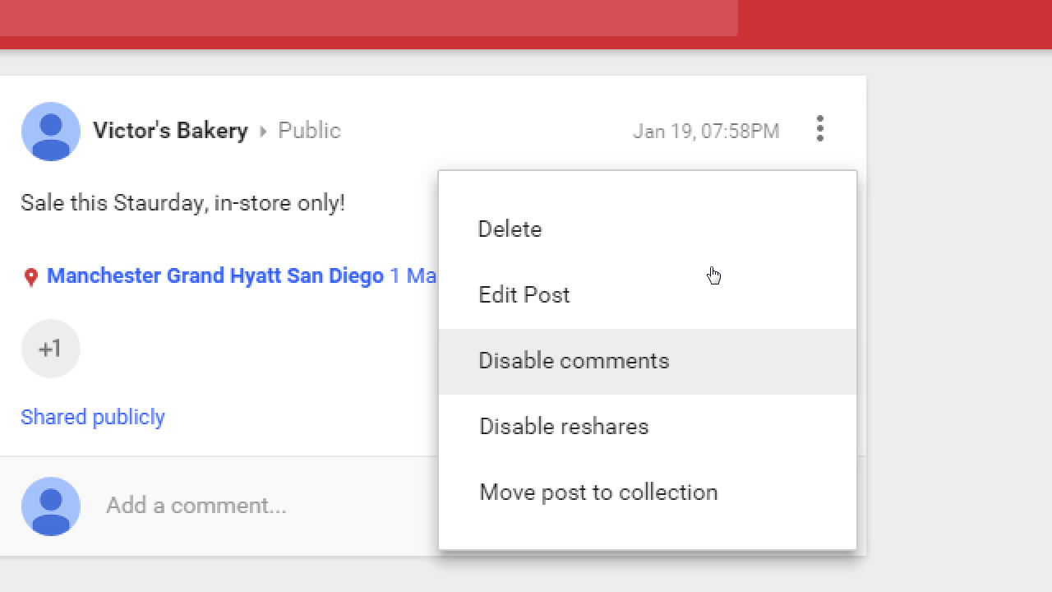
mouse_move(463, 284)
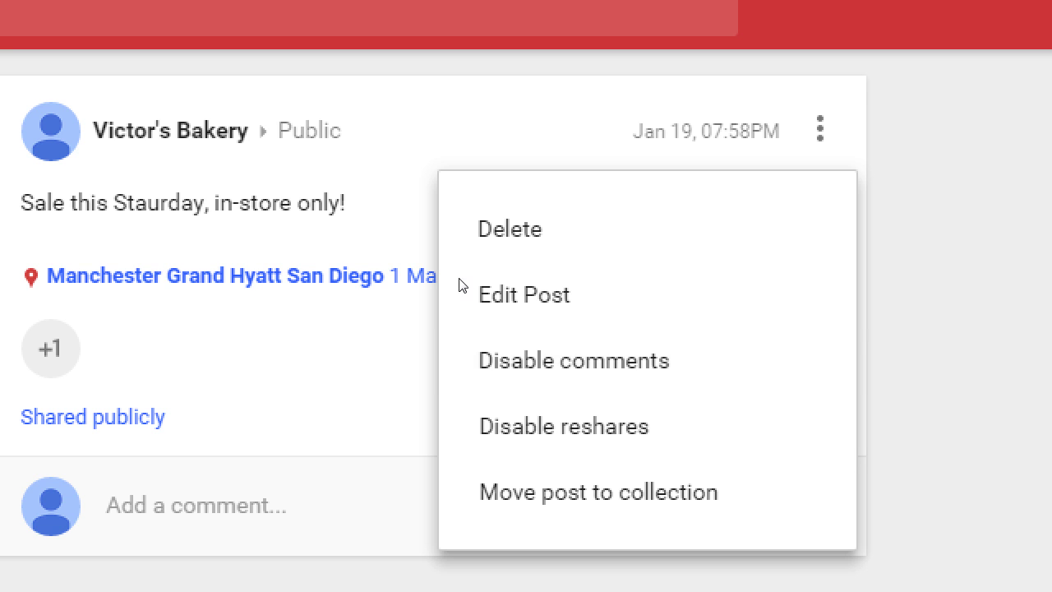
mouse_move(780, 312)
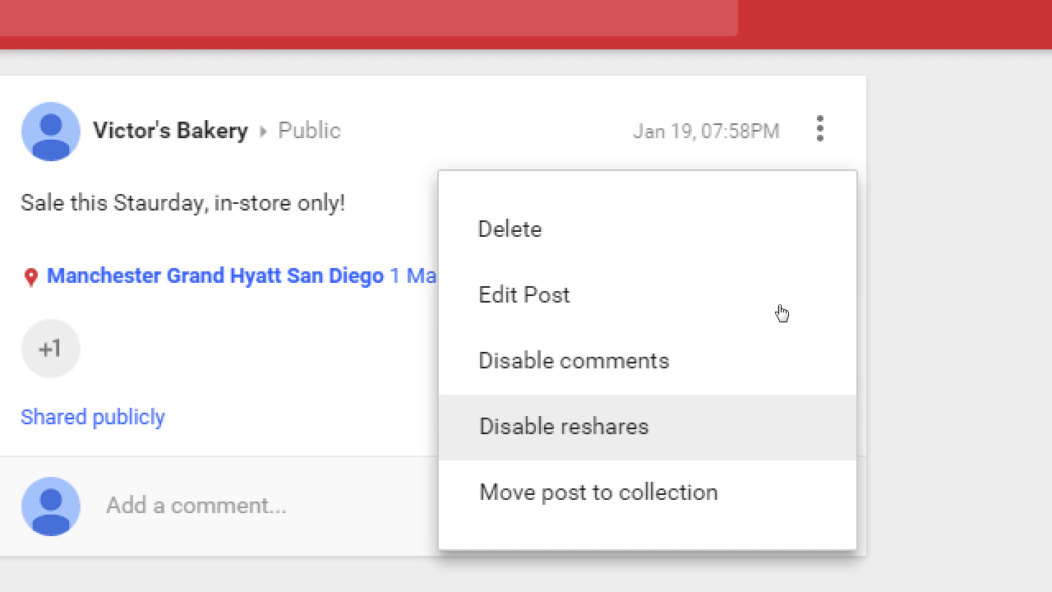
mouse_move(726, 345)
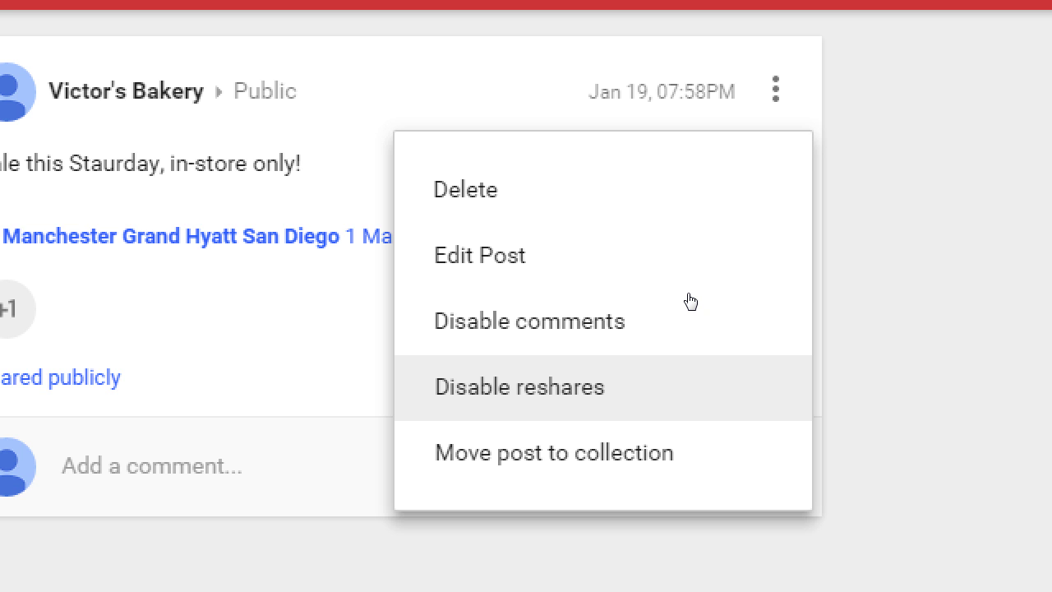
mouse_move(733, 308)
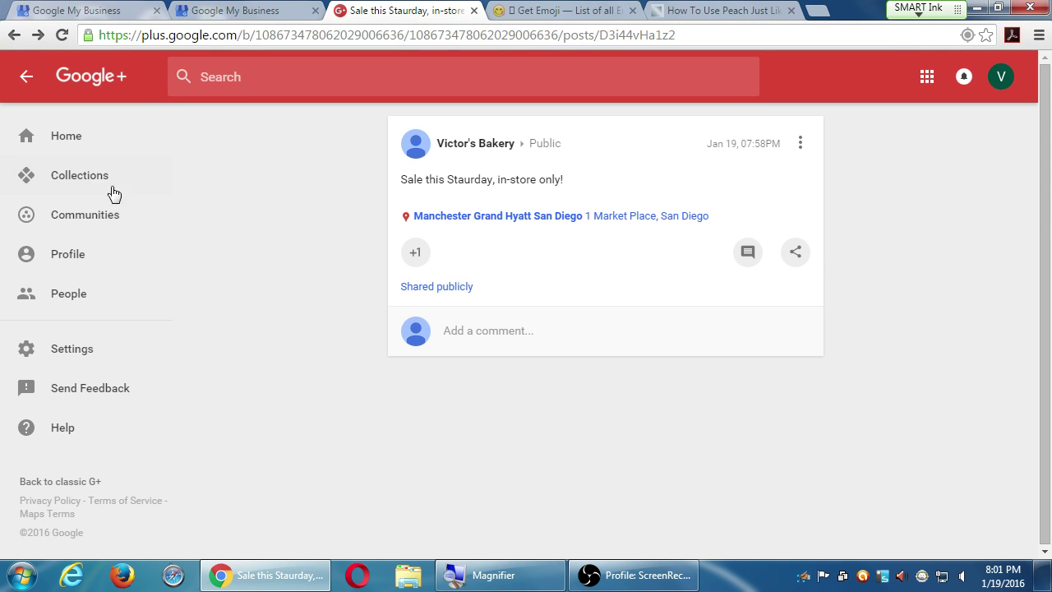
left_click(66, 135)
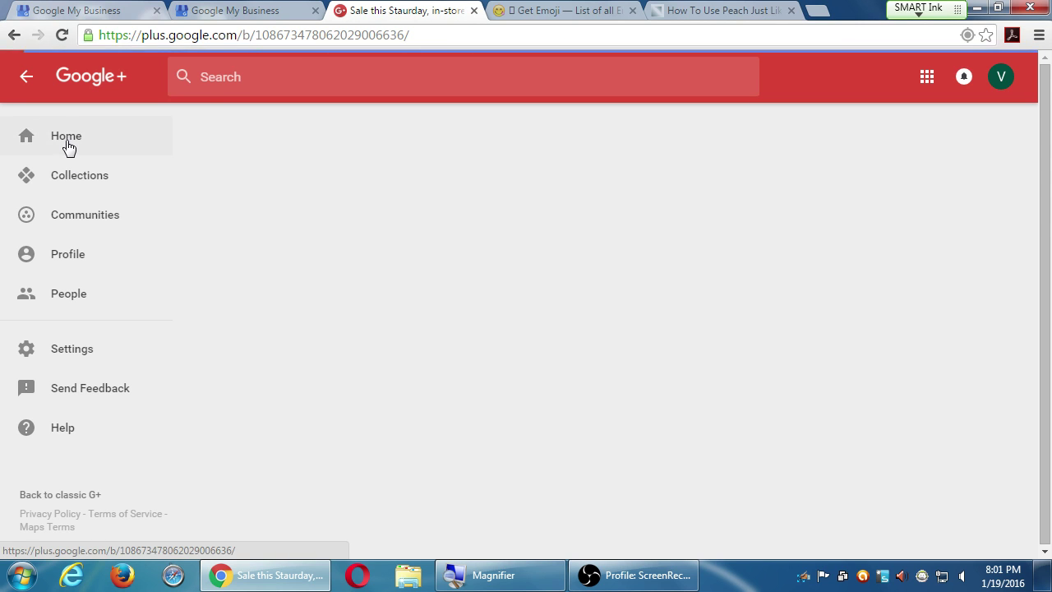
left_click(66, 135)
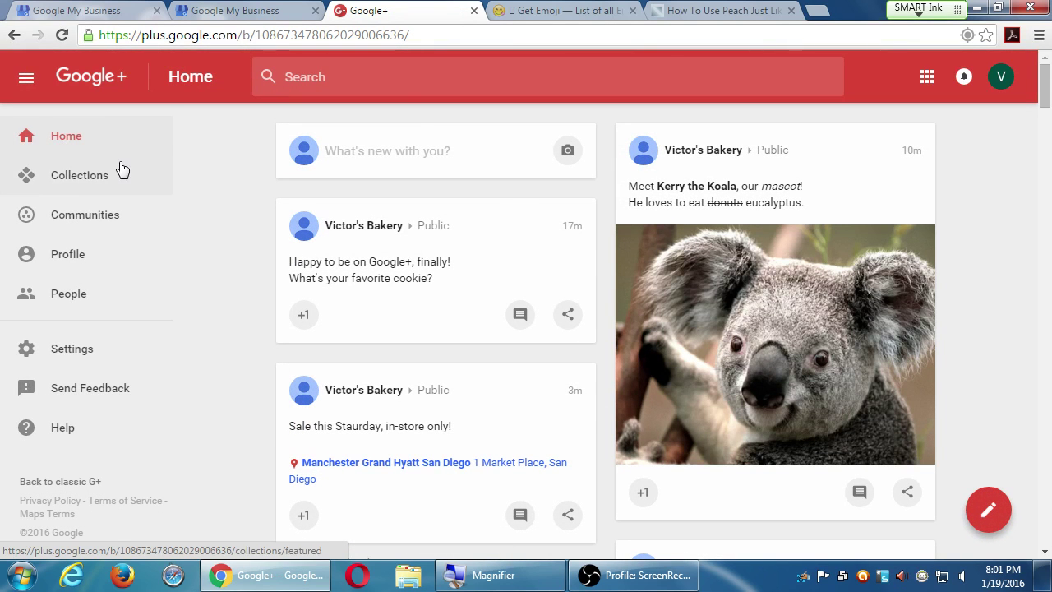
scroll("down", 3)
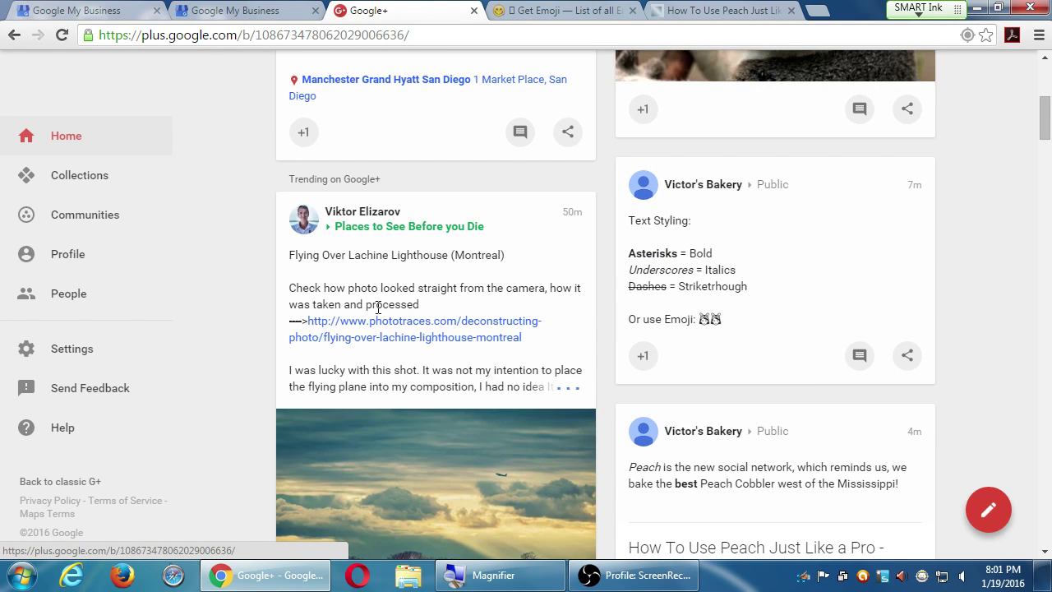
scroll("down", 3)
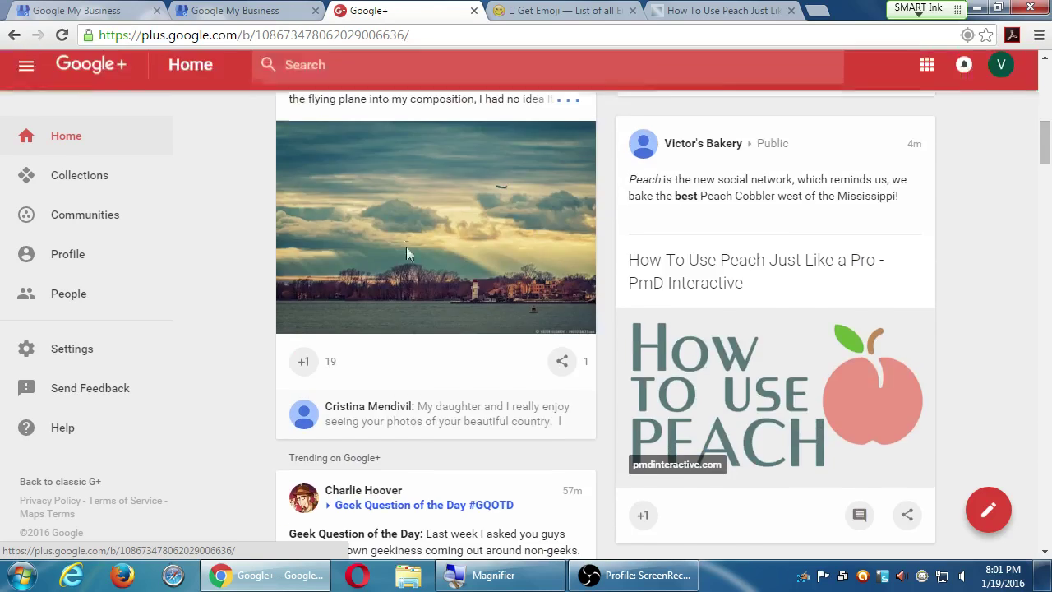
scroll("down", 3)
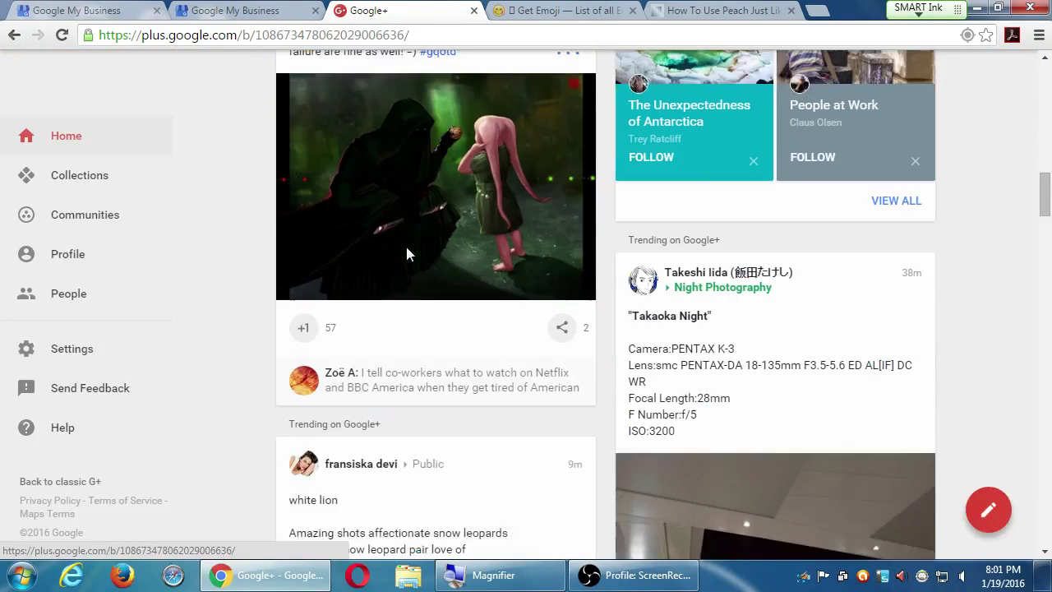
scroll("down", 3)
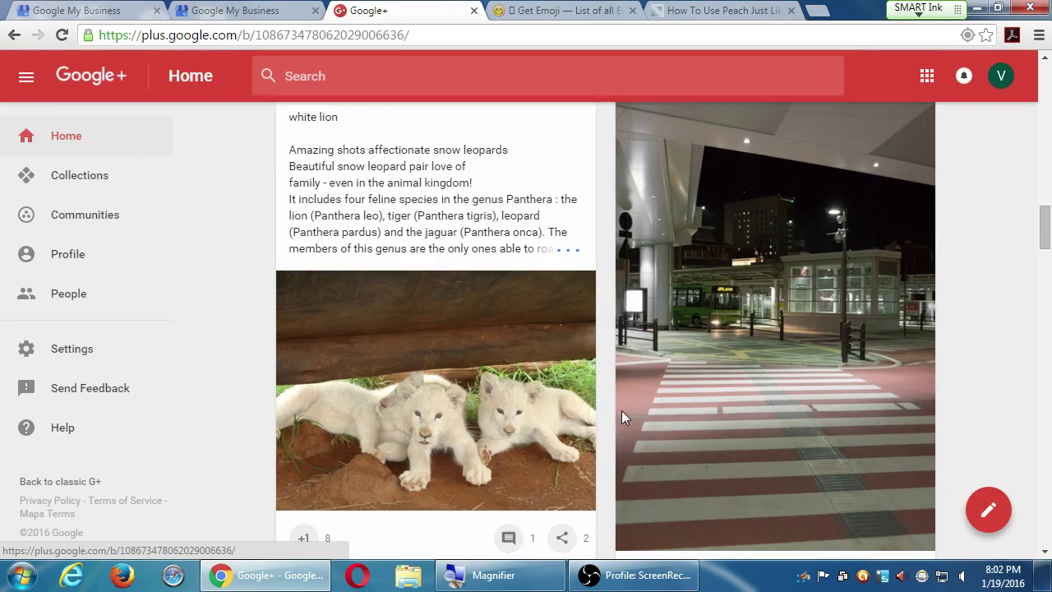
mouse_move(641, 414)
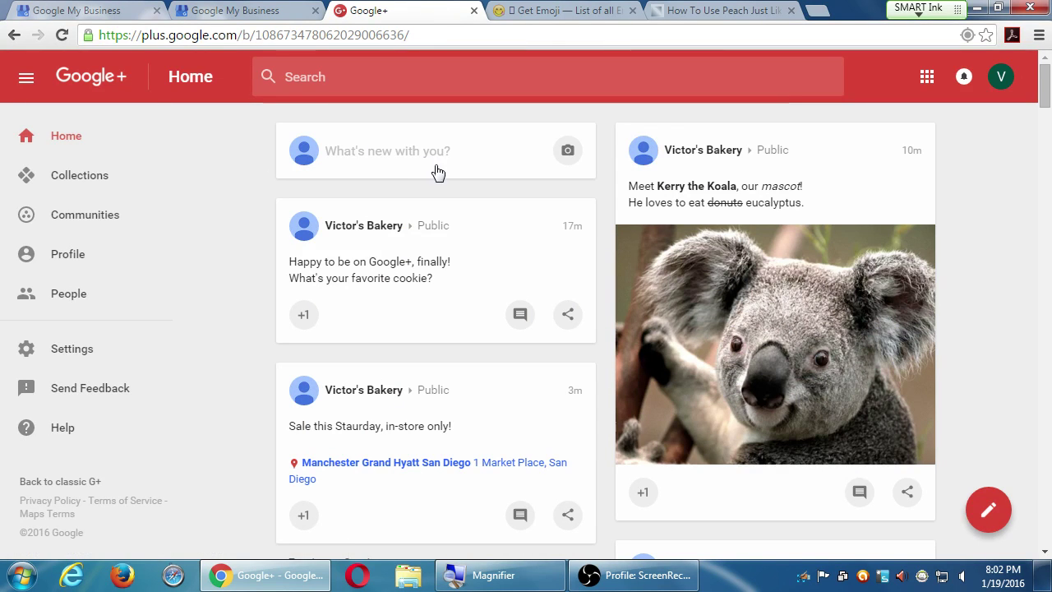
left_click(437, 156)
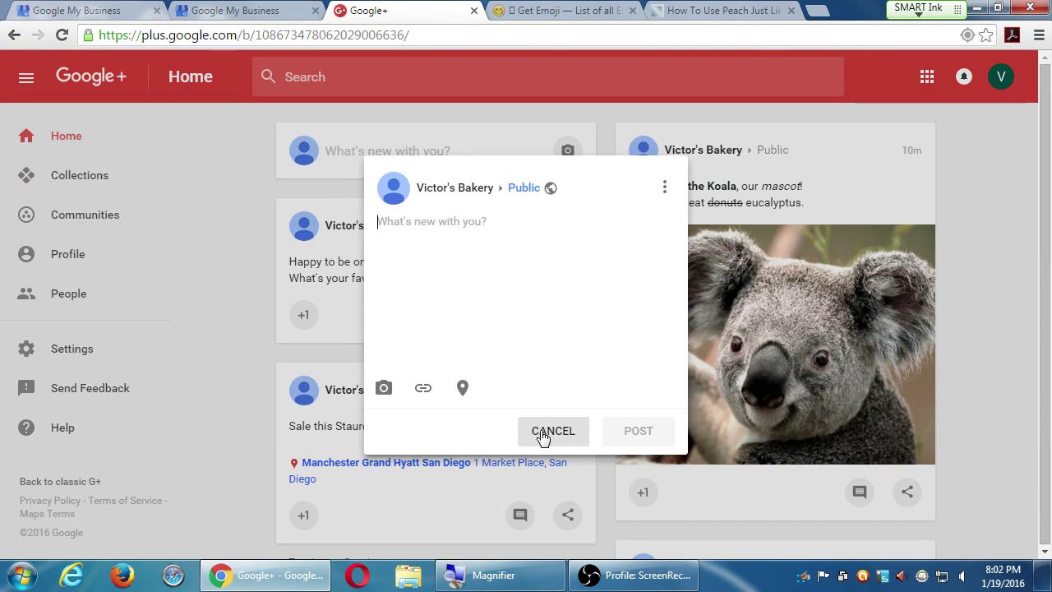
left_click(552, 431)
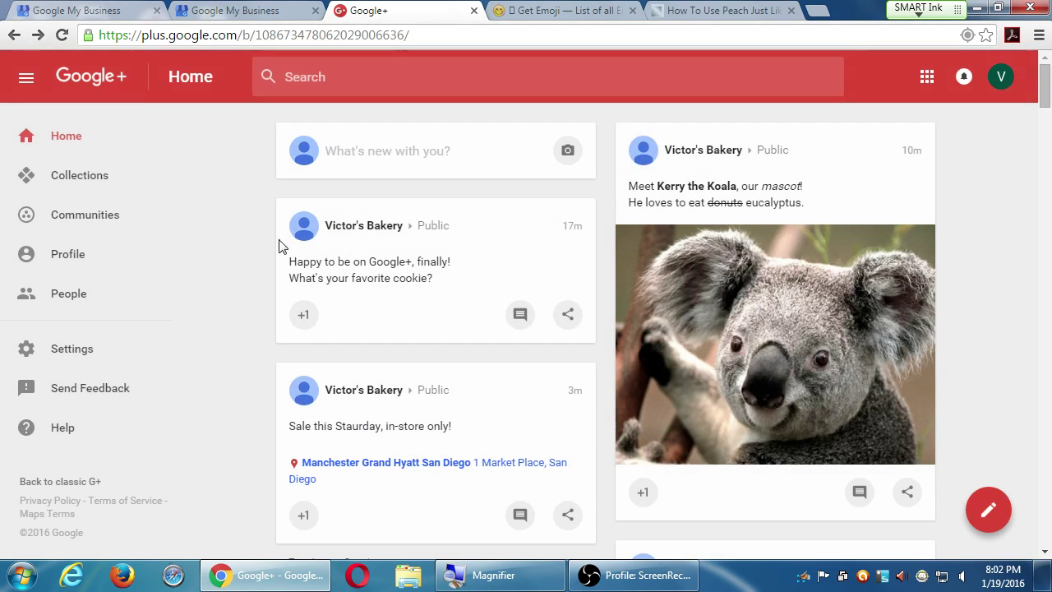
mouse_move(221, 204)
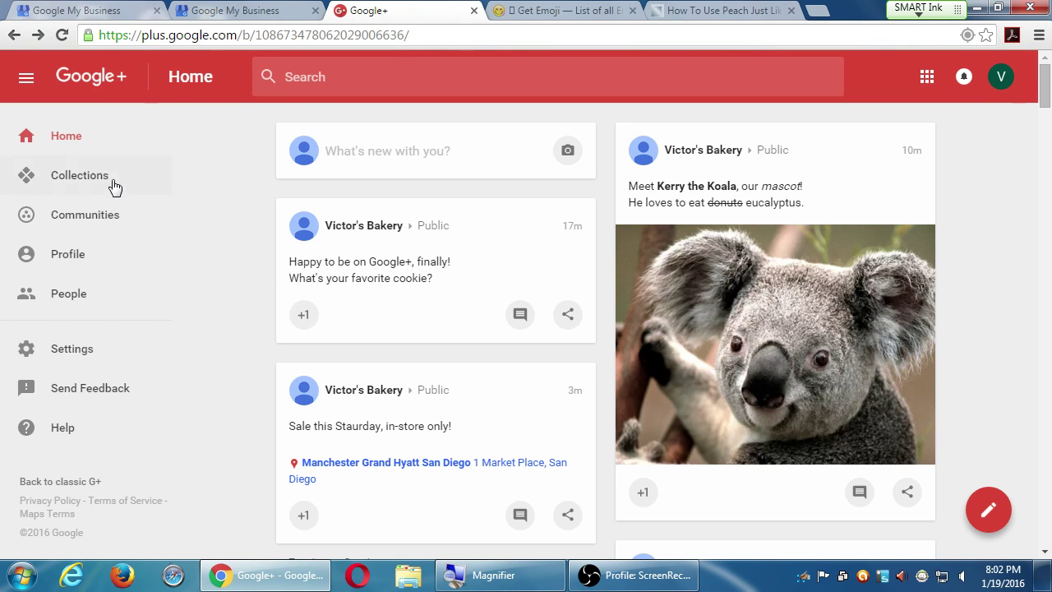
Browse the Featured tab of the Collections page, scrolling through the suggested collections.
left_click(79, 175)
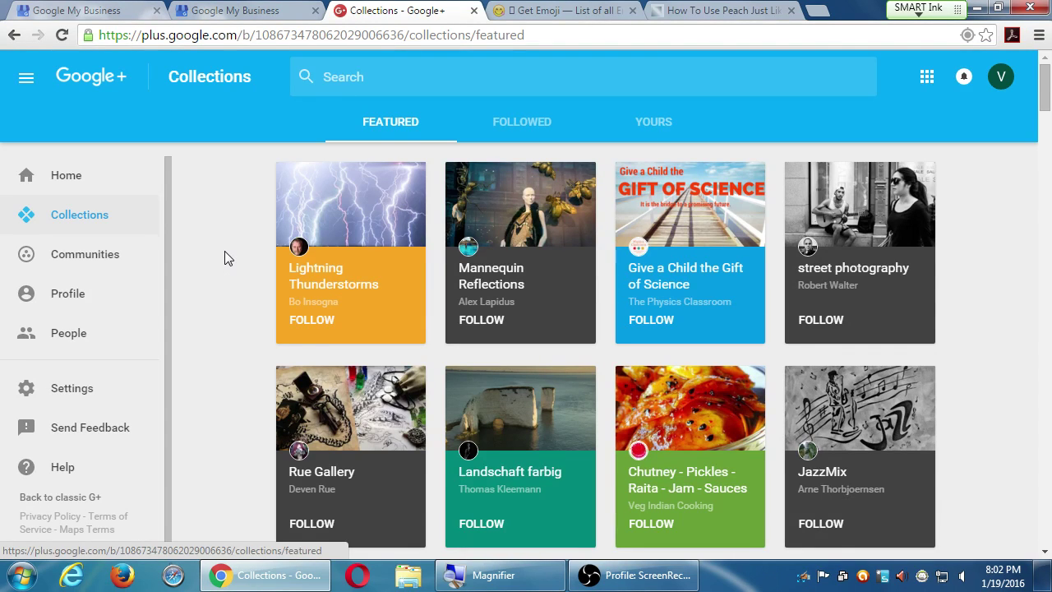
mouse_move(262, 253)
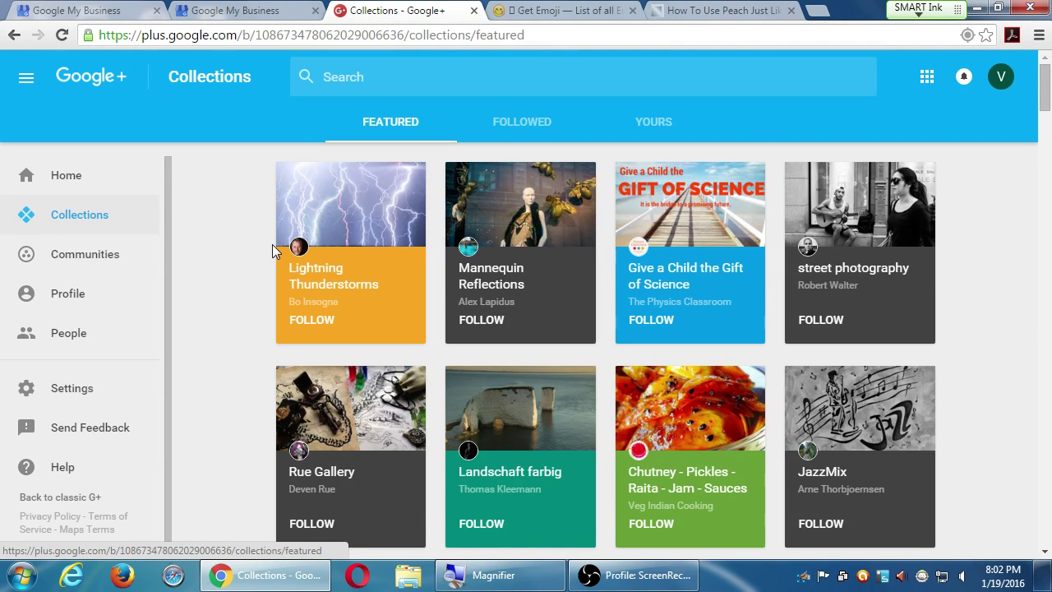
scroll("down", 3)
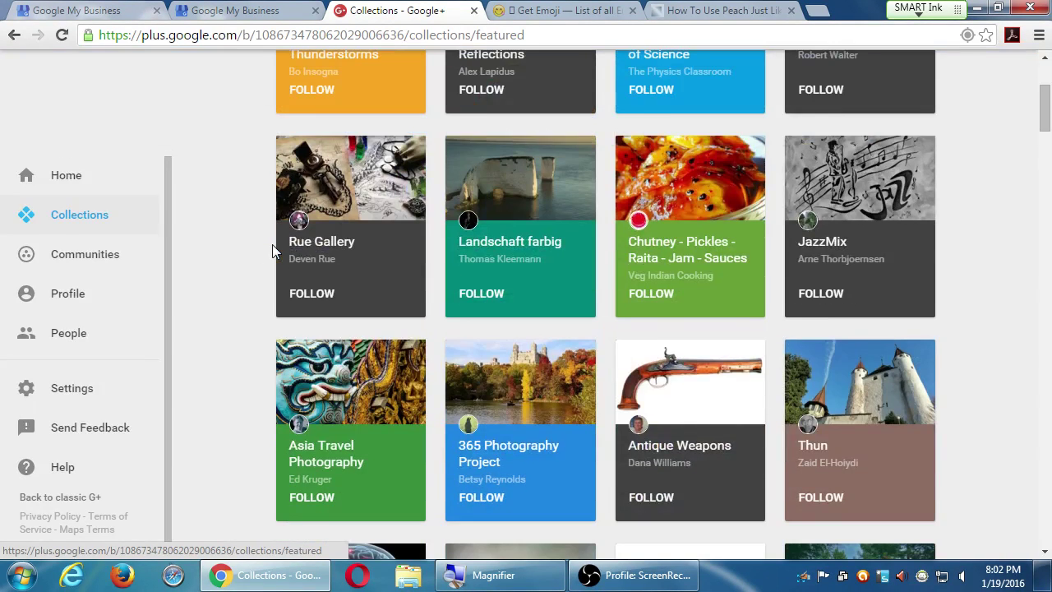
scroll("up", 3)
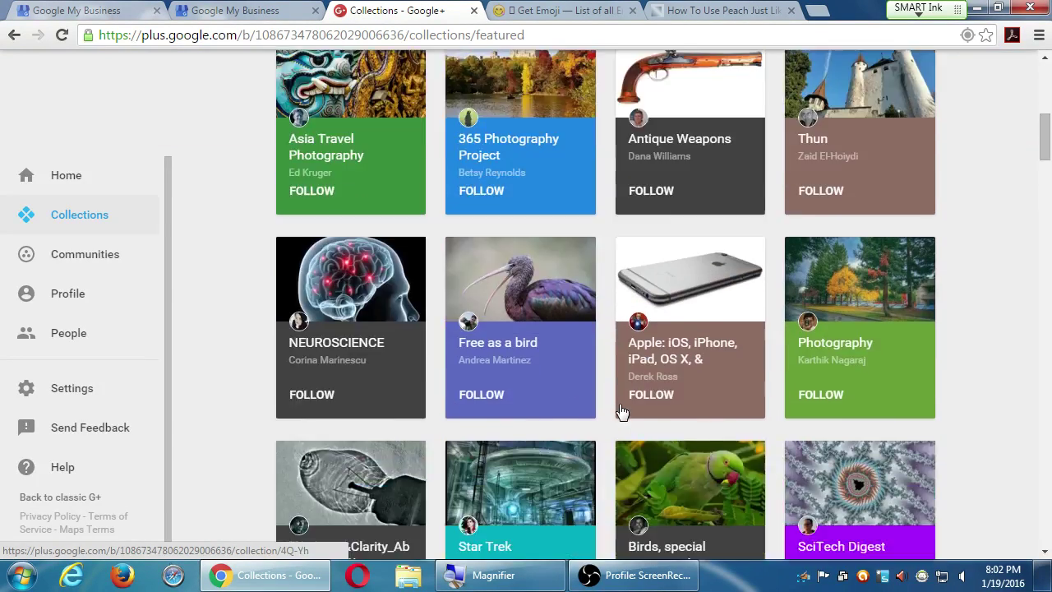
scroll("down", 3)
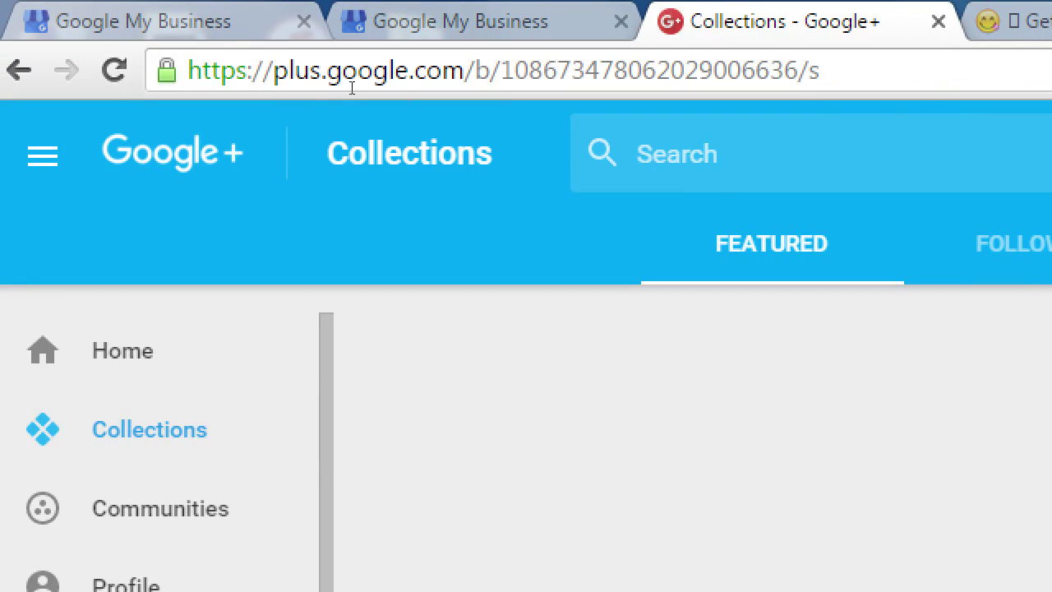
Search Google+ for 'cookies' and expand the full list of matching collections.
type("cookie")
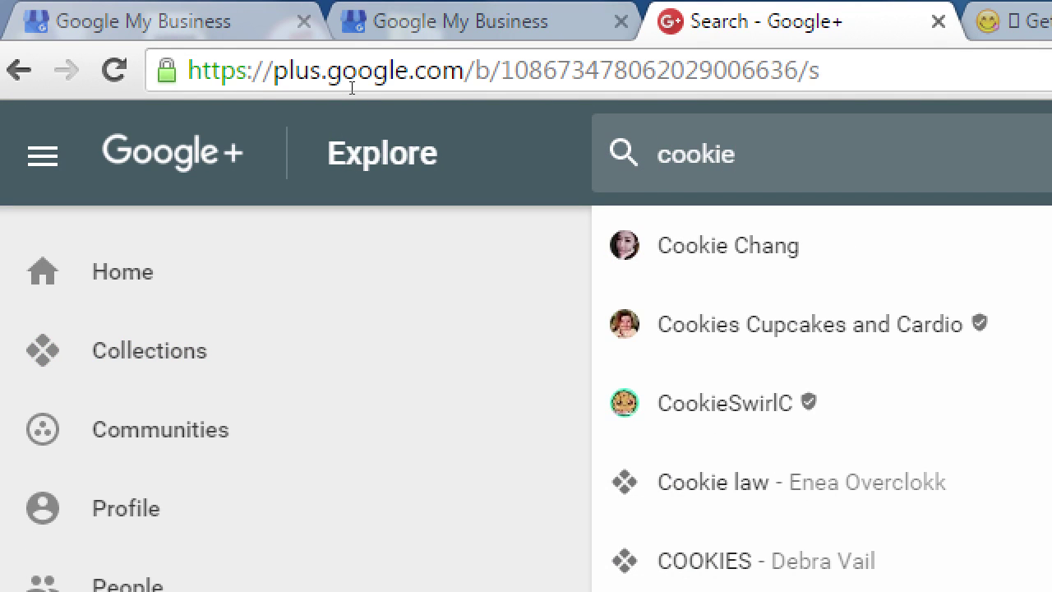
type("s")
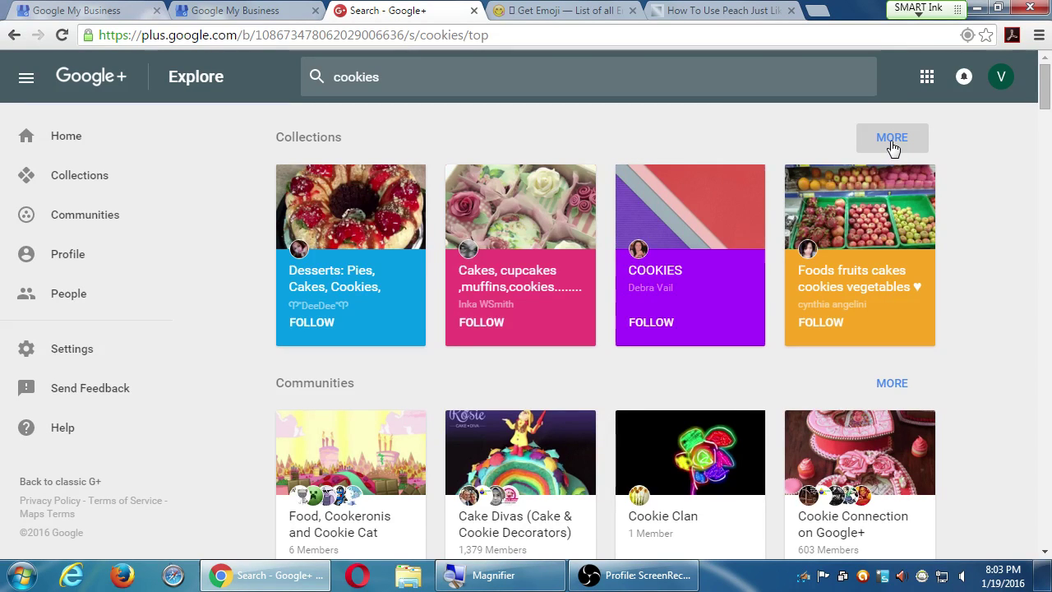
left_click(893, 138)
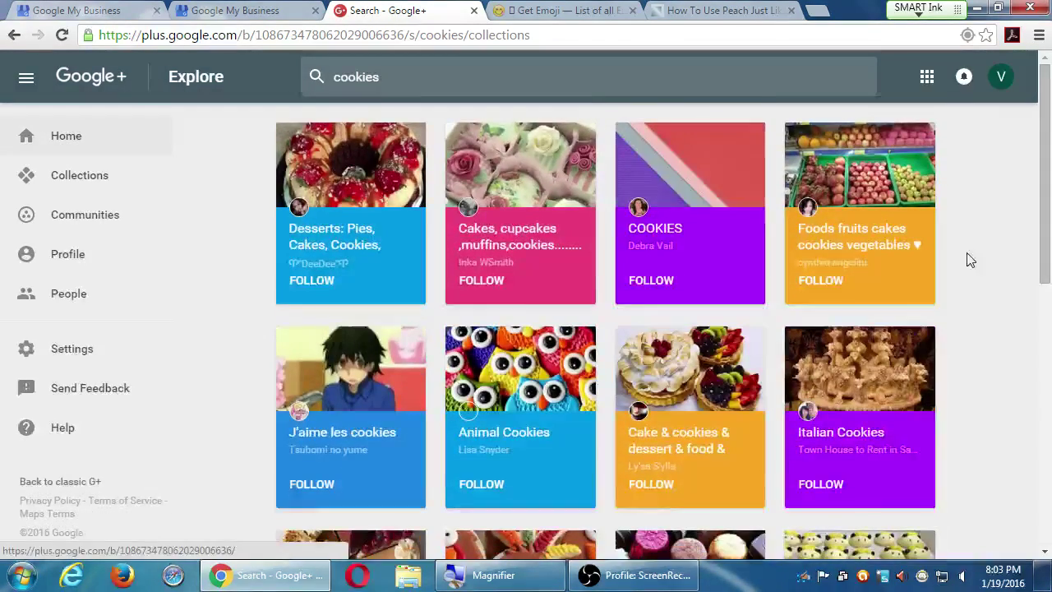
scroll("down", 3)
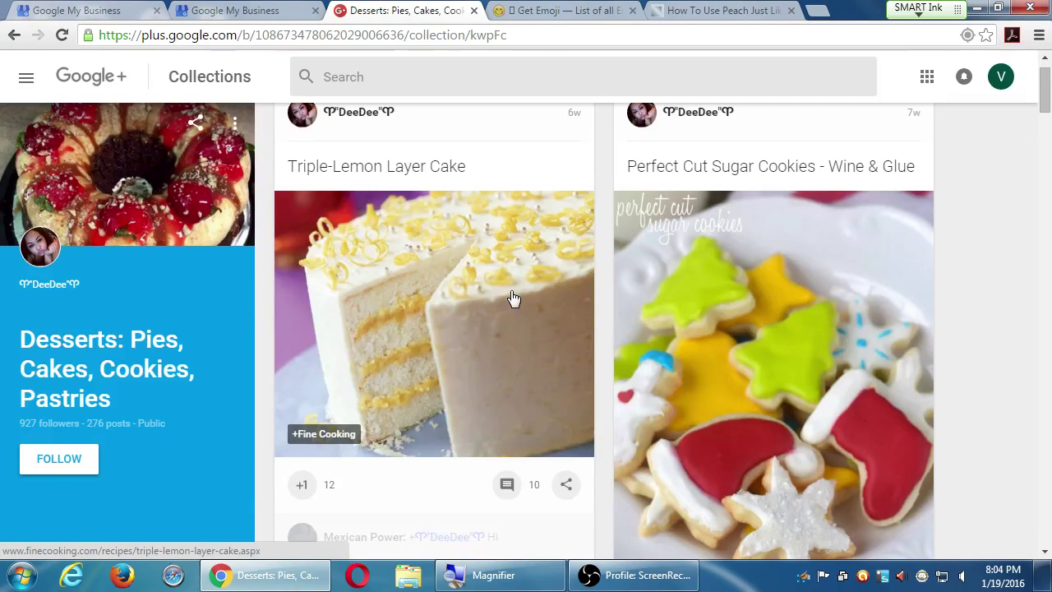
scroll("down", 3)
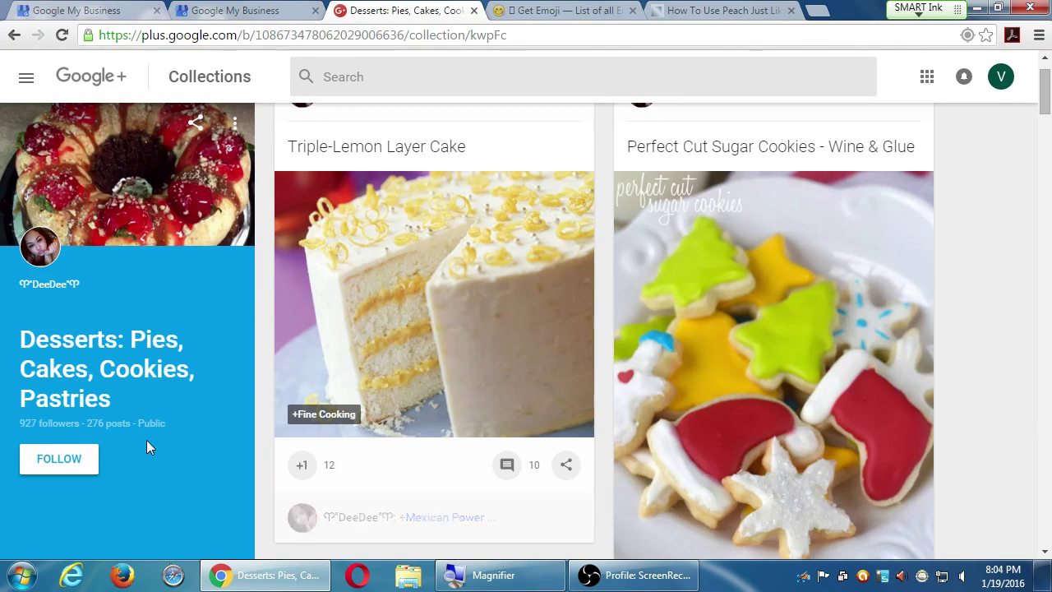
scroll("down", 3)
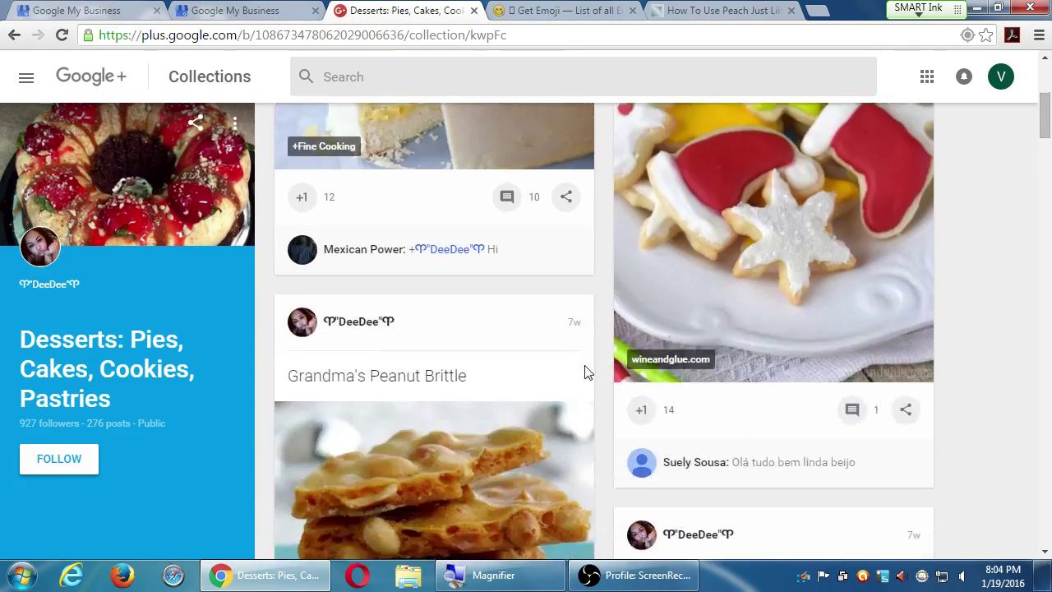
scroll("down", 3)
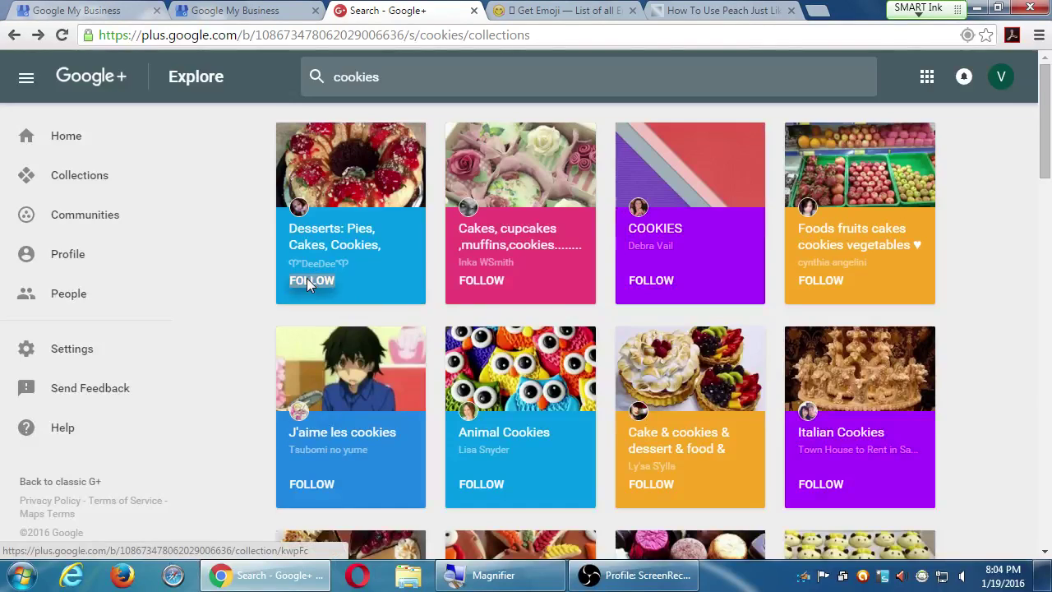
Follow the Desserts: Pies, Cakes, Cookies, Pastries collection and confirm.
left_click(312, 279)
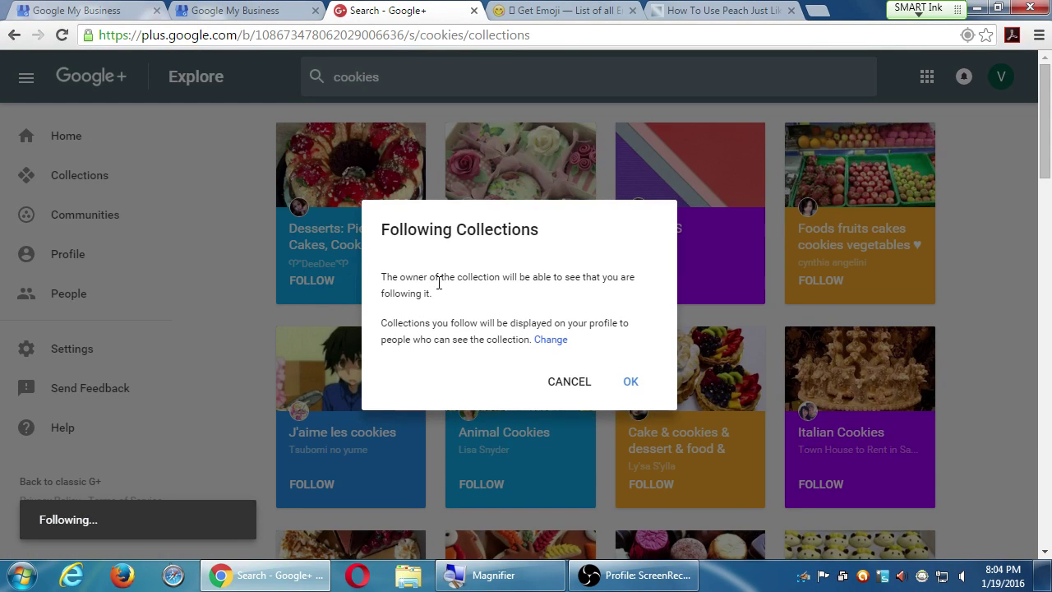
mouse_move(451, 292)
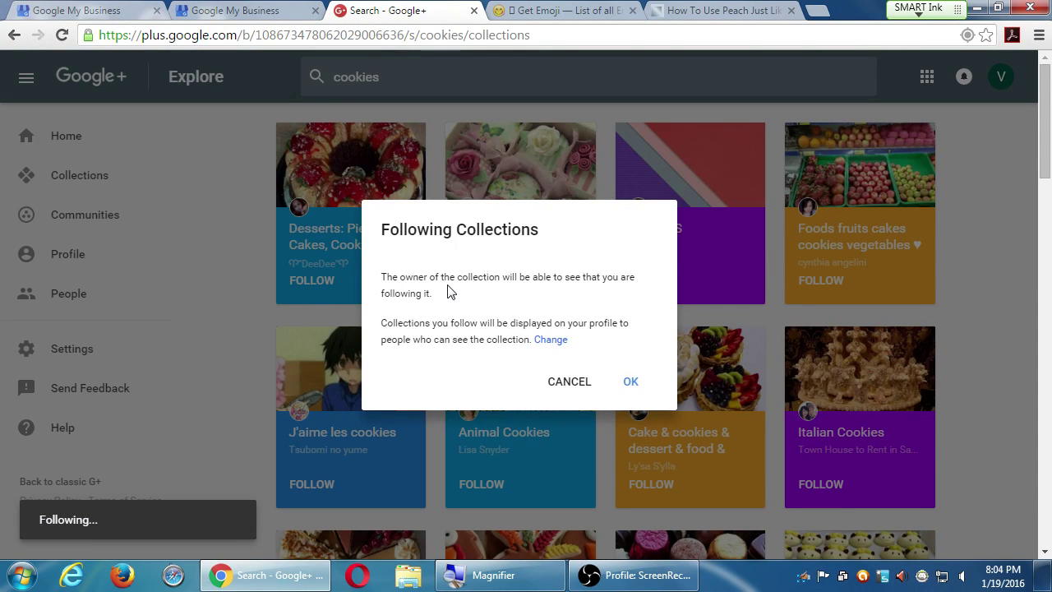
mouse_move(450, 372)
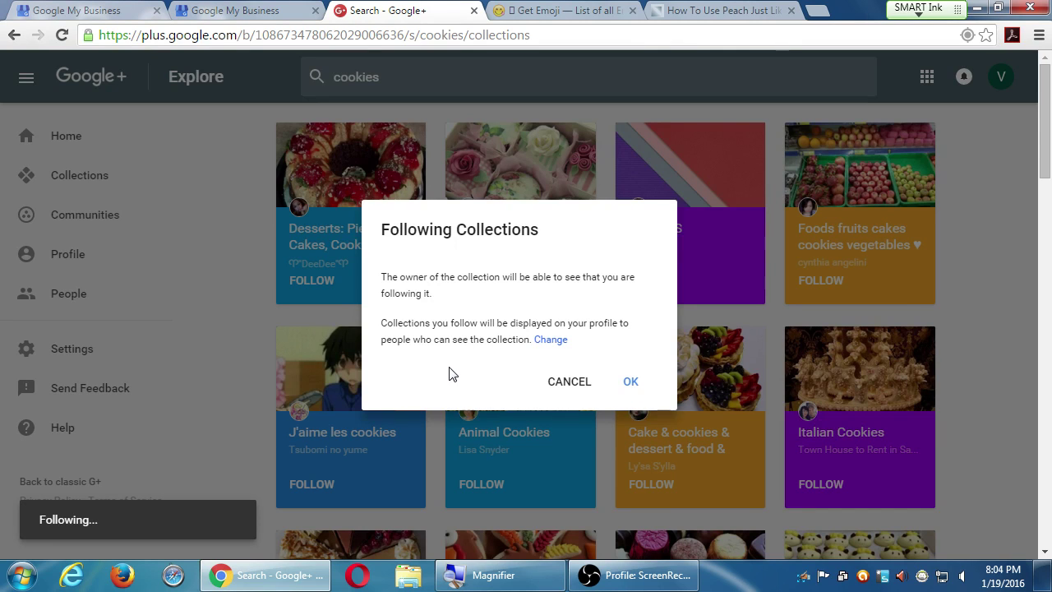
mouse_move(480, 370)
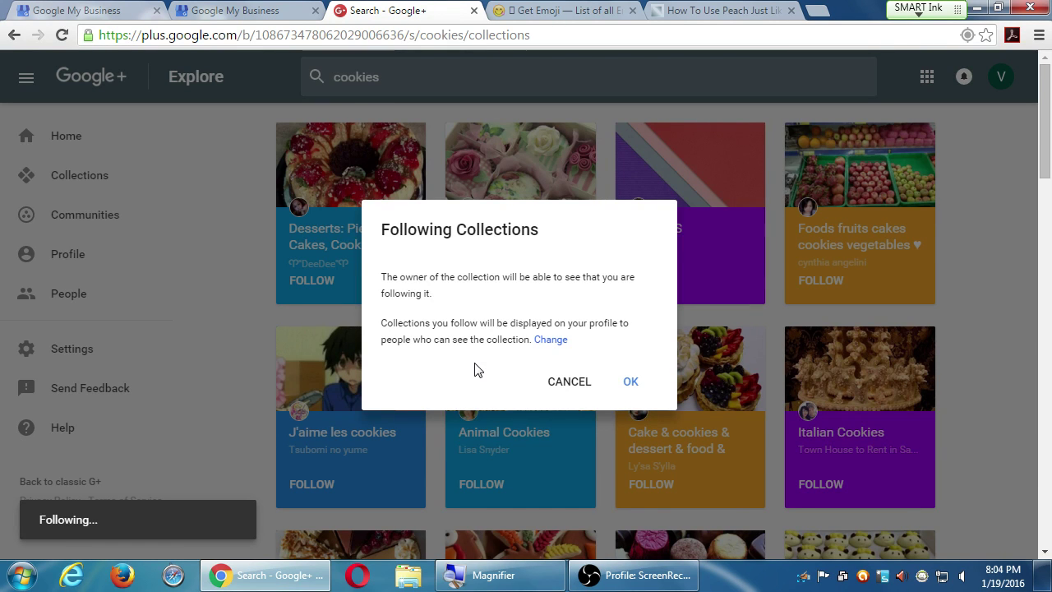
left_click(630, 381)
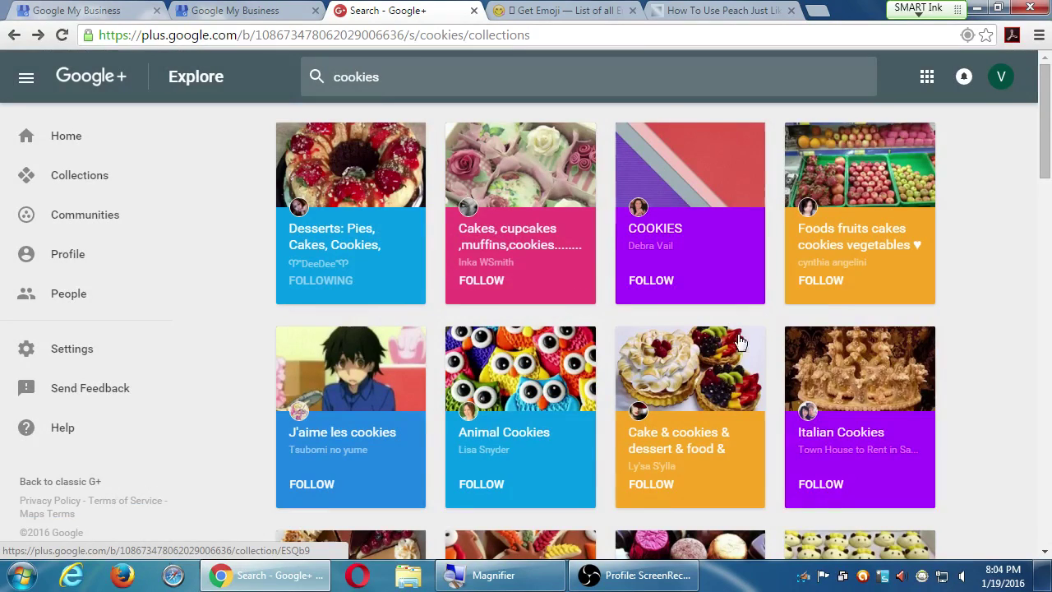
mouse_move(895, 189)
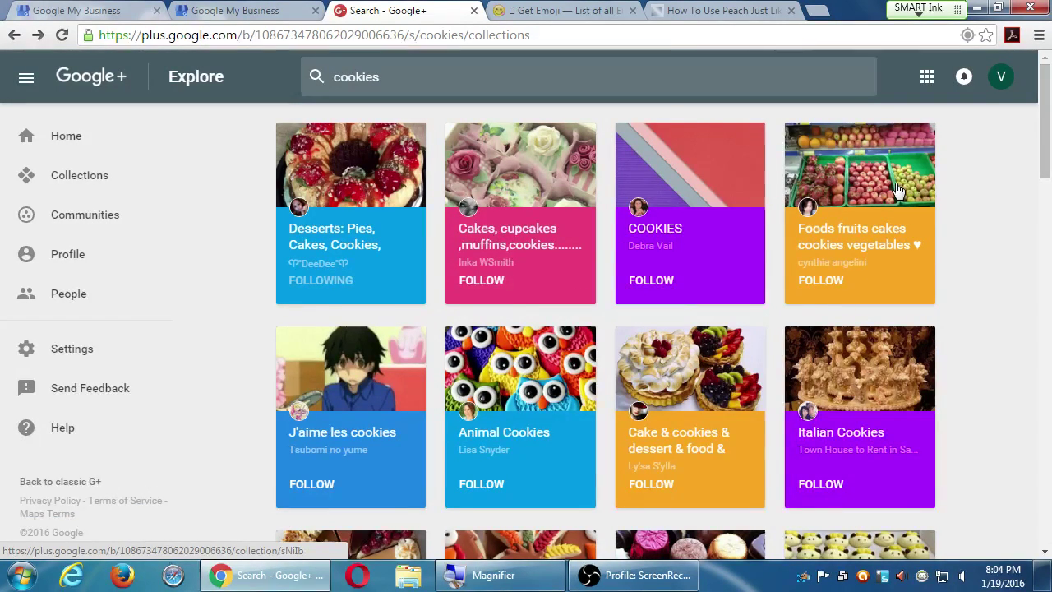
Open the Foods fruits cakes cookies vegetables collection and look through it.
left_click(858, 164)
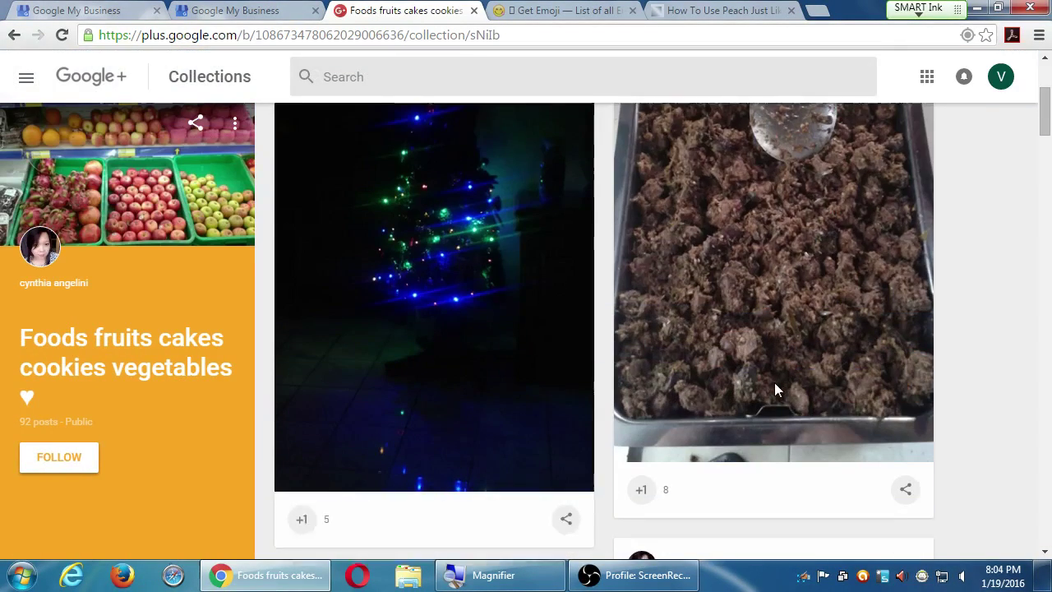
scroll("down", 3)
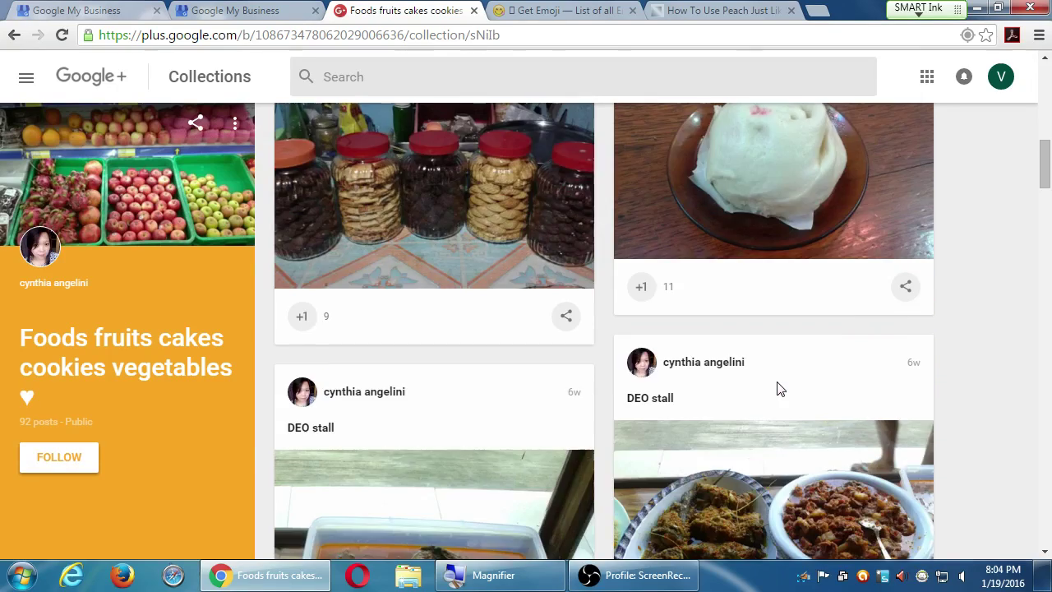
scroll("down", 3)
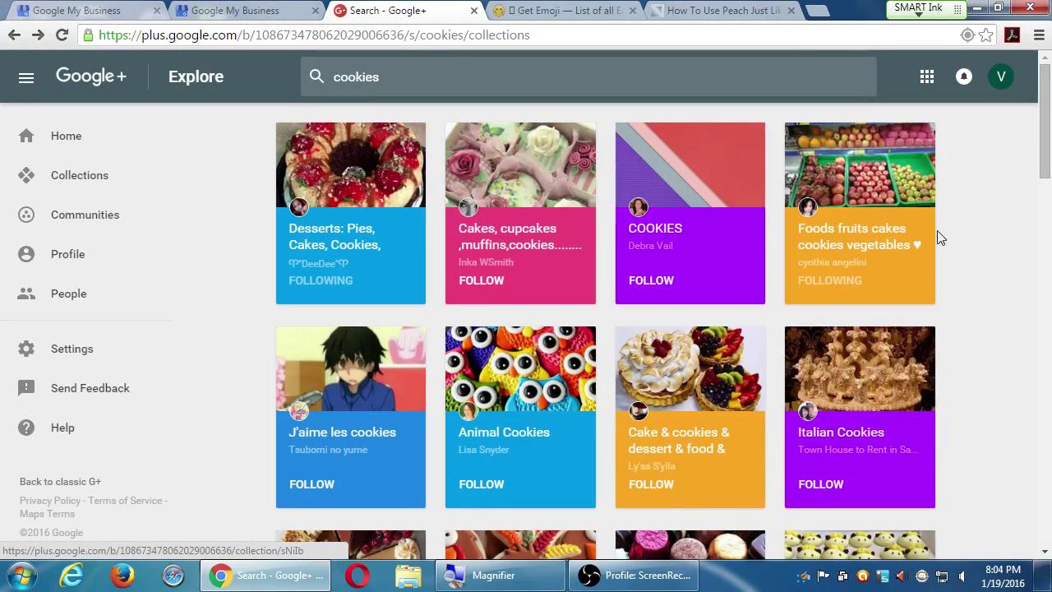
mouse_move(956, 223)
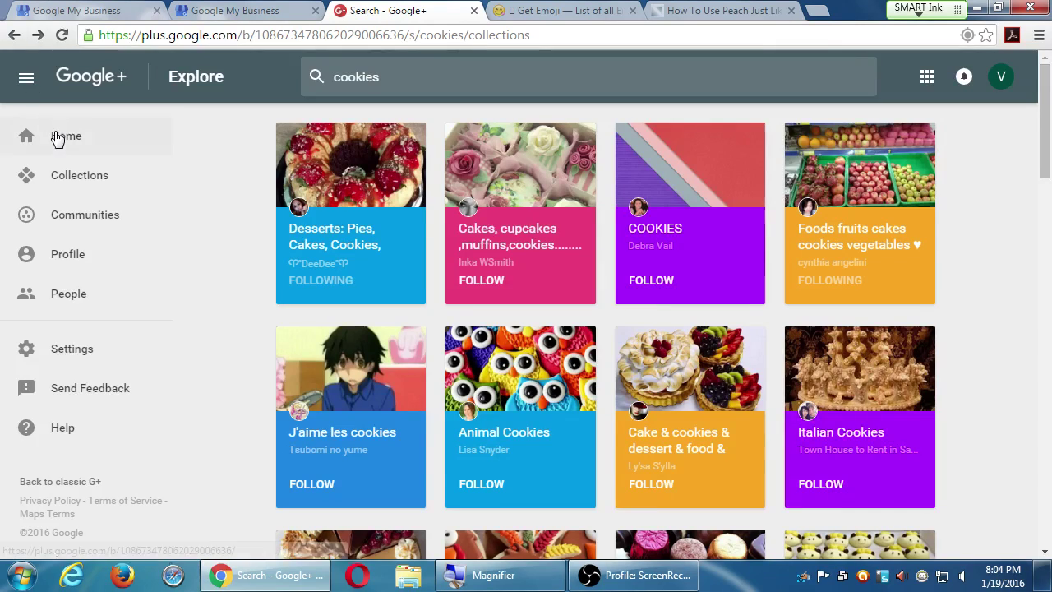
Scroll through the Home stream's newly followed collection posts, then go to Collections.
left_click(65, 134)
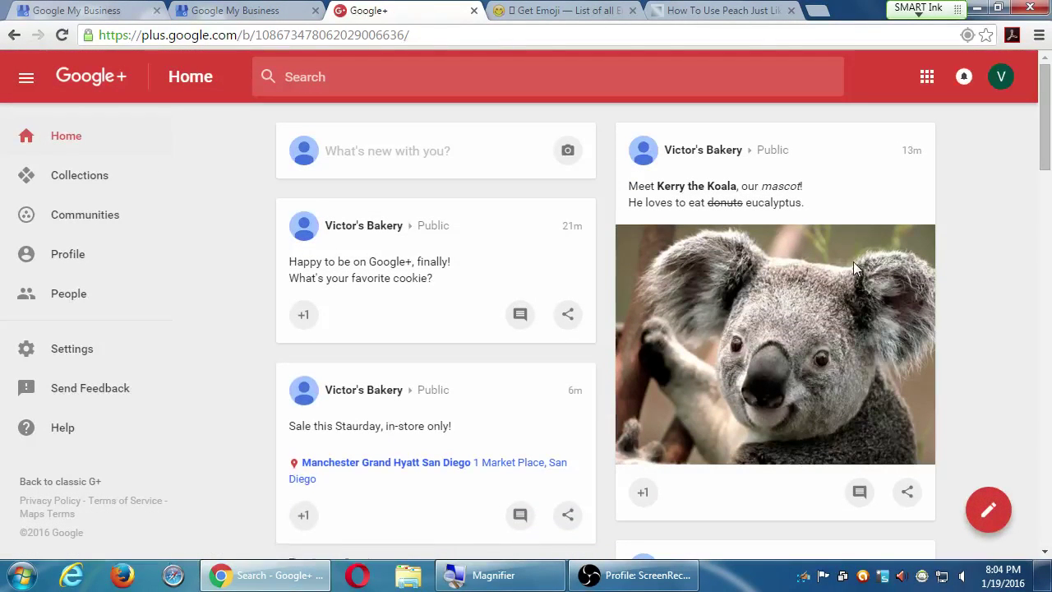
scroll("down", 3)
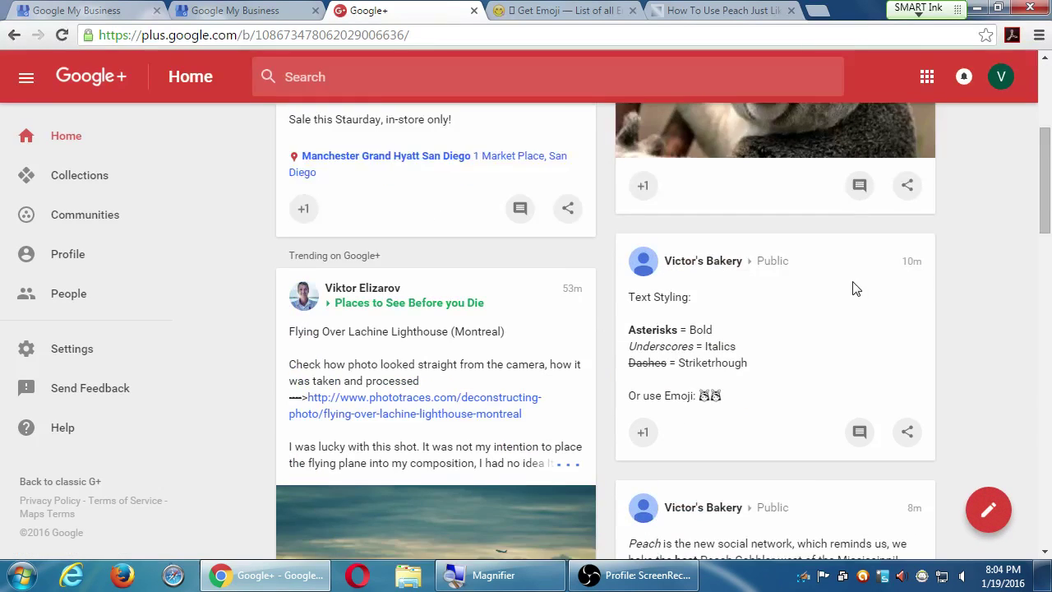
scroll("down", 3)
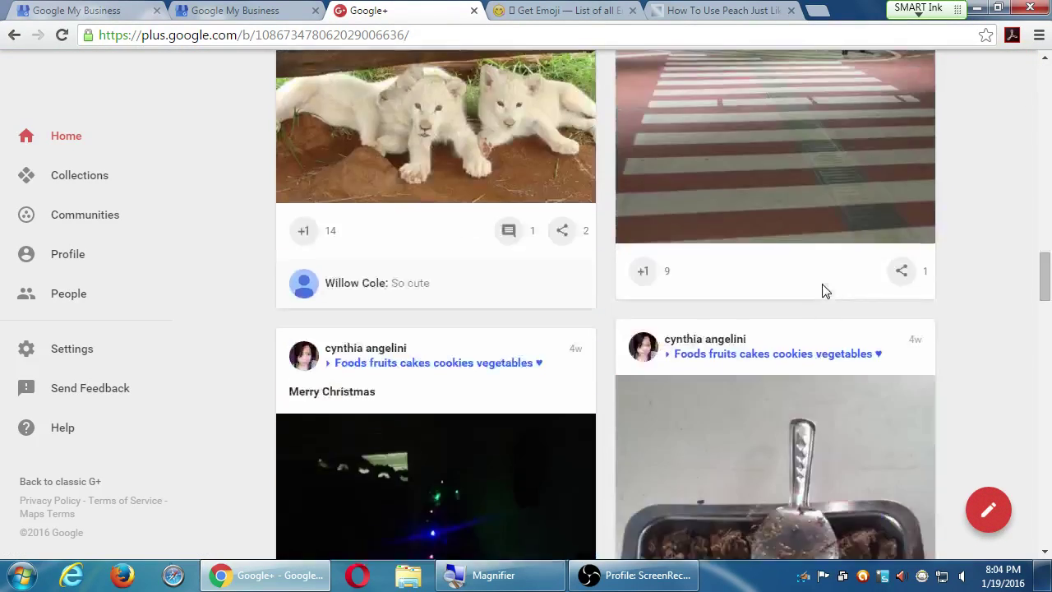
scroll("down", 3)
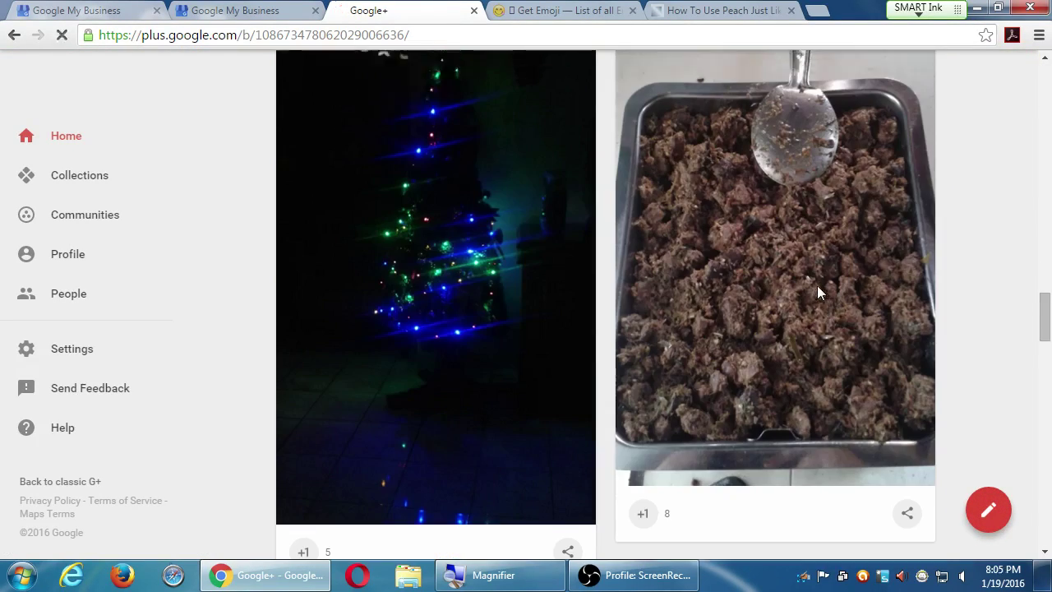
scroll("down", 3)
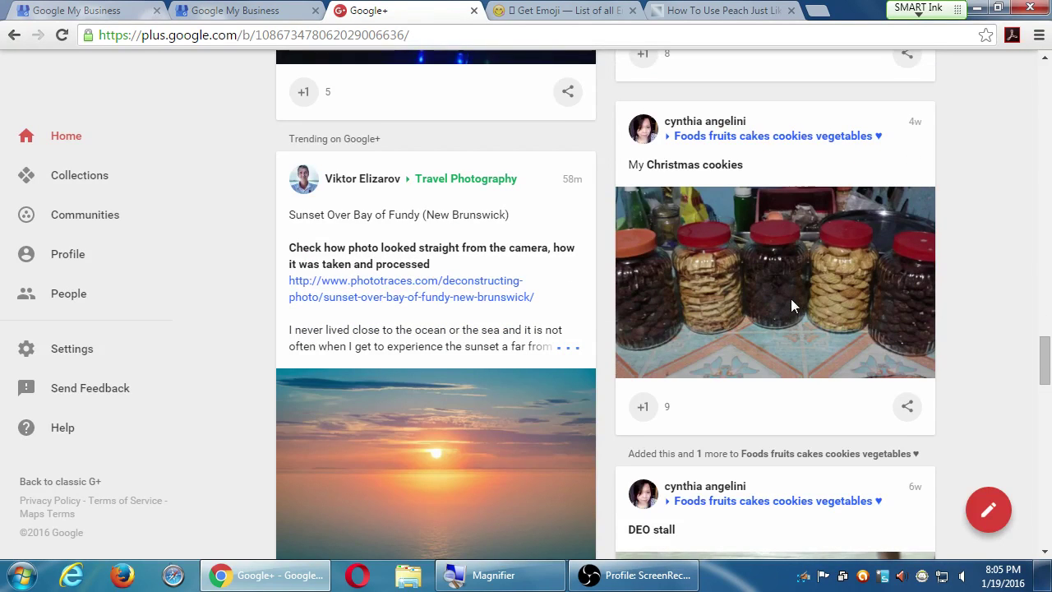
scroll("down", 3)
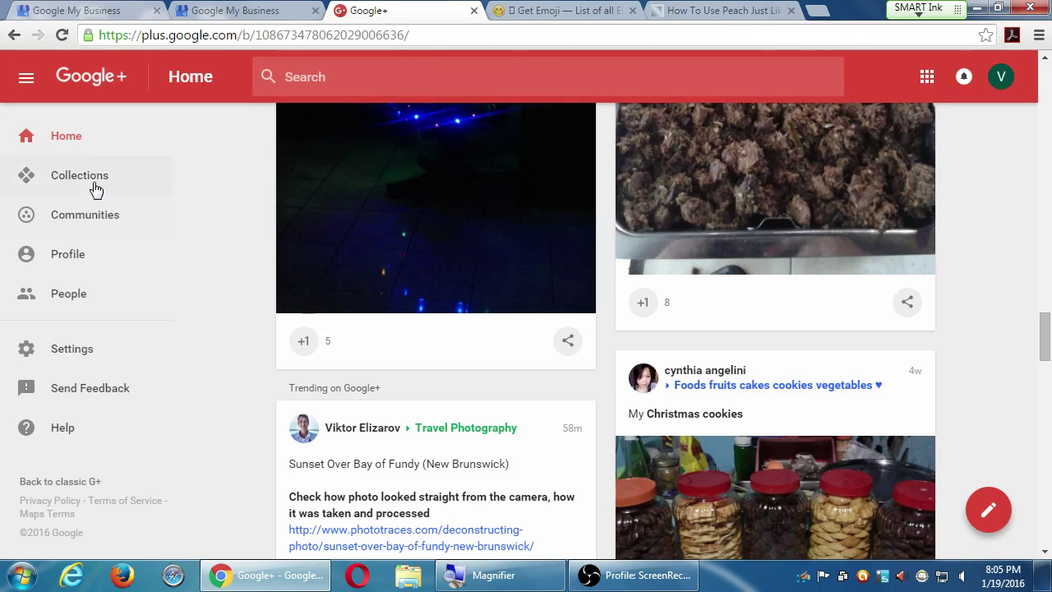
left_click(79, 174)
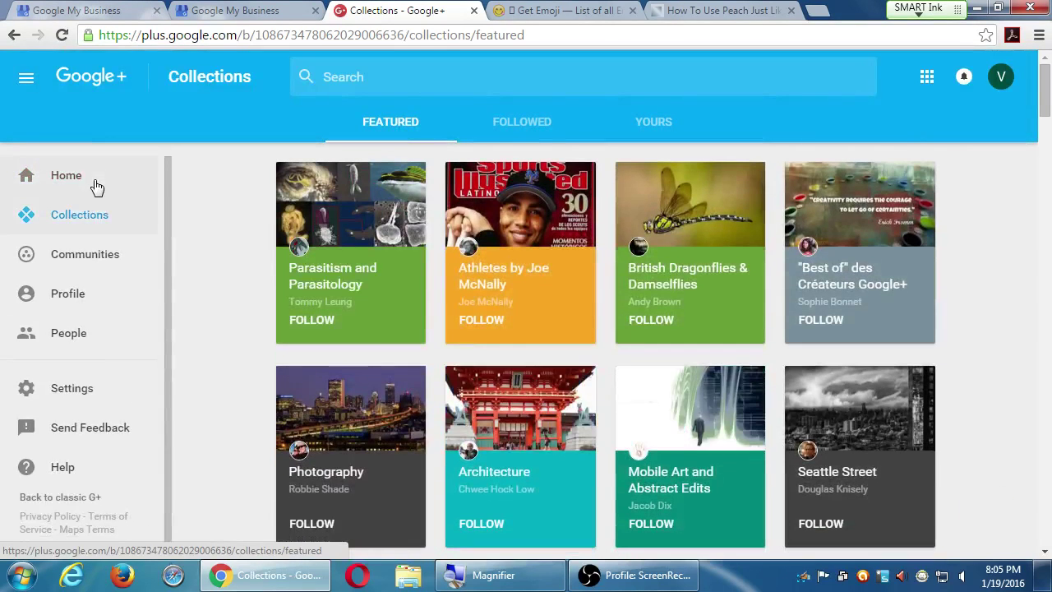
mouse_move(234, 216)
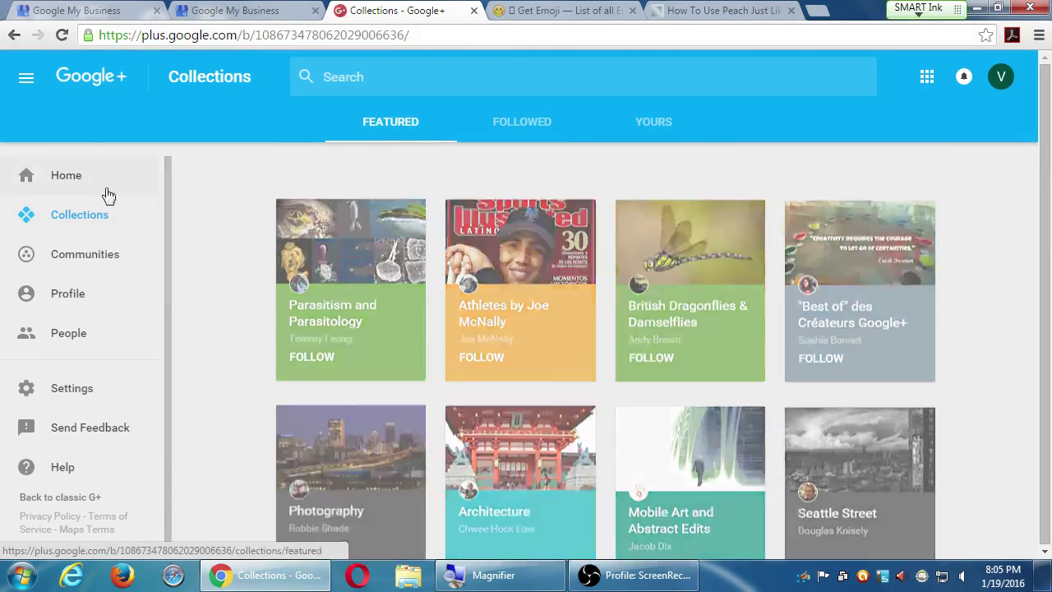
left_click(66, 174)
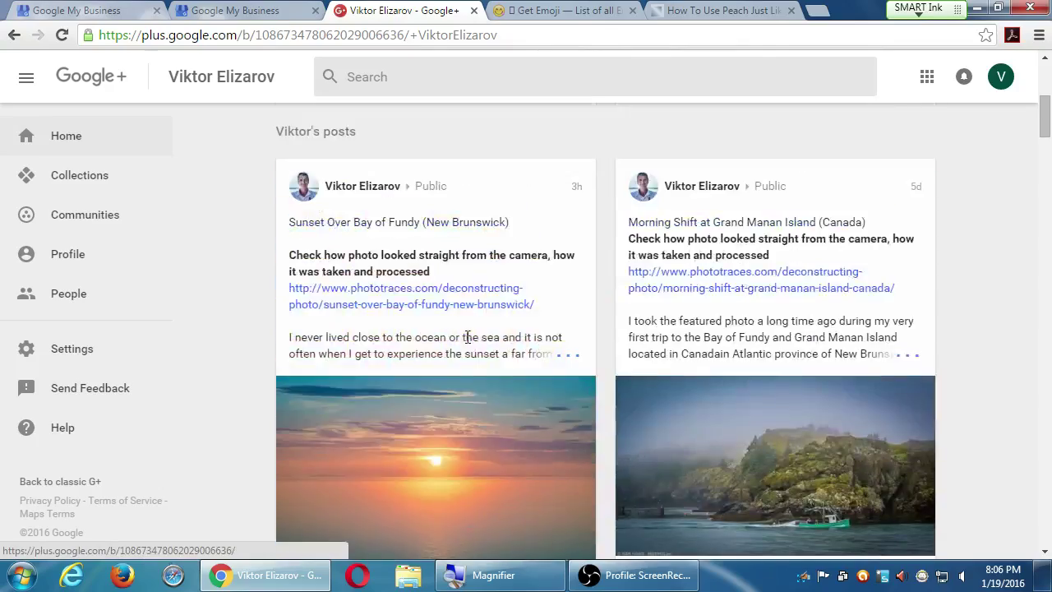
scroll("up", 3)
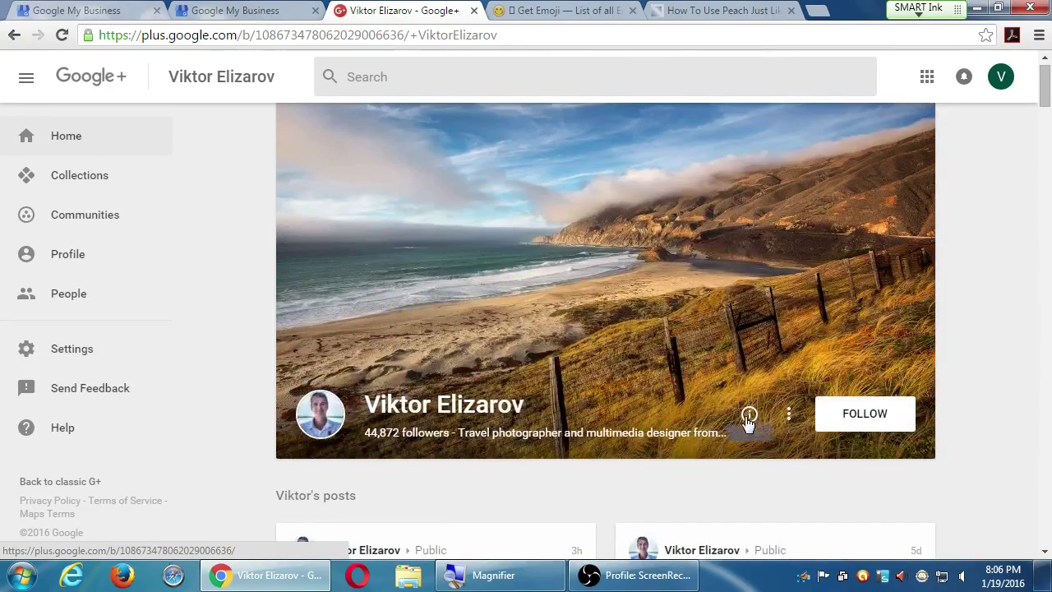
left_click(750, 415)
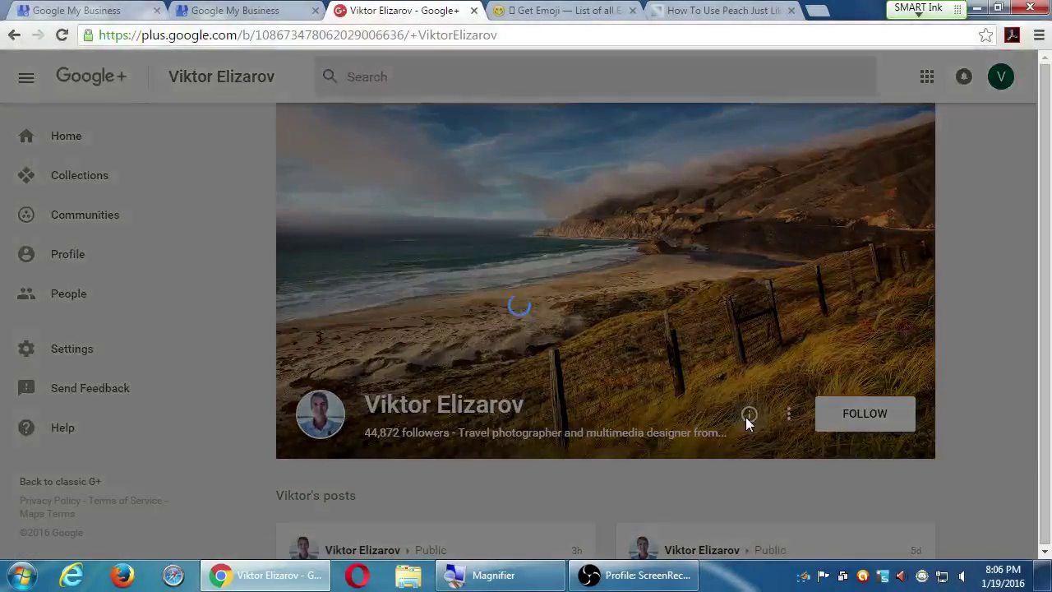
left_click(749, 414)
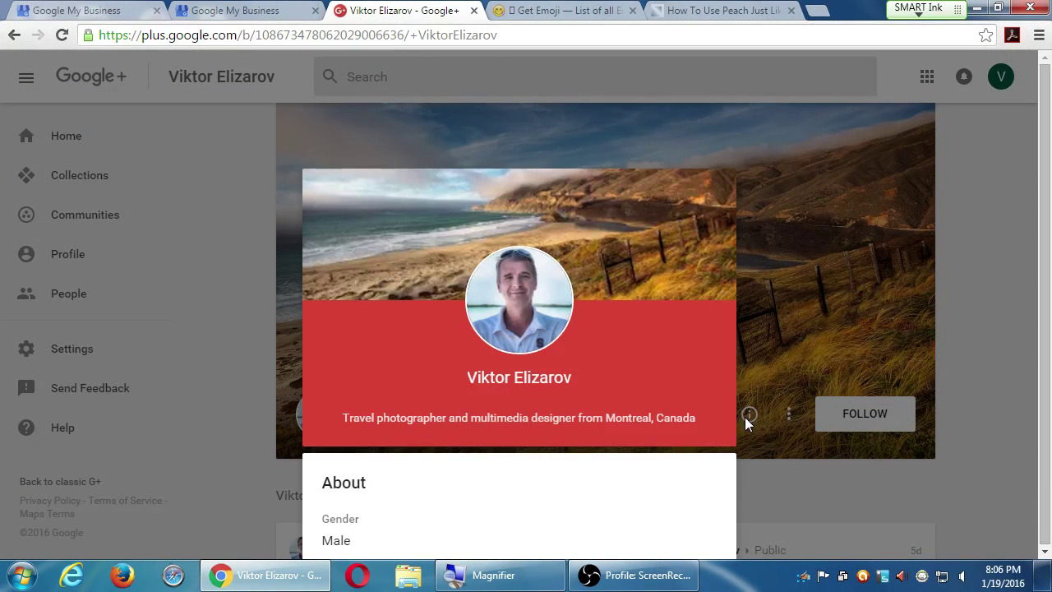
Close the About card and look through the photographer's posts.
scroll("down", 3)
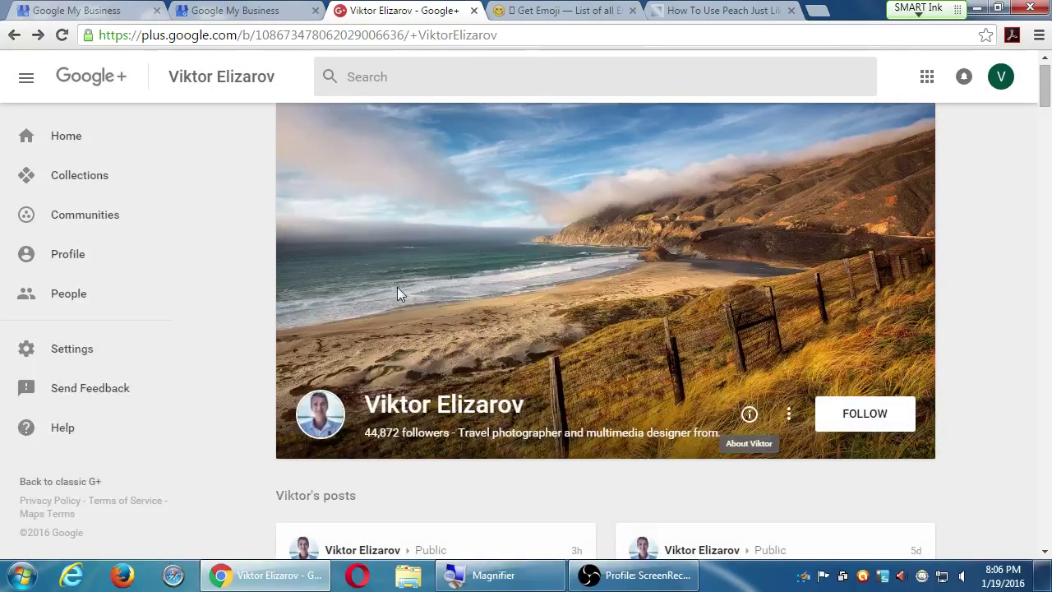
scroll("down", 3)
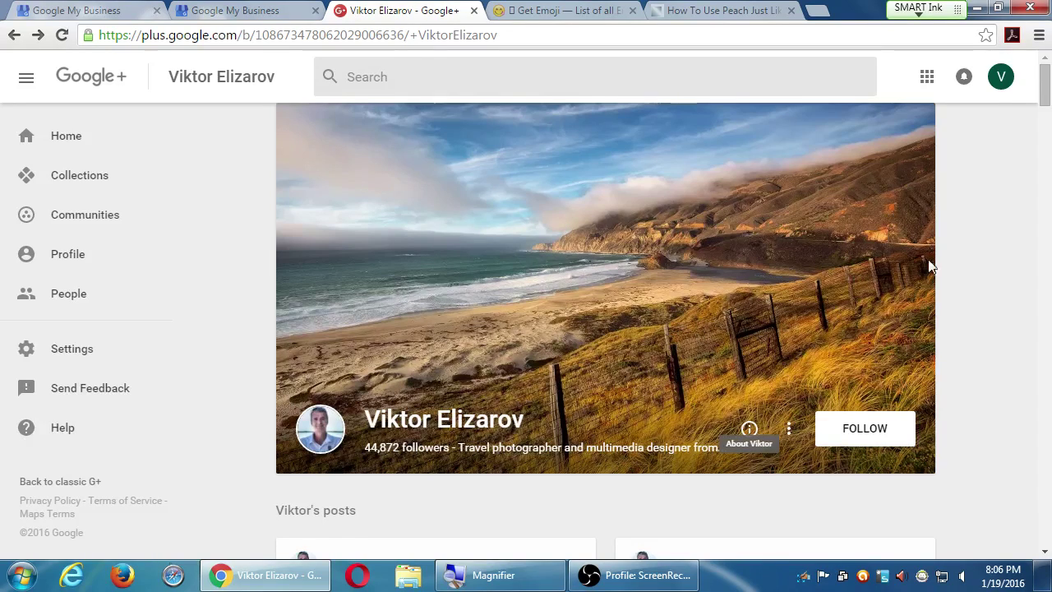
mouse_move(681, 493)
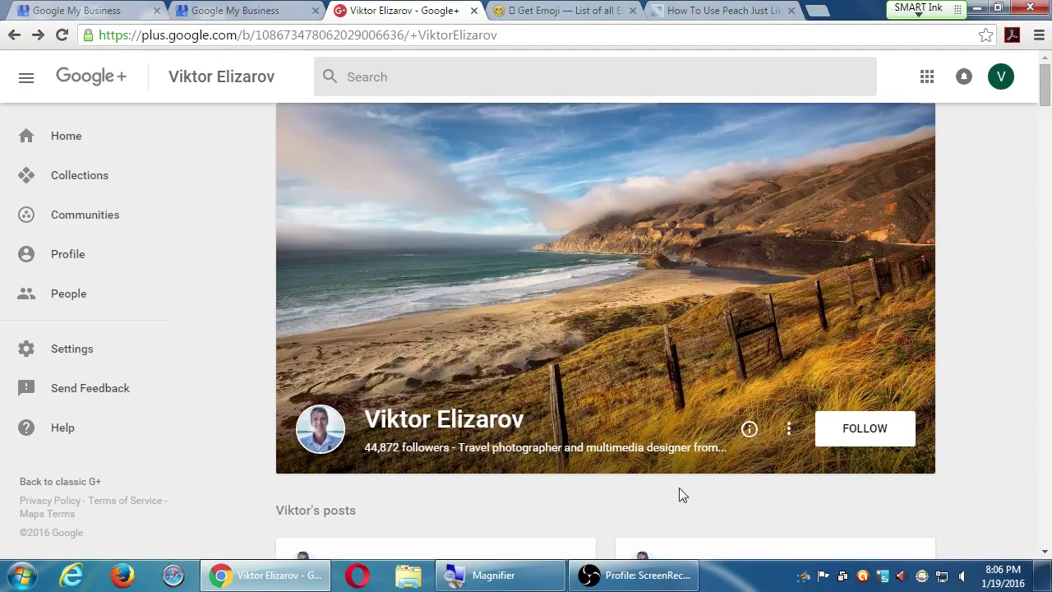
left_click(749, 427)
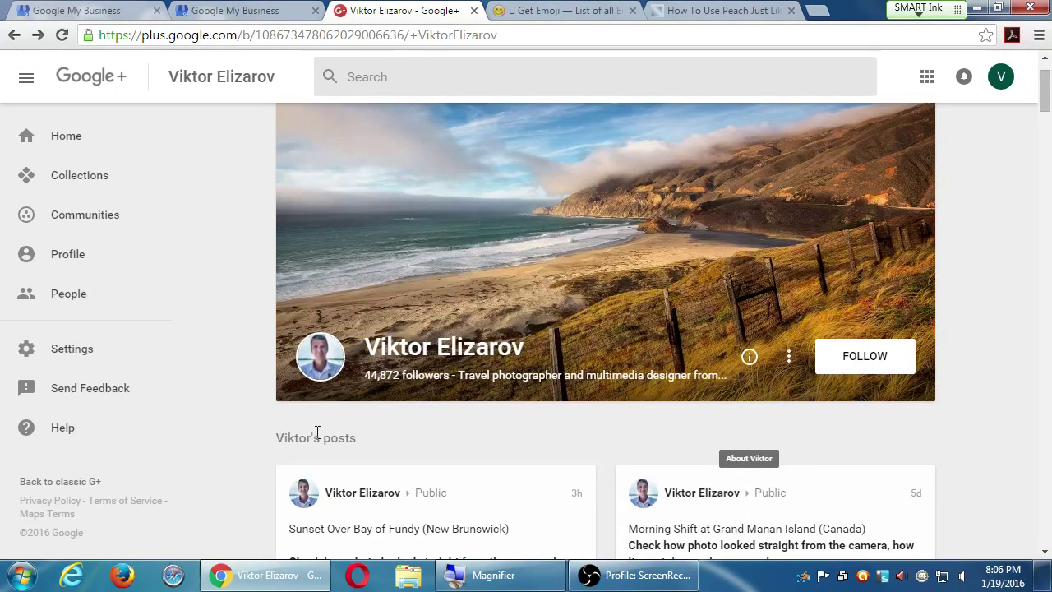
scroll("down", 3)
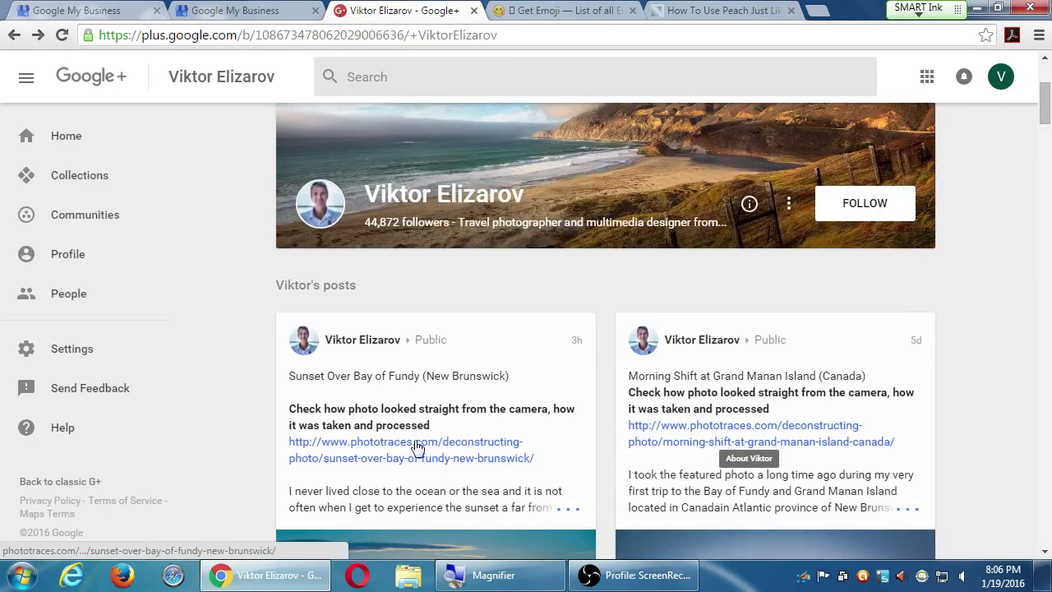
Follow Viktor Elizarov from his profile cover.
scroll("down", 3)
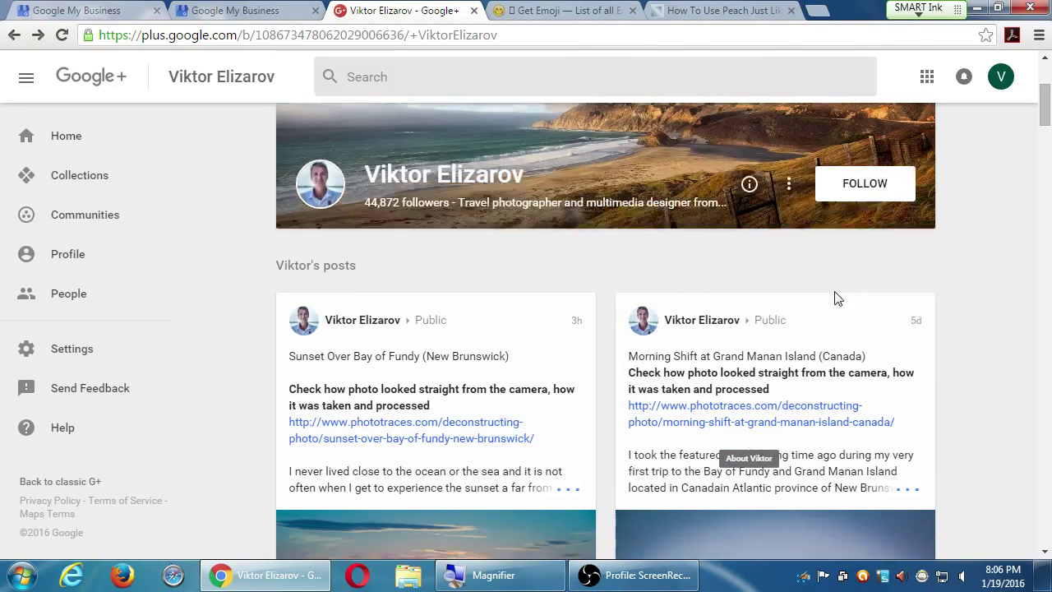
scroll("down", 3)
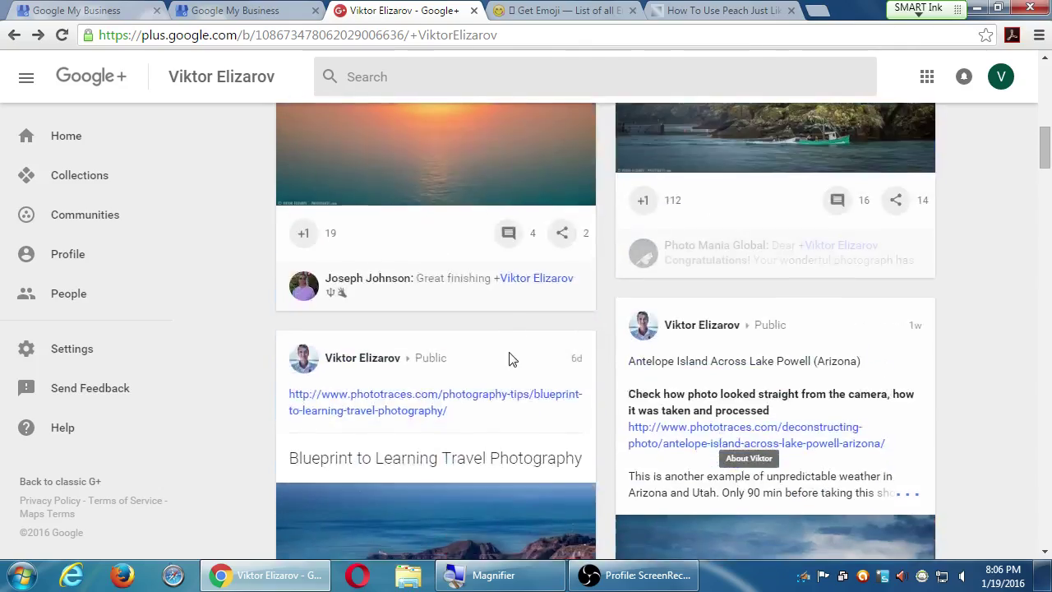
scroll("up", 3)
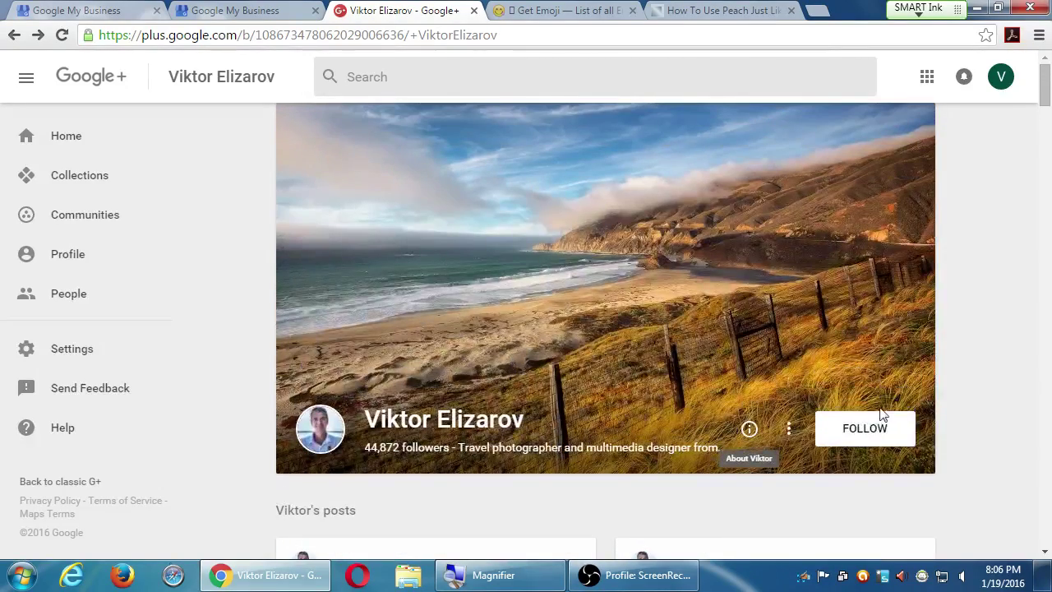
left_click(864, 427)
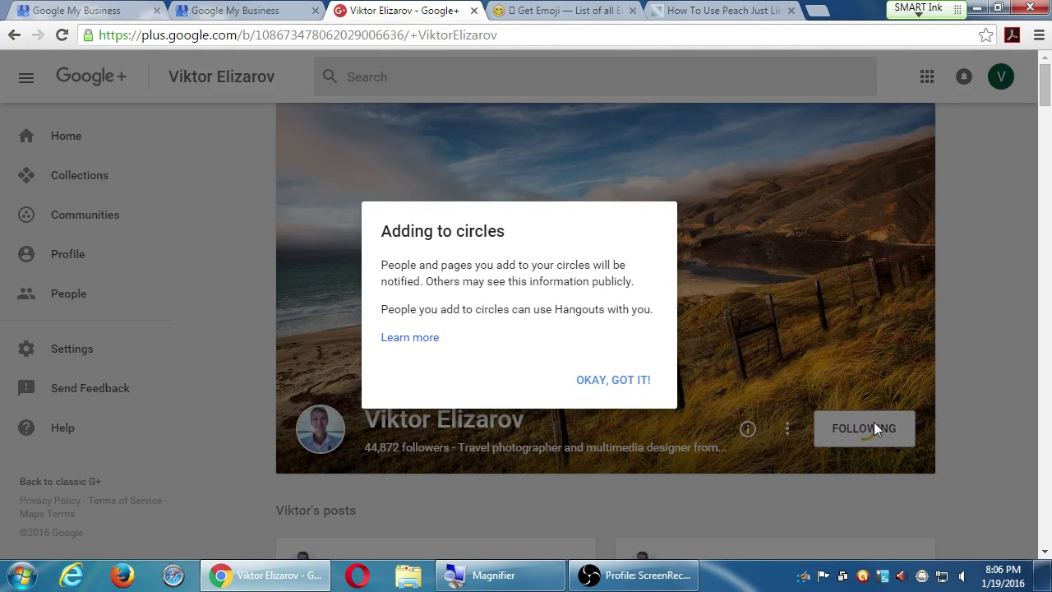
left_click(864, 427)
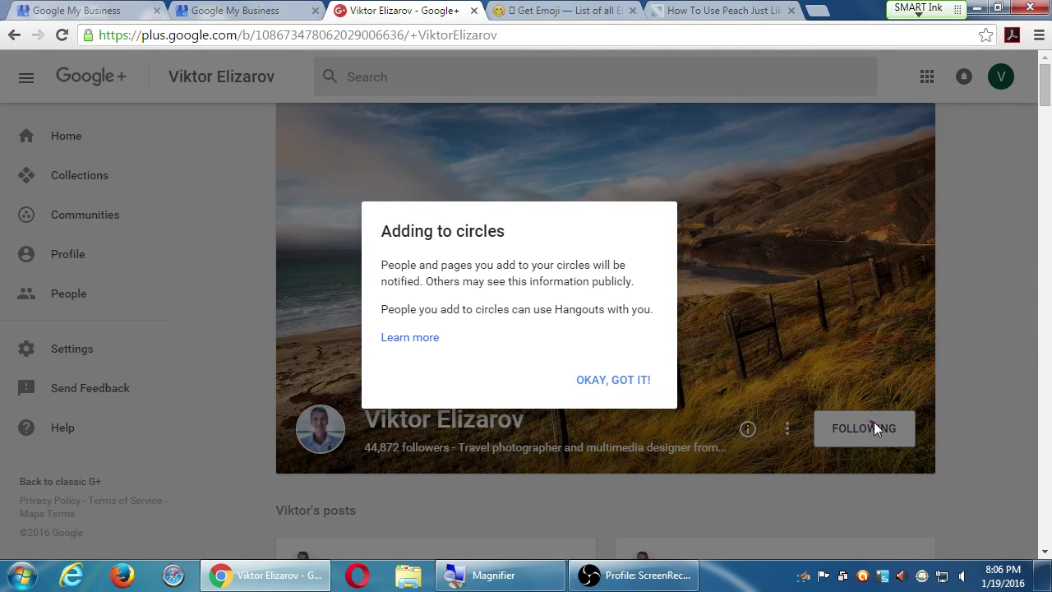
left_click(862, 427)
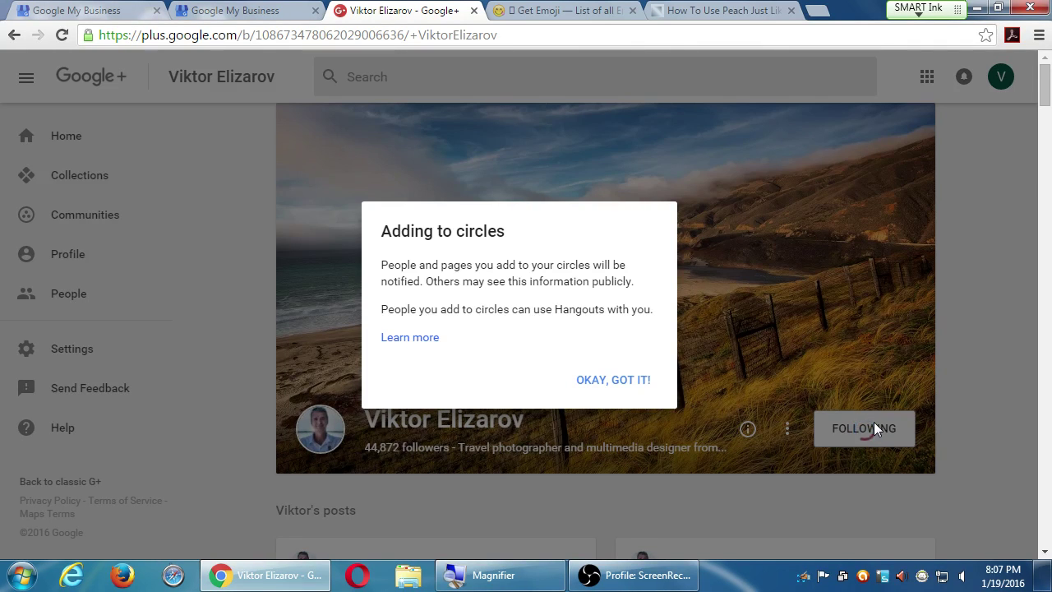
left_click(864, 428)
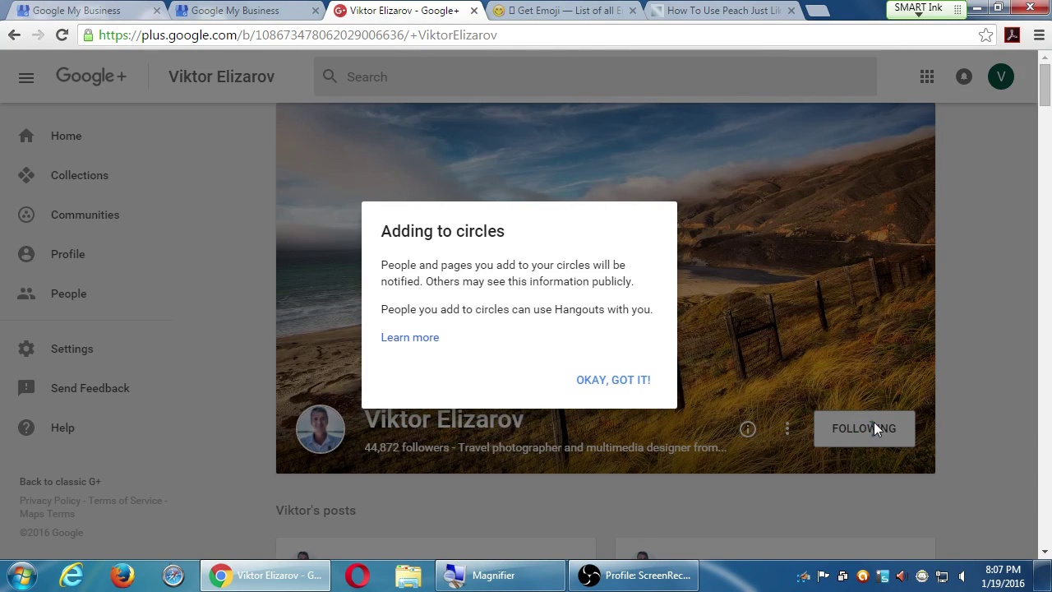
Acknowledge the Adding to circles notice with OKAY, GOT IT! and leave the profile.
left_click(611, 379)
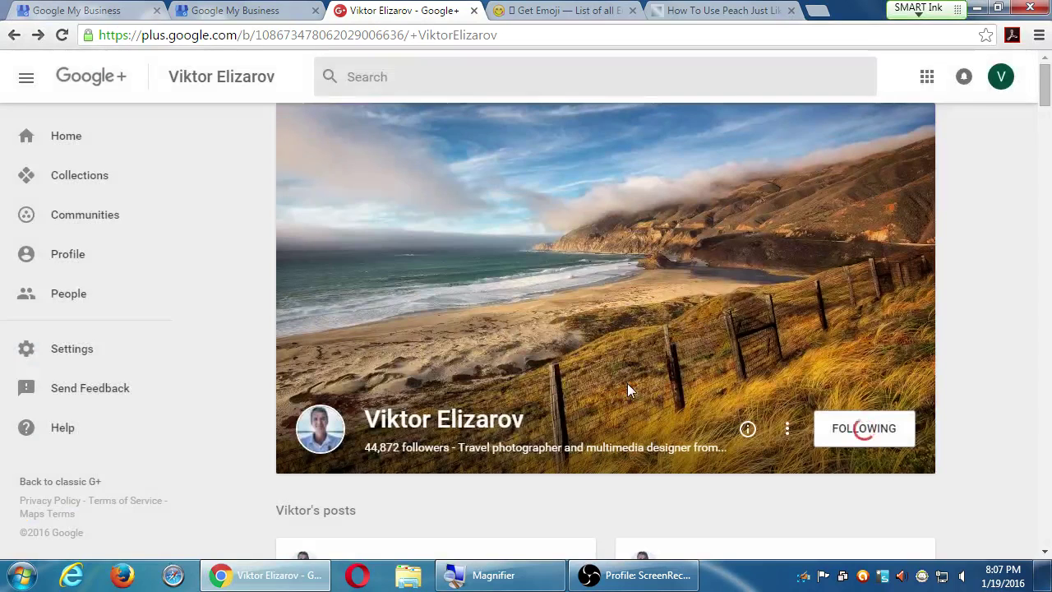
left_click(865, 427)
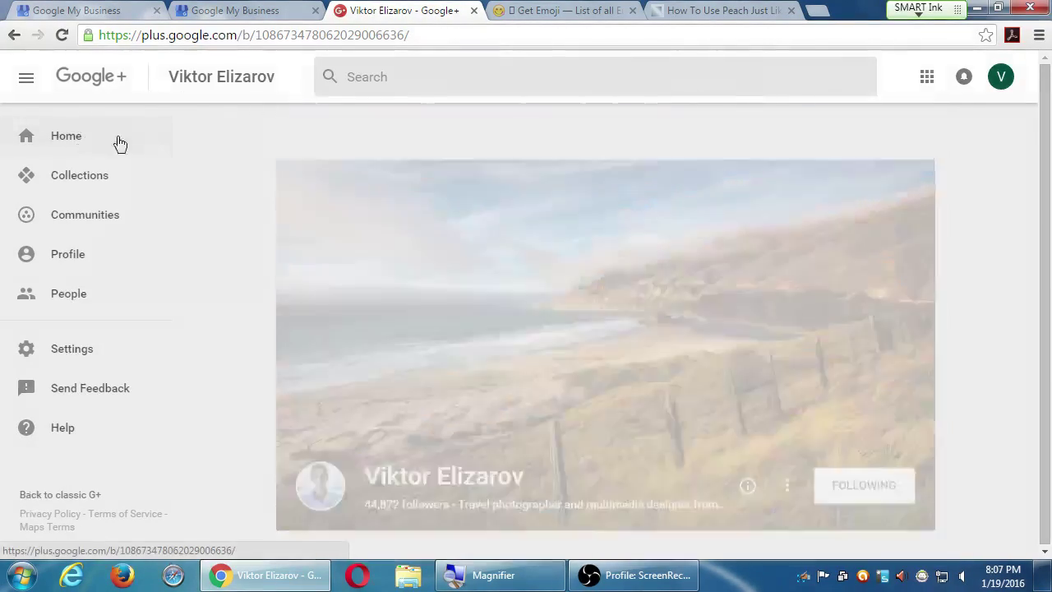
left_click(66, 135)
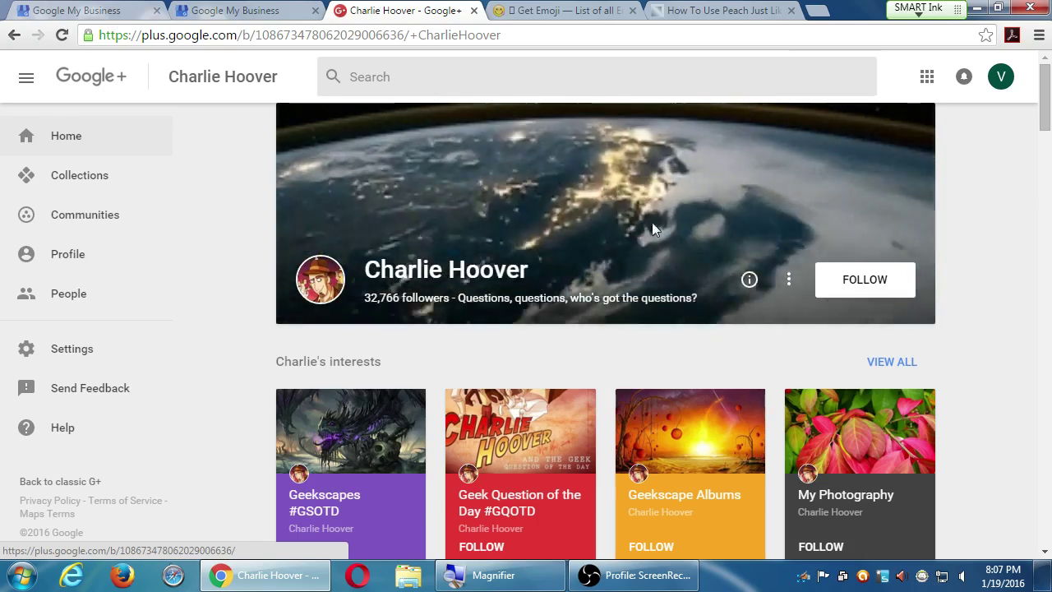
left_click(864, 279)
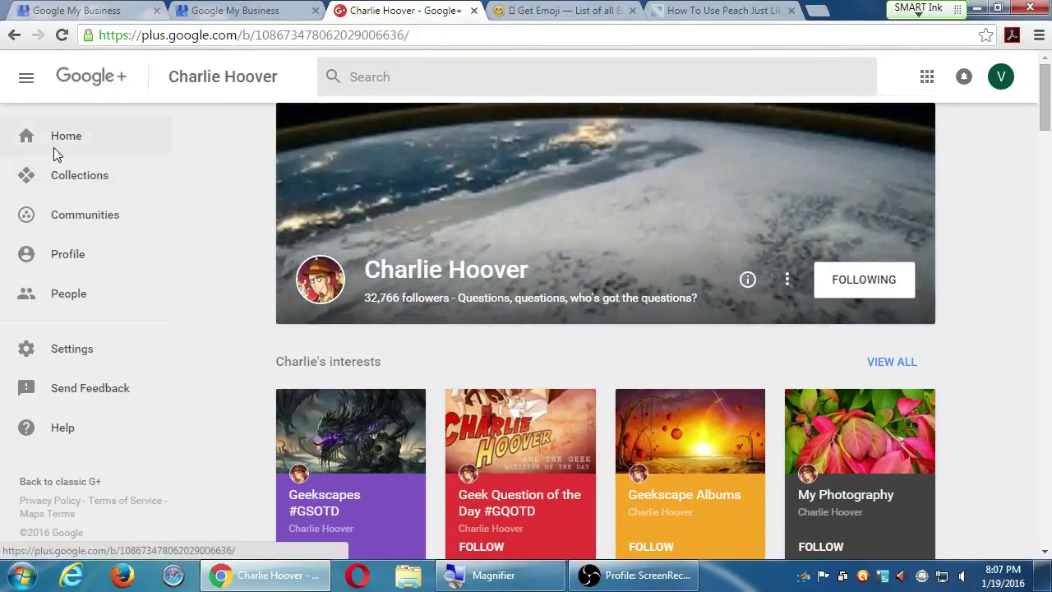
left_click(65, 135)
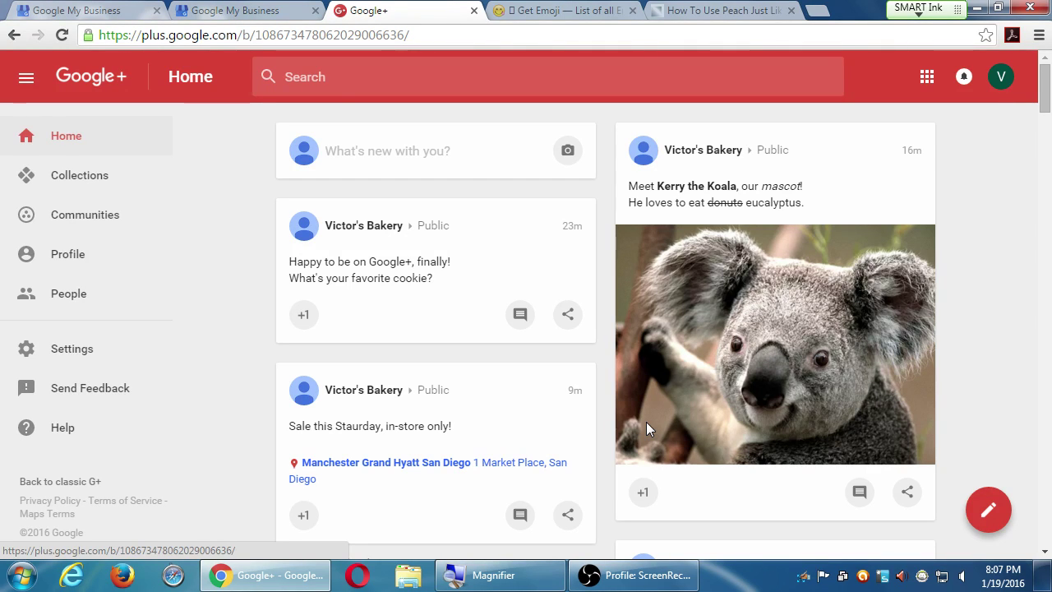
scroll("down", 3)
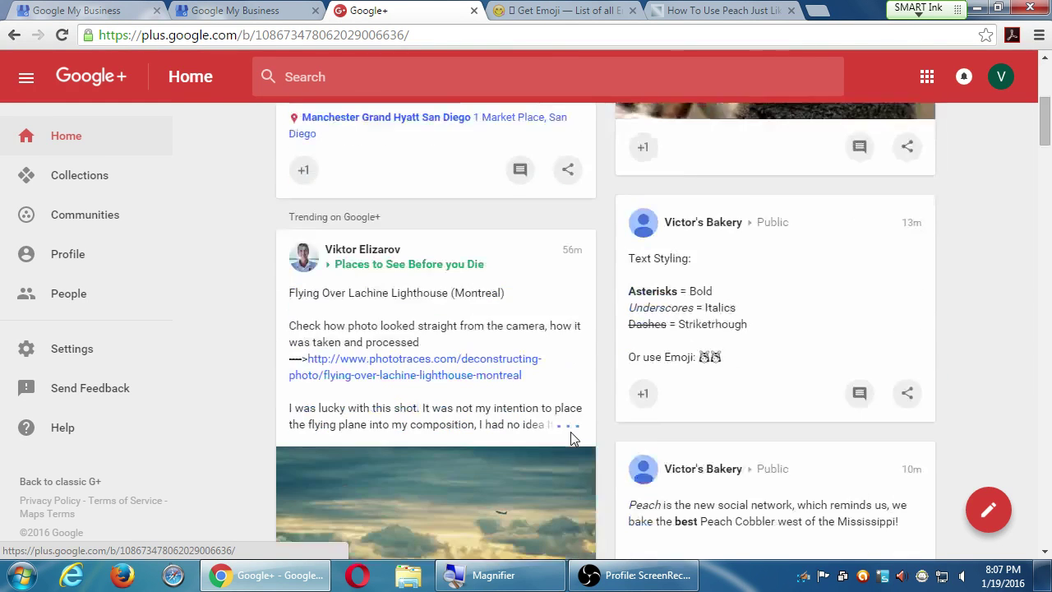
scroll("down", 3)
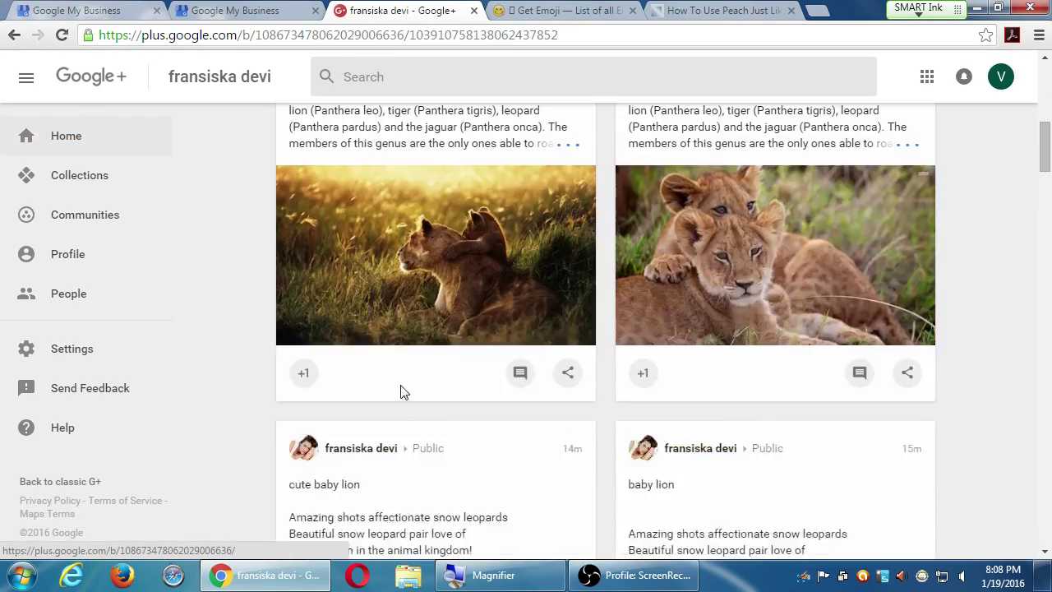
scroll("down", 3)
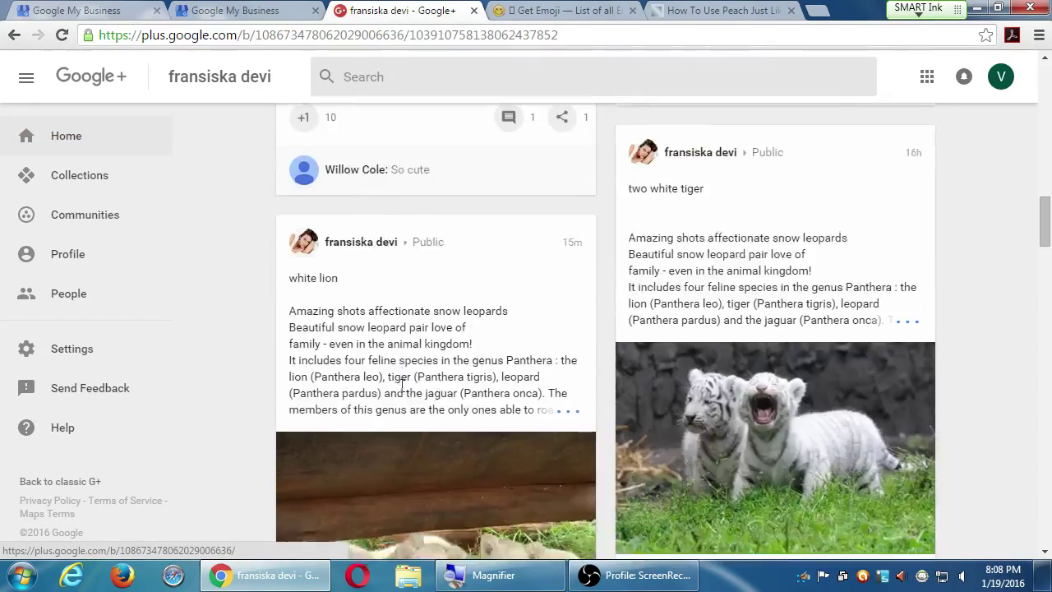
scroll("down", 3)
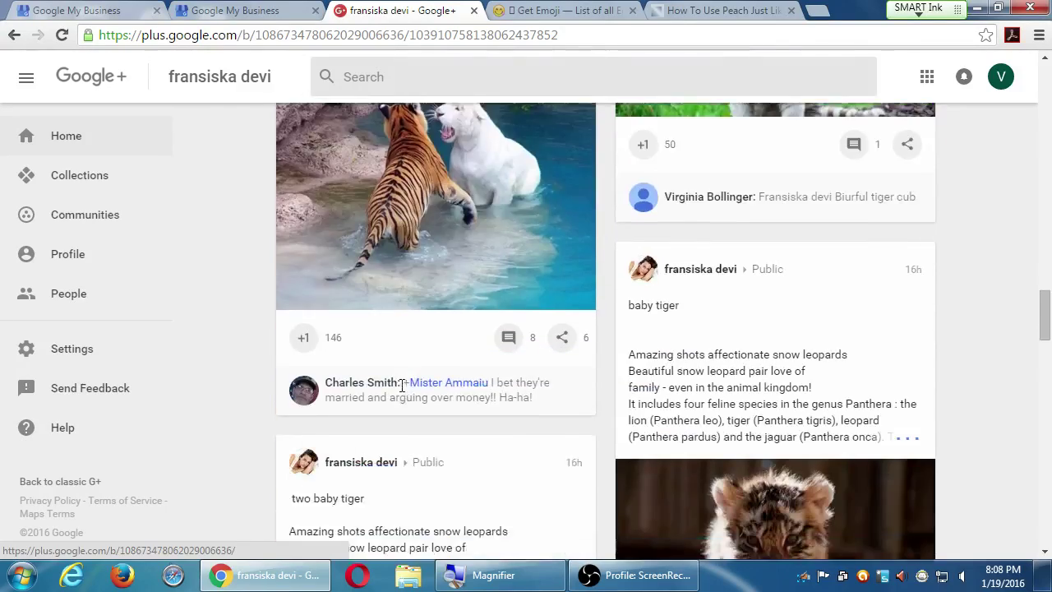
scroll("down", 3)
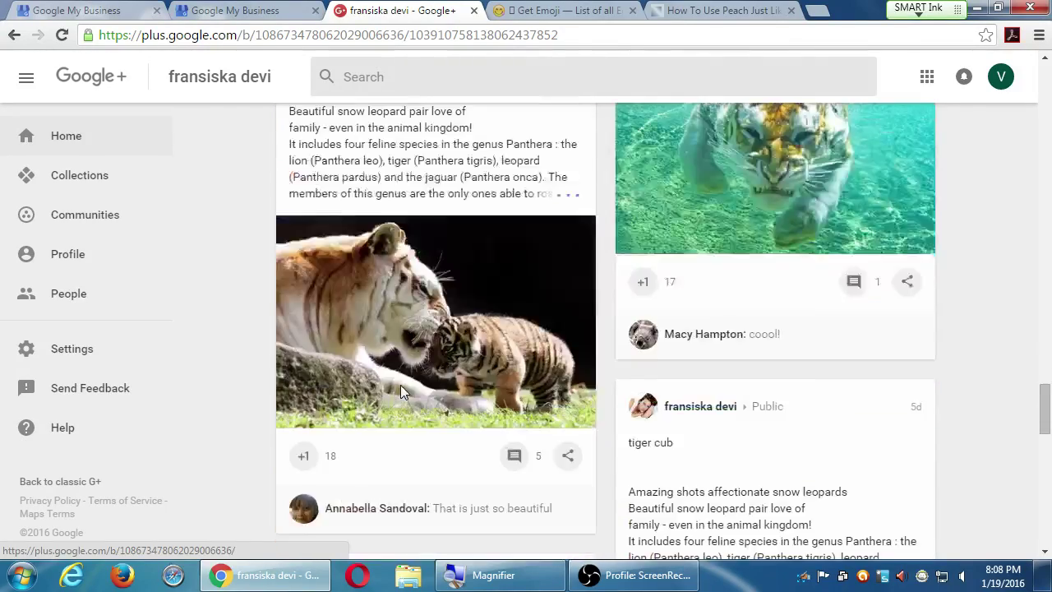
scroll("down", 3)
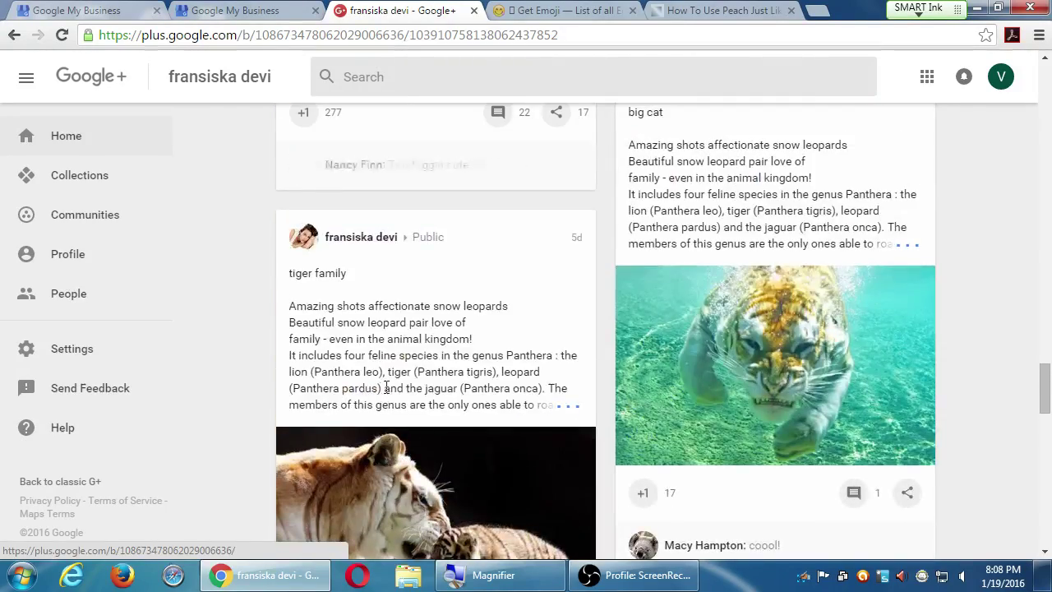
scroll("down", 3)
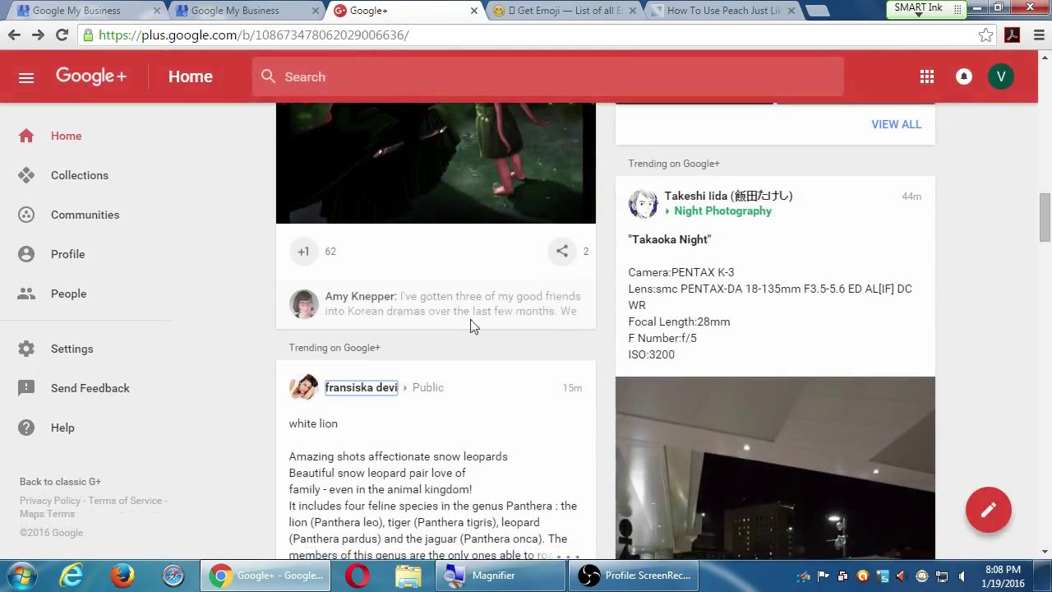
scroll("down", 3)
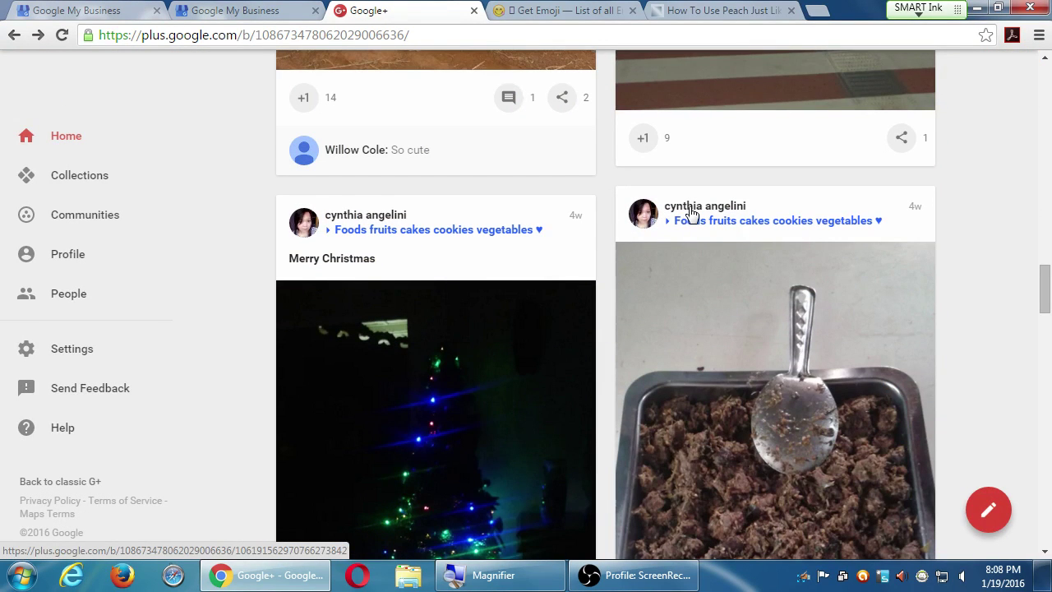
left_click(703, 205)
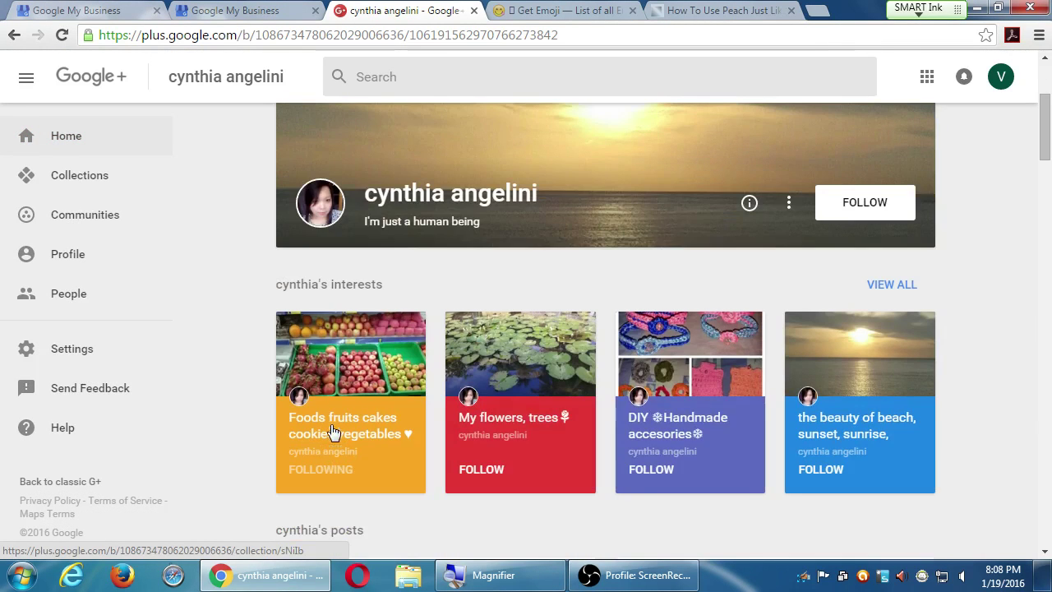
scroll("down", 3)
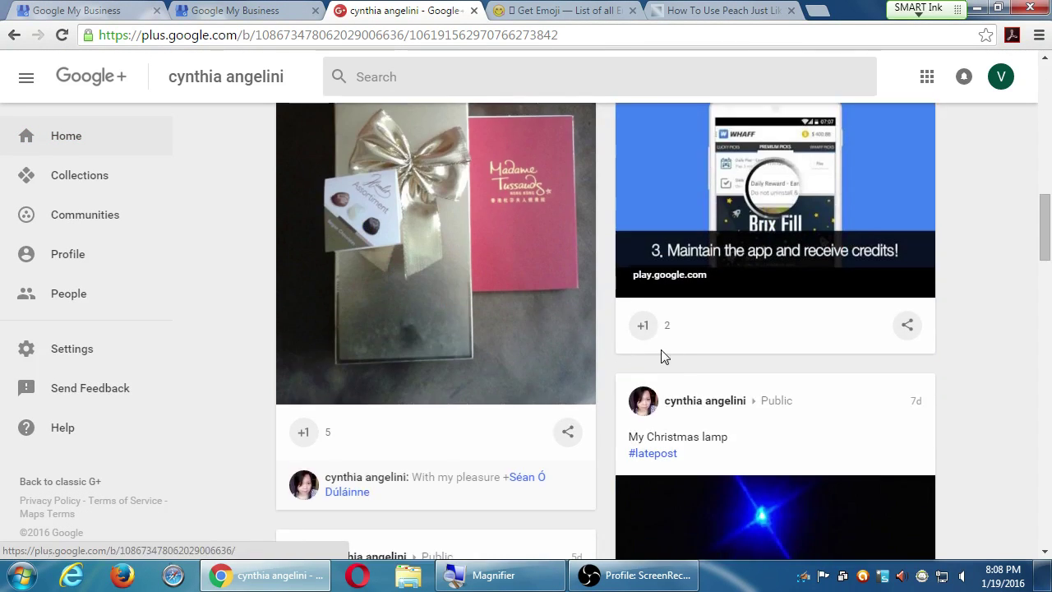
scroll("down", 3)
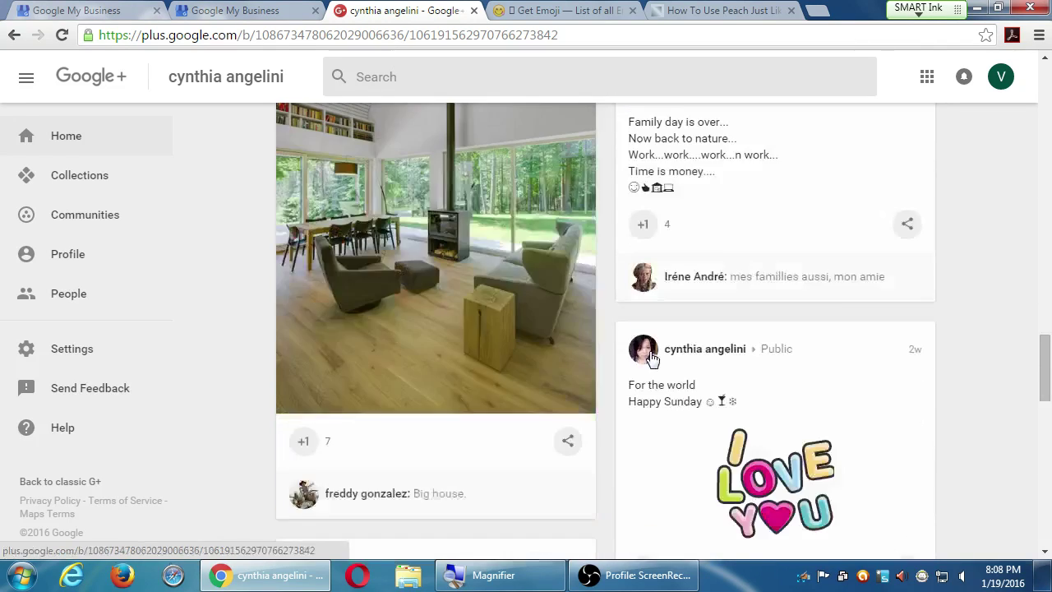
scroll("down", 3)
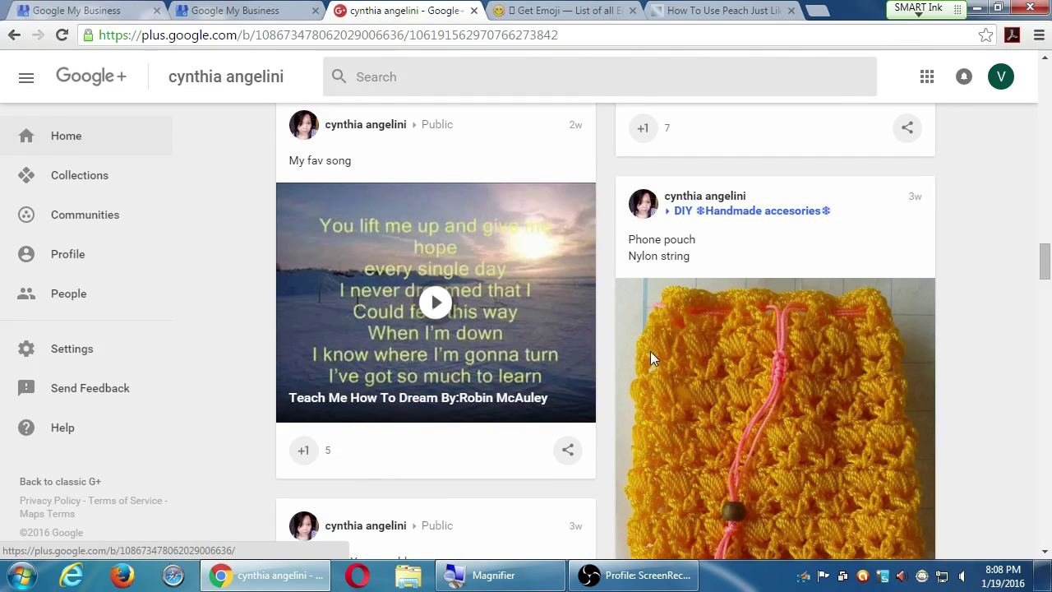
scroll("down", 3)
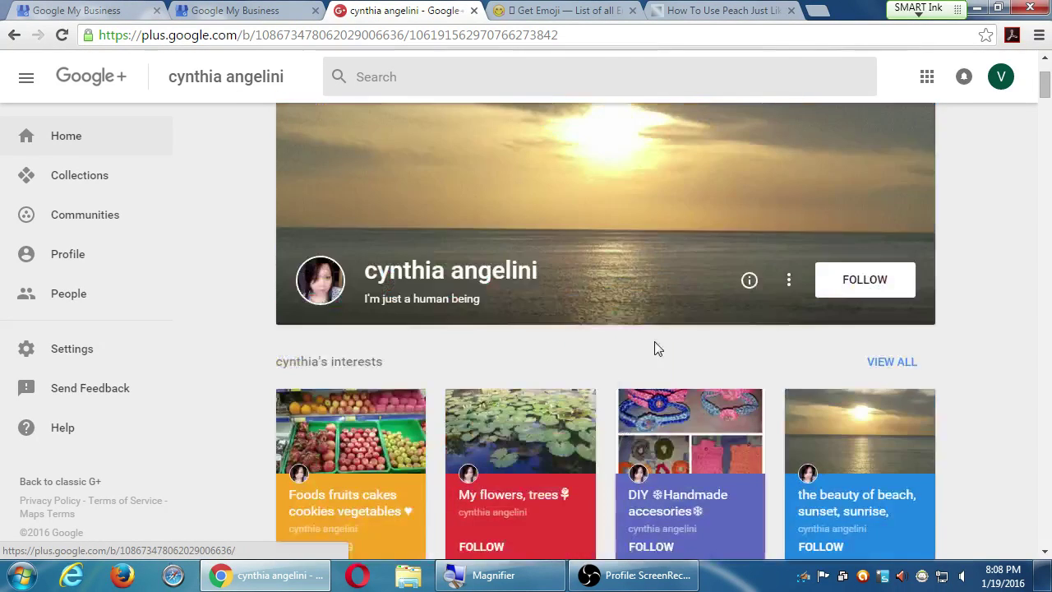
left_click(864, 280)
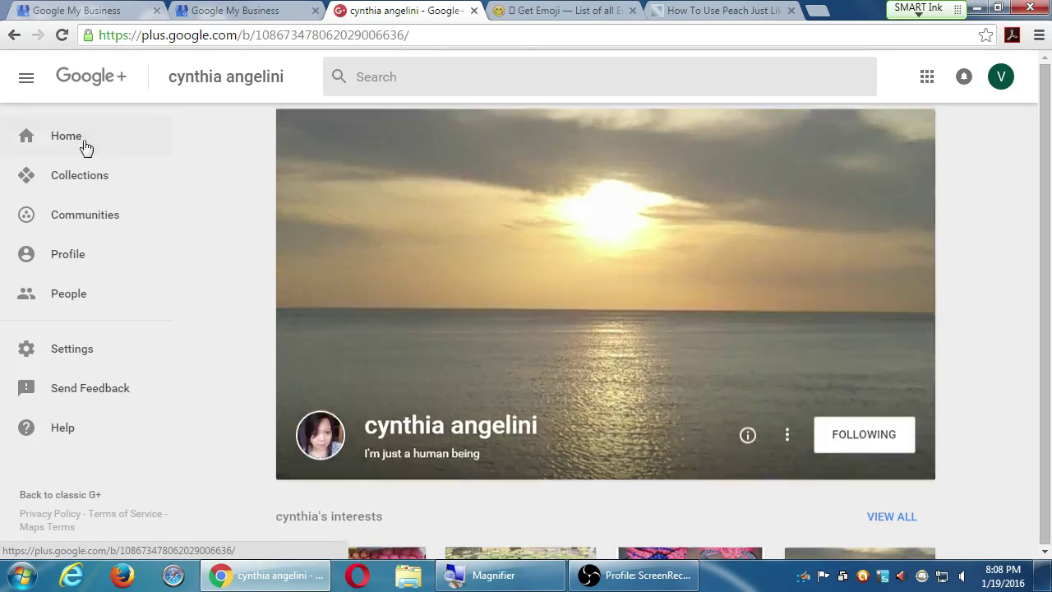
Return to the bakery's Home stream.
left_click(65, 135)
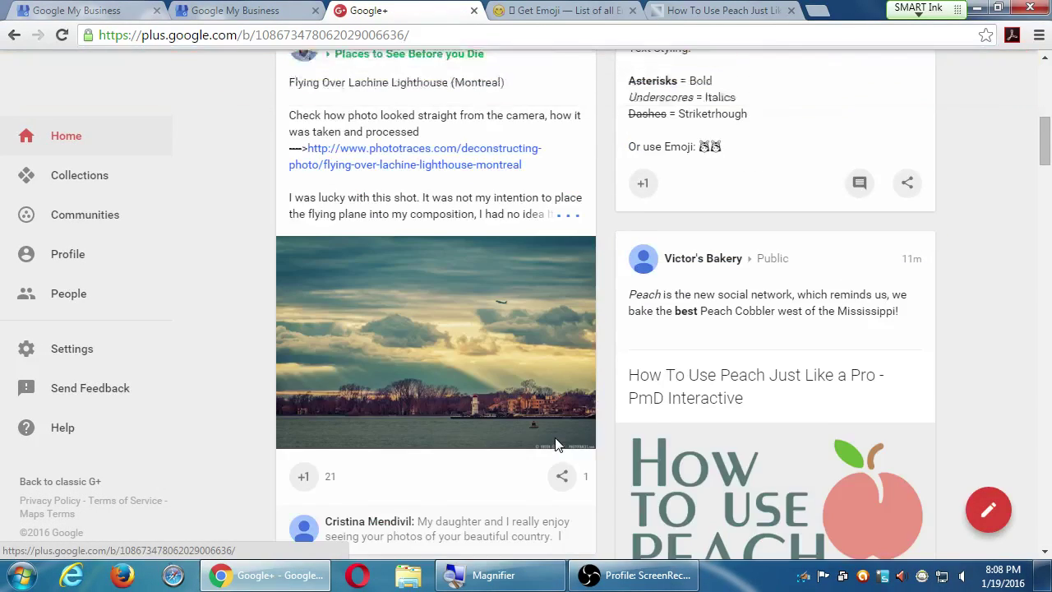
scroll("down", 3)
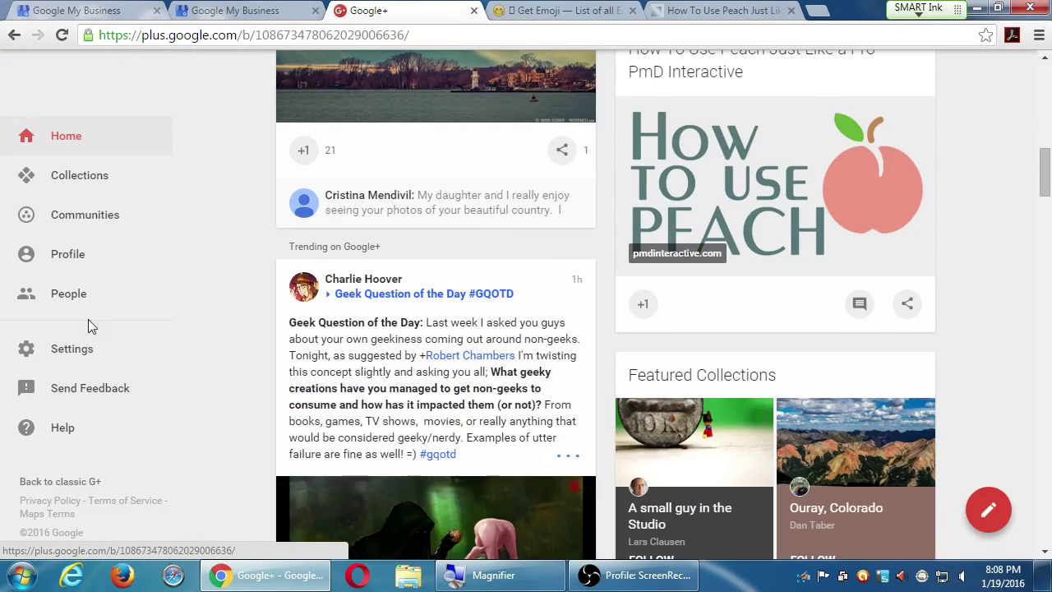
left_click(69, 292)
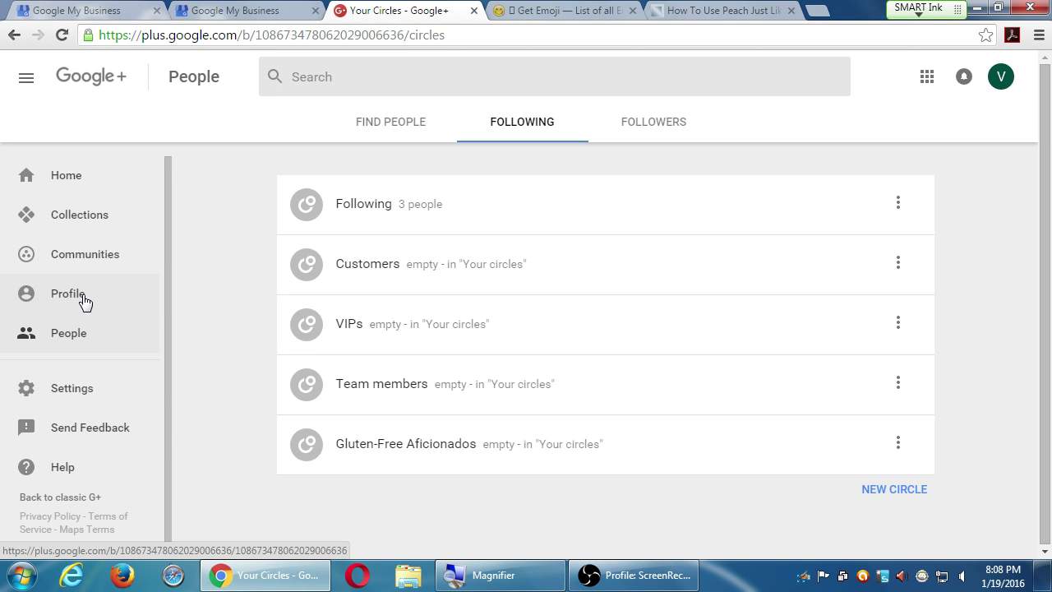
left_click(363, 204)
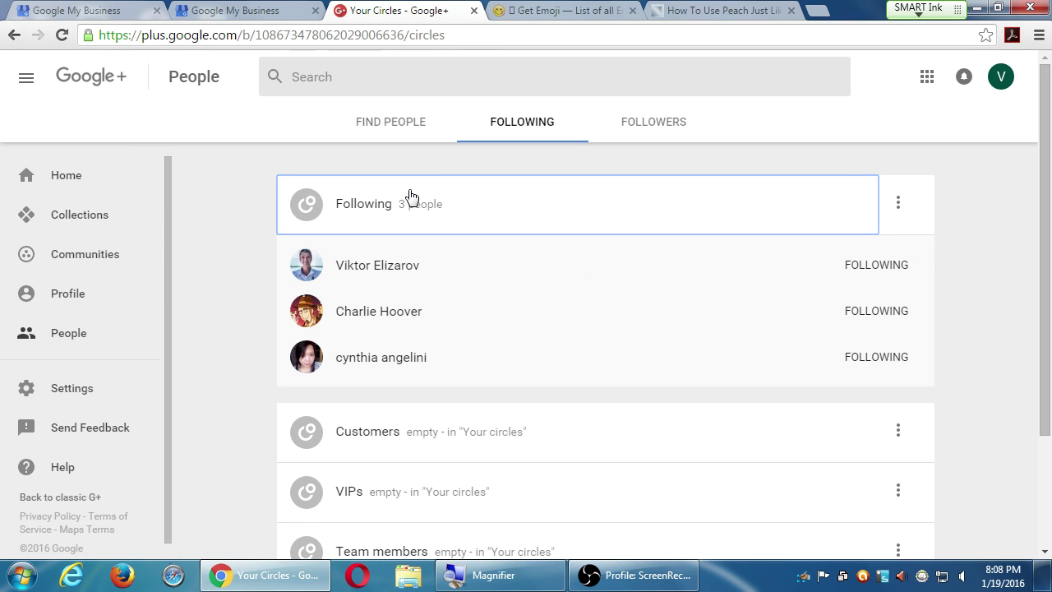
mouse_move(398, 293)
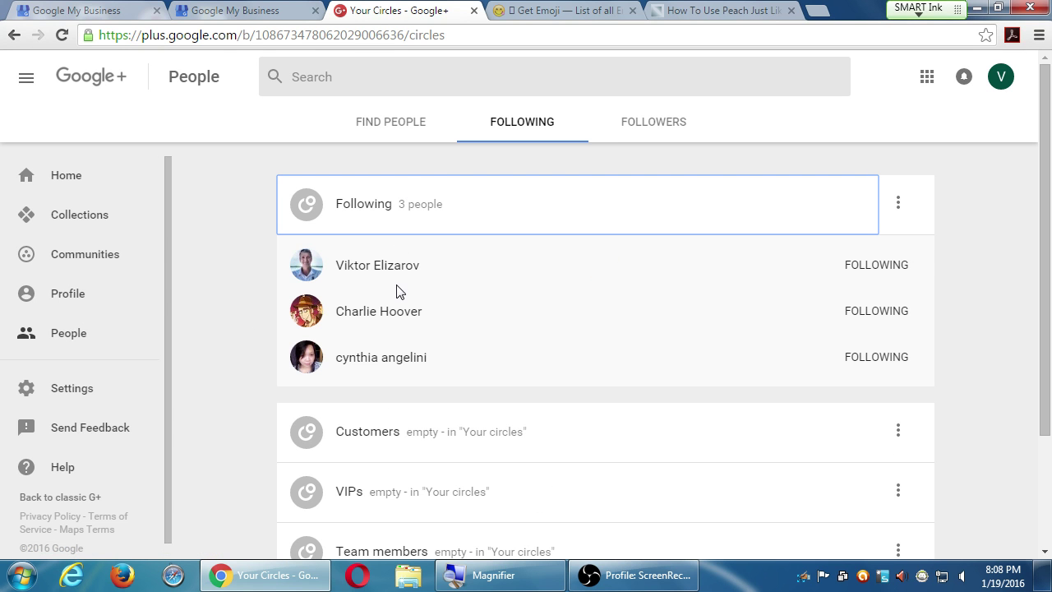
mouse_move(876, 357)
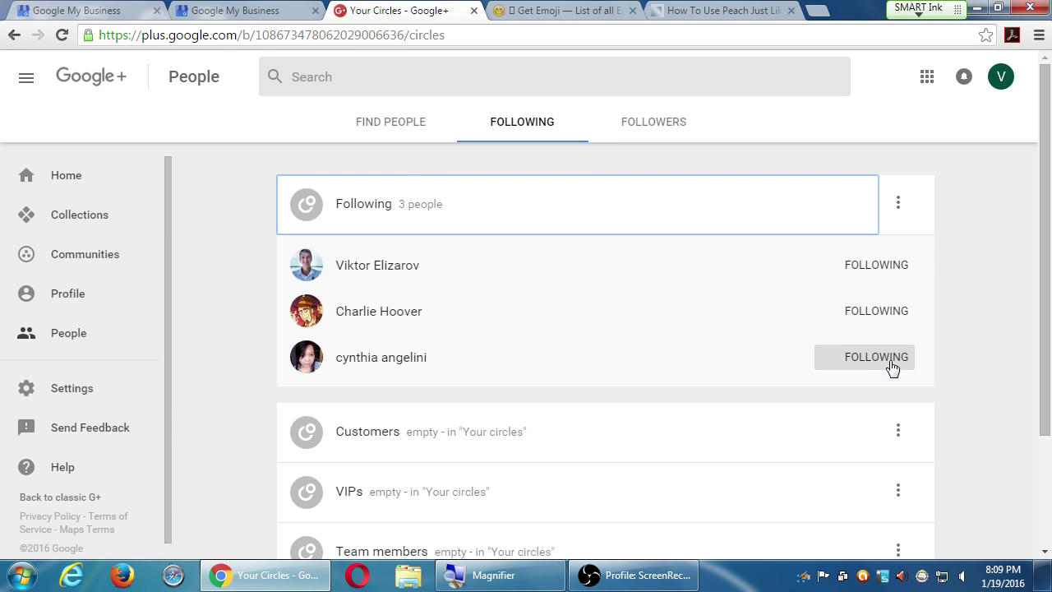
left_click(864, 356)
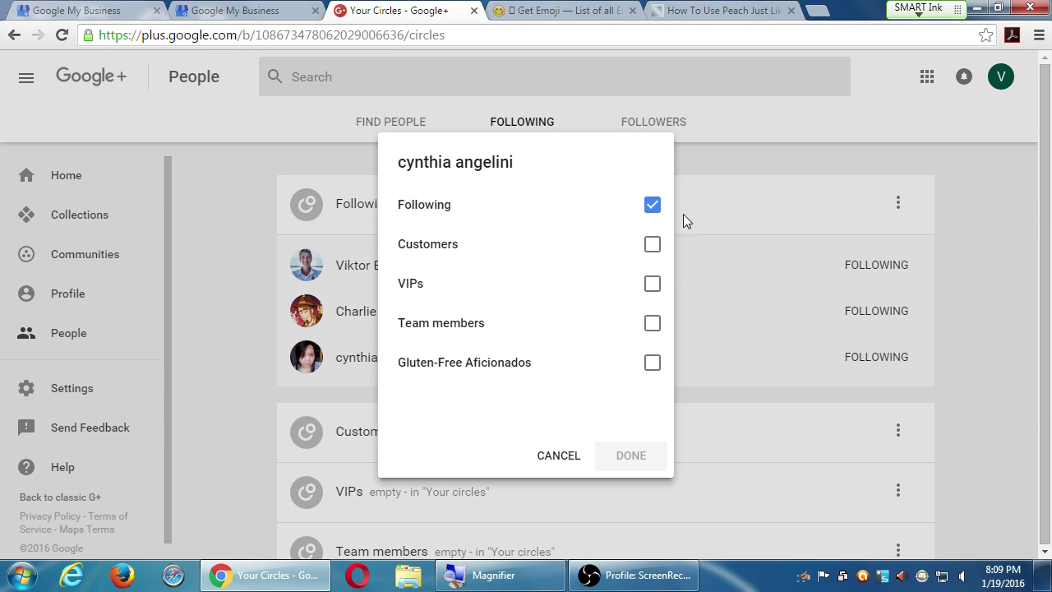
mouse_move(651, 203)
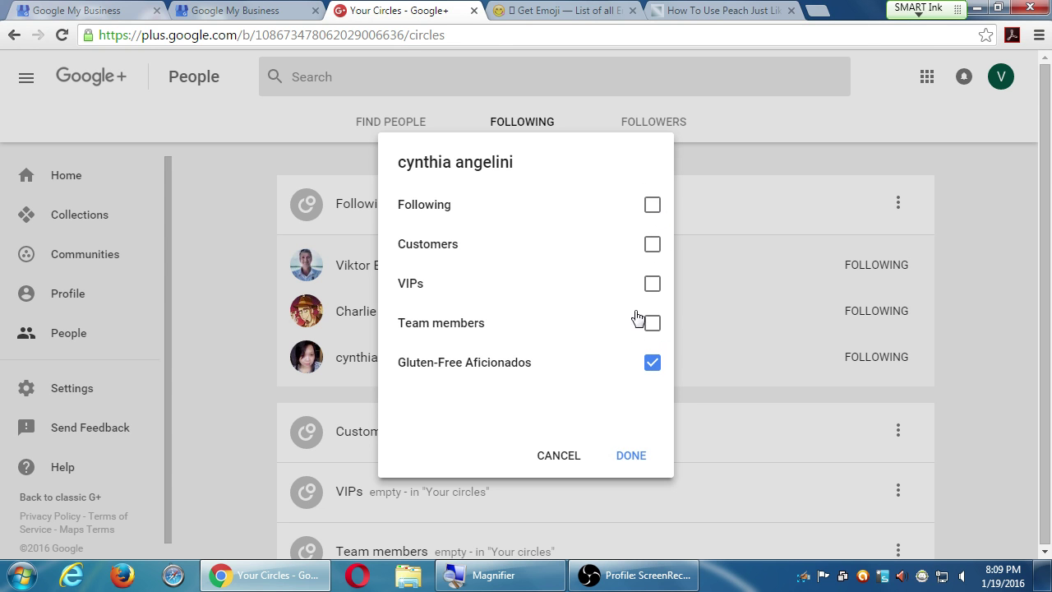
left_click(631, 456)
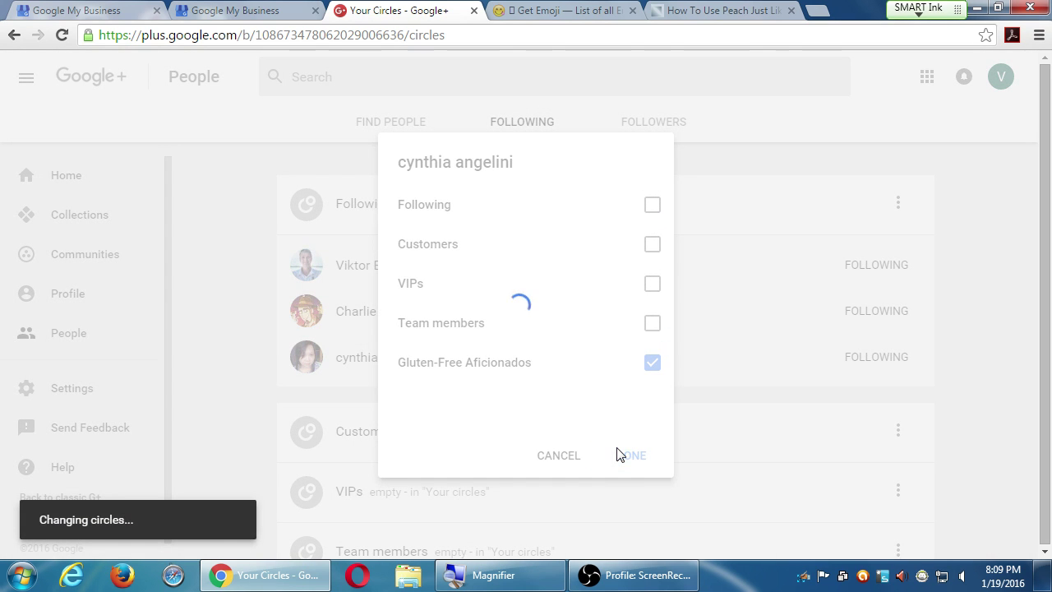
left_click(633, 455)
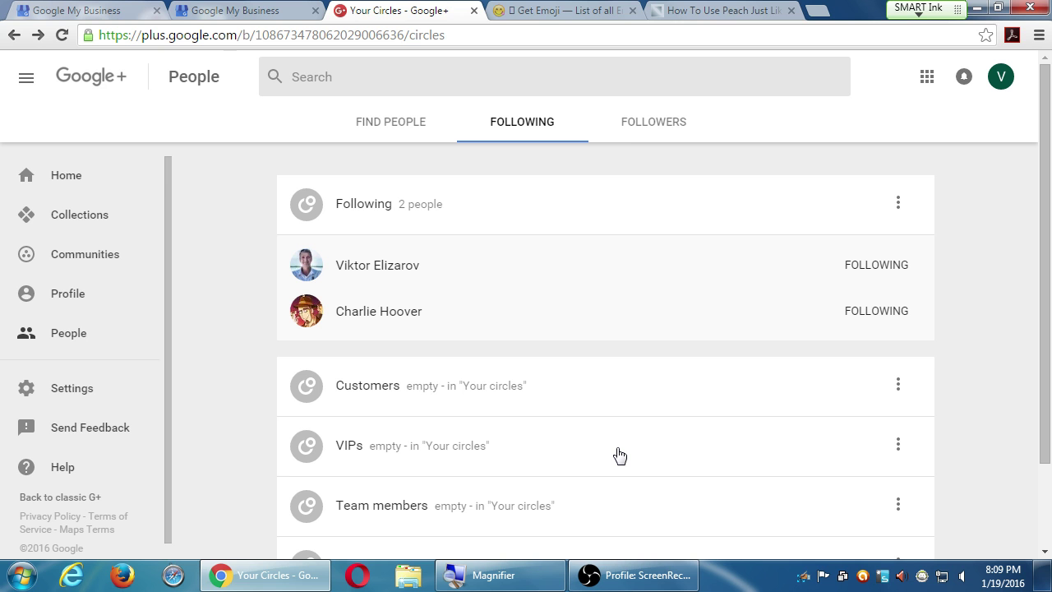
mouse_move(168, 236)
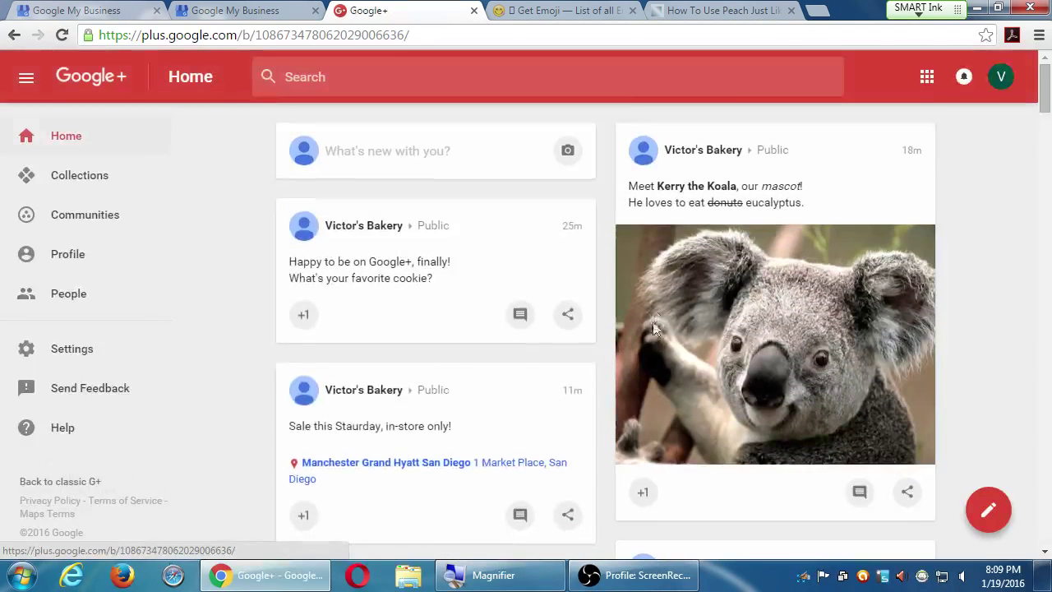
scroll("down", 3)
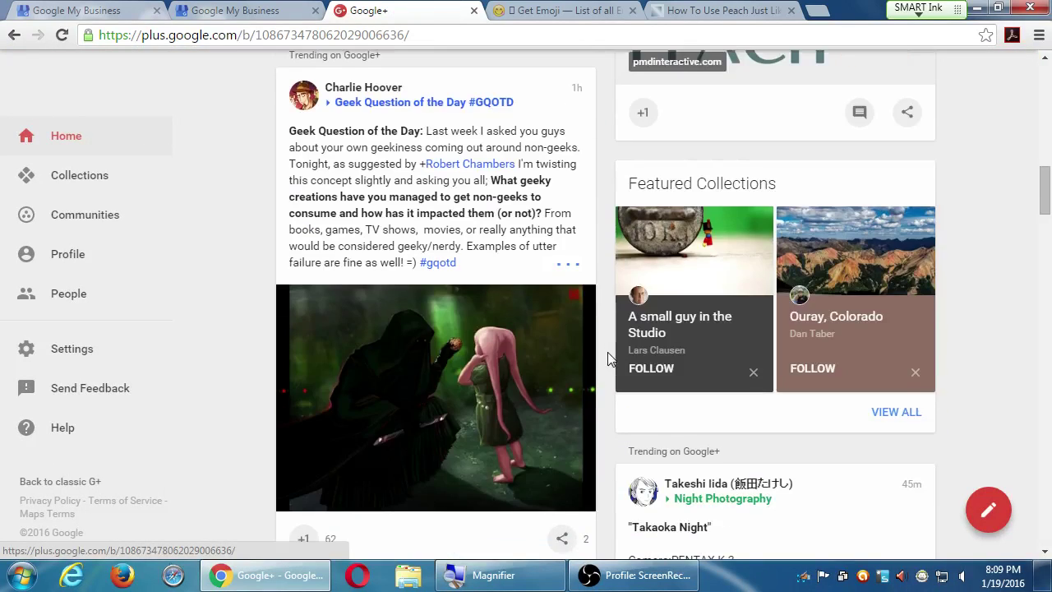
scroll("down", 3)
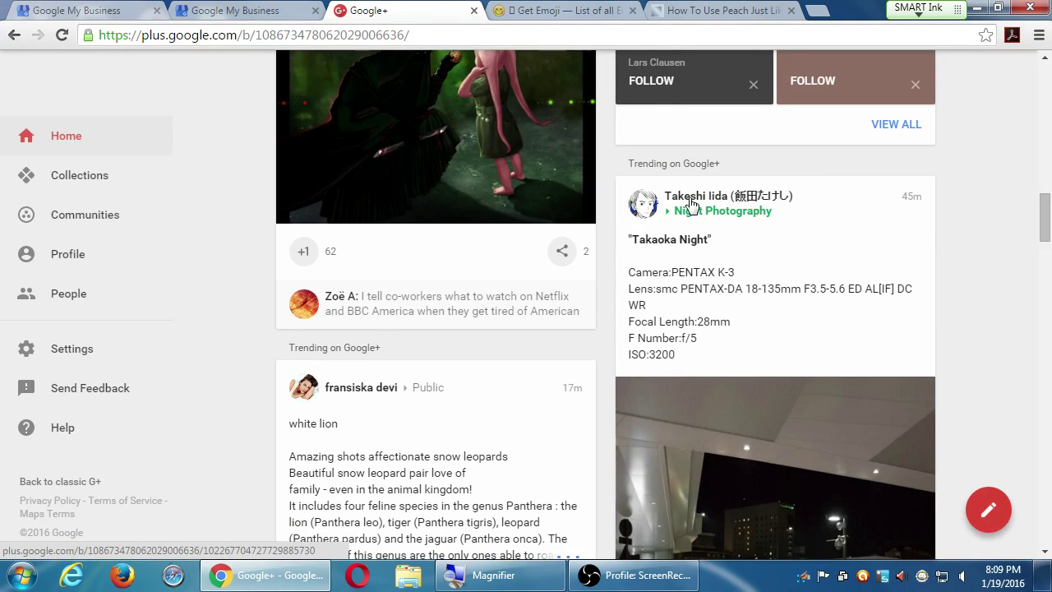
scroll("down", 3)
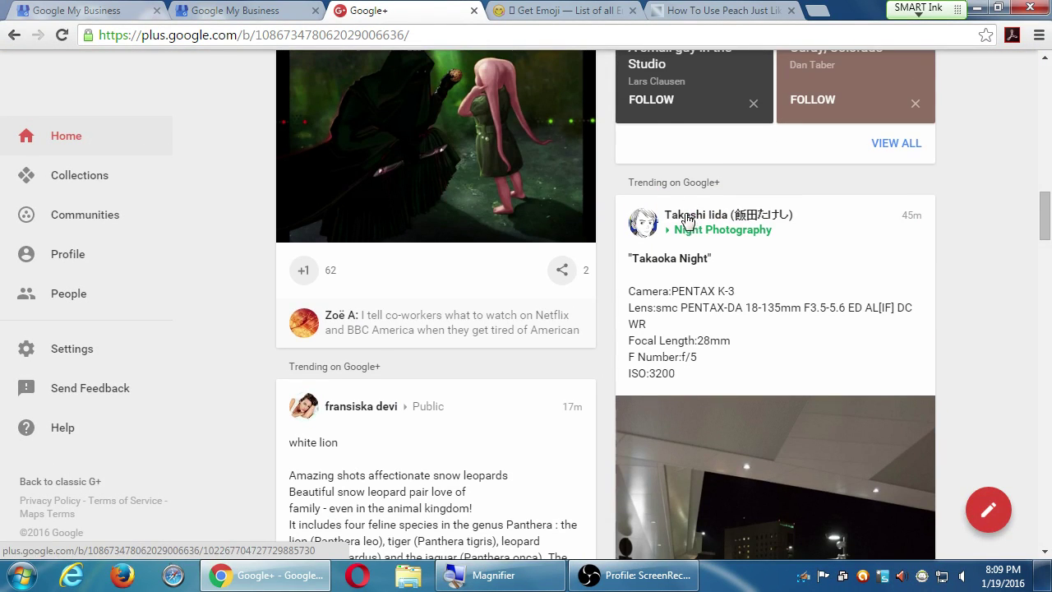
left_click(723, 214)
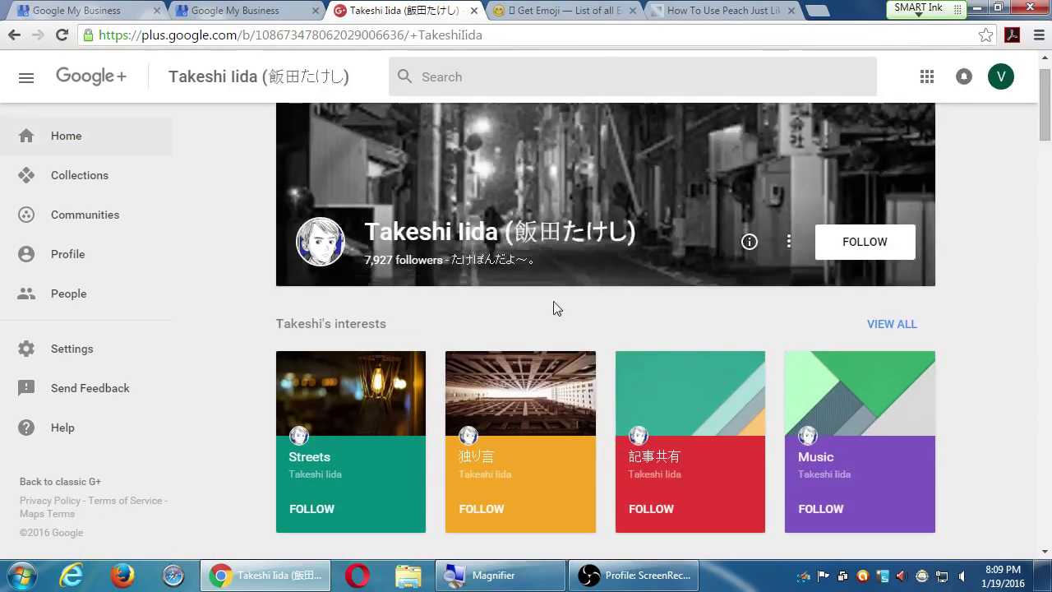
scroll("down", 3)
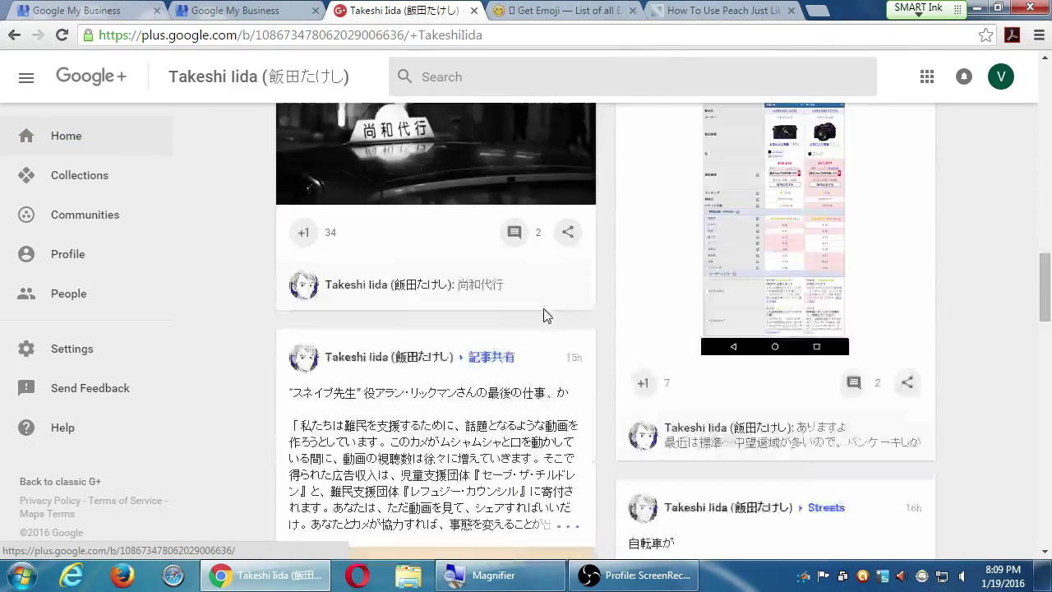
scroll("down", 3)
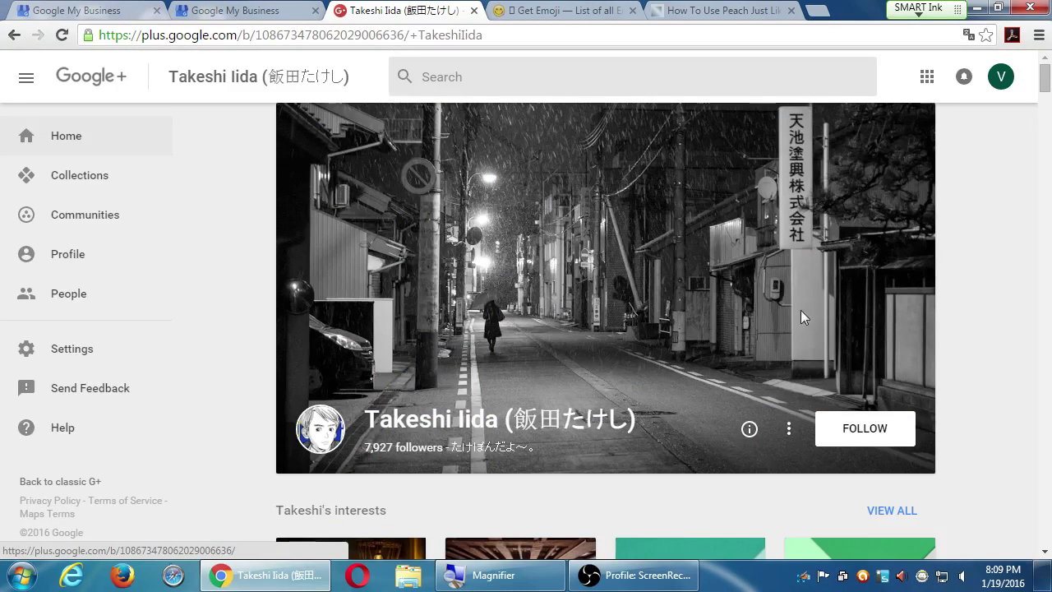
left_click(864, 427)
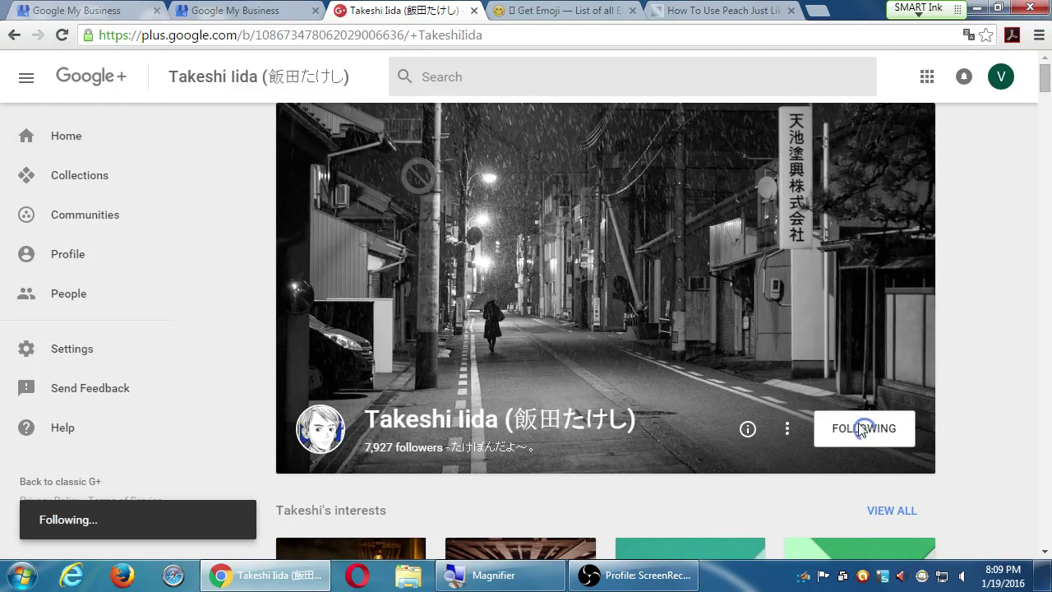
left_click(864, 428)
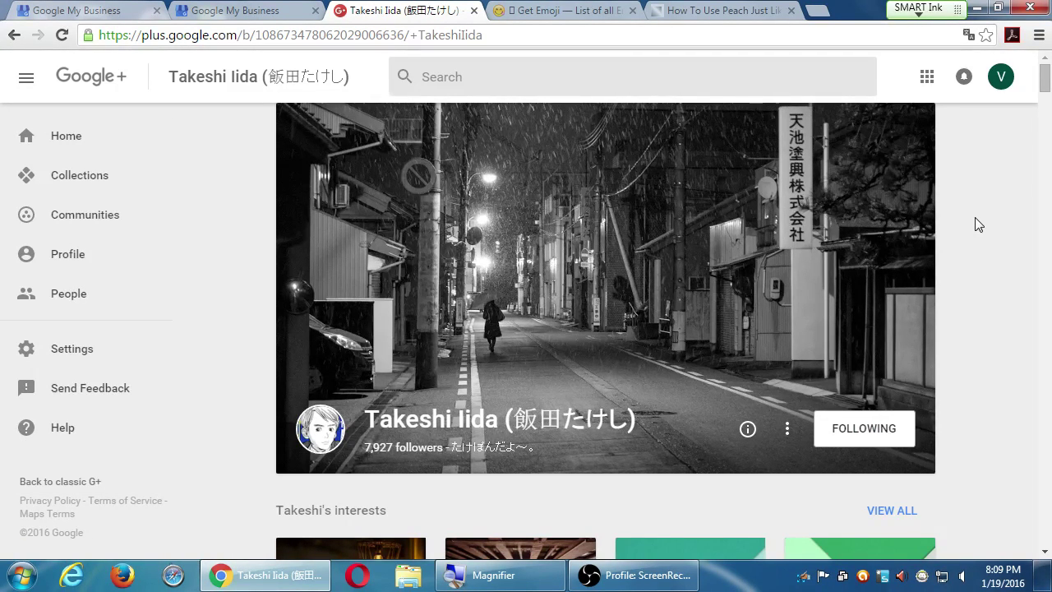
mouse_move(403, 213)
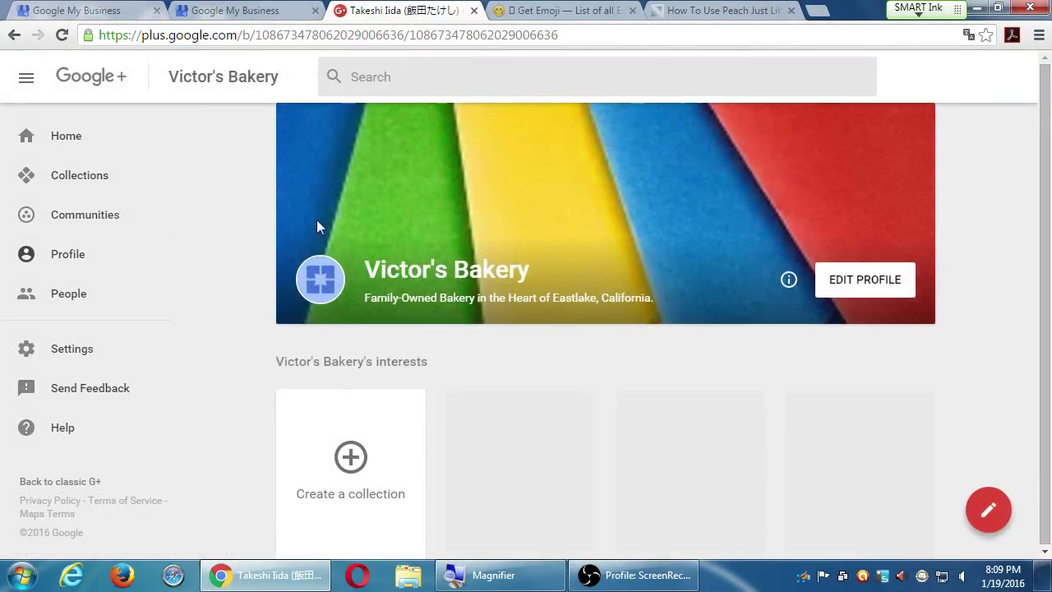
scroll("down", 3)
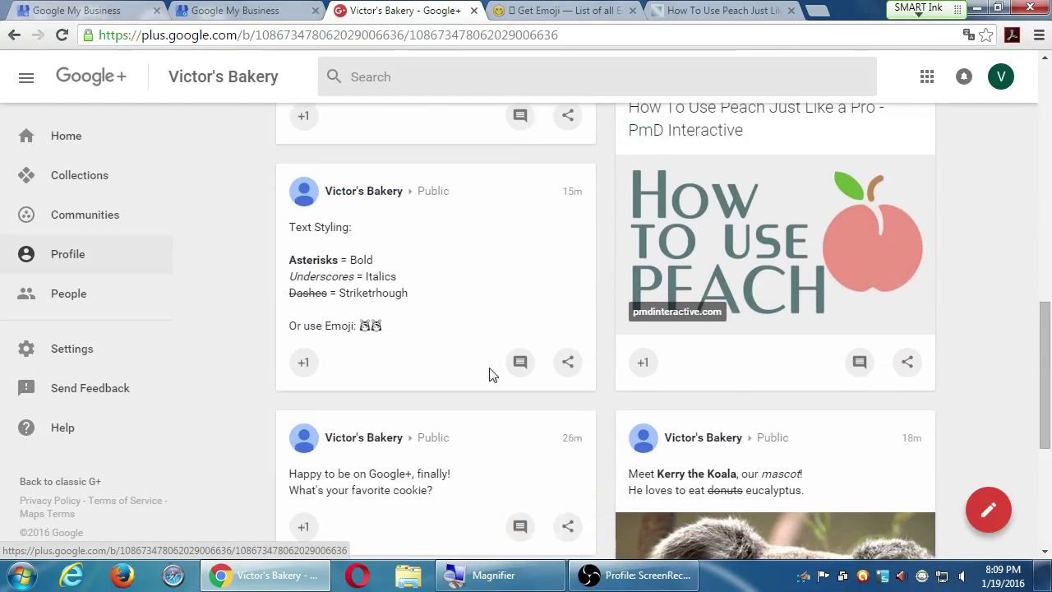
scroll("down", 3)
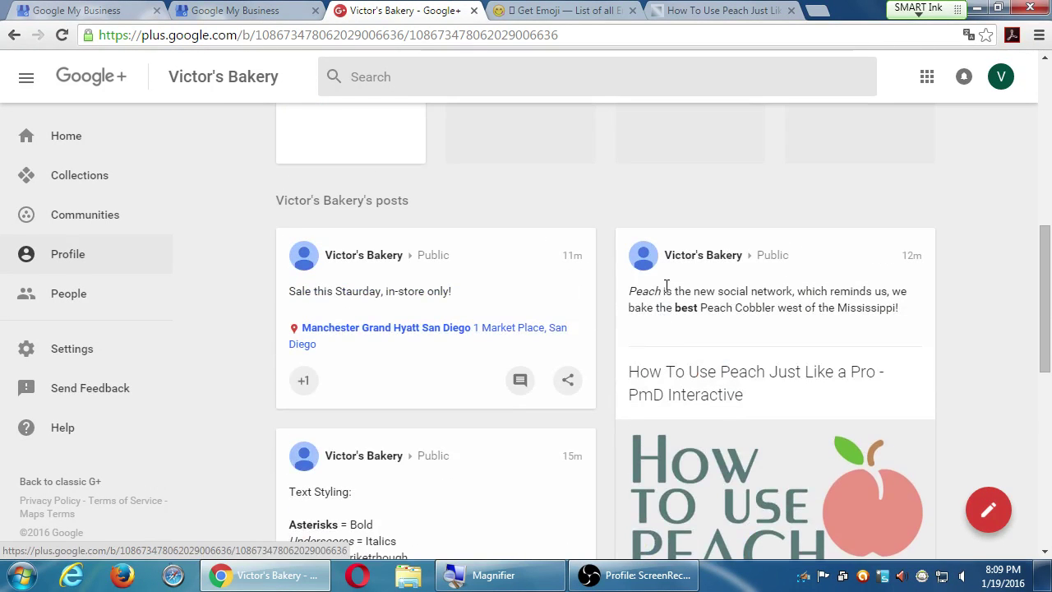
scroll("up", 3)
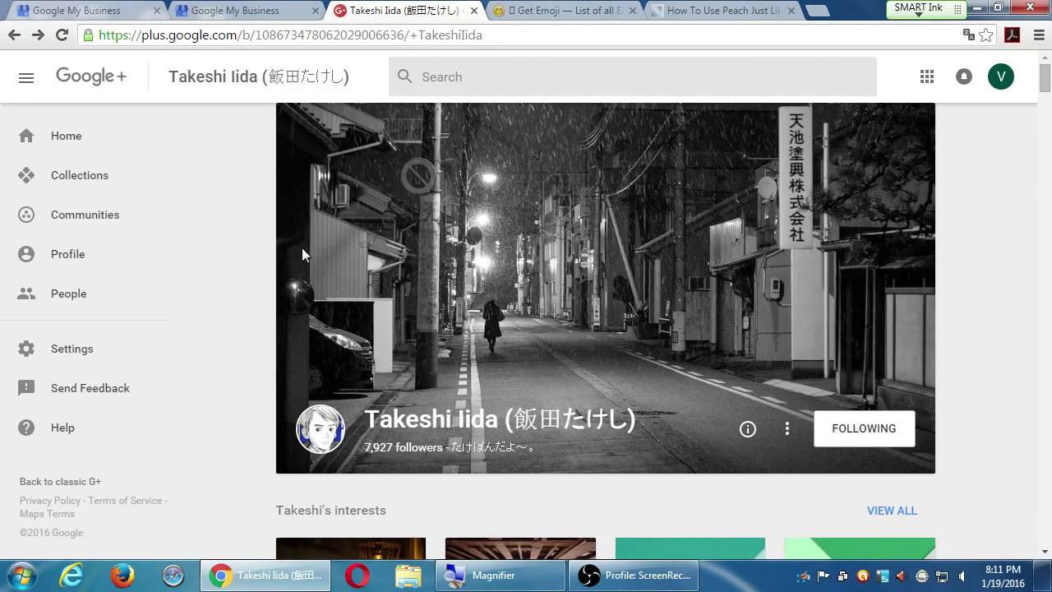
left_click(66, 135)
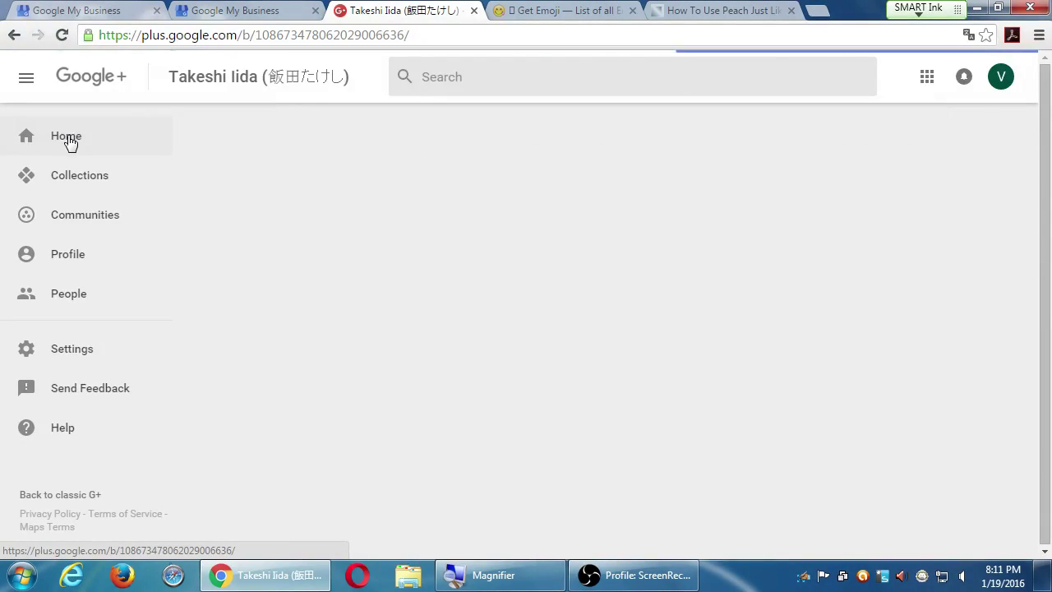
left_click(66, 135)
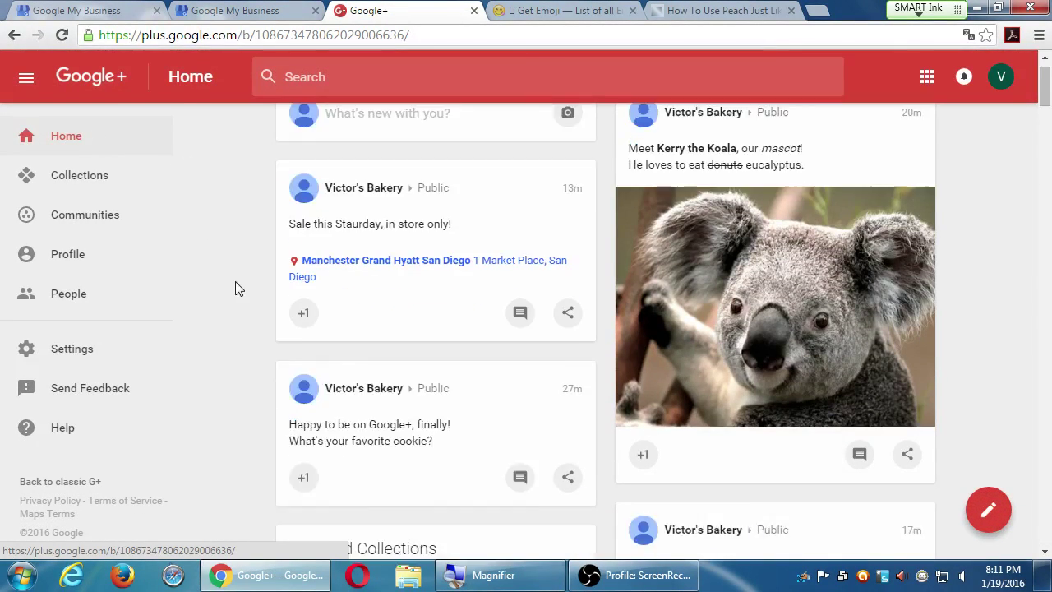
scroll("down", 3)
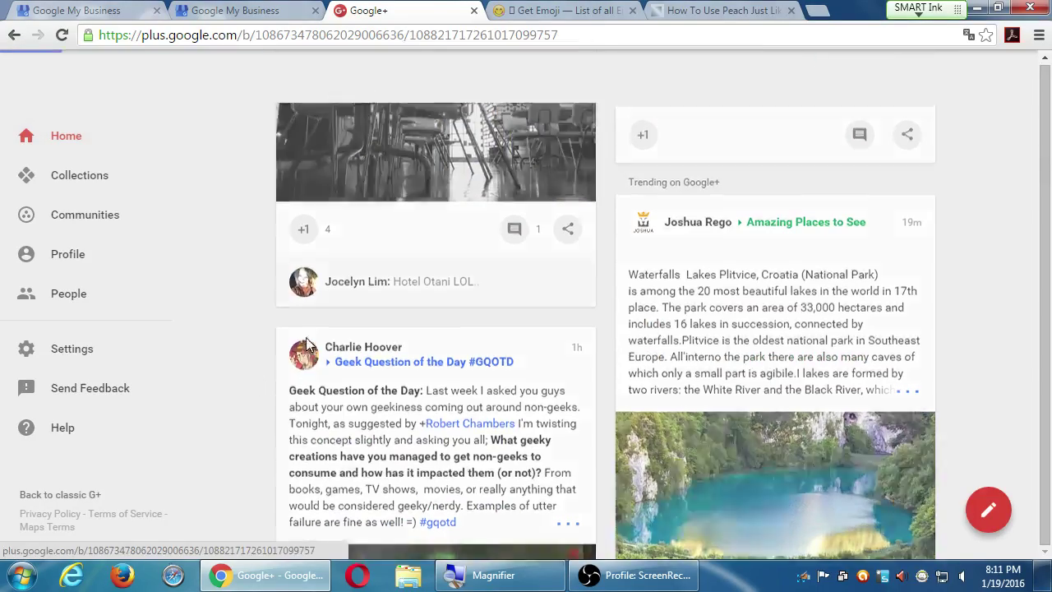
left_click(363, 345)
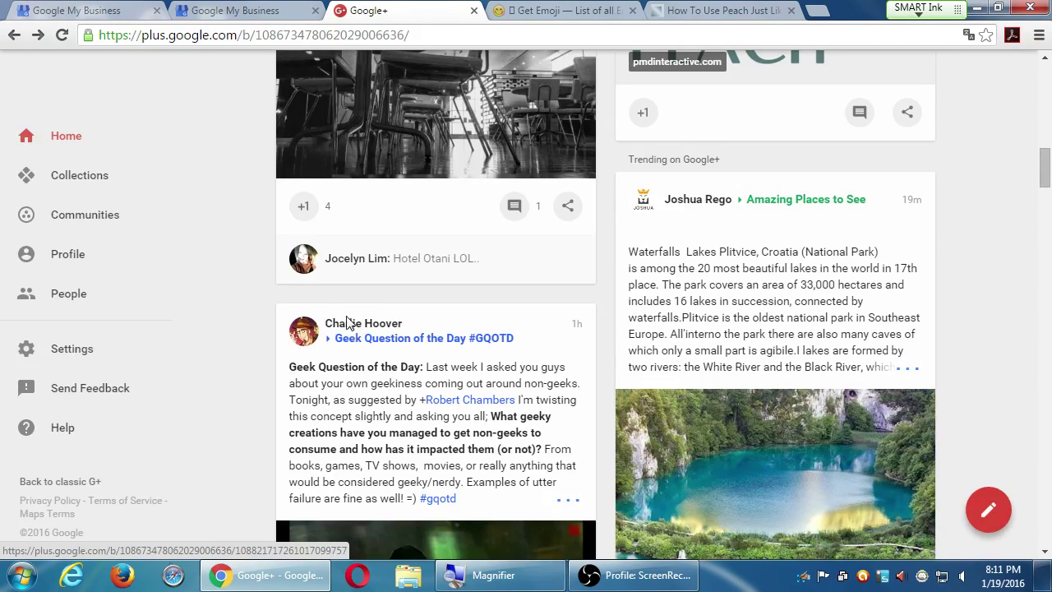
left_click(361, 322)
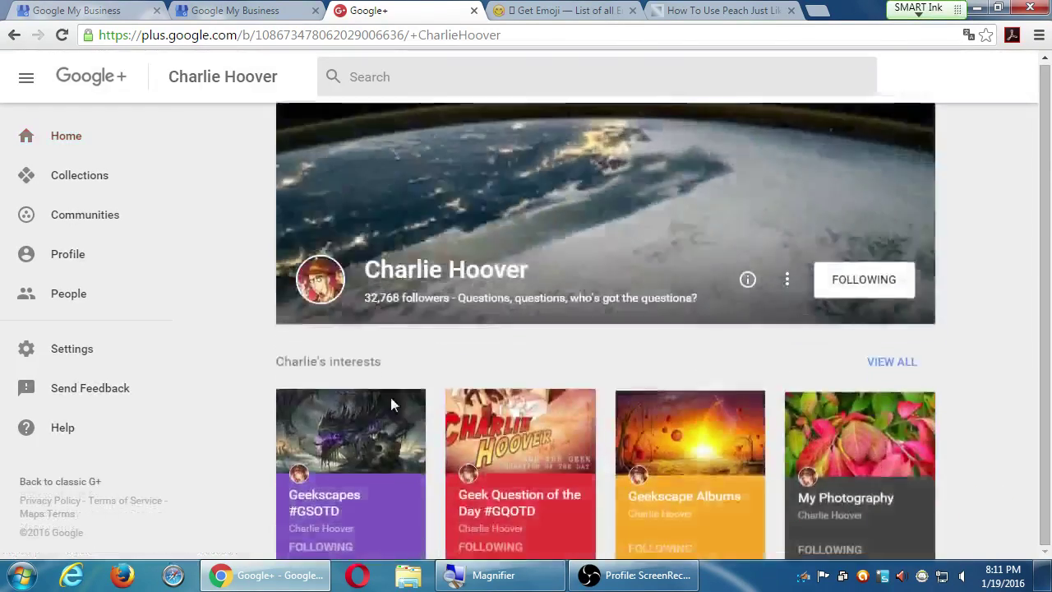
scroll("down", 3)
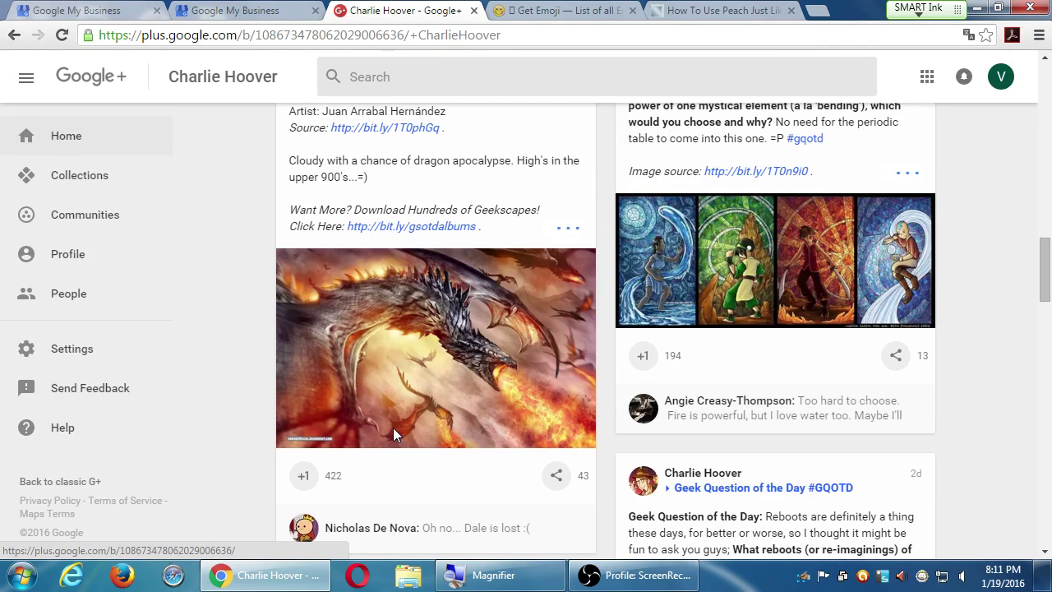
scroll("down", 3)
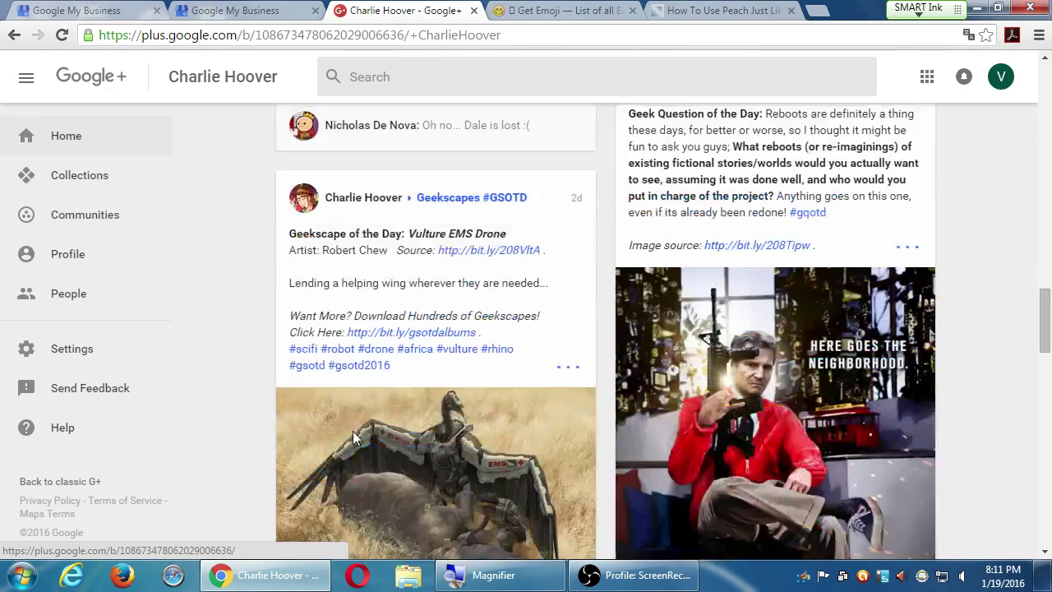
scroll("down", 3)
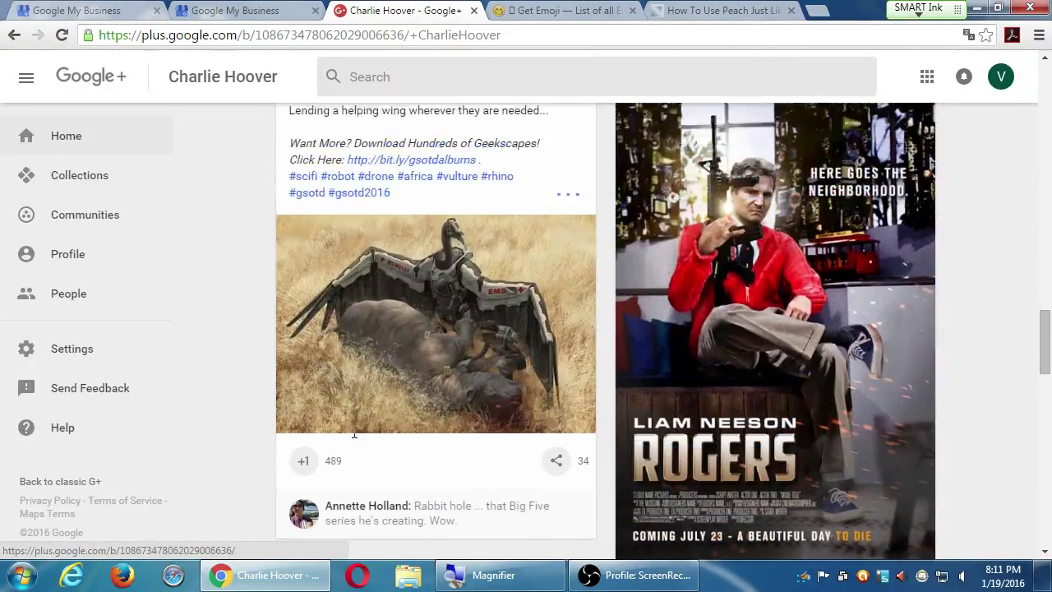
scroll("down", 3)
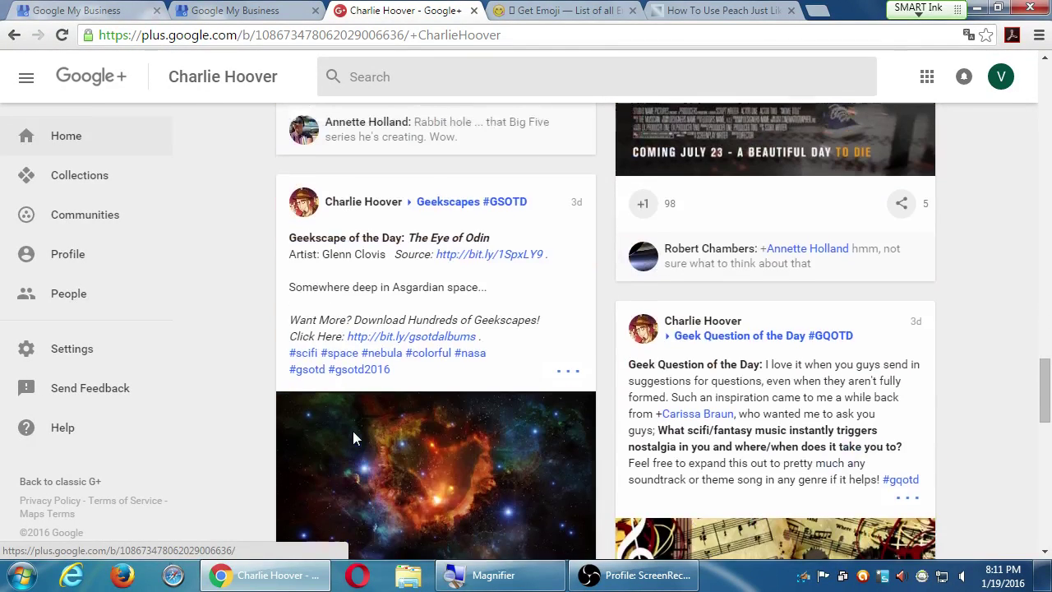
scroll("down", 3)
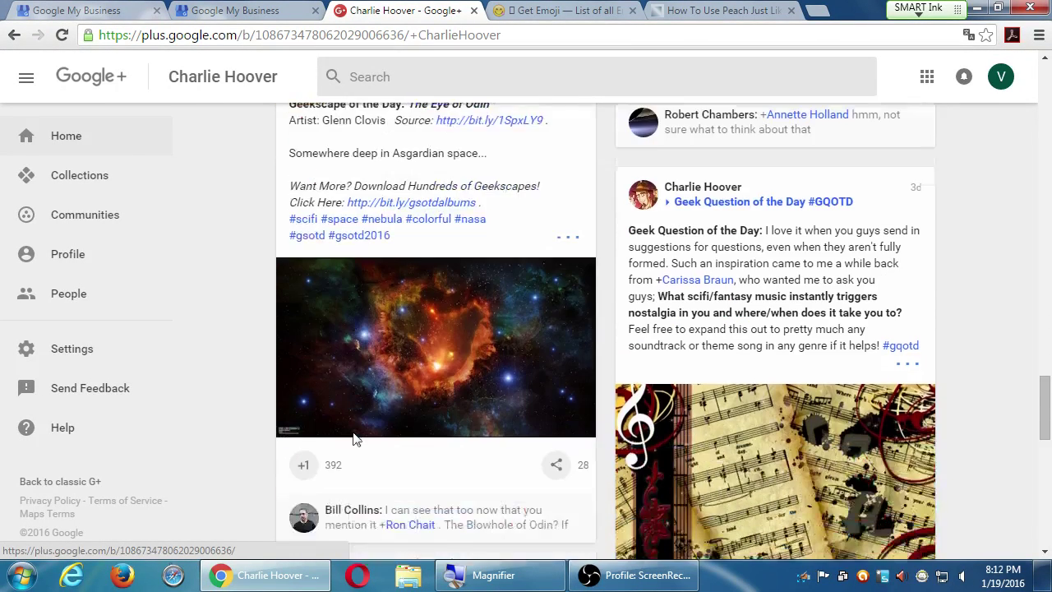
scroll("down", 3)
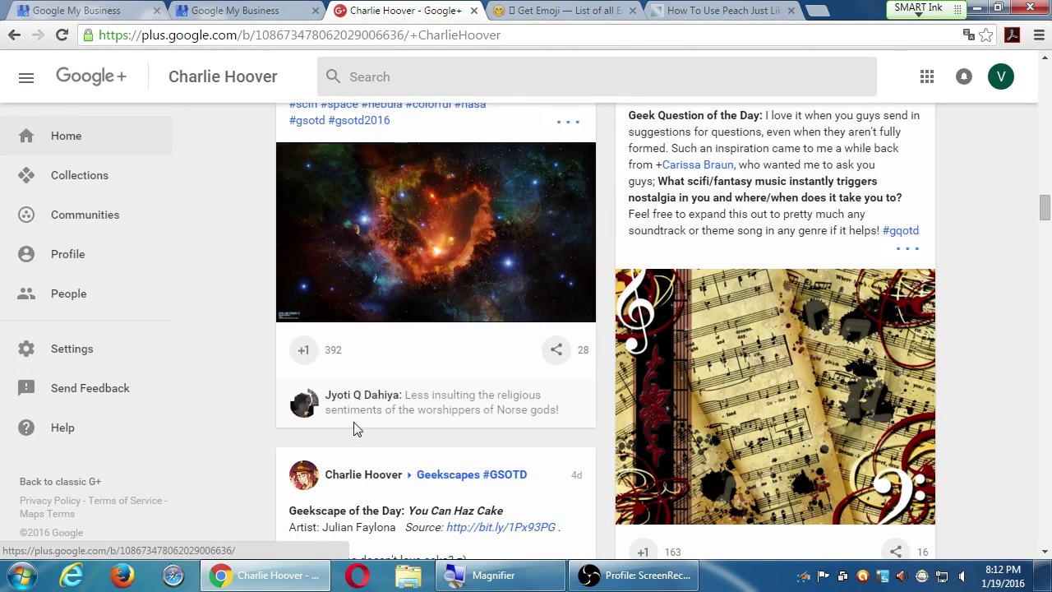
mouse_move(474, 436)
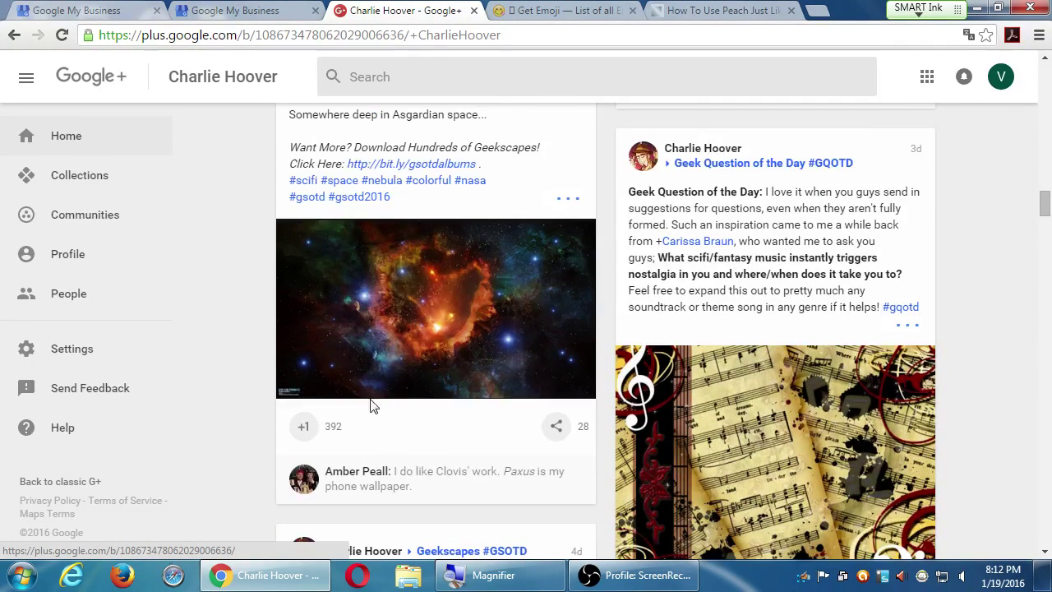
scroll("down", 3)
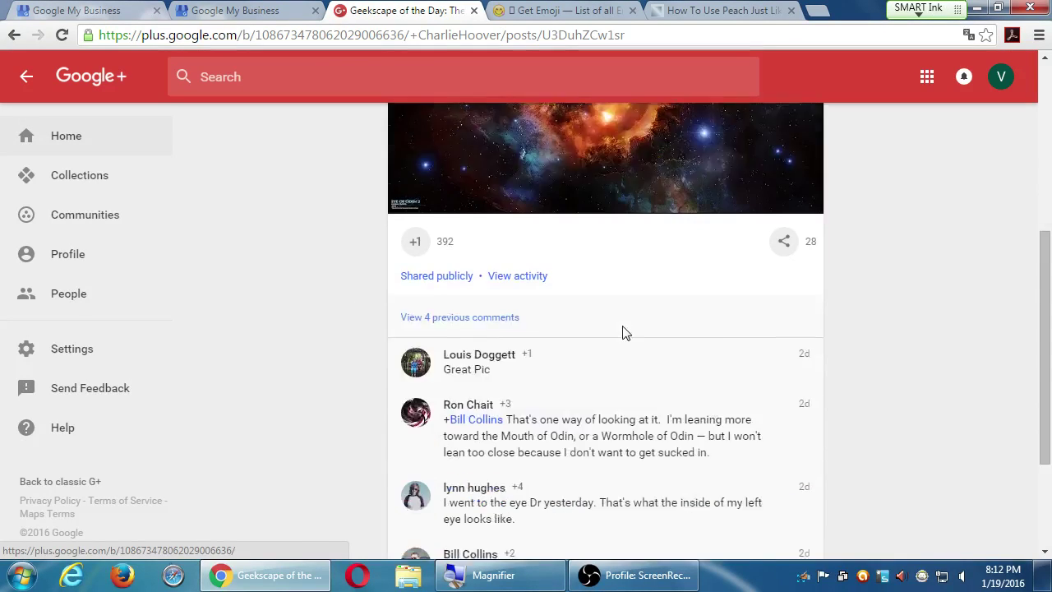
Read through the comments on the Eye of Odin post.
scroll("down", 3)
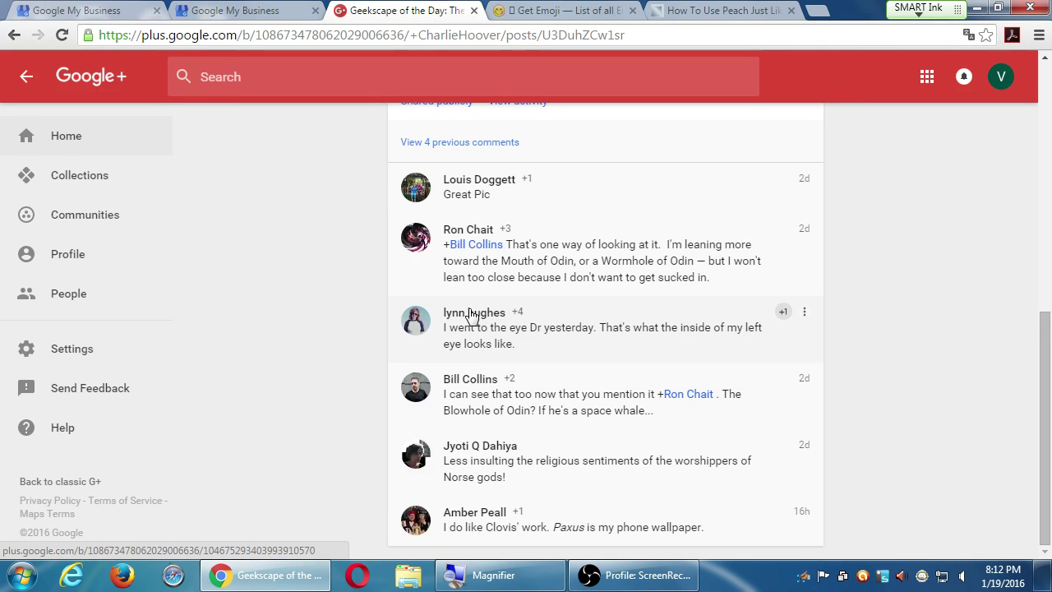
scroll("up", 3)
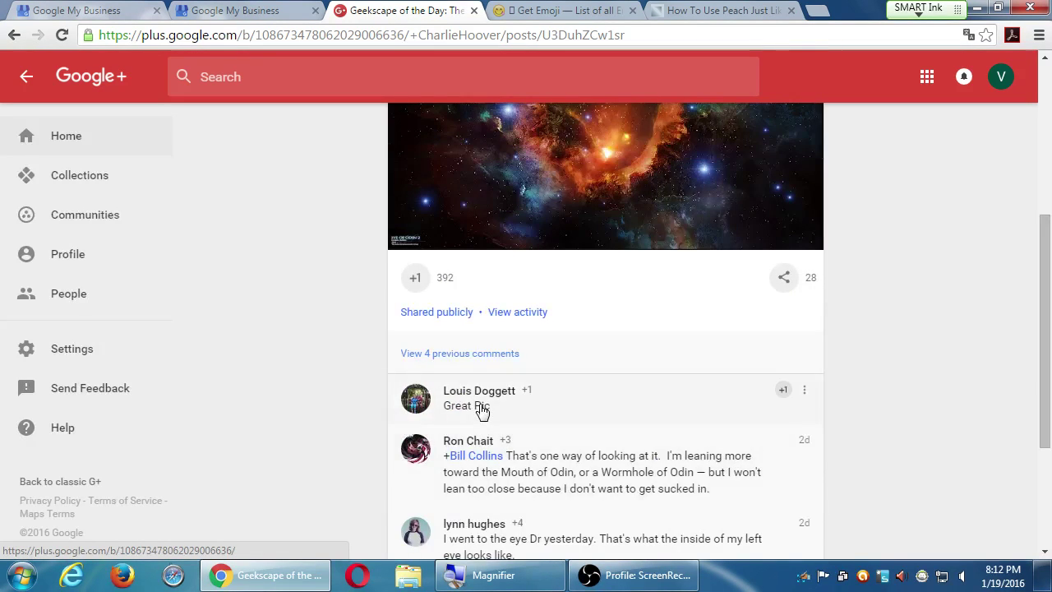
scroll("down", 3)
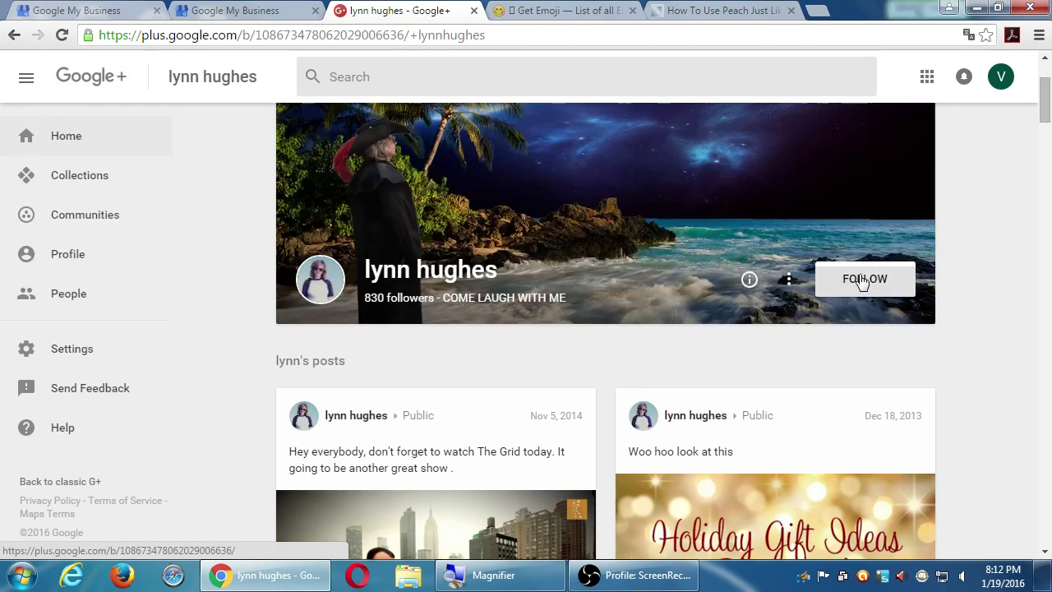
left_click(864, 279)
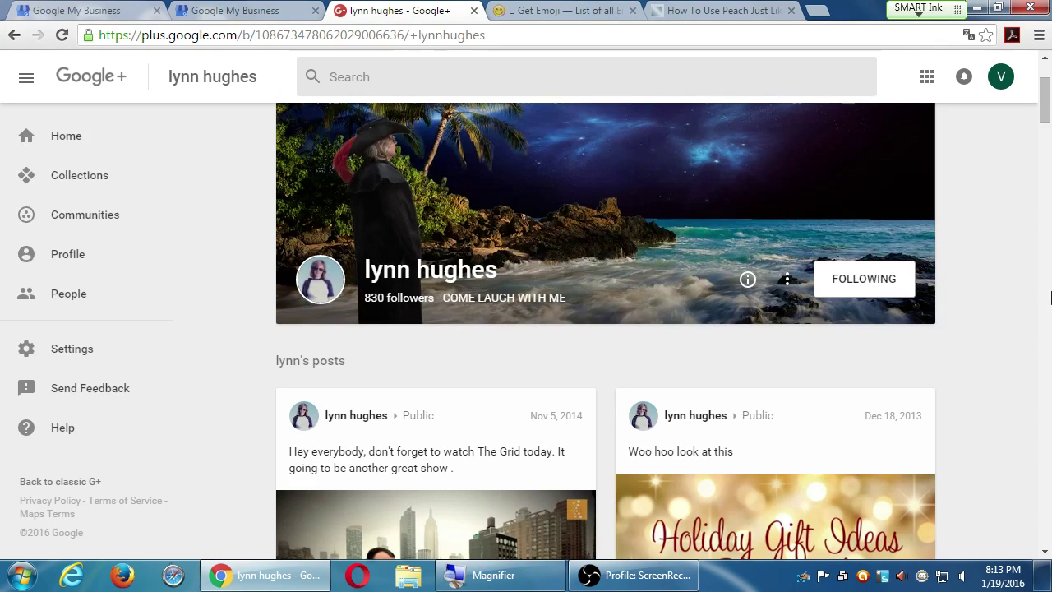
scroll("down", 3)
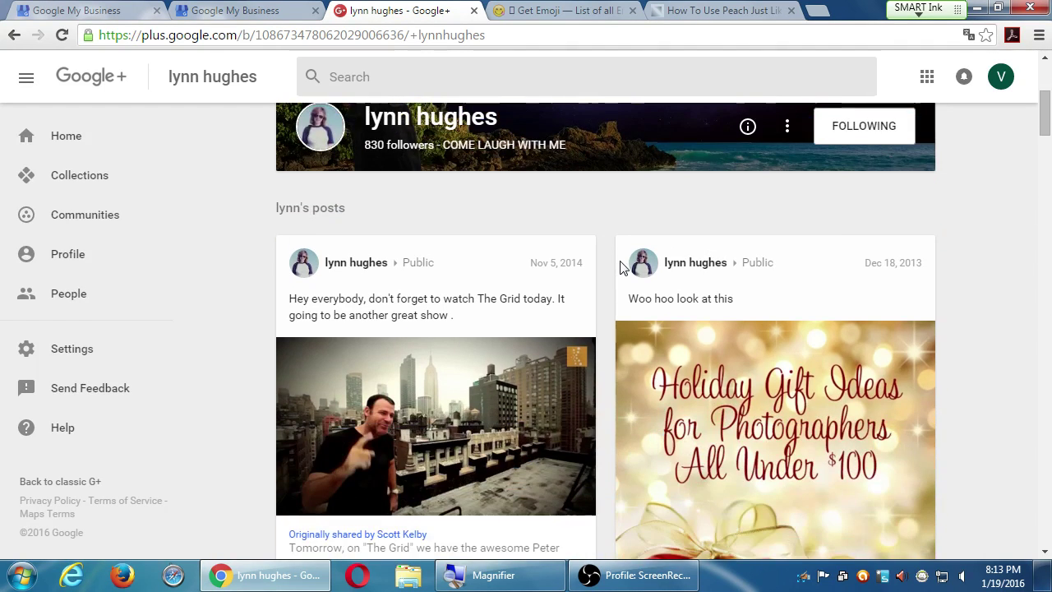
scroll("down", 3)
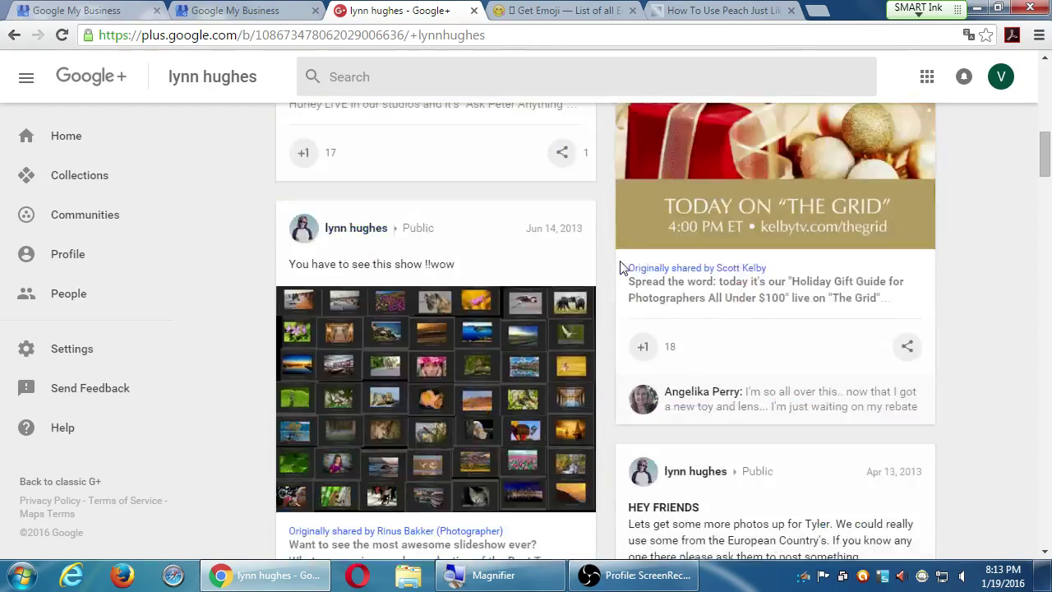
scroll("down", 3)
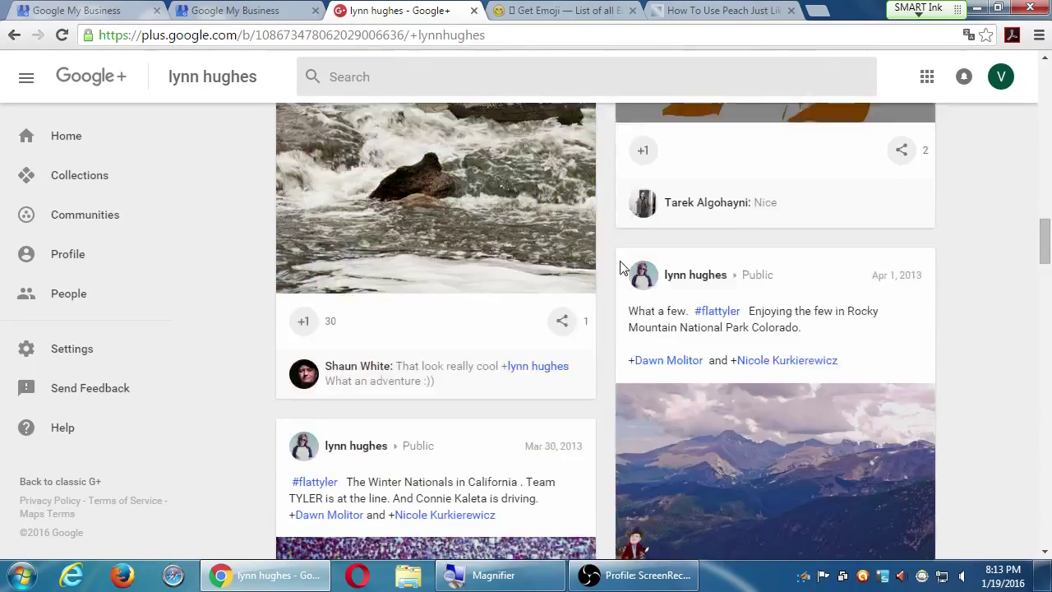
scroll("down", 3)
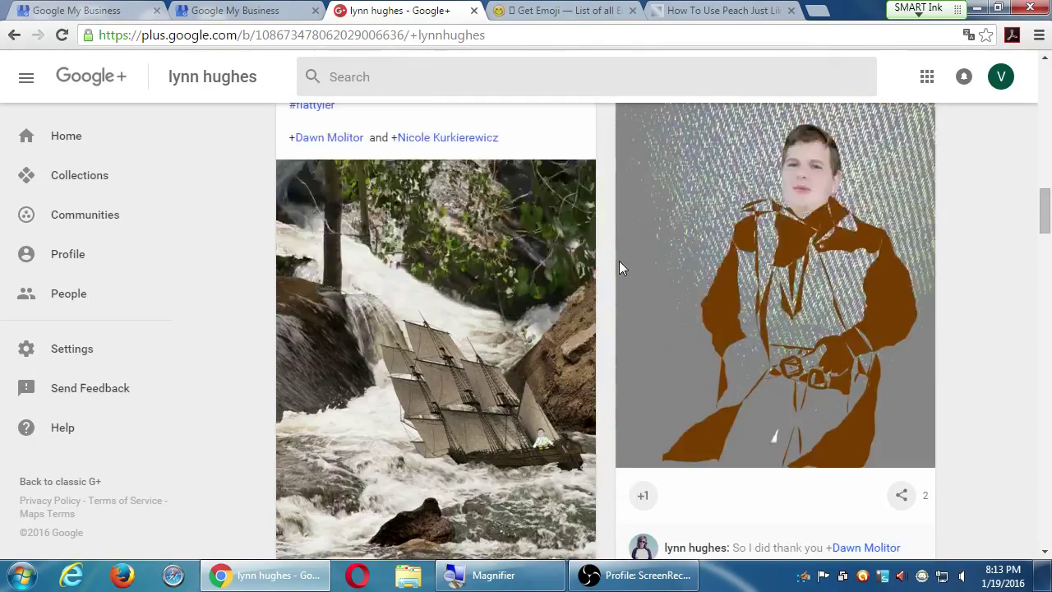
scroll("up", 3)
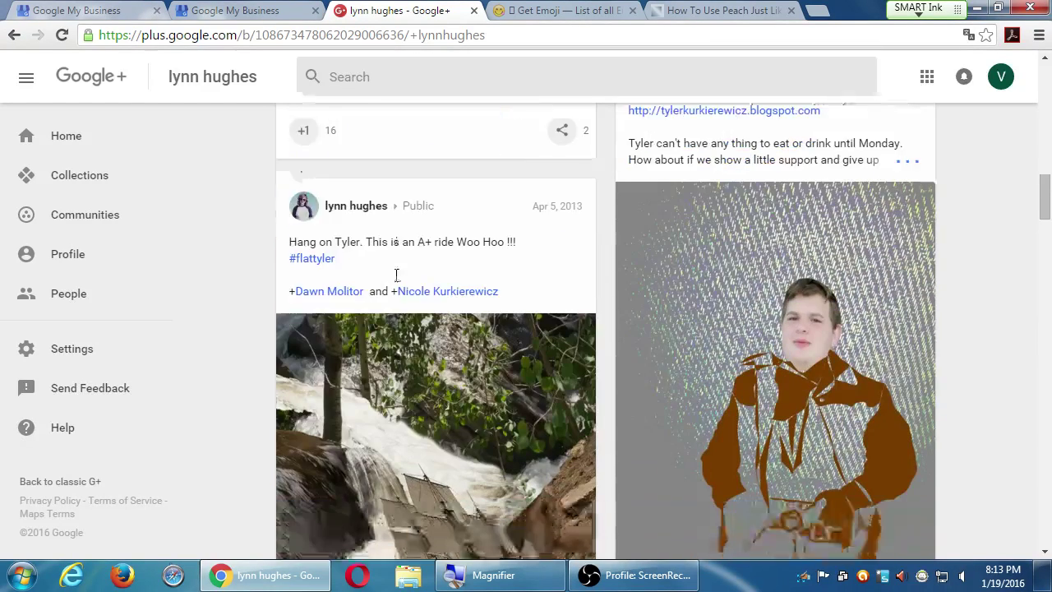
scroll("down", 3)
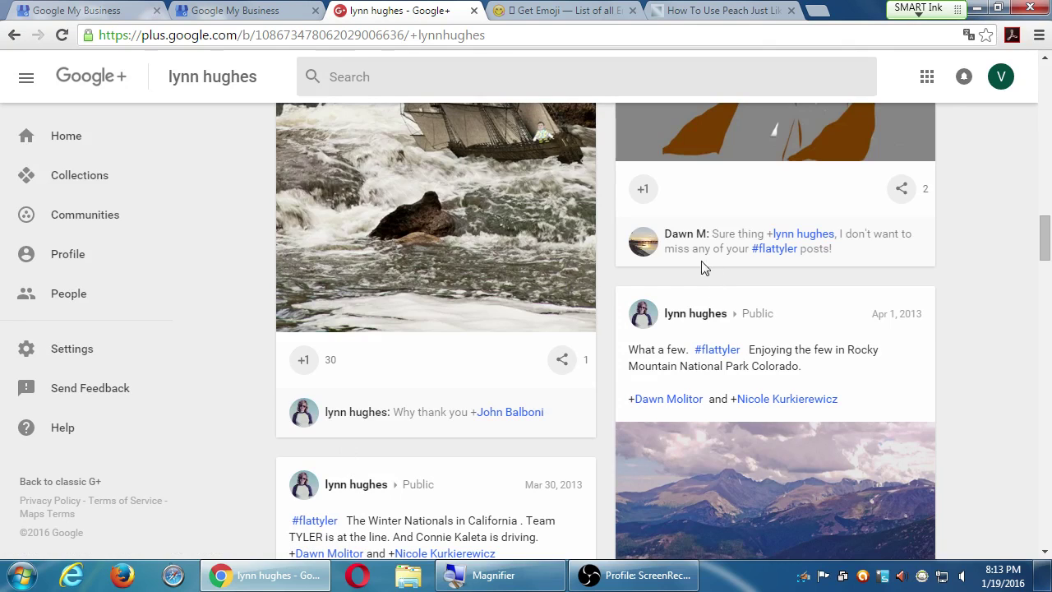
mouse_move(756, 282)
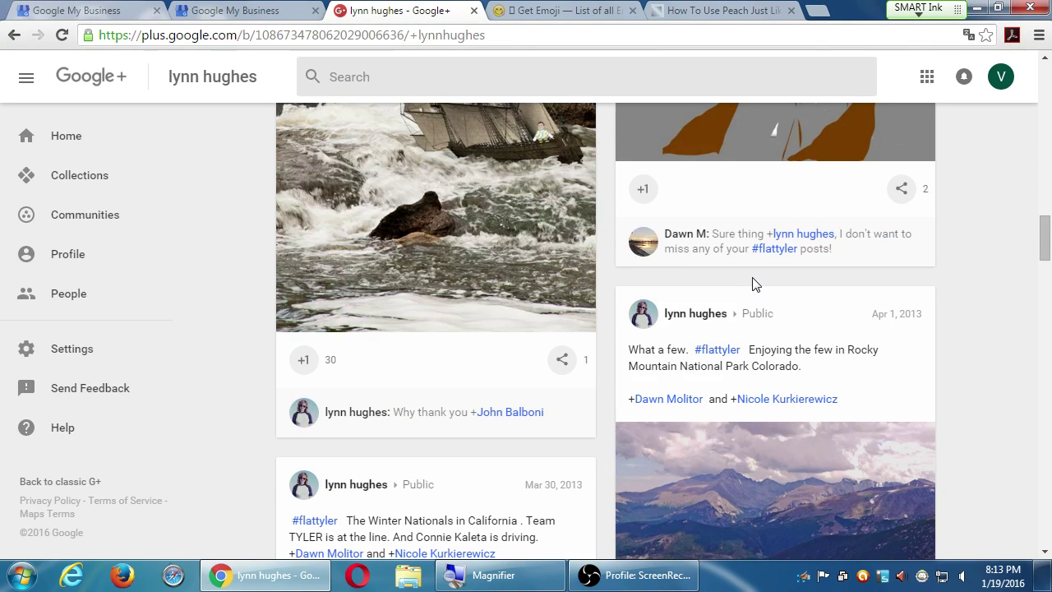
mouse_move(917, 226)
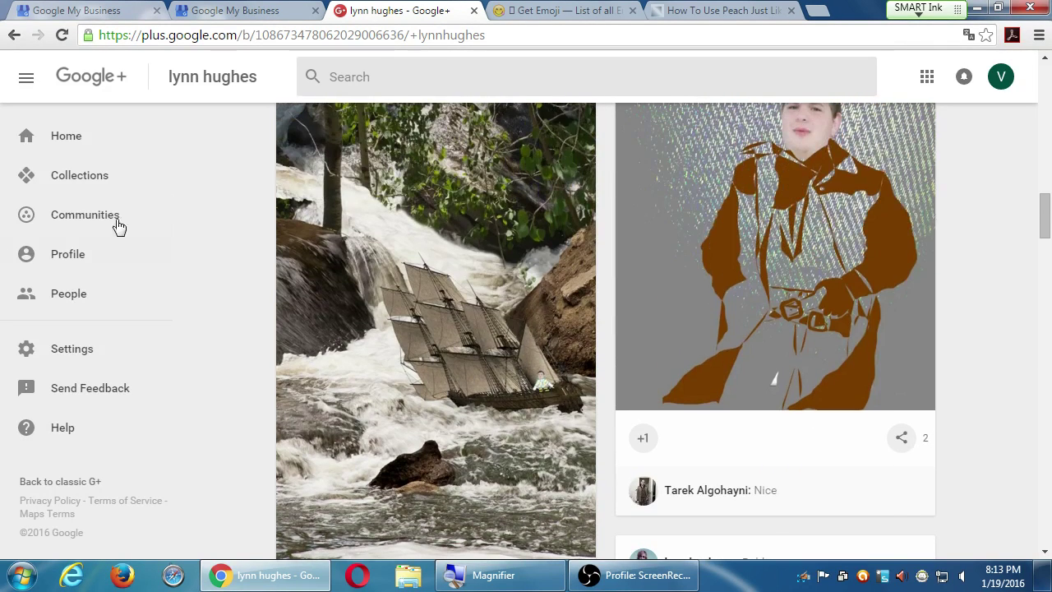
Browse the featured Wildlife Photography collection from the Collections area.
left_click(78, 174)
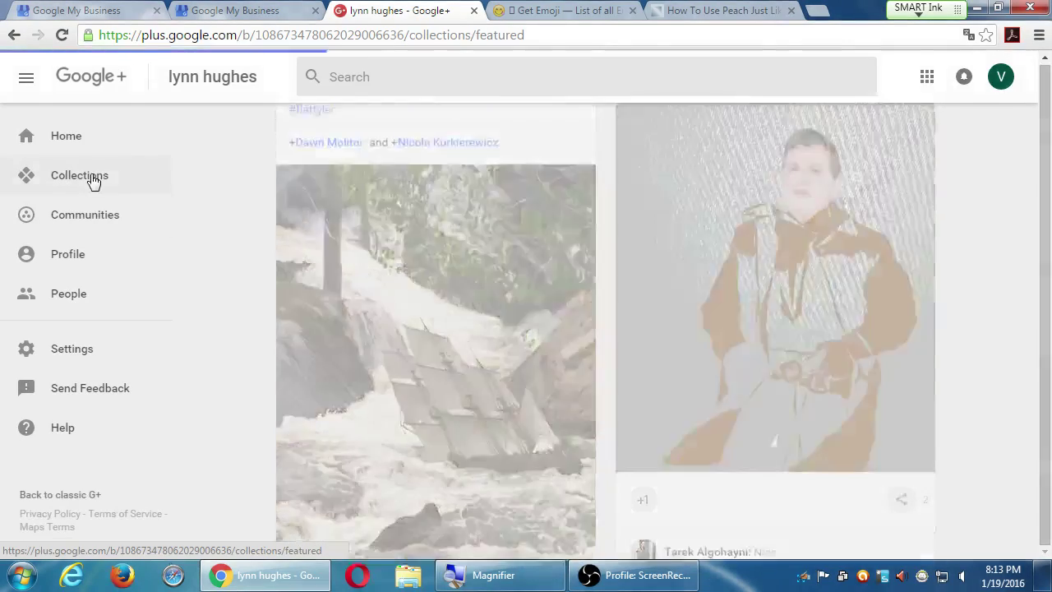
left_click(79, 174)
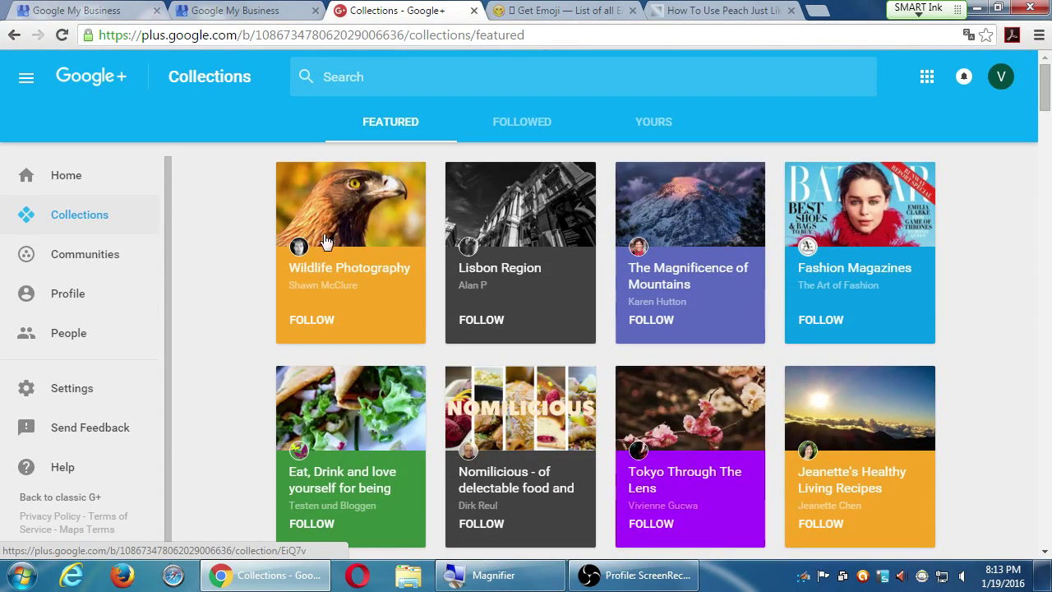
left_click(350, 203)
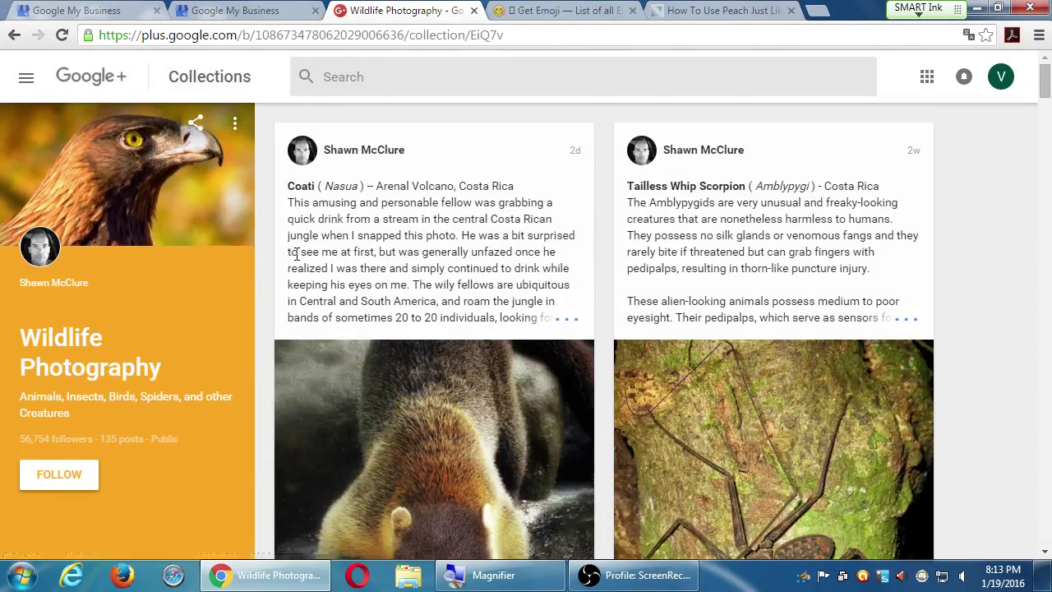
scroll("down", 3)
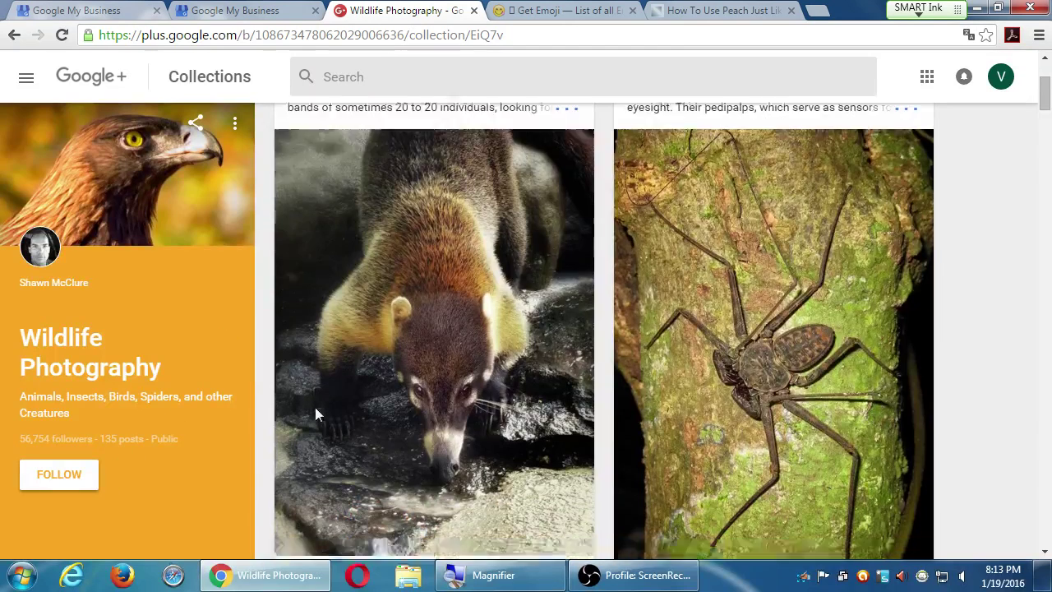
scroll("down", 3)
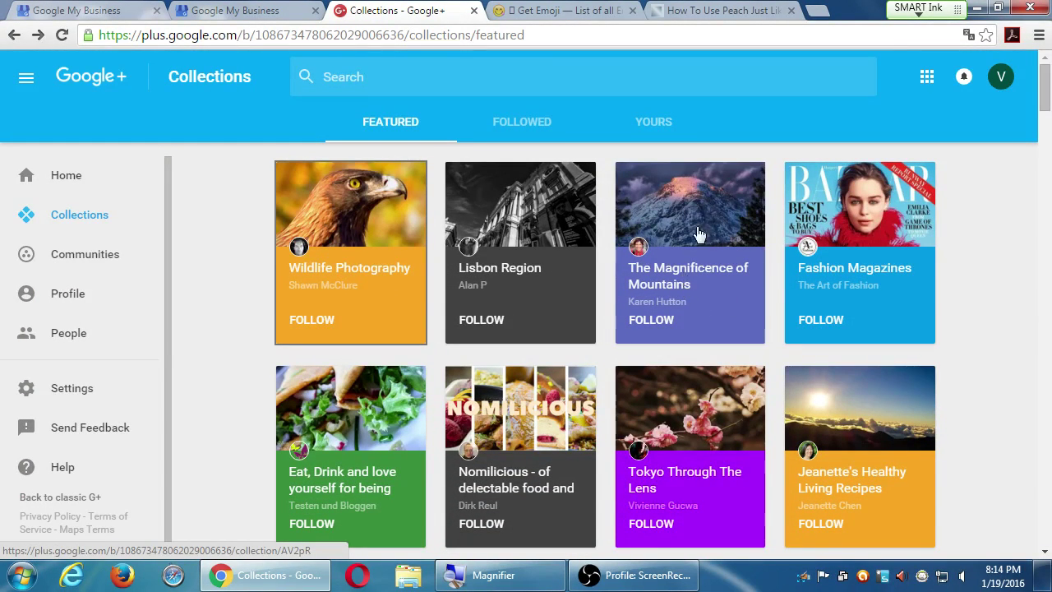
Browse The Magnificence of Mountains collection and return to the Featured list.
left_click(690, 204)
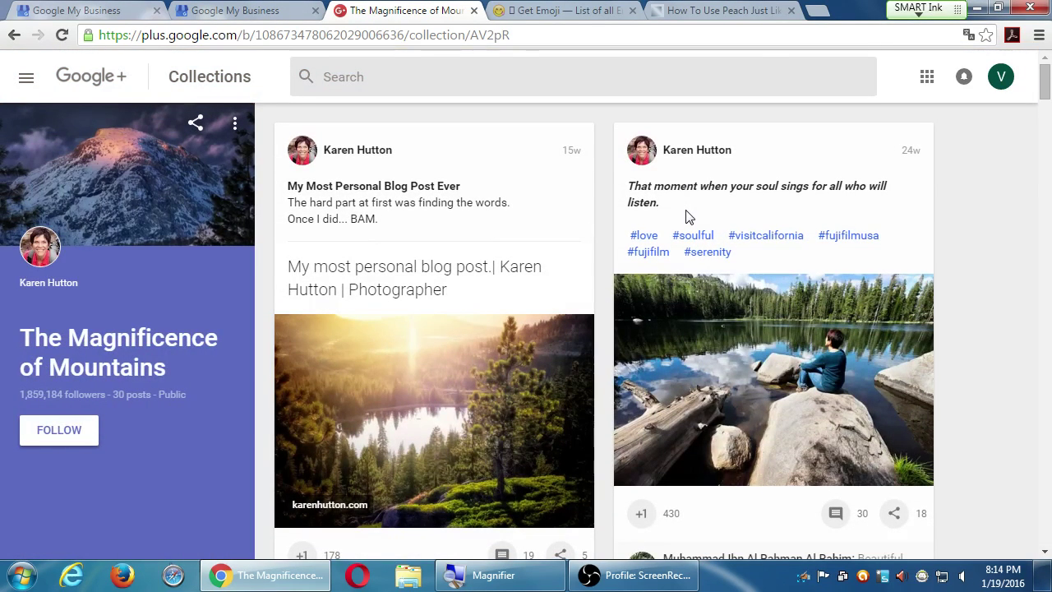
scroll("down", 3)
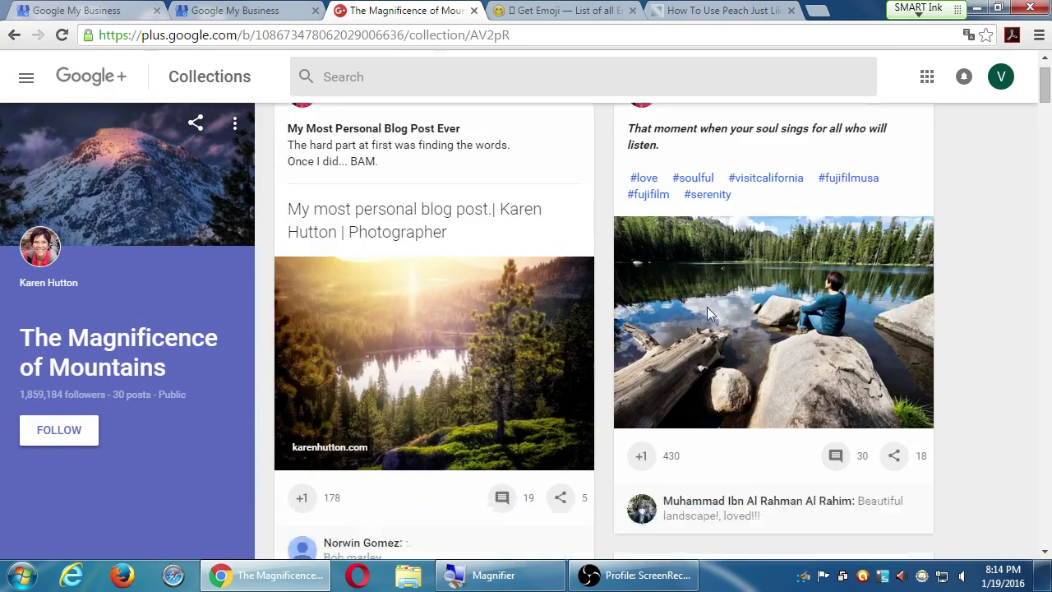
scroll("down", 3)
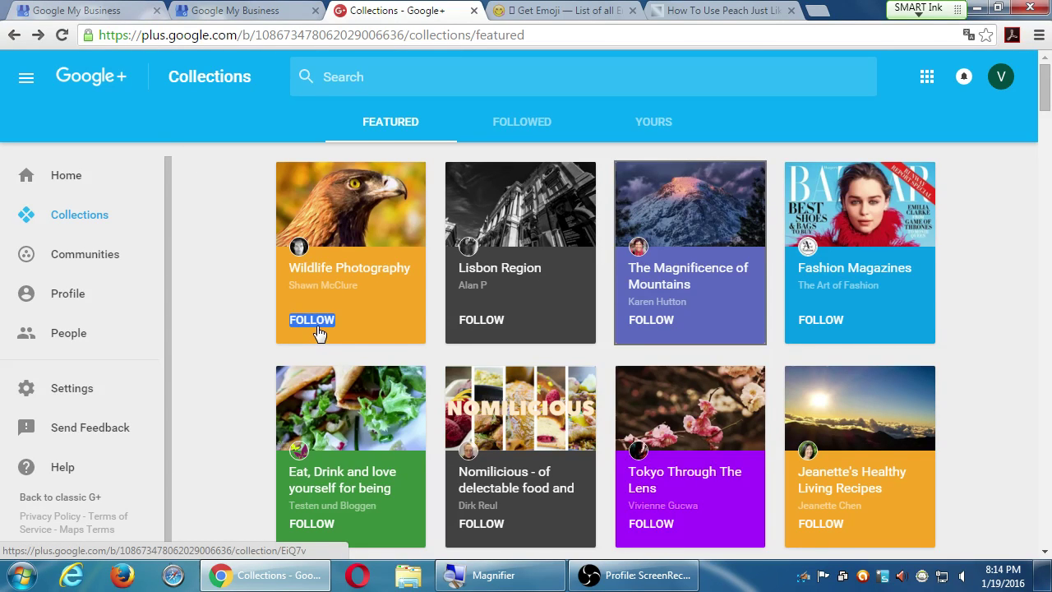
Check the Followed and Yours collection tabs, ending on the empty Yours area.
left_click(522, 121)
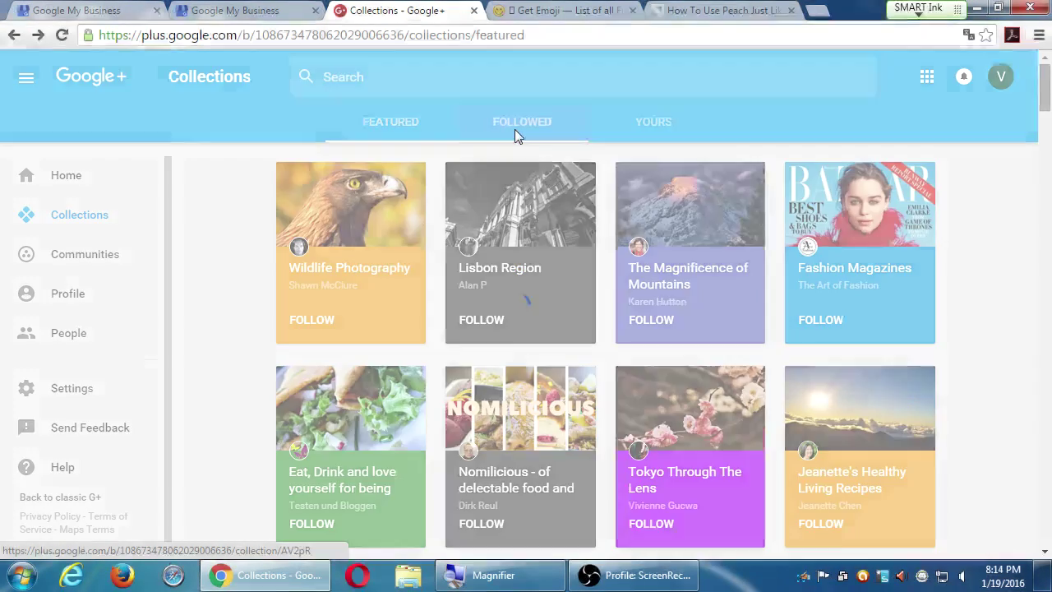
left_click(522, 122)
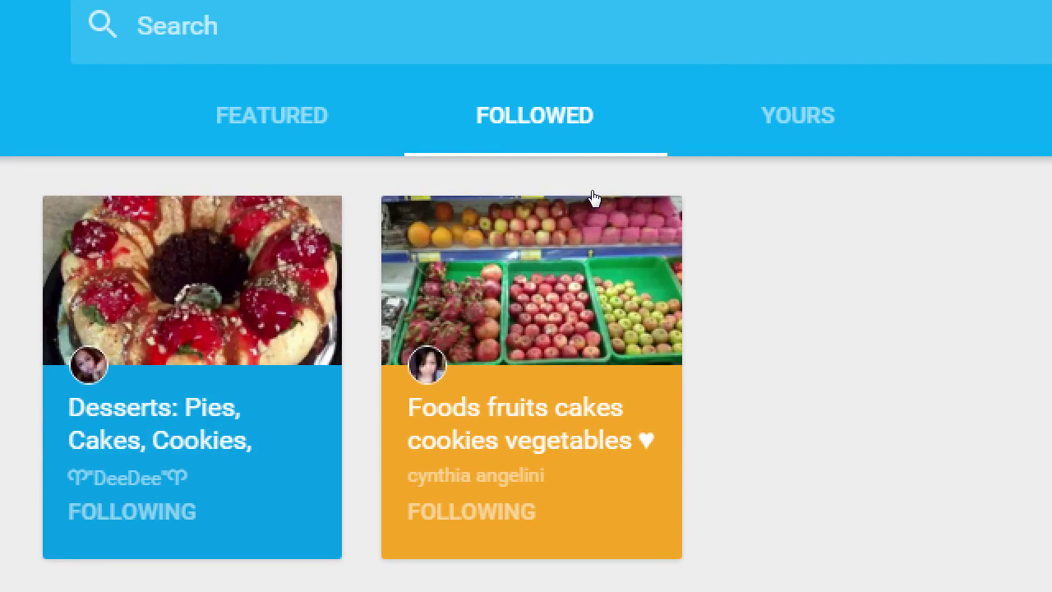
left_click(795, 115)
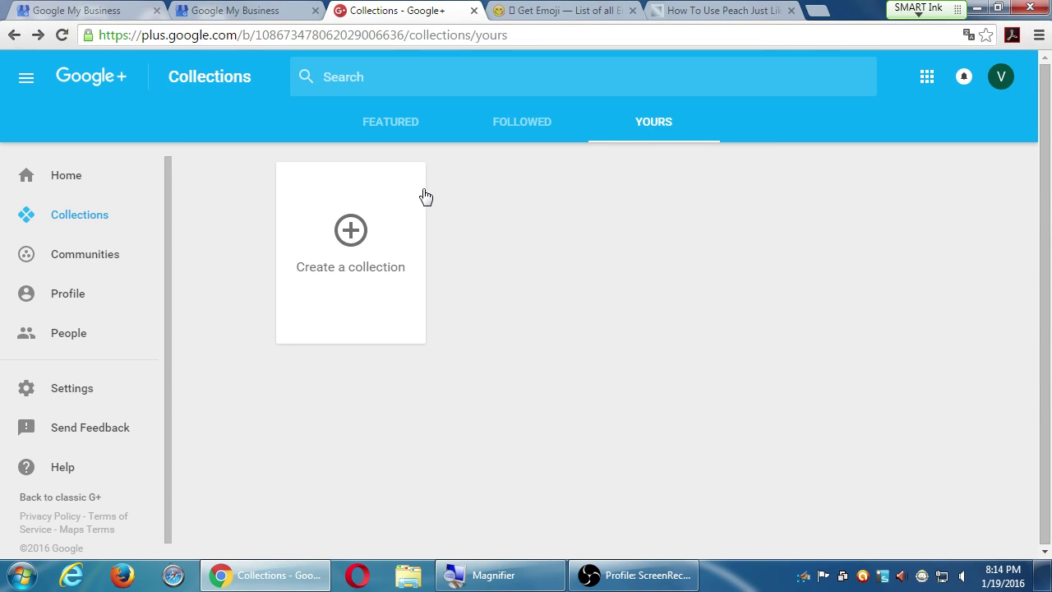
mouse_move(289, 248)
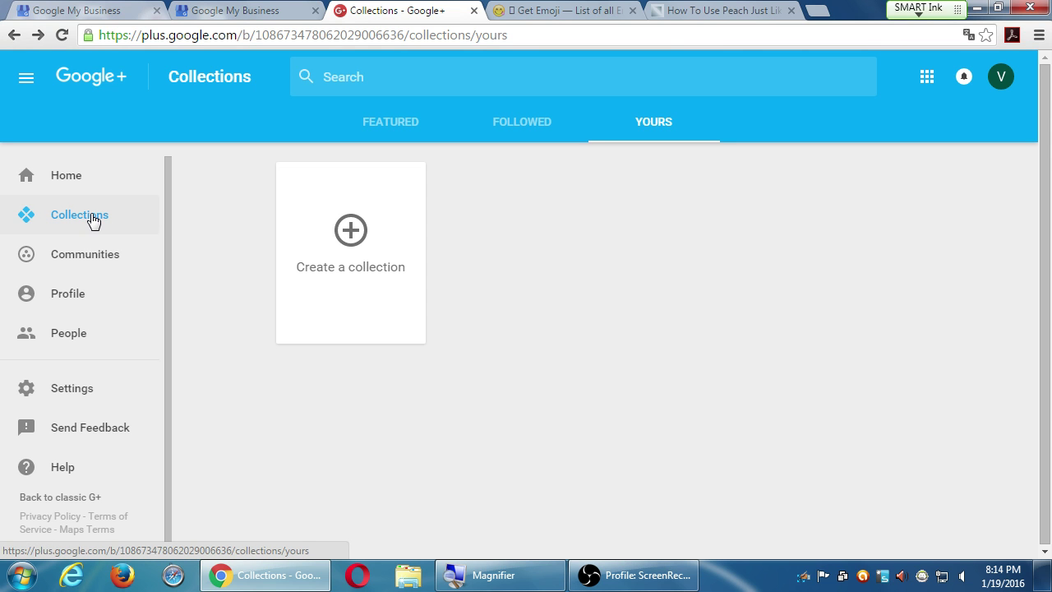
mouse_move(290, 133)
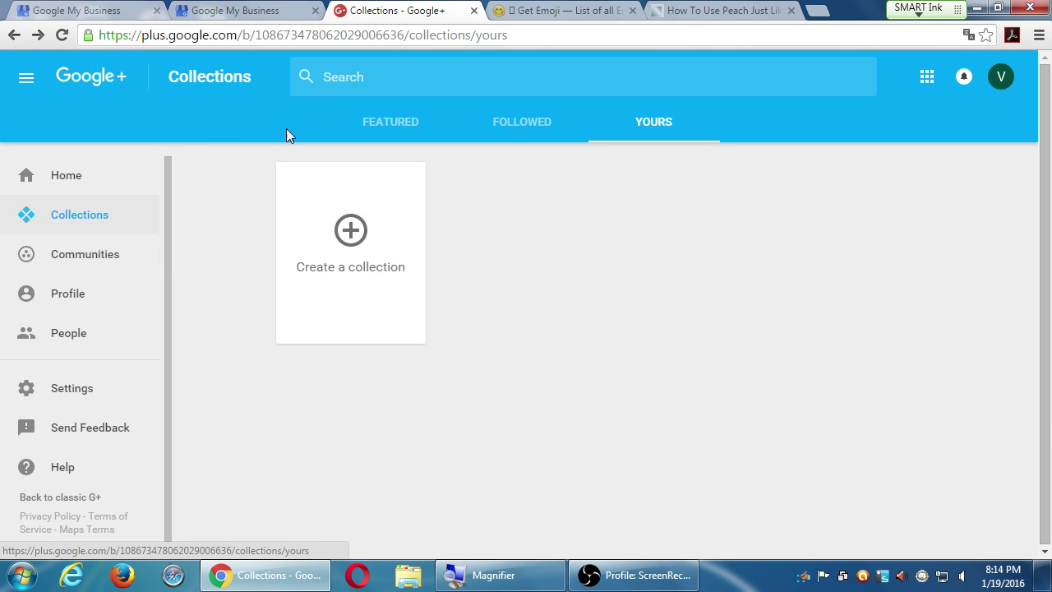
left_click(391, 122)
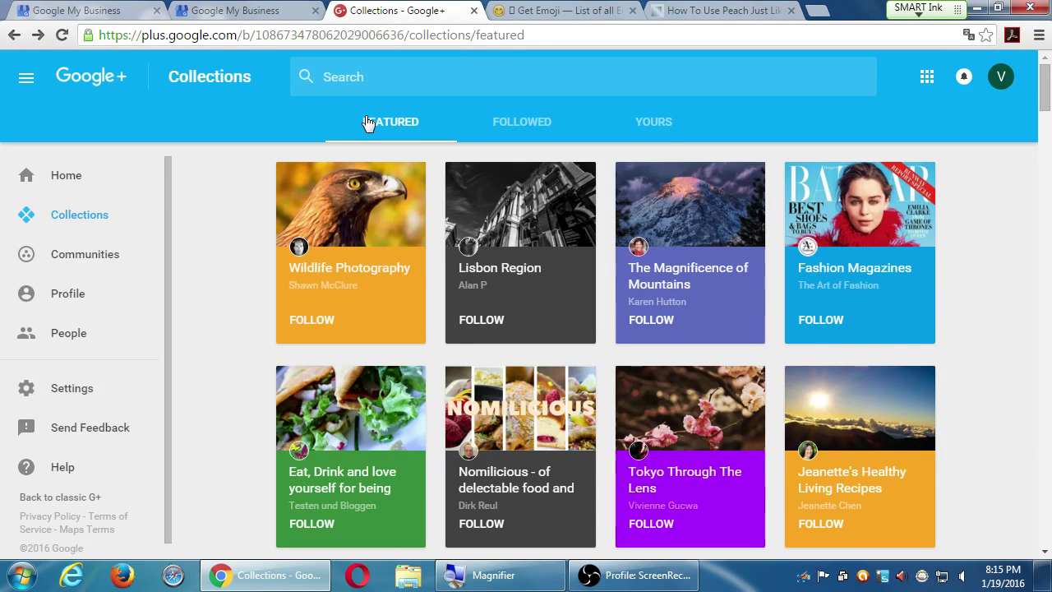
left_click(654, 122)
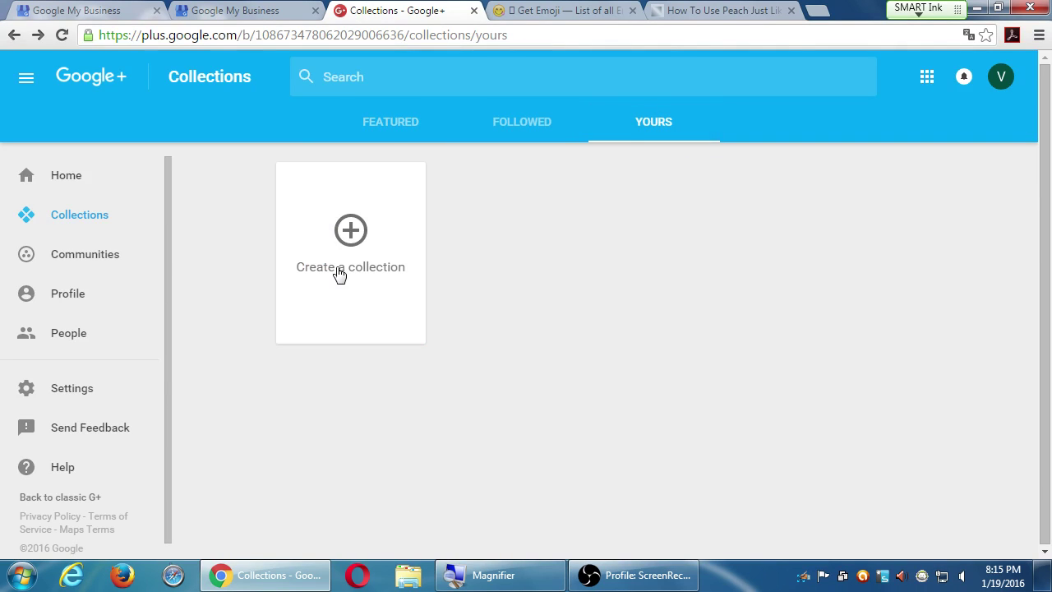
Start a new public collection named 'Amazing Gluten-Free Fare'.
left_click(350, 230)
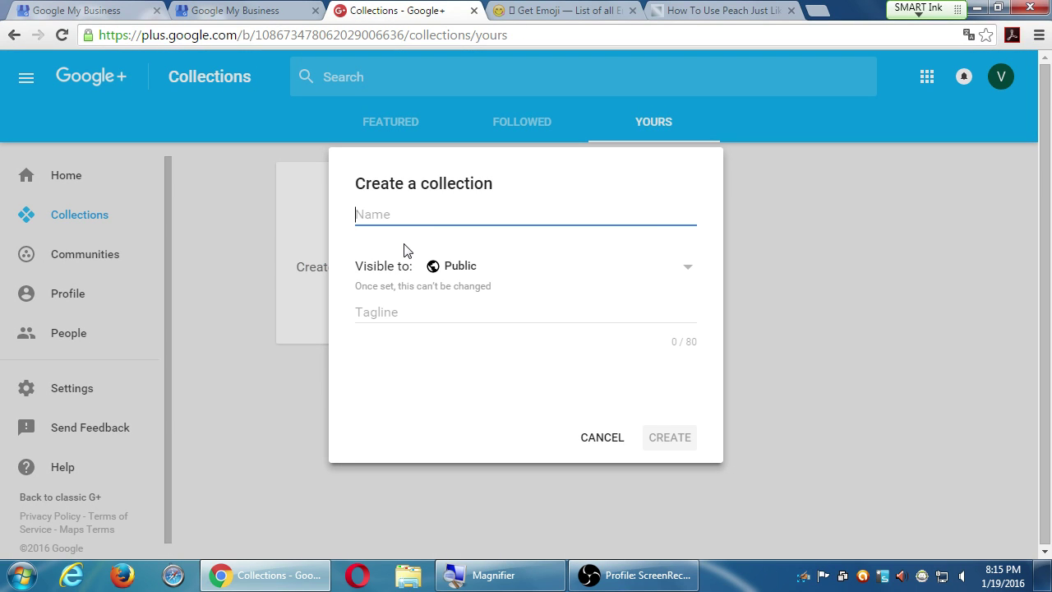
type("Gluten-Free")
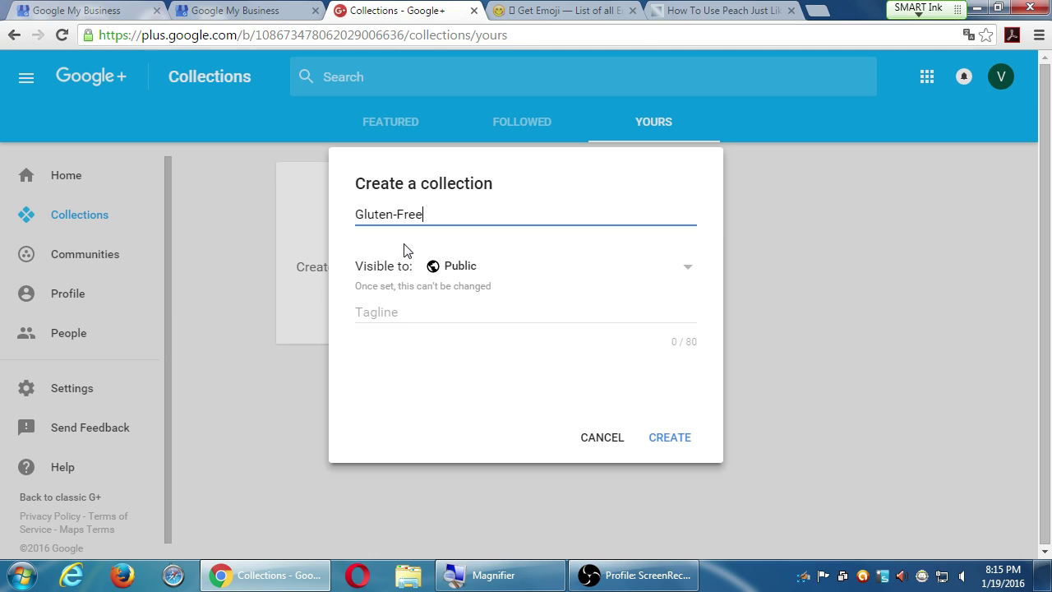
type("Amazing")
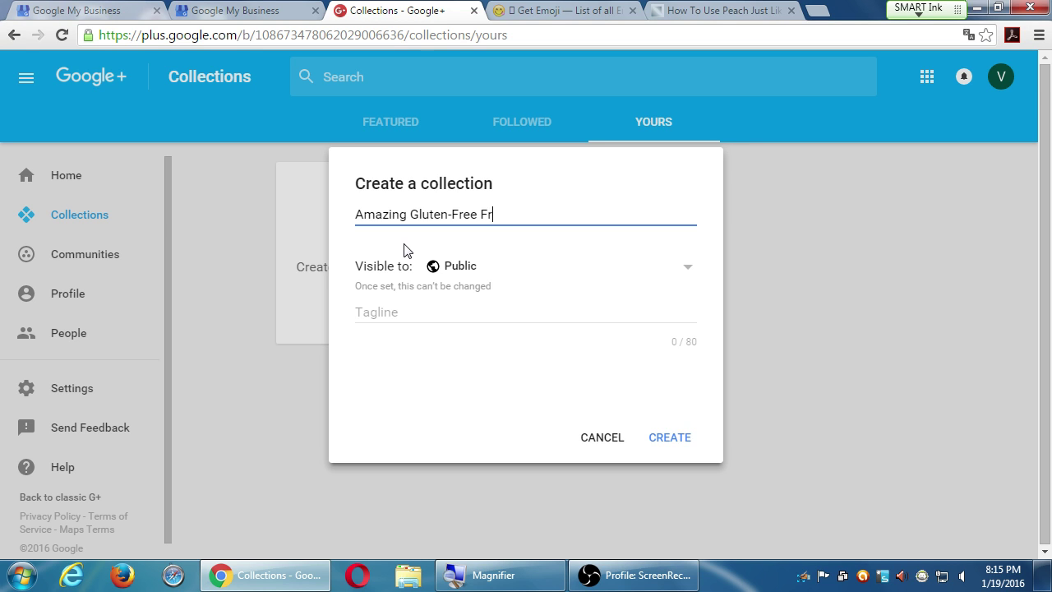
type("are")
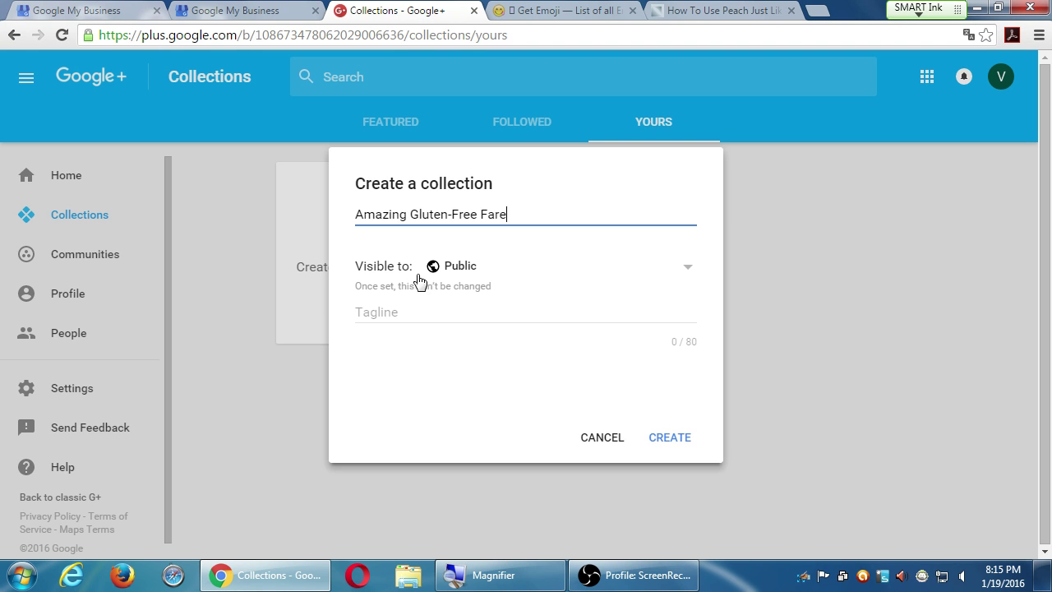
Enter the tagline 'Only the best, and best for you, goodies.' for the collection.
type("Only")
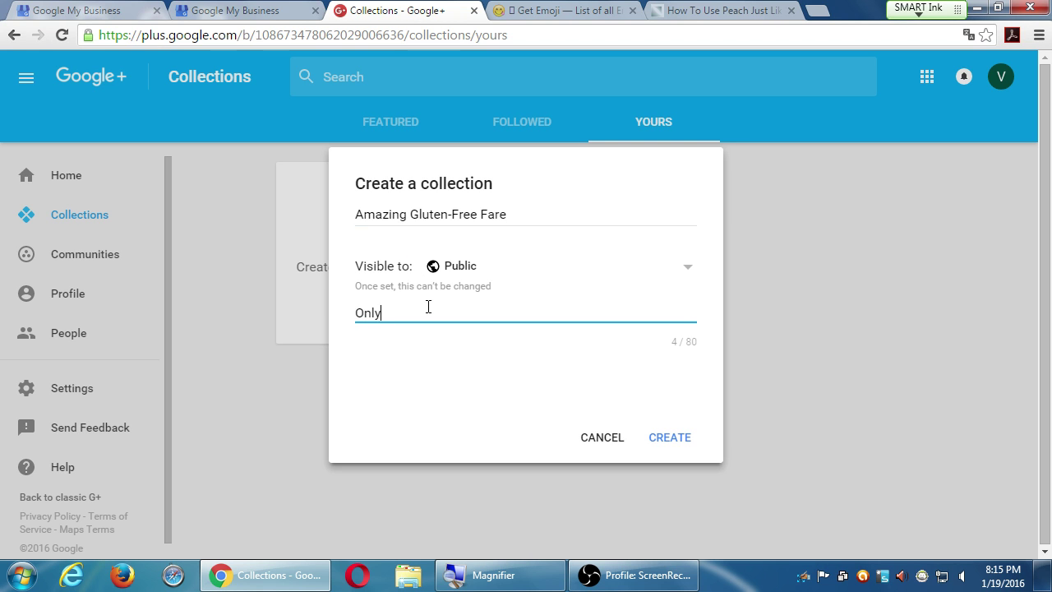
type("the th")
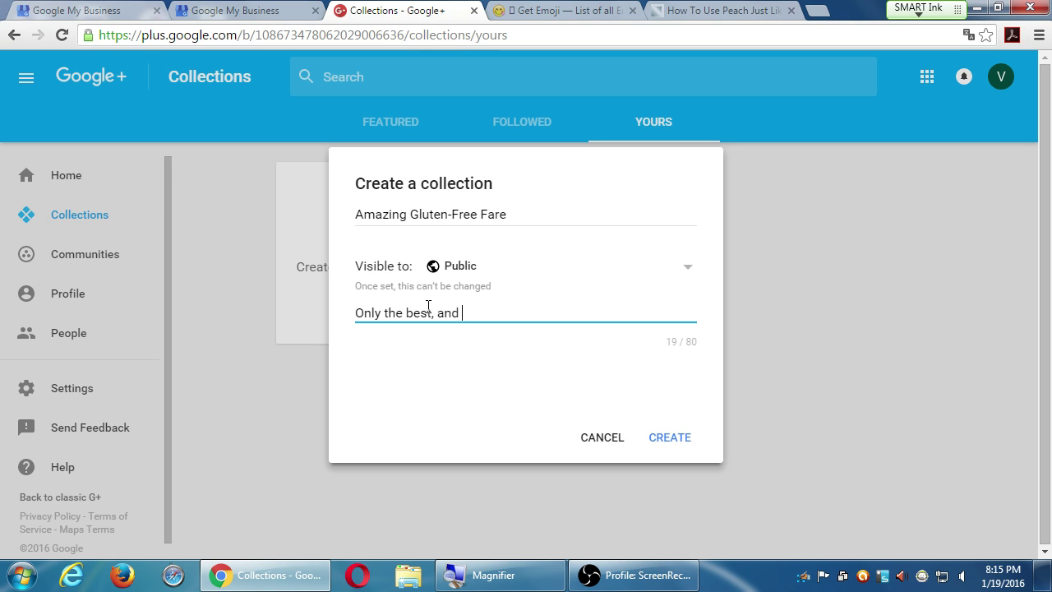
type("best for")
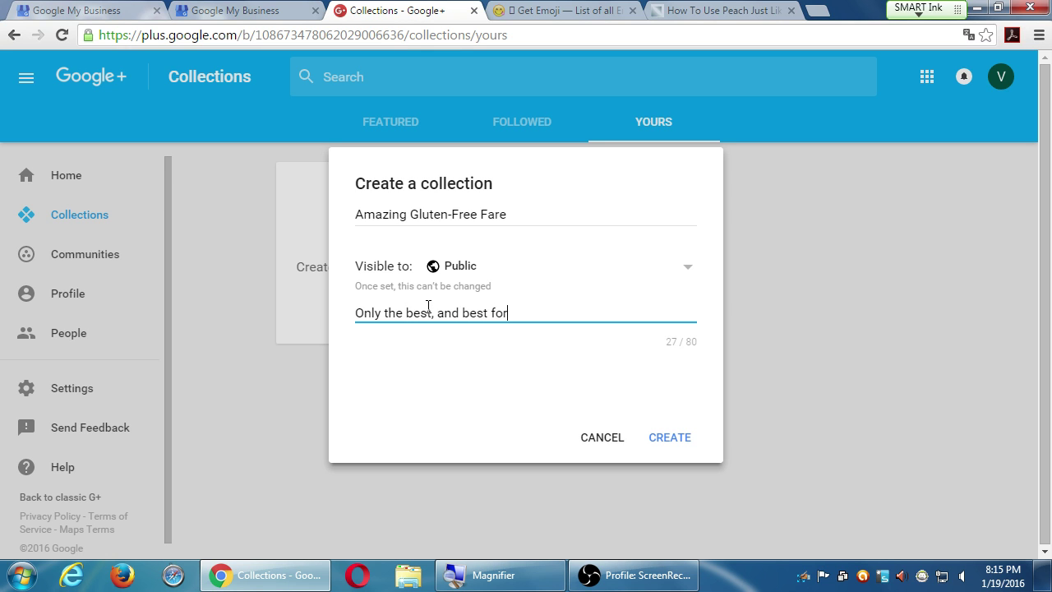
type("you, g")
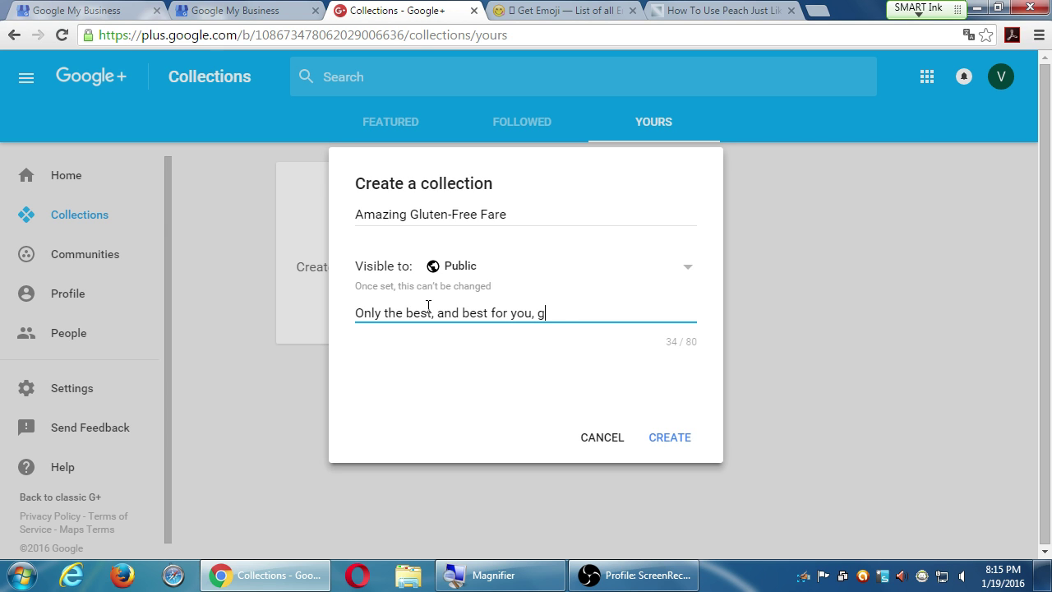
Finish the tagline, create and save the collection, and land on its empty page.
type("oodies.")
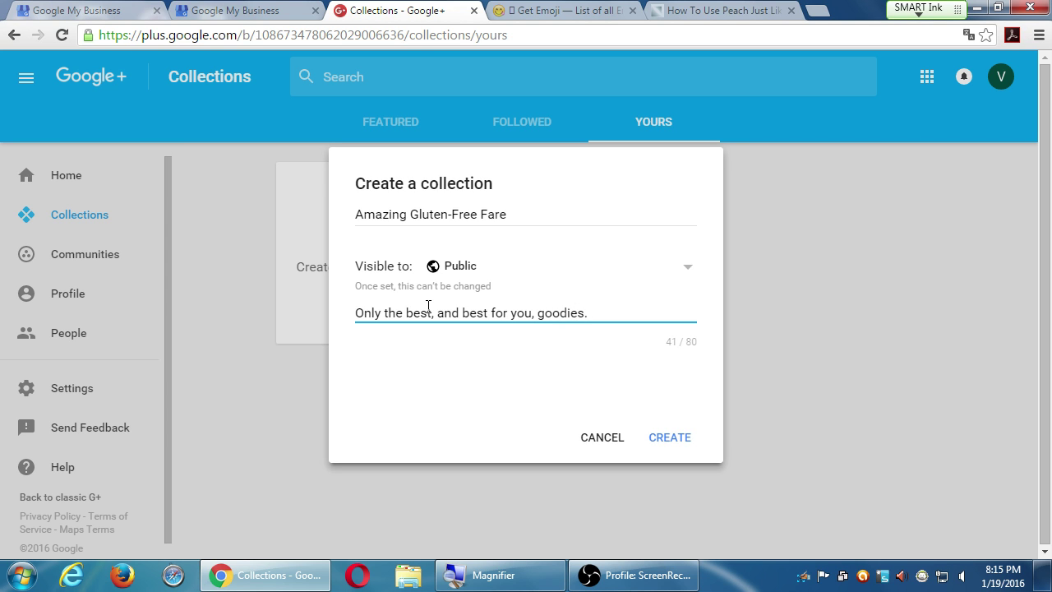
left_click(669, 437)
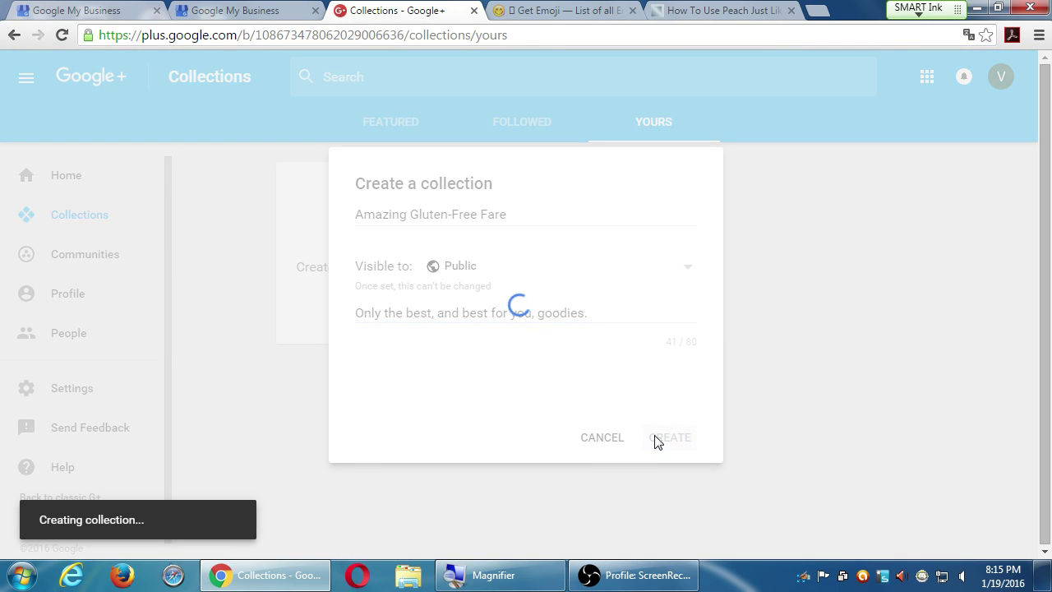
left_click(670, 437)
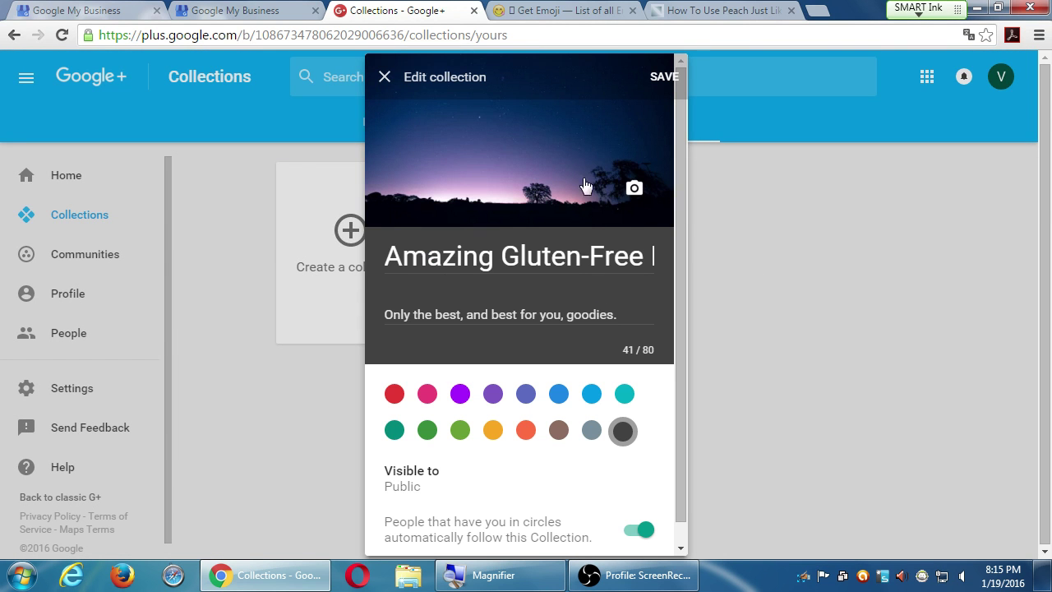
left_click(663, 77)
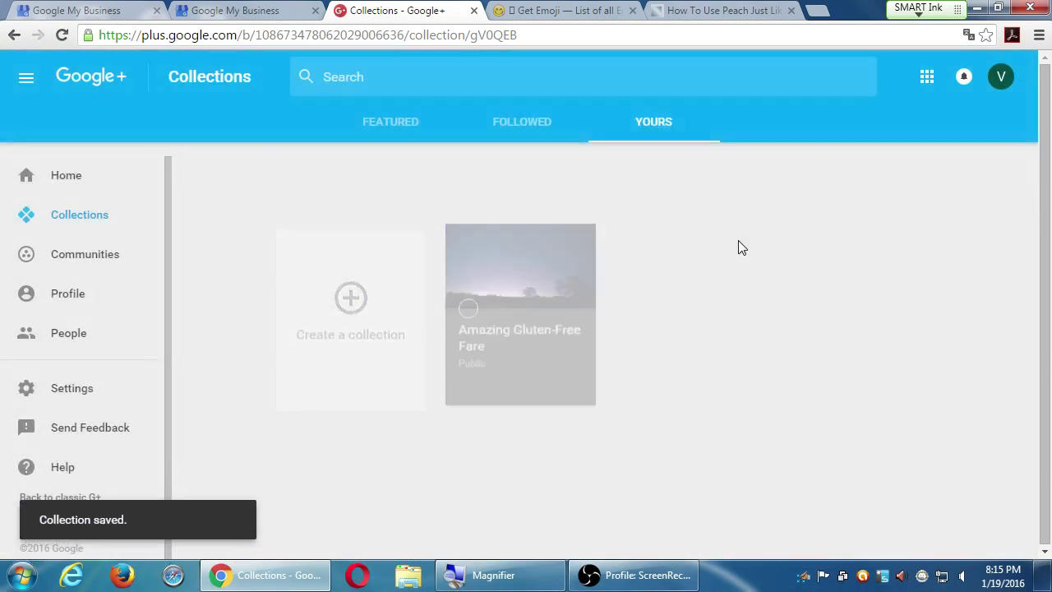
left_click(519, 315)
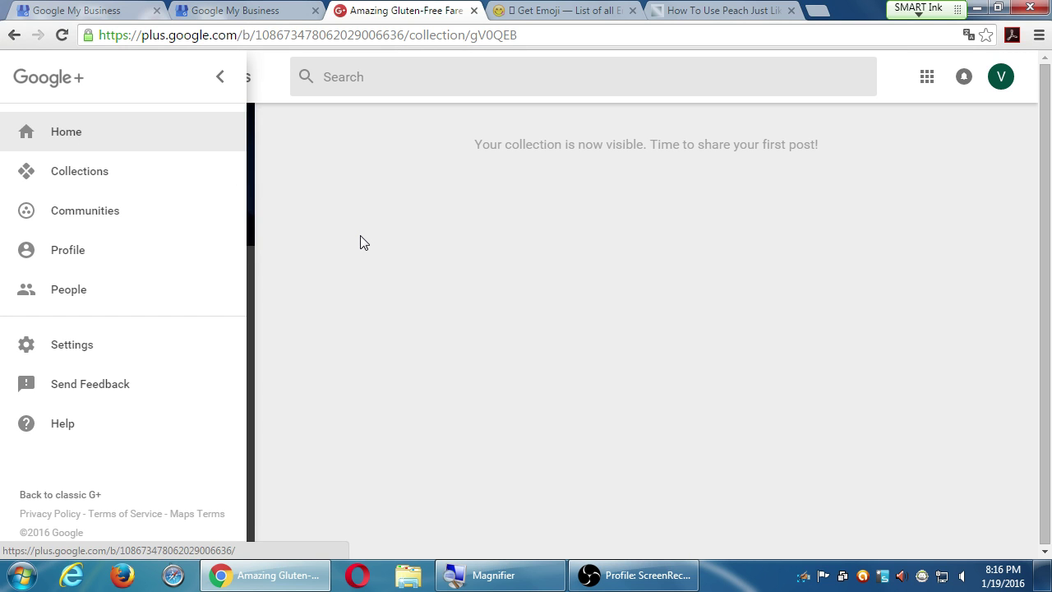
left_click(221, 78)
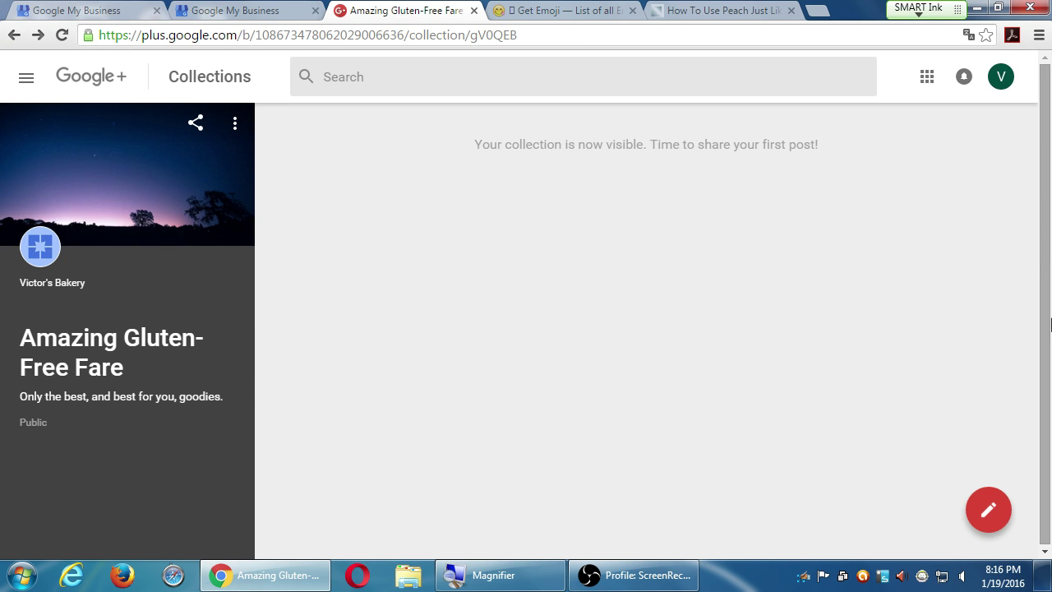
Begin a new collection post and upload the hydrangea photo from the computer.
left_click(987, 509)
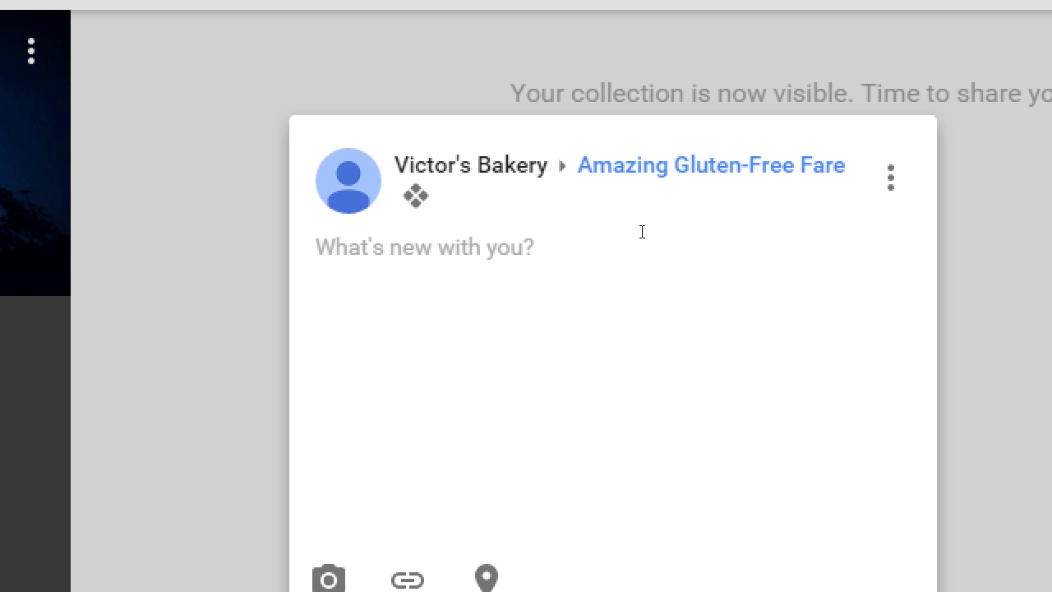
left_click(710, 165)
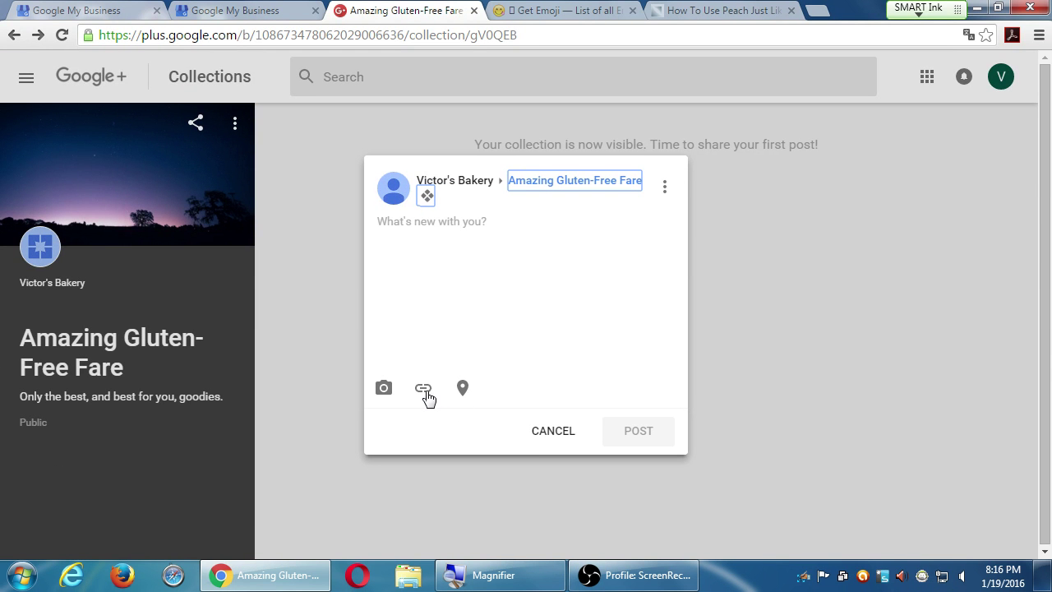
mouse_move(417, 401)
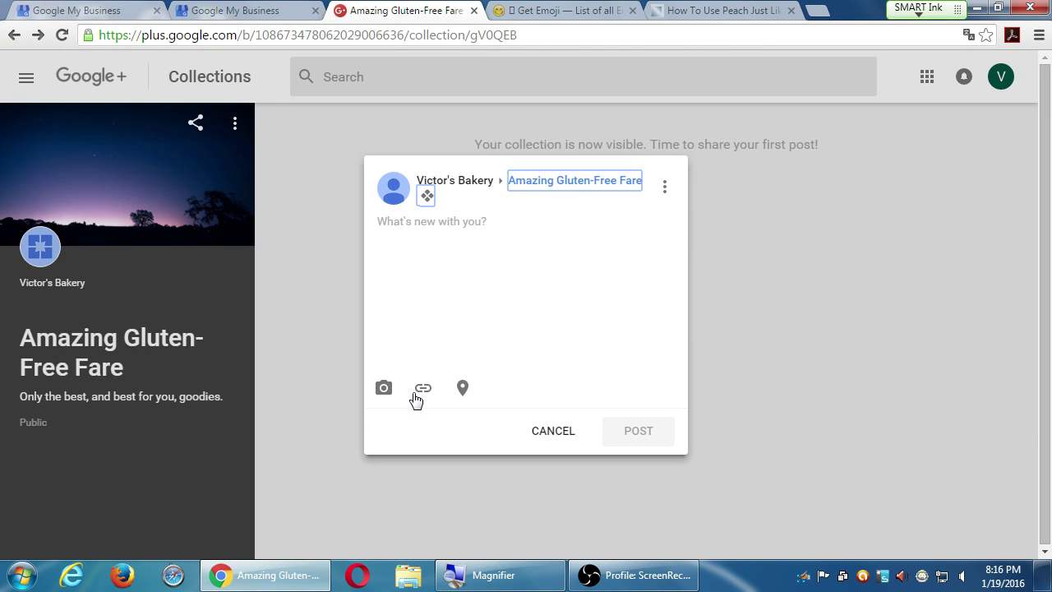
left_click(383, 388)
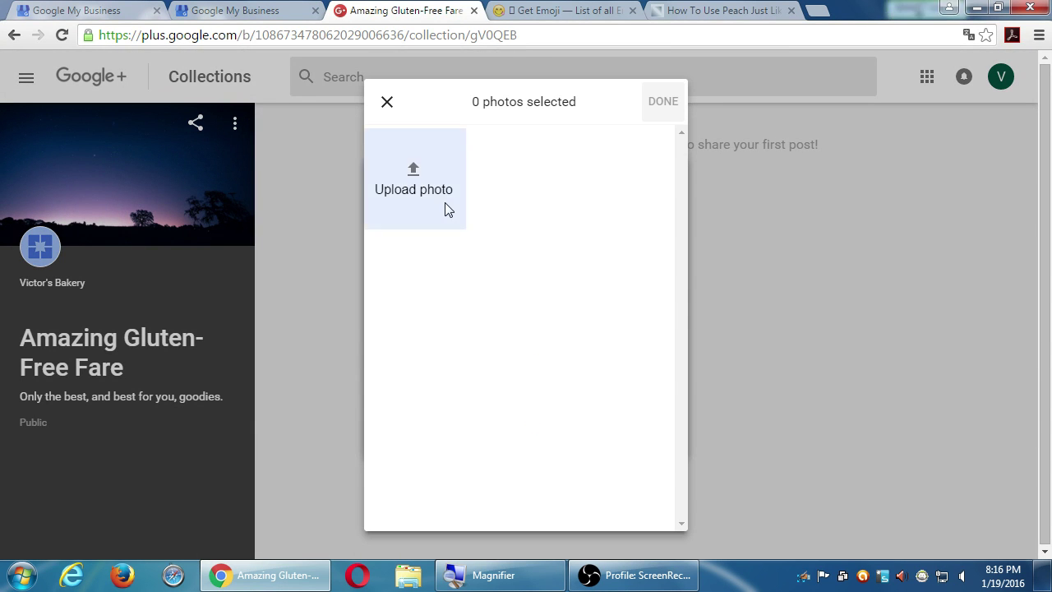
left_click(414, 177)
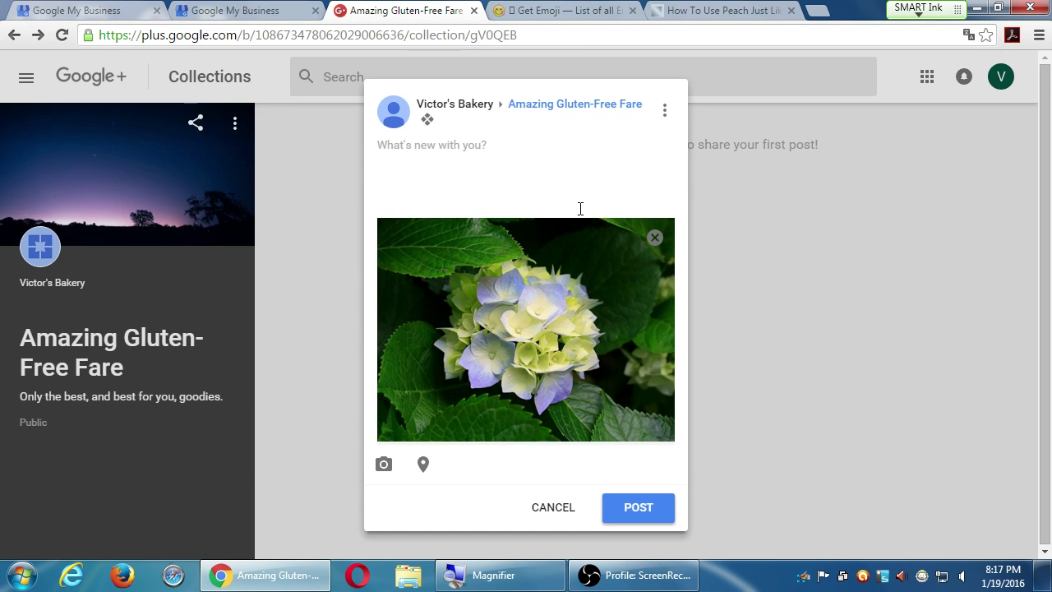
Publish the hydrangea photo post to Amazing Gluten-Free Fare and return to the Collections page.
left_click(638, 507)
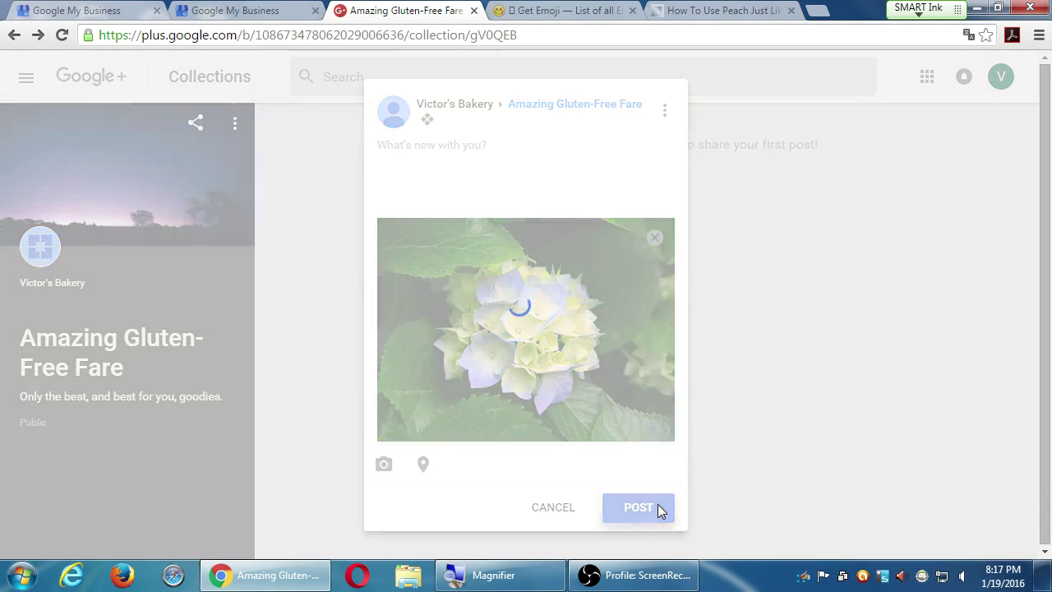
left_click(637, 506)
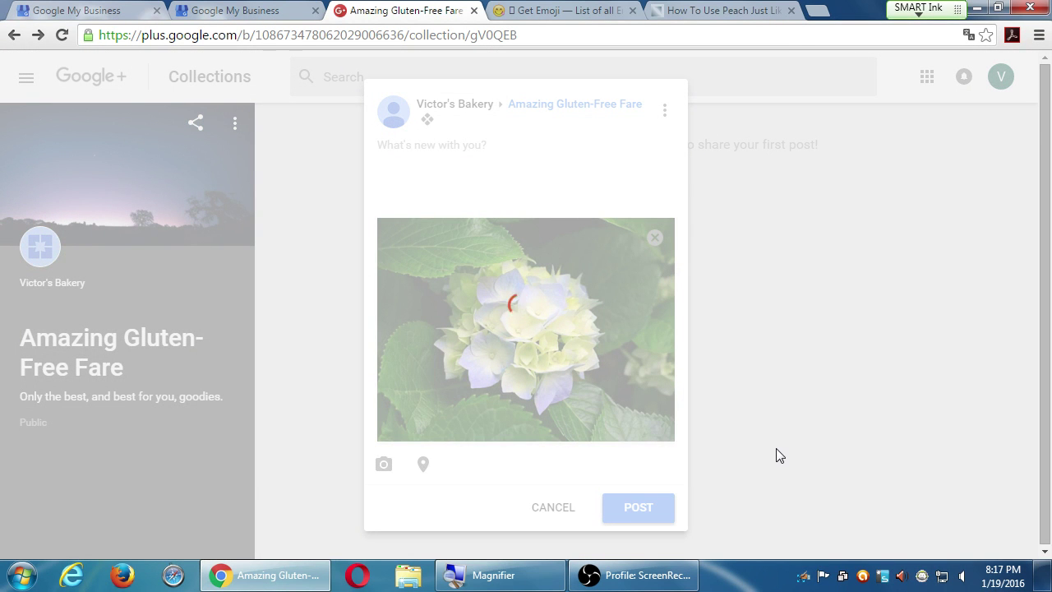
left_click(638, 506)
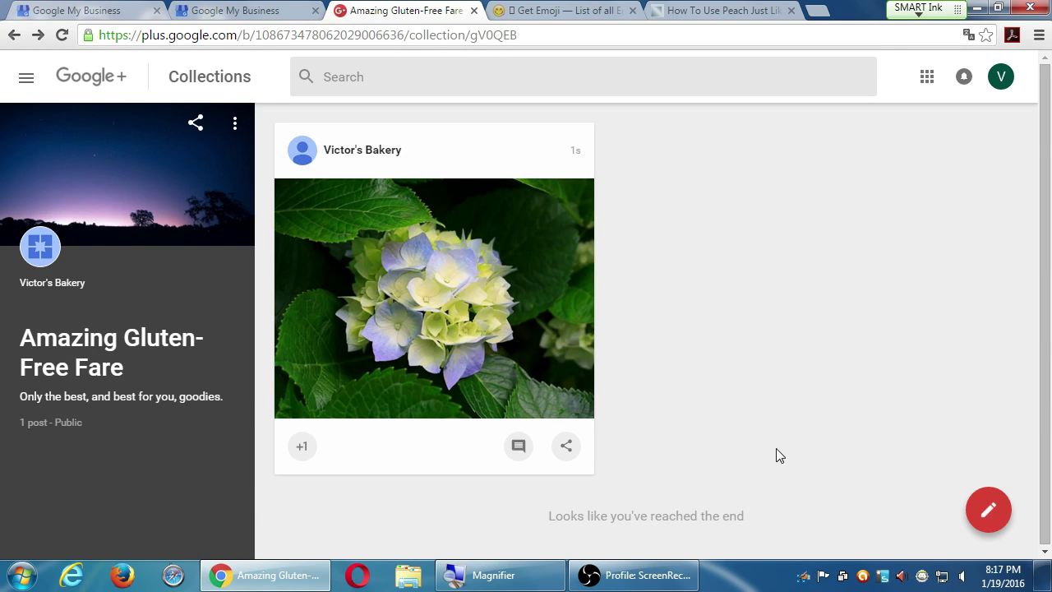
mouse_move(276, 279)
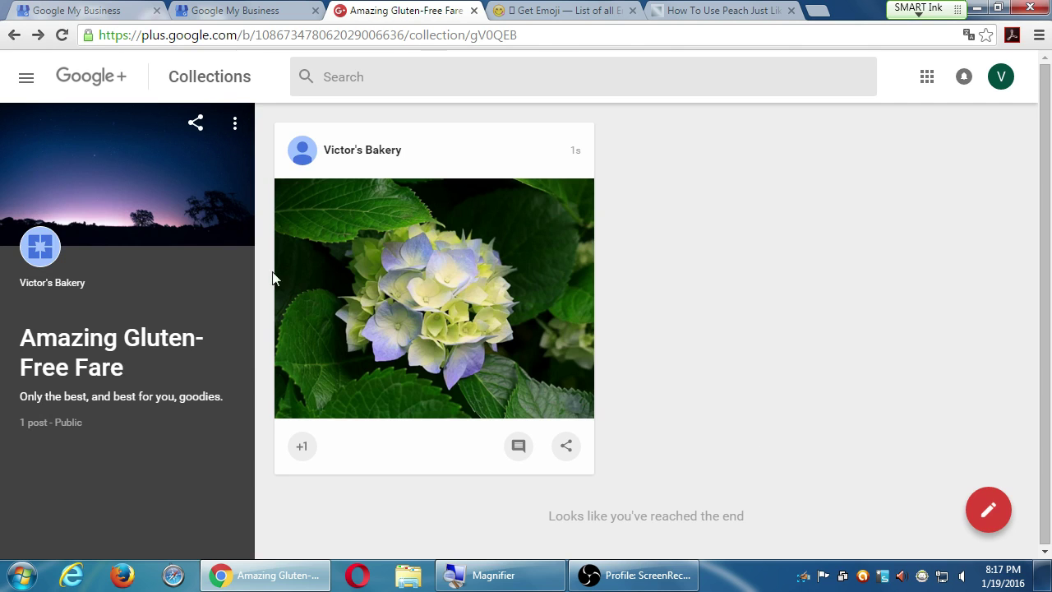
mouse_move(138, 204)
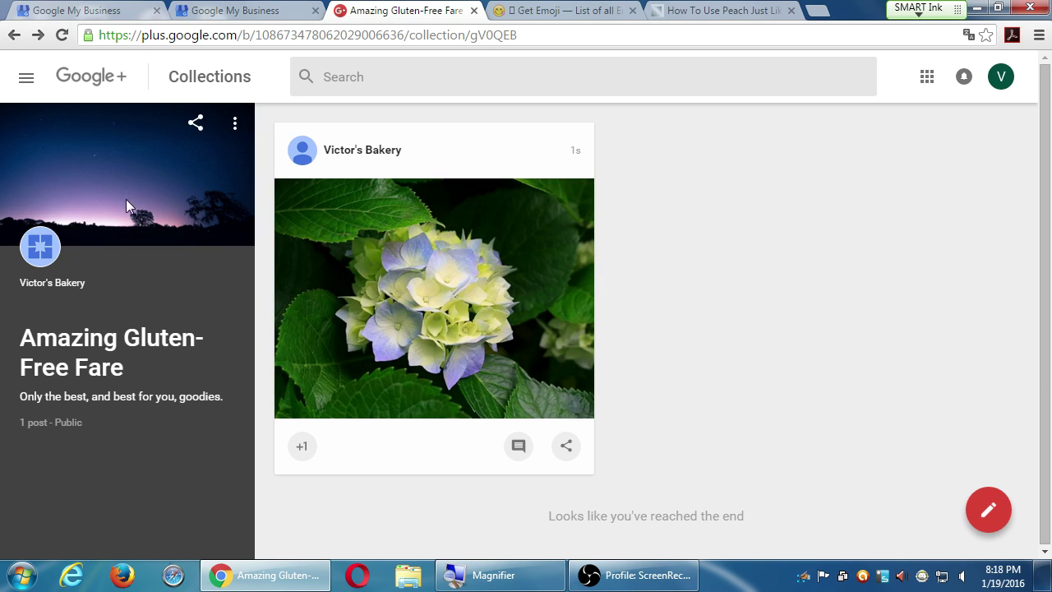
left_click(27, 77)
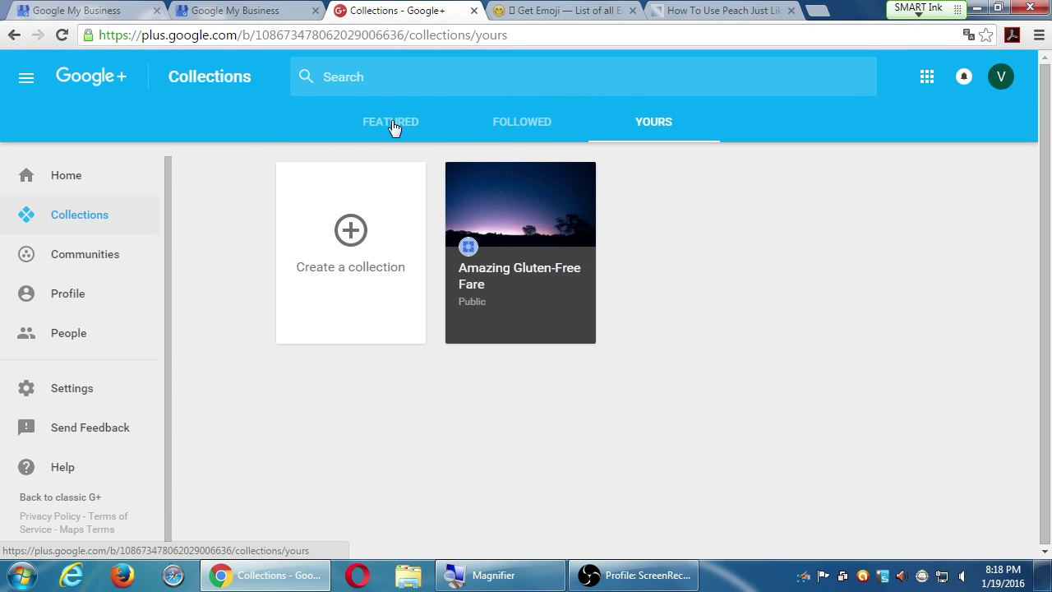
View the Featured collections, then the Followed collections, scrolling through circle members' collections.
left_click(391, 121)
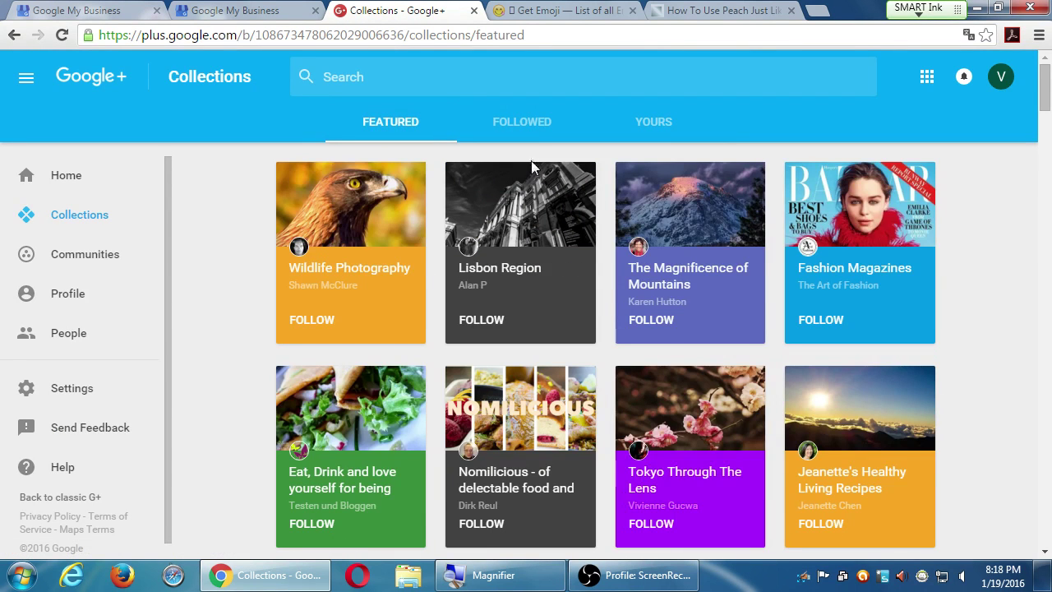
left_click(522, 122)
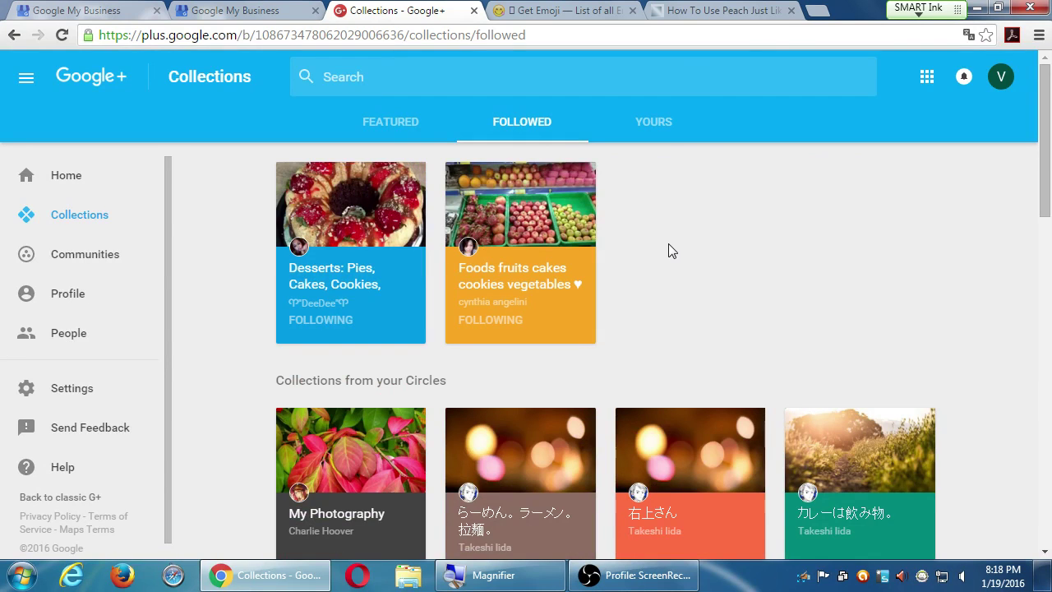
mouse_move(677, 257)
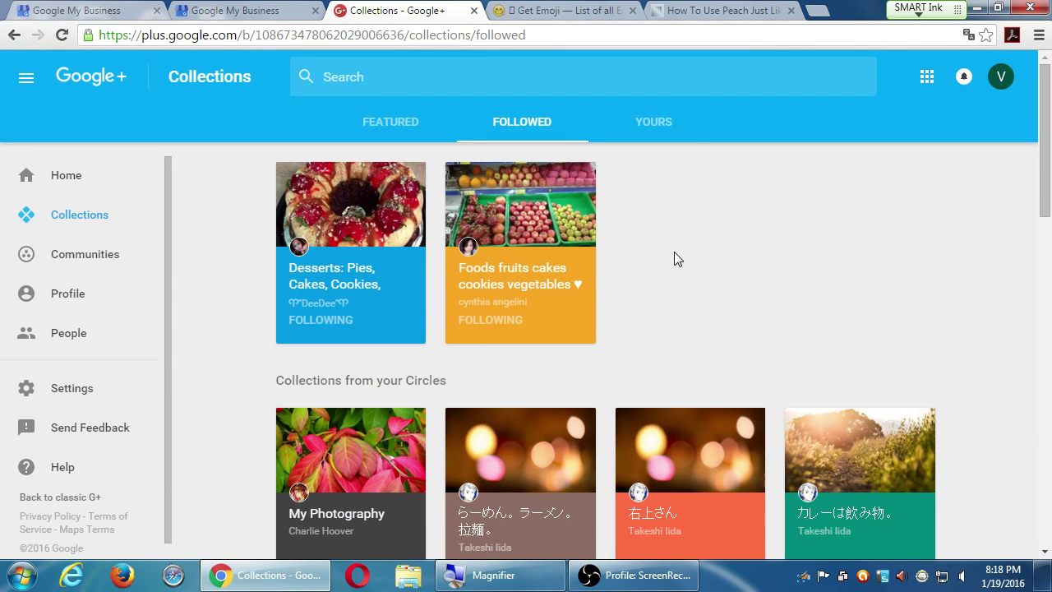
mouse_move(709, 179)
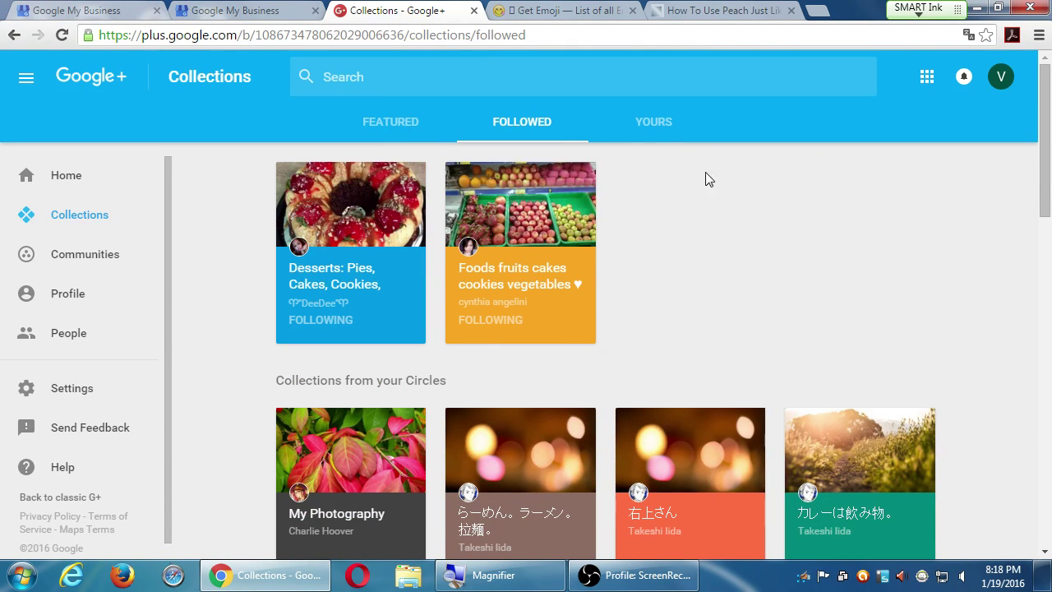
mouse_move(368, 265)
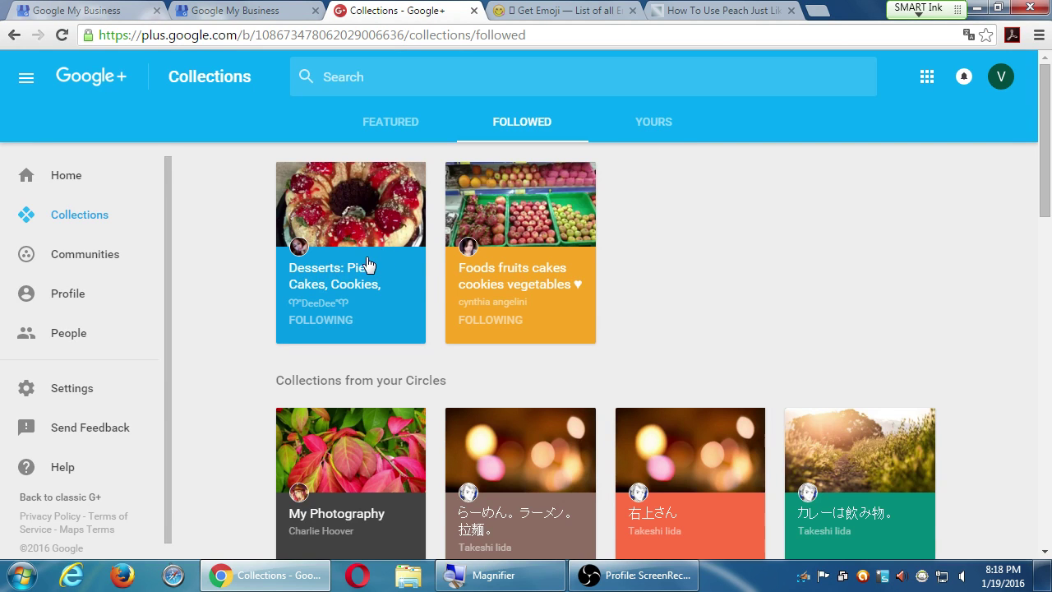
scroll("down", 3)
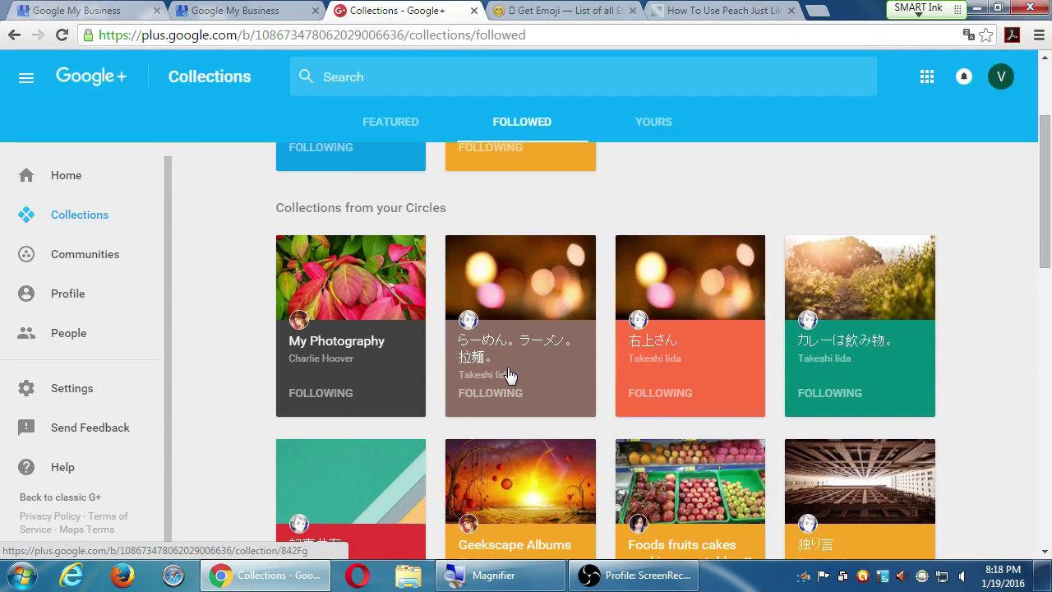
mouse_move(496, 376)
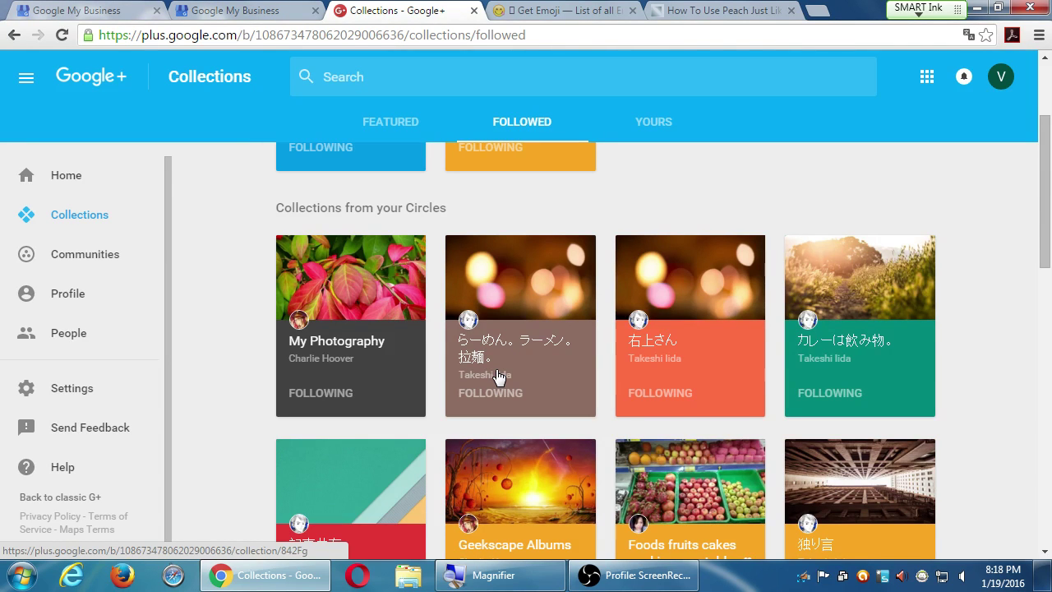
mouse_move(796, 371)
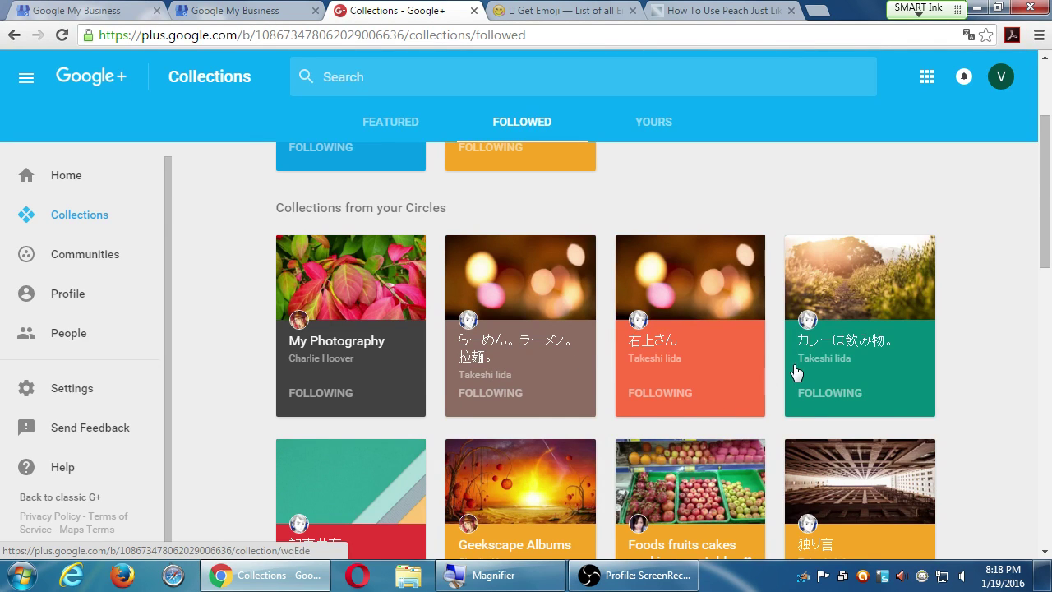
scroll("down", 3)
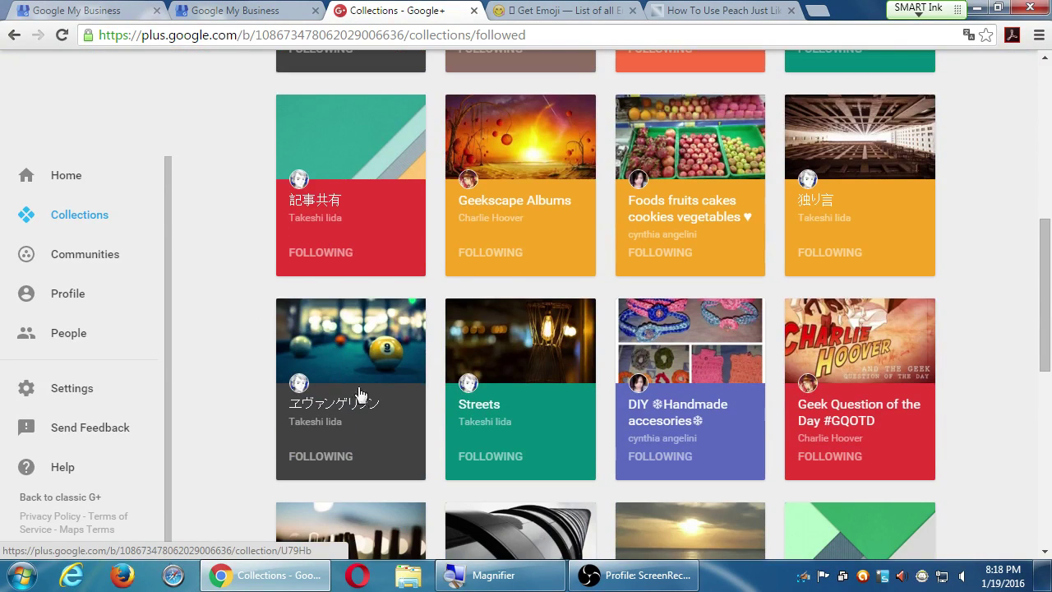
mouse_move(378, 456)
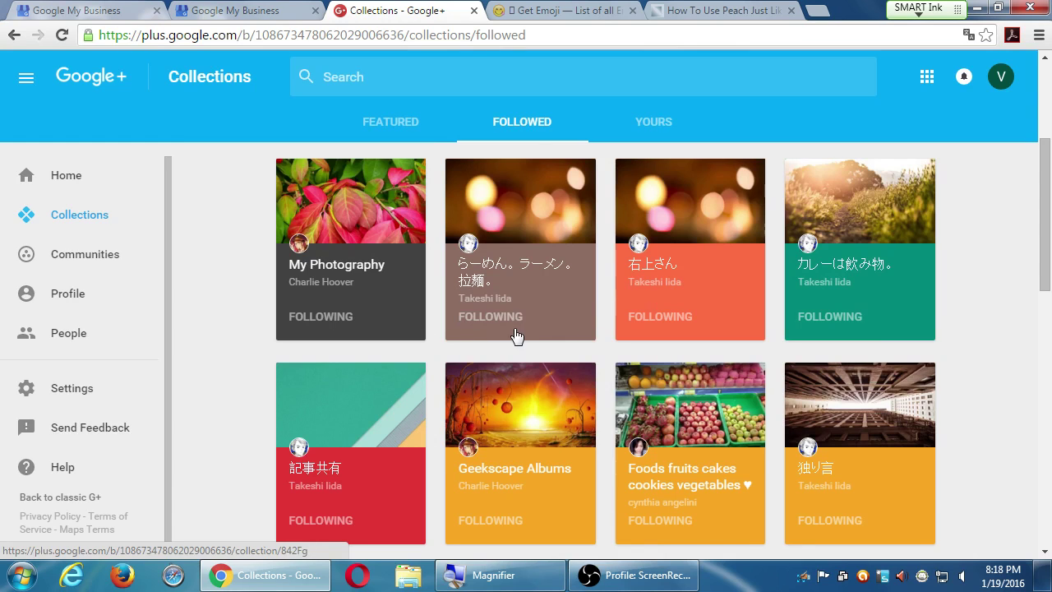
left_click(661, 316)
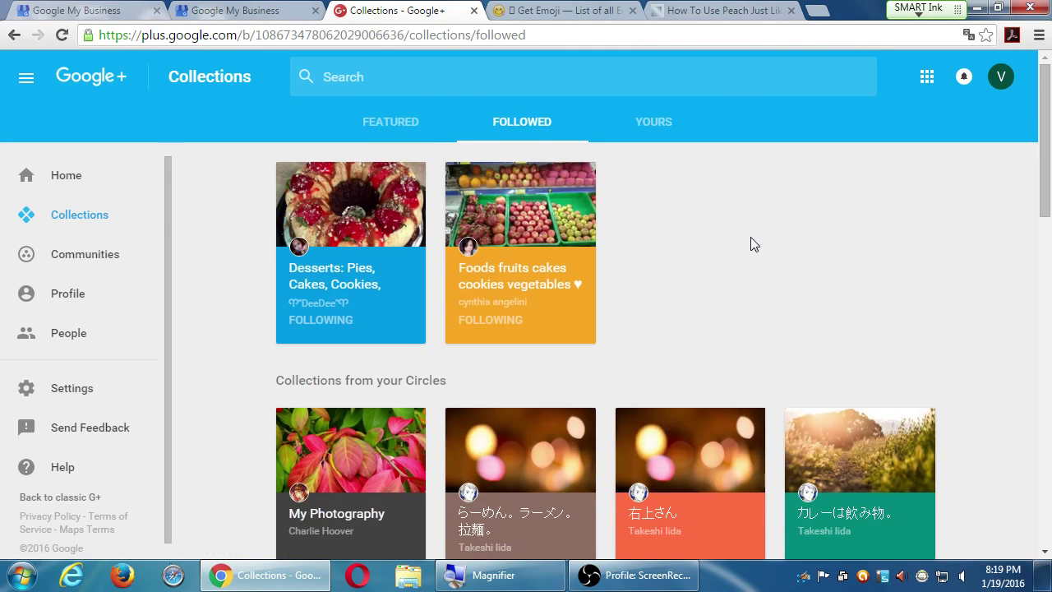
Show your own collections, with Amazing Gluten-Free Fare listed as public.
left_click(654, 121)
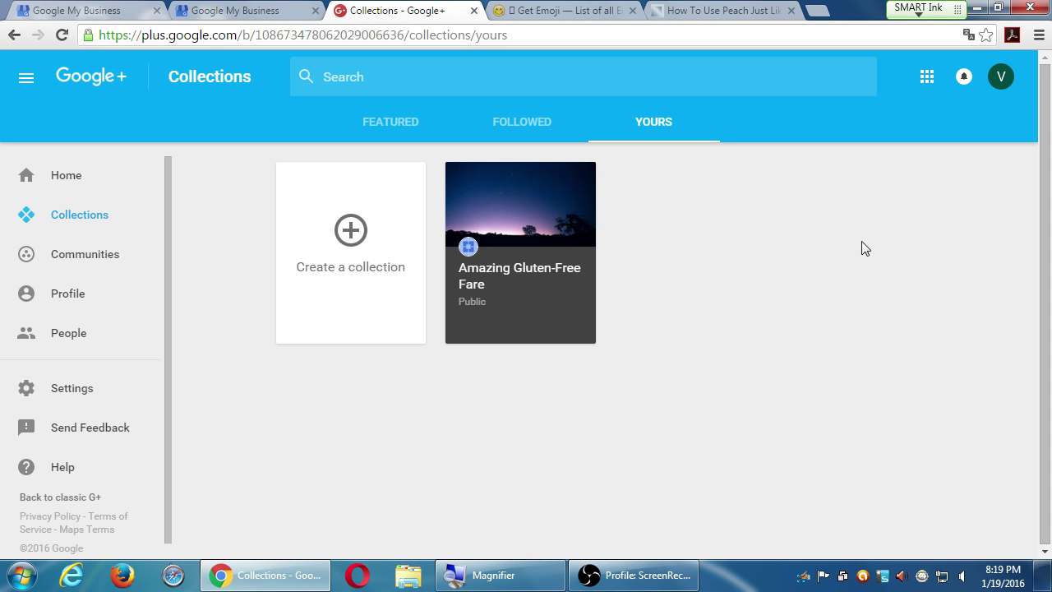
mouse_move(873, 246)
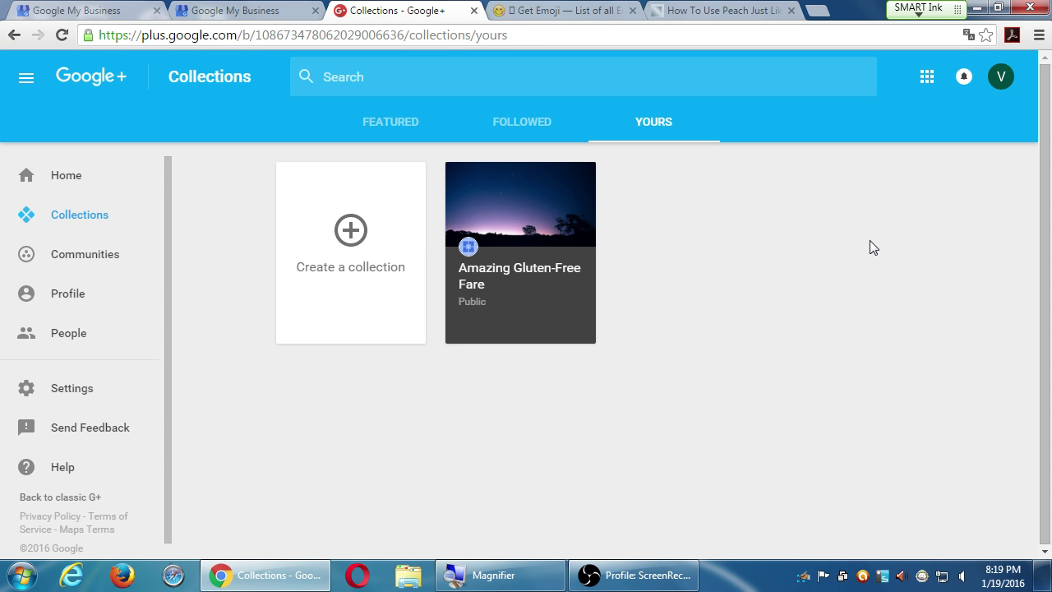